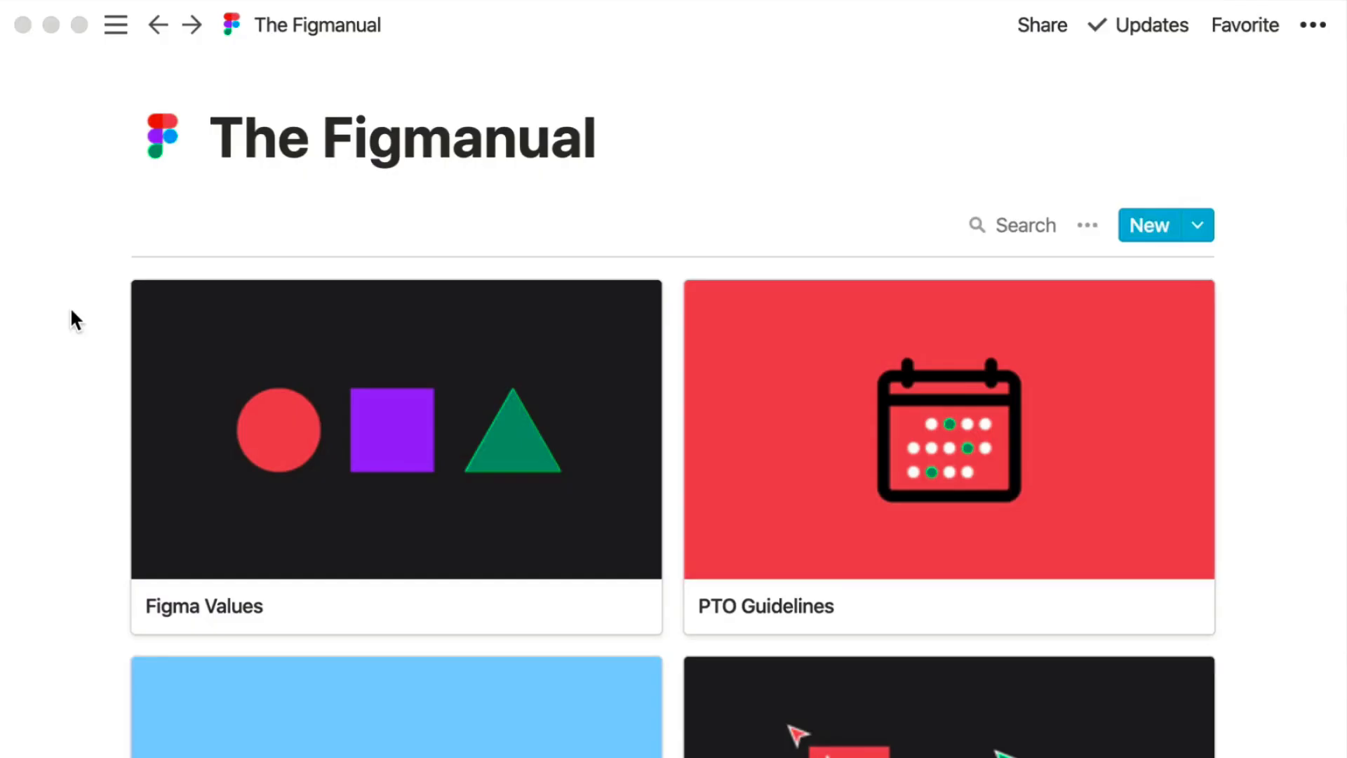
- Assign an owner to the Landing page copy request, then show the Free, Team and Enterprise plan comparison
scroll("down", 3)
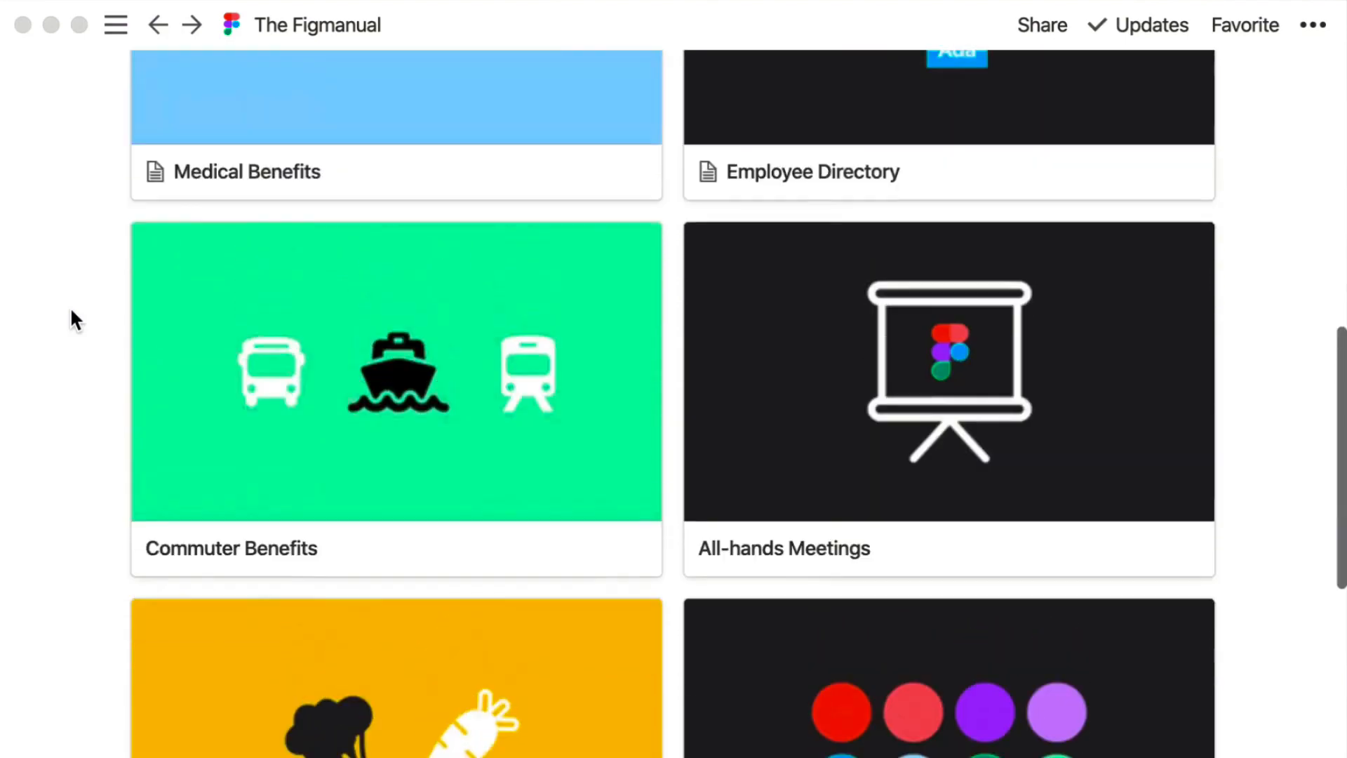
scroll("up", 3)
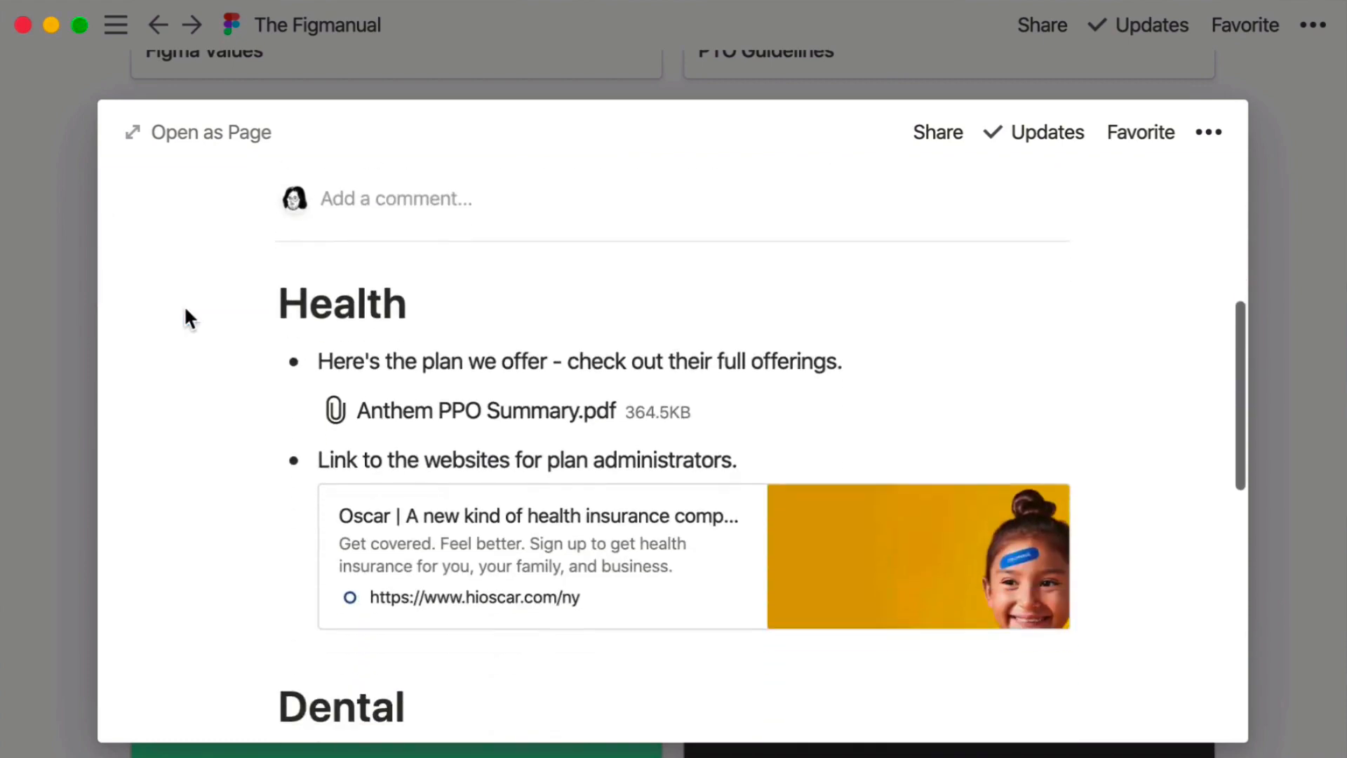
scroll("down", 3)
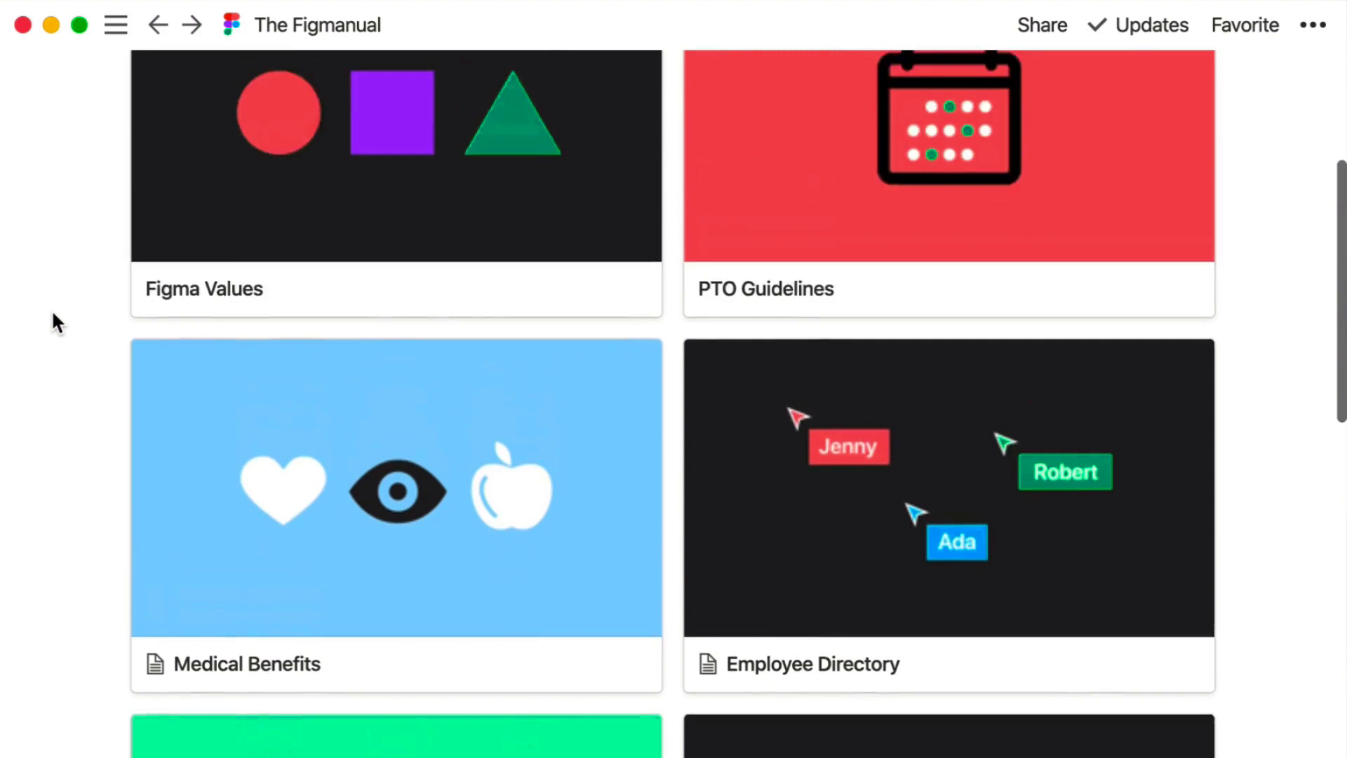
scroll("up", 3)
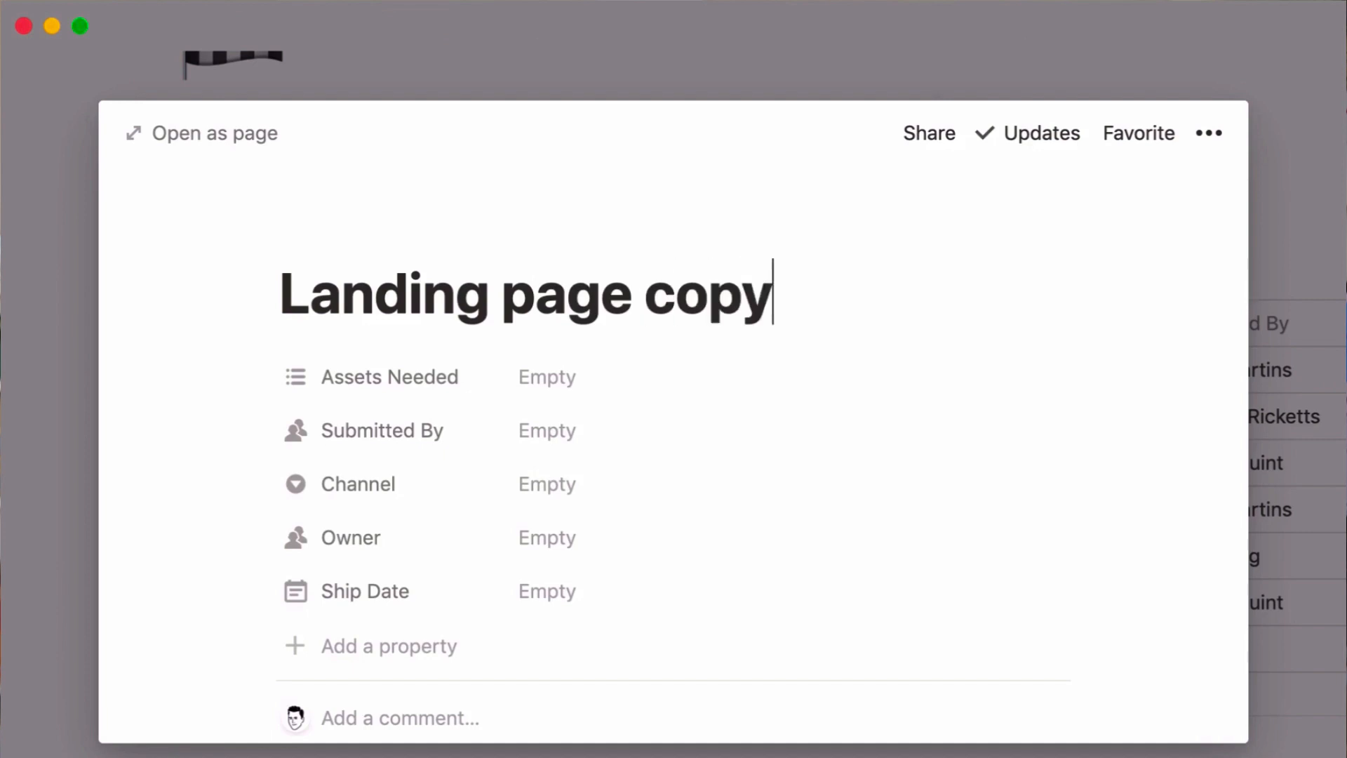
left_click(546, 376)
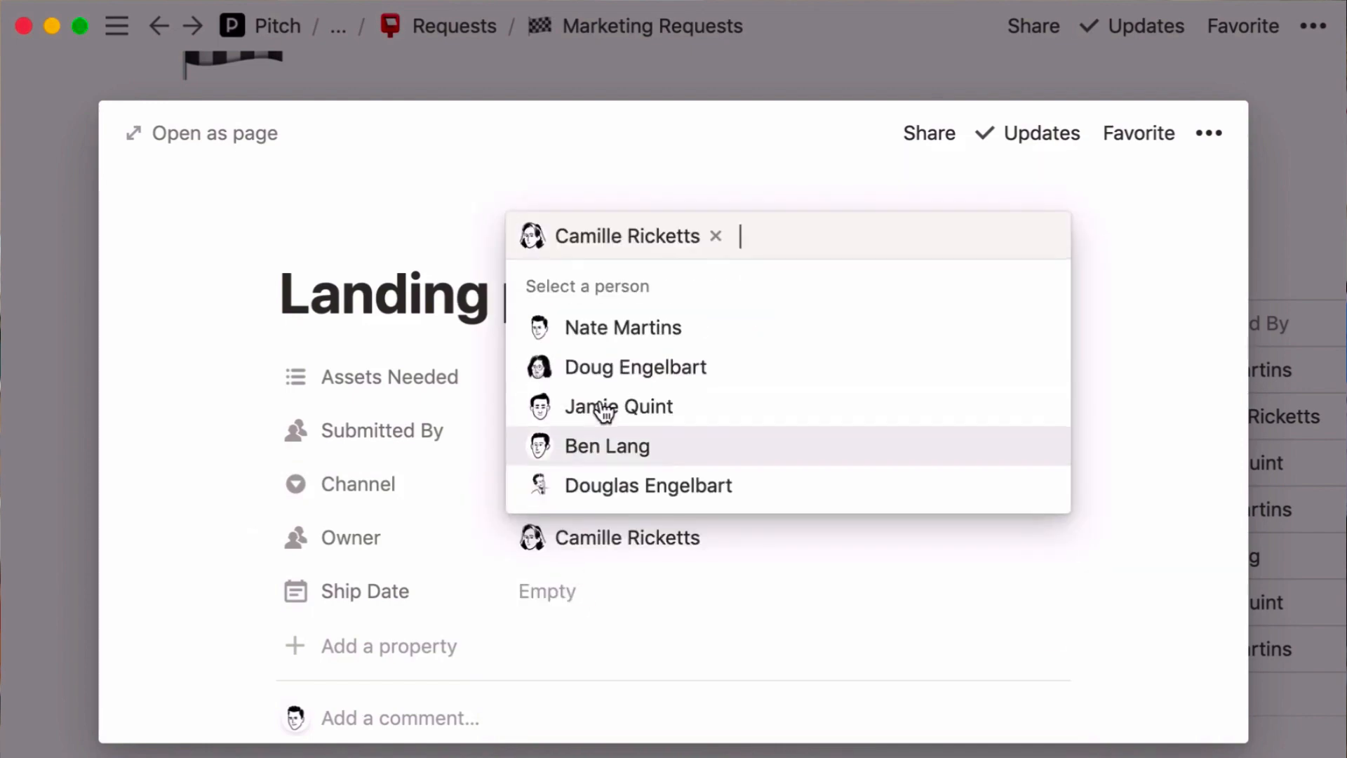
left_click(546, 591)
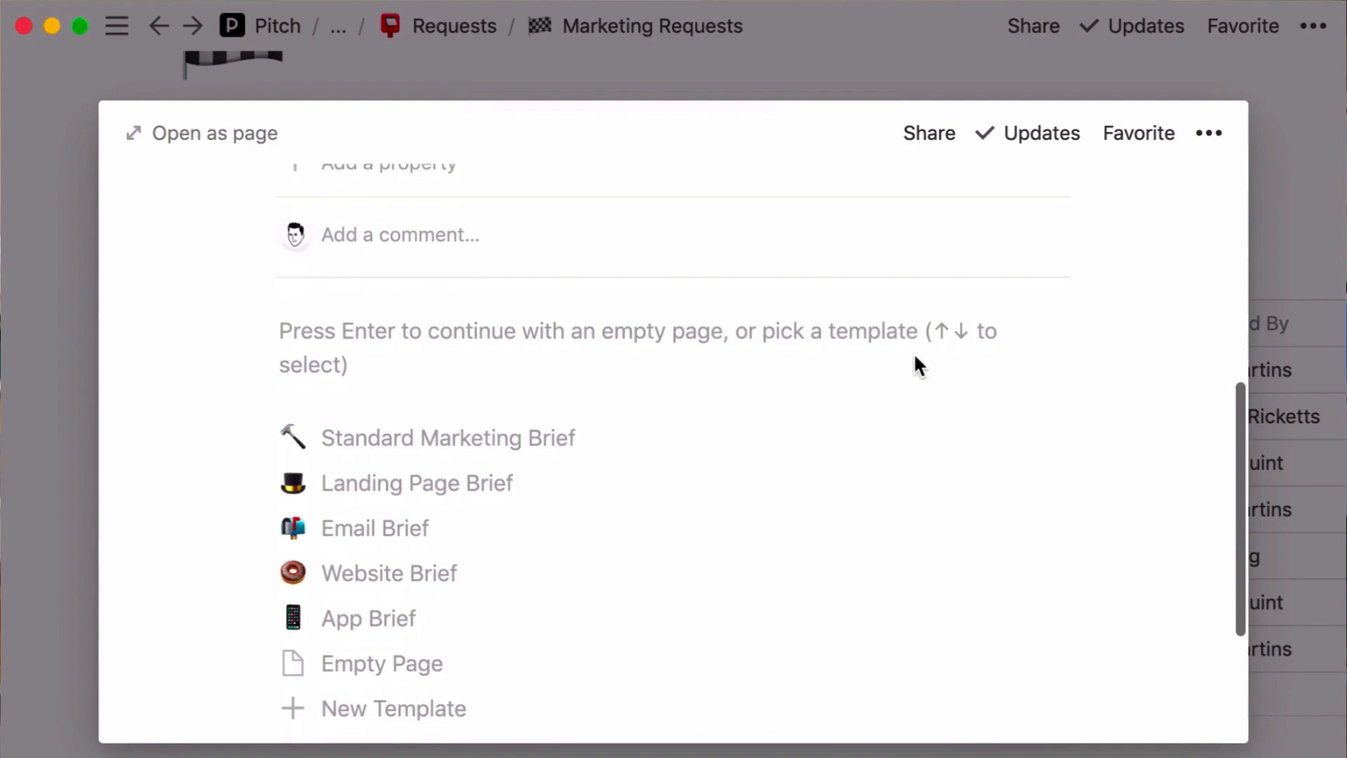
left_click(417, 482)
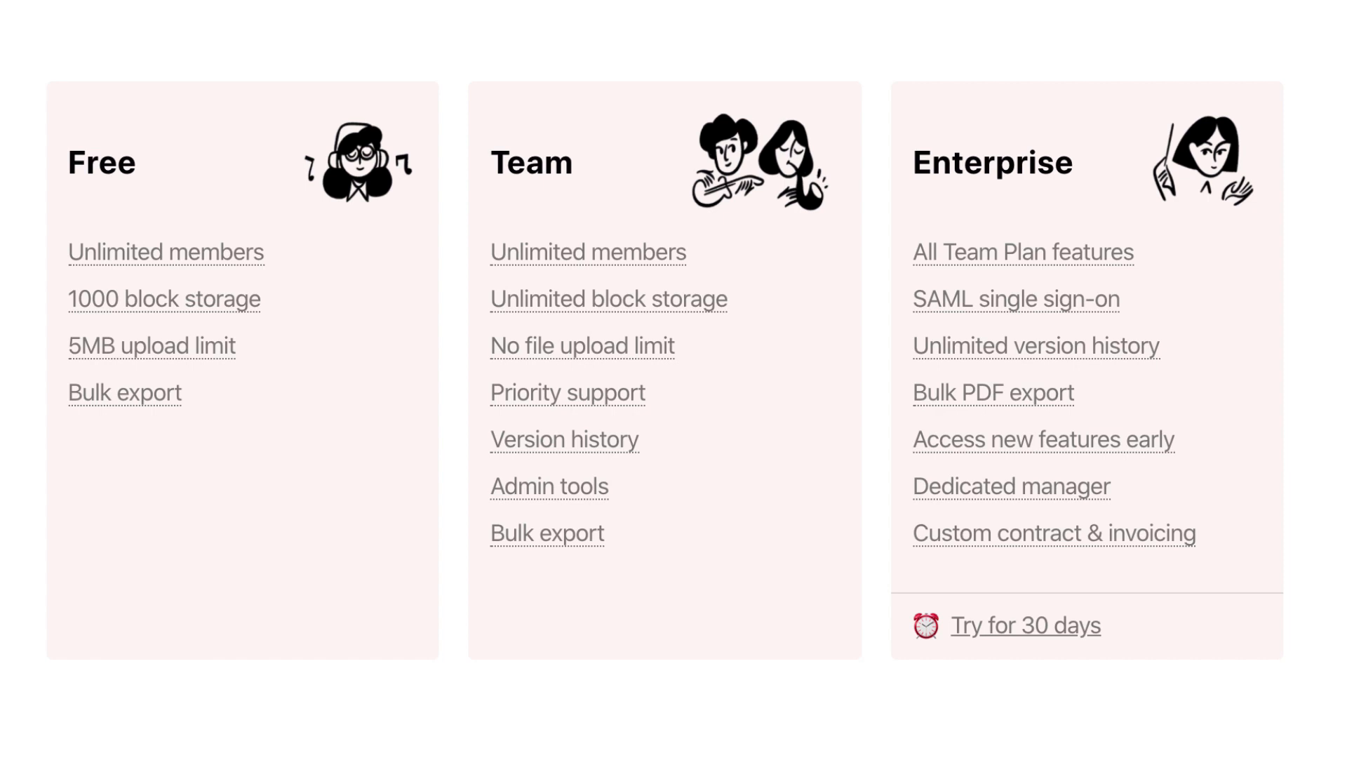
scroll("down", 3)
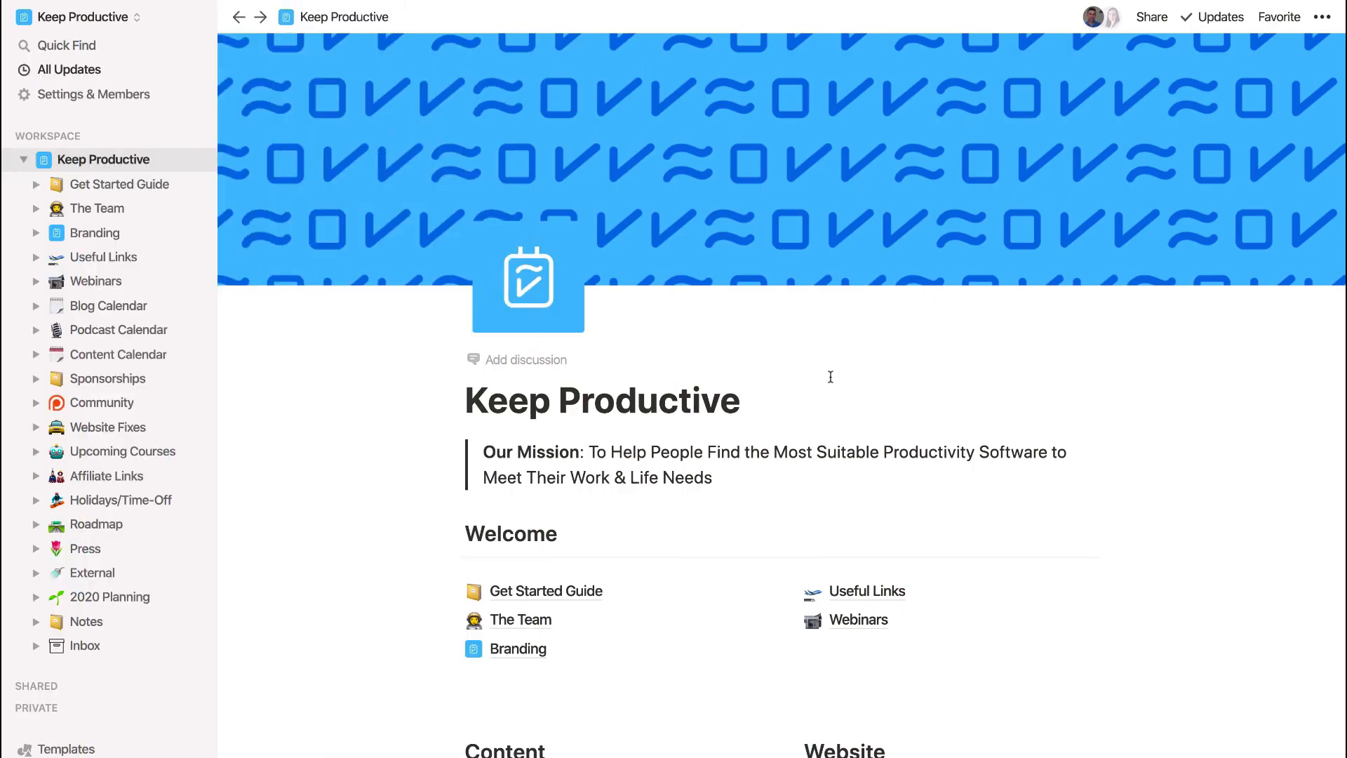
- Scroll the Keep Productive home page down through its Content, Website, Team and Other sections
scroll("up", 3)
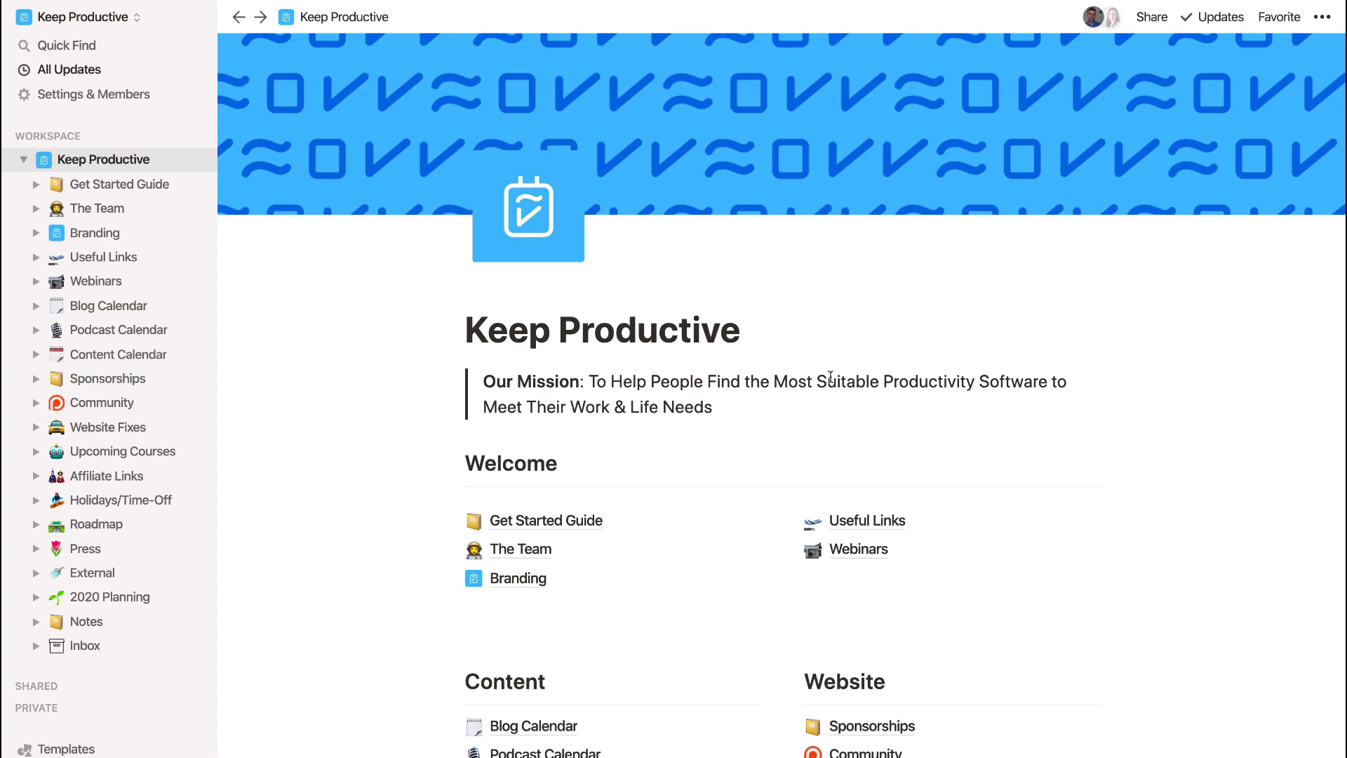
scroll("down", 3)
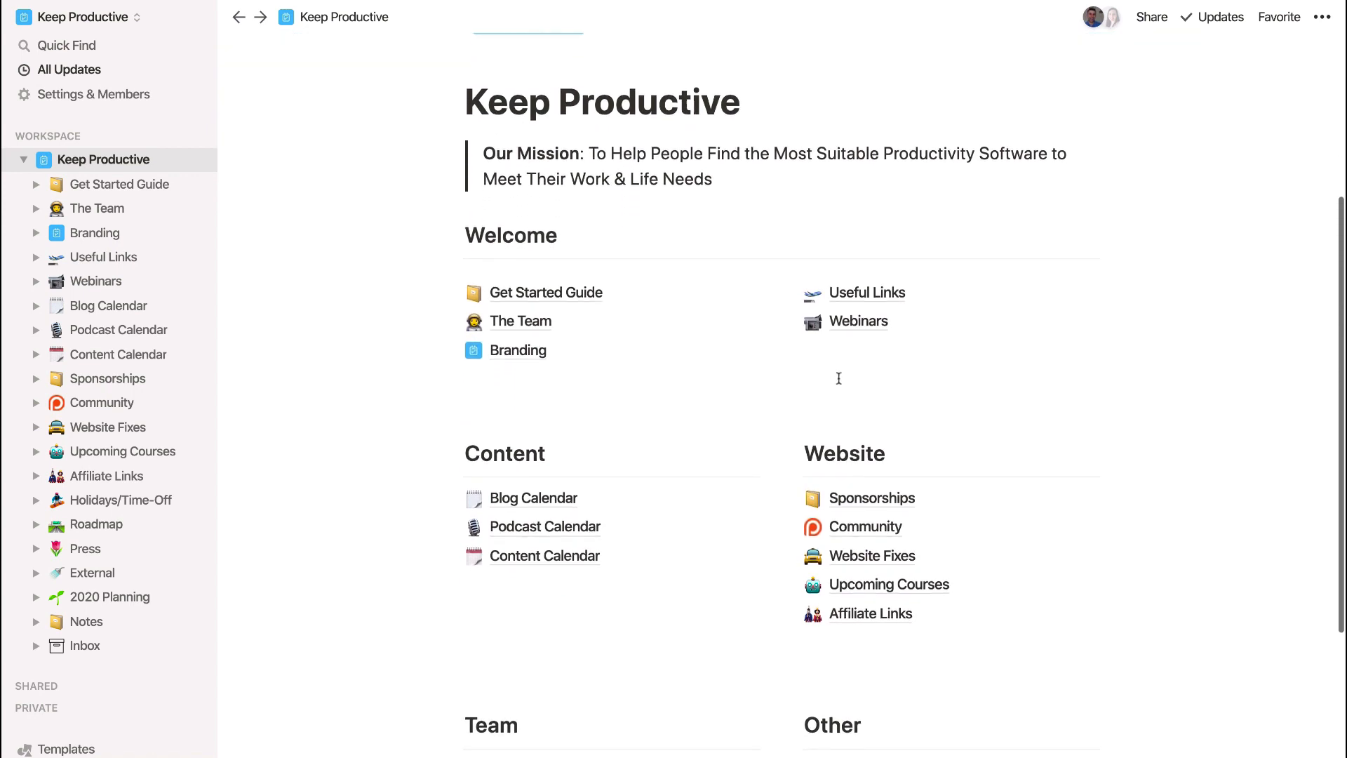
mouse_move(864, 387)
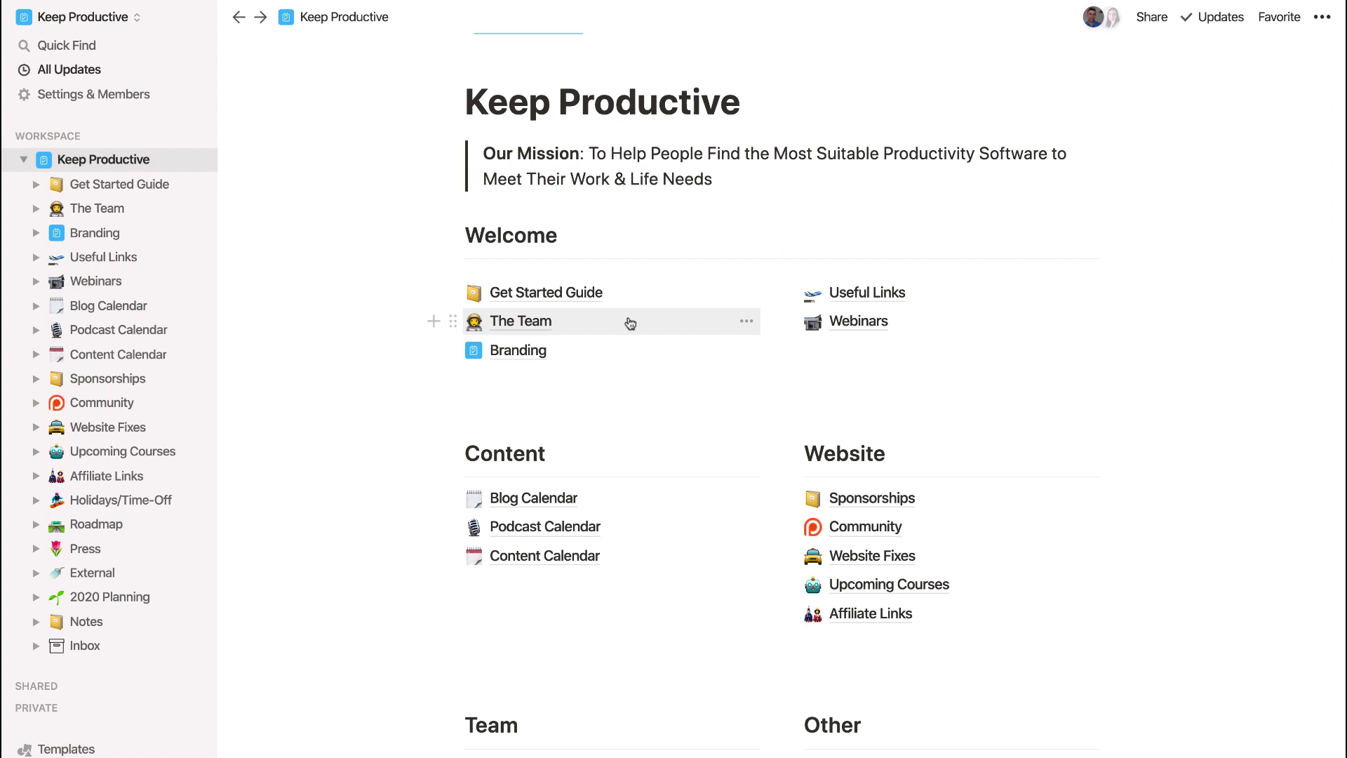
mouse_move(602, 349)
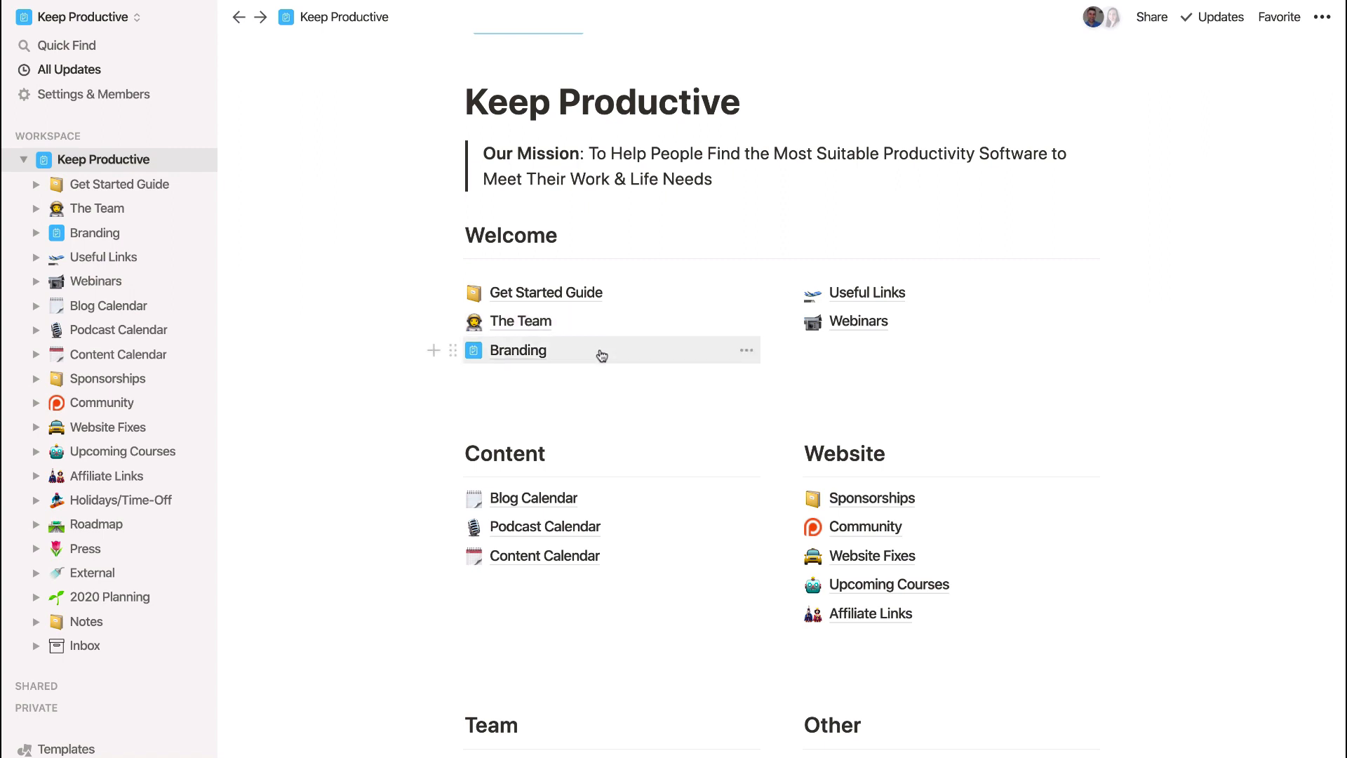
scroll("down", 3)
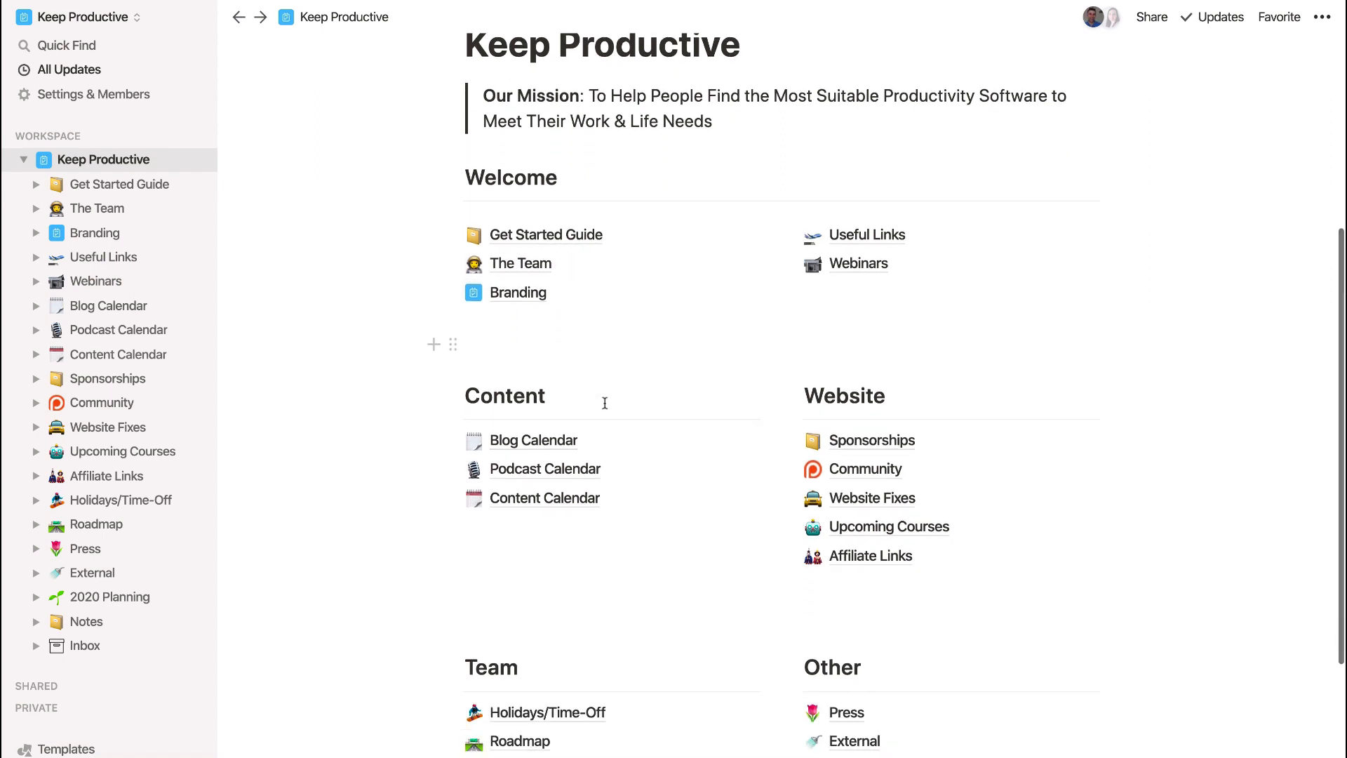
scroll("down", 3)
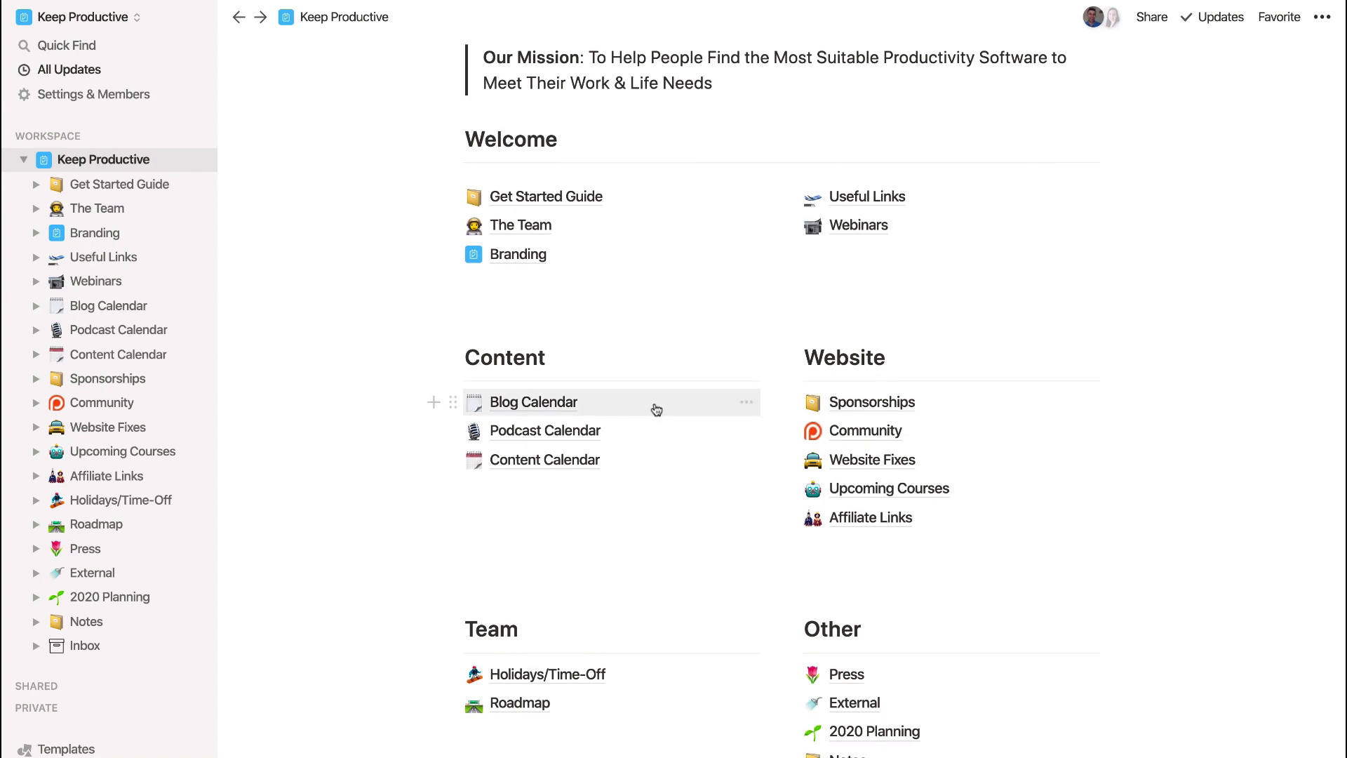
- Open the Content Calendar and scroll its March 2020 view into late March
left_click(543, 459)
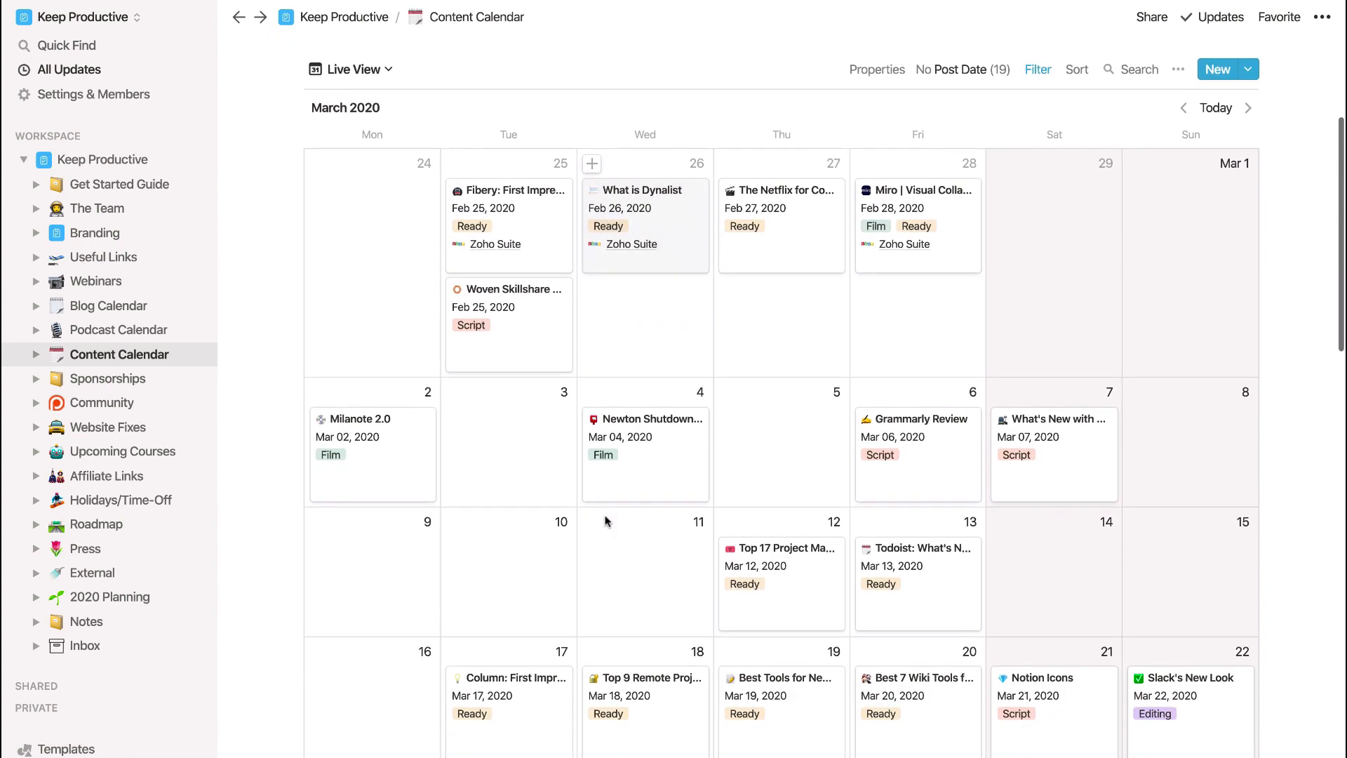
scroll("down", 3)
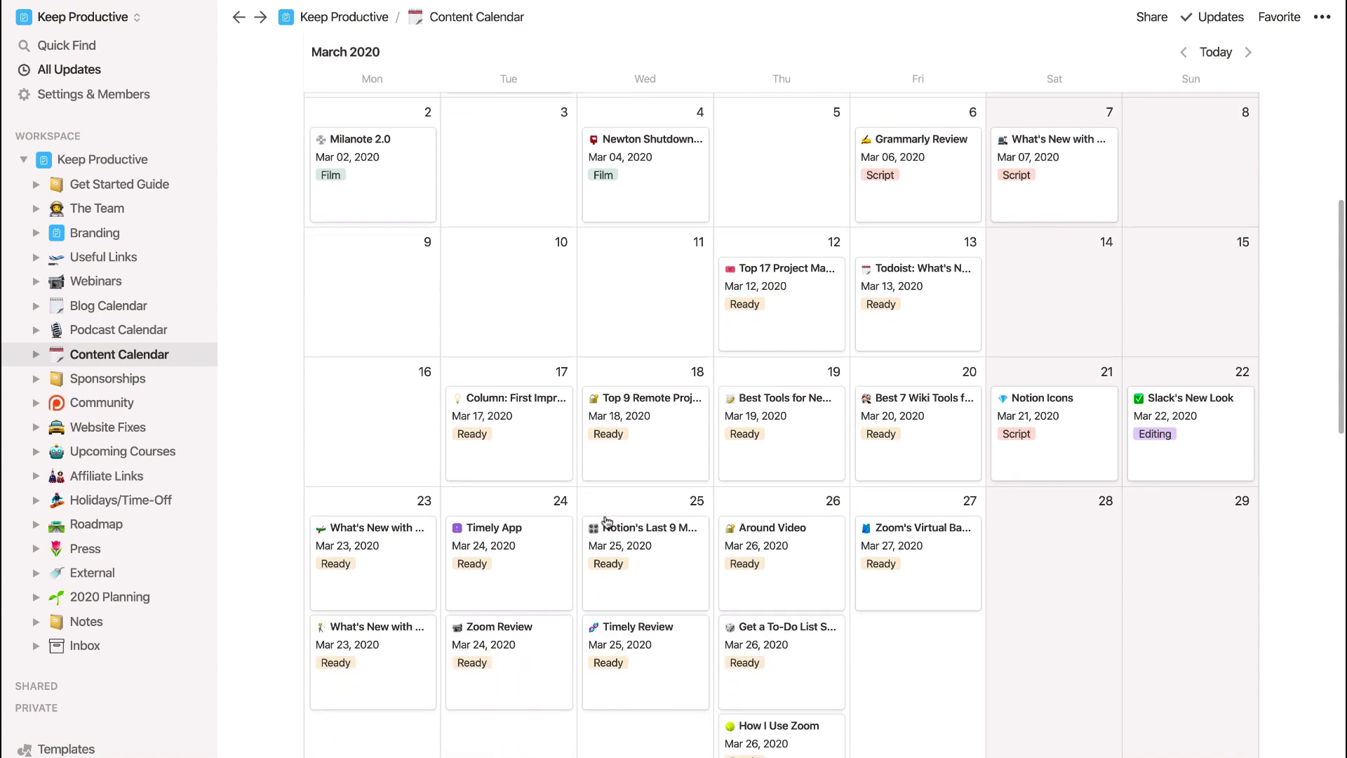
mouse_move(652, 468)
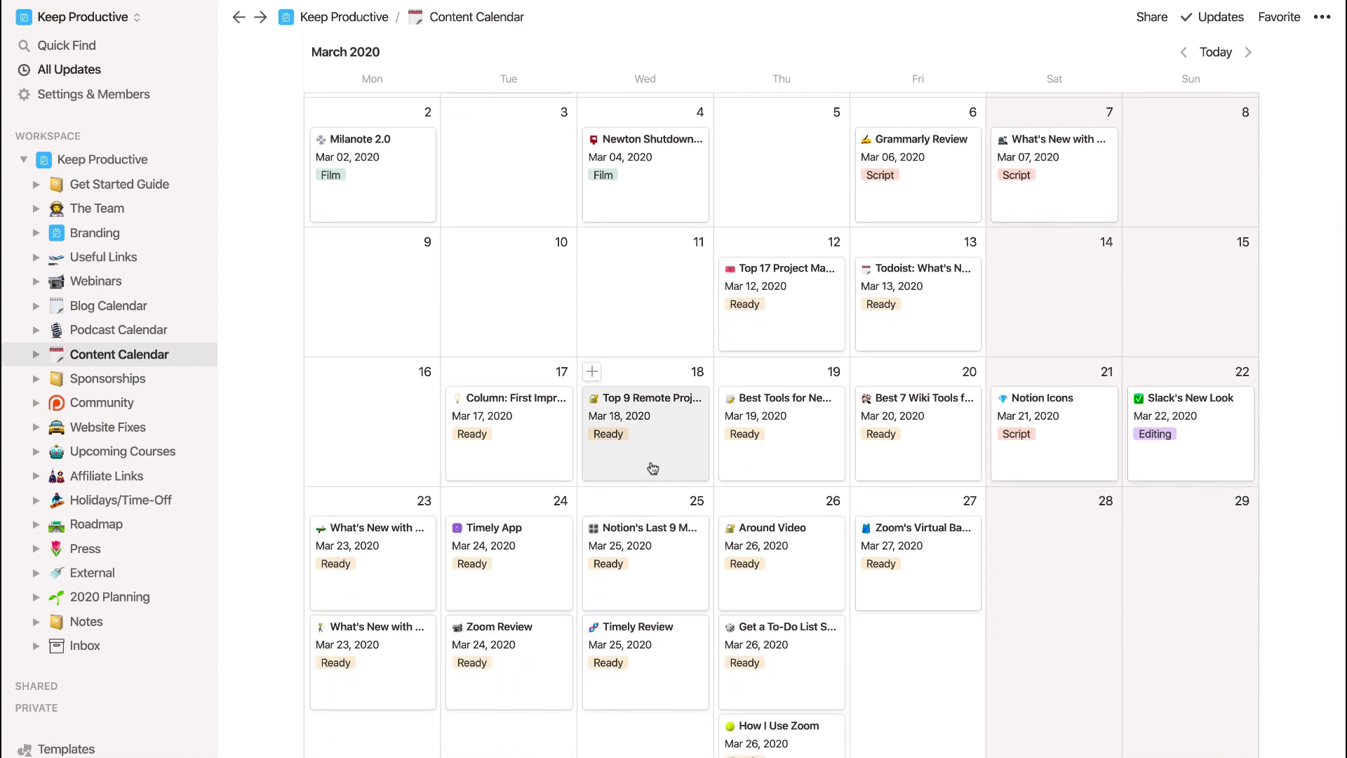
mouse_move(639, 406)
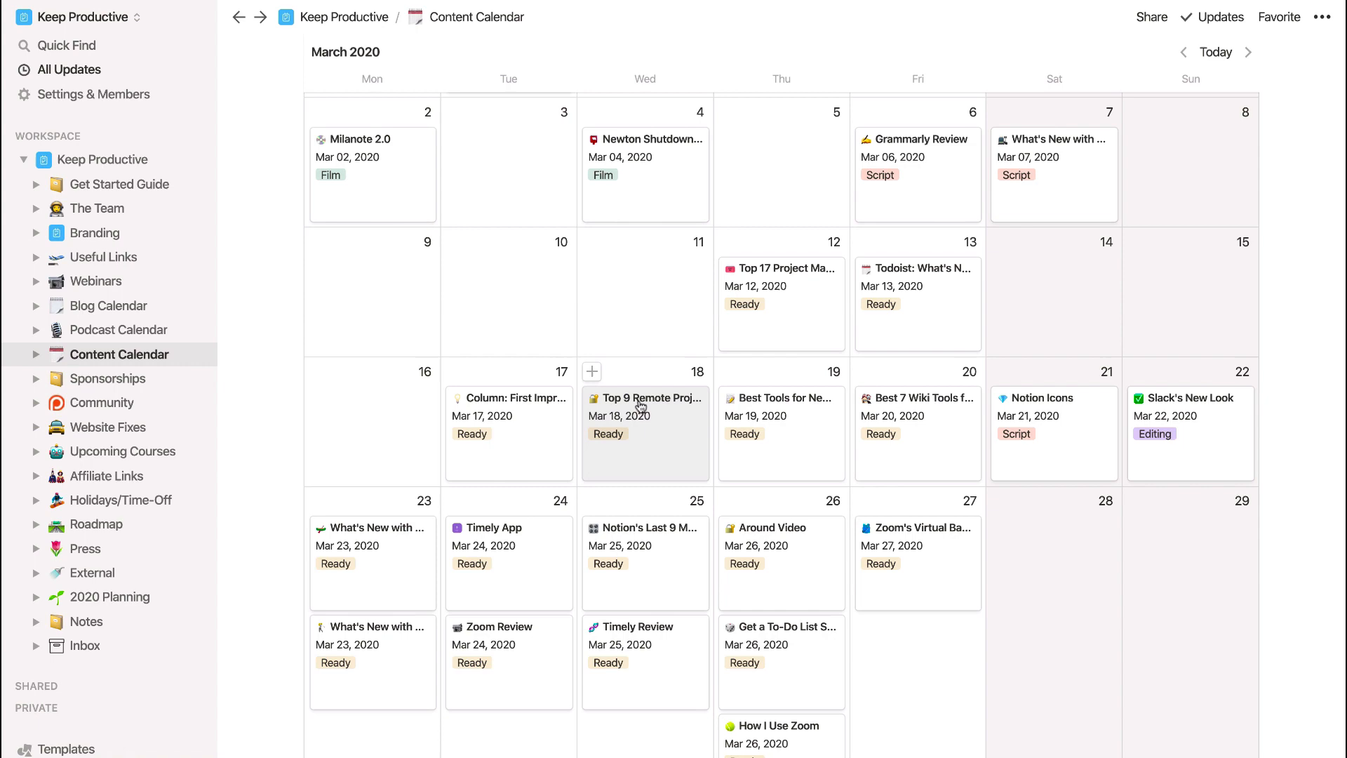
mouse_move(635, 456)
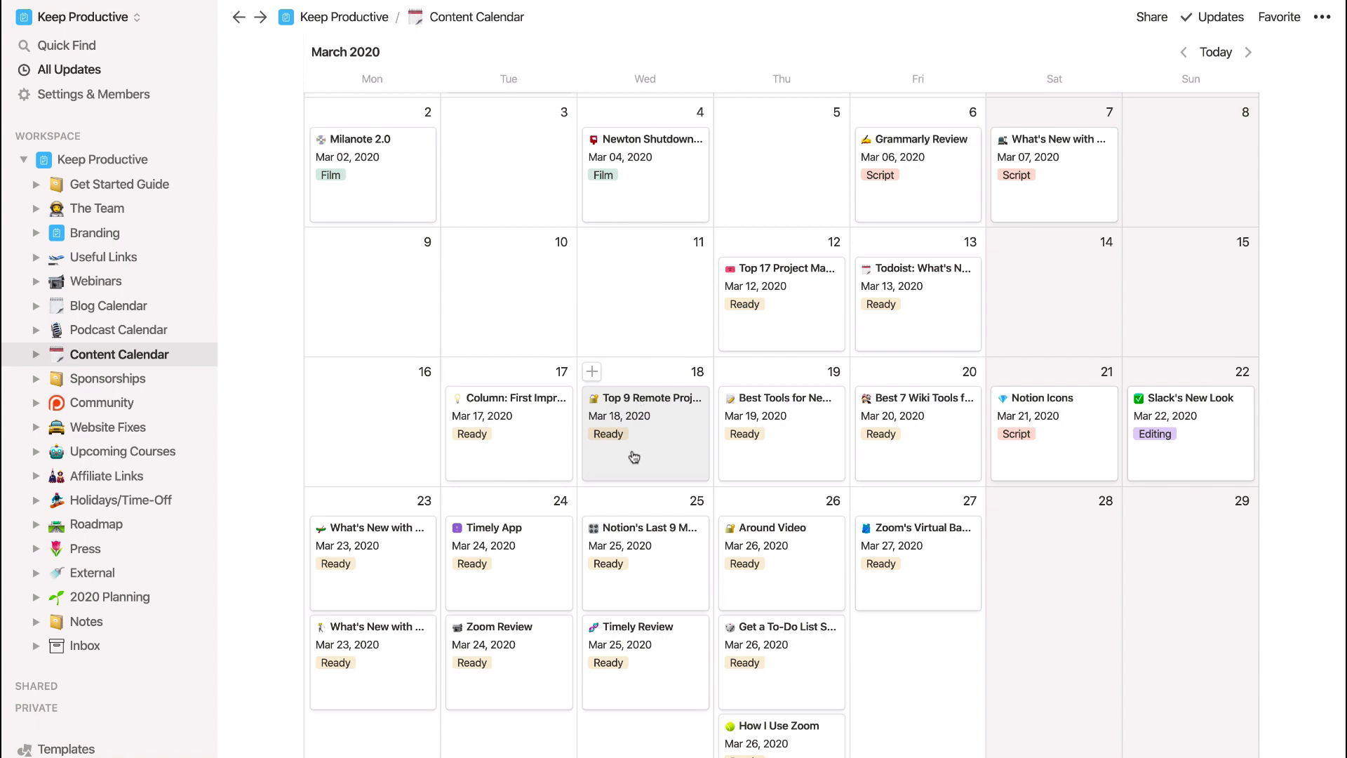
left_click(644, 422)
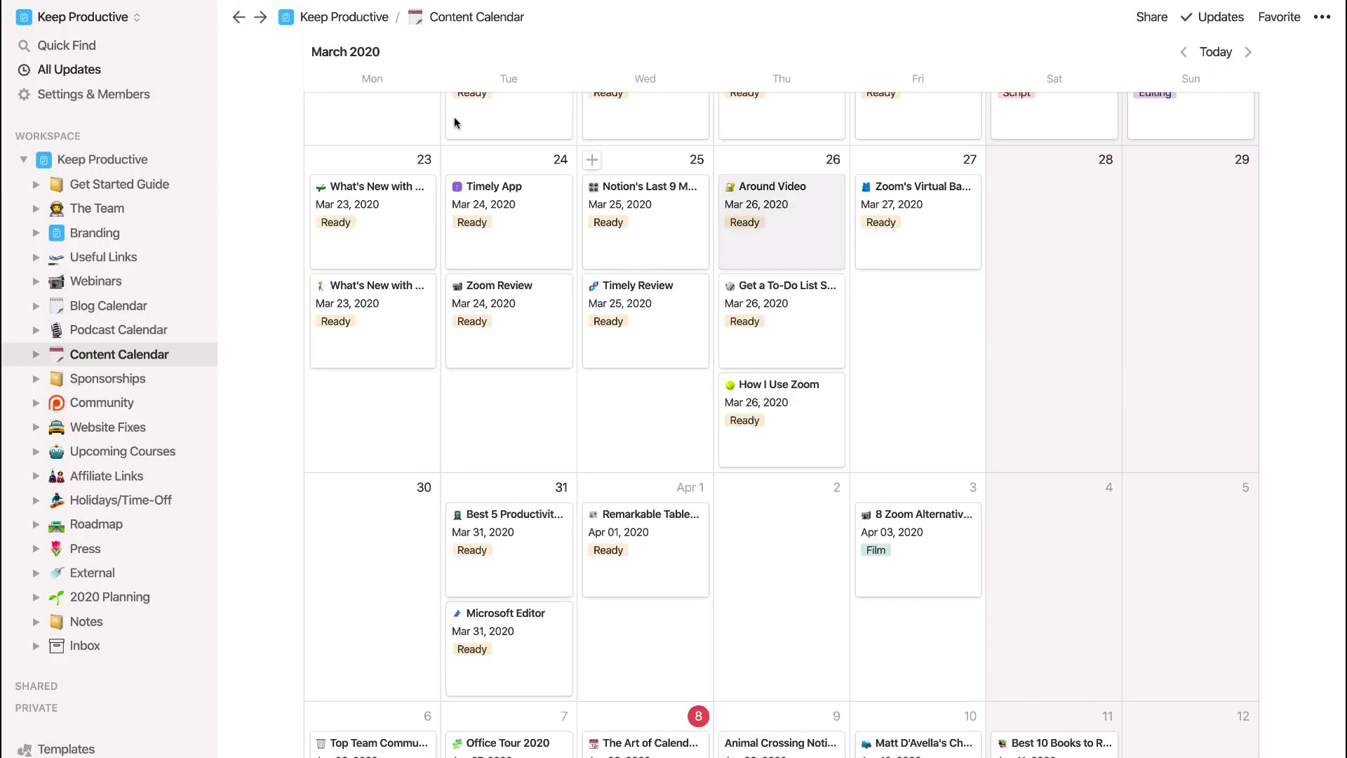
- Switch to the personal-plan workspace and show its Basecamp gallery of pages
left_click(82, 16)
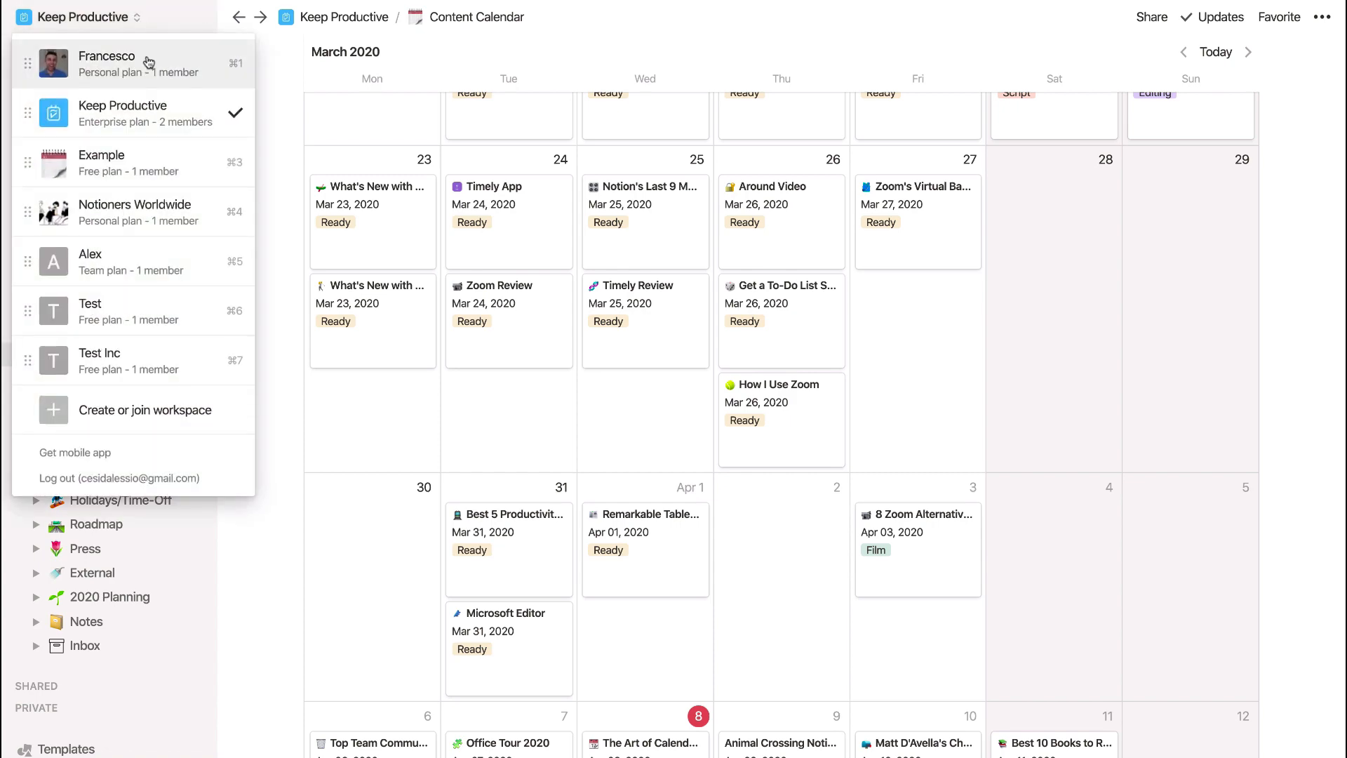
left_click(107, 64)
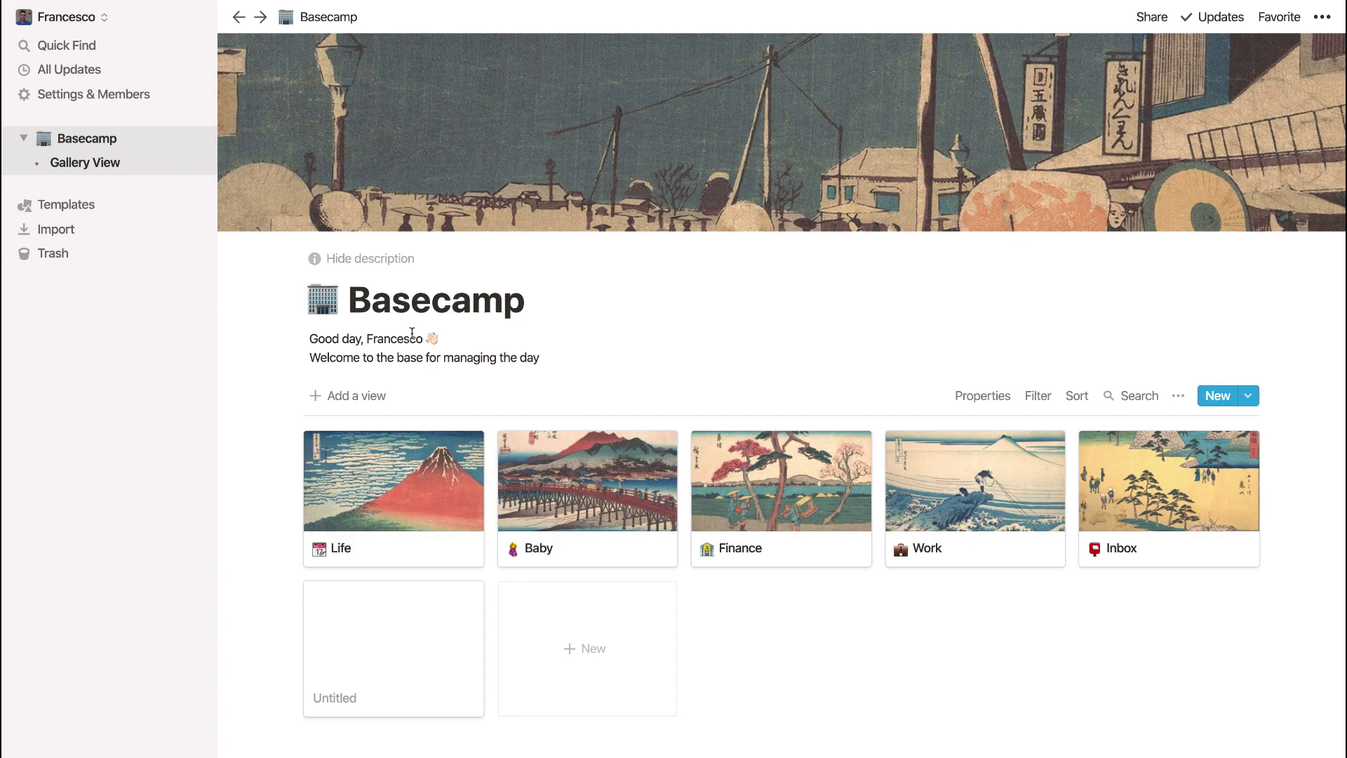
mouse_move(628, 511)
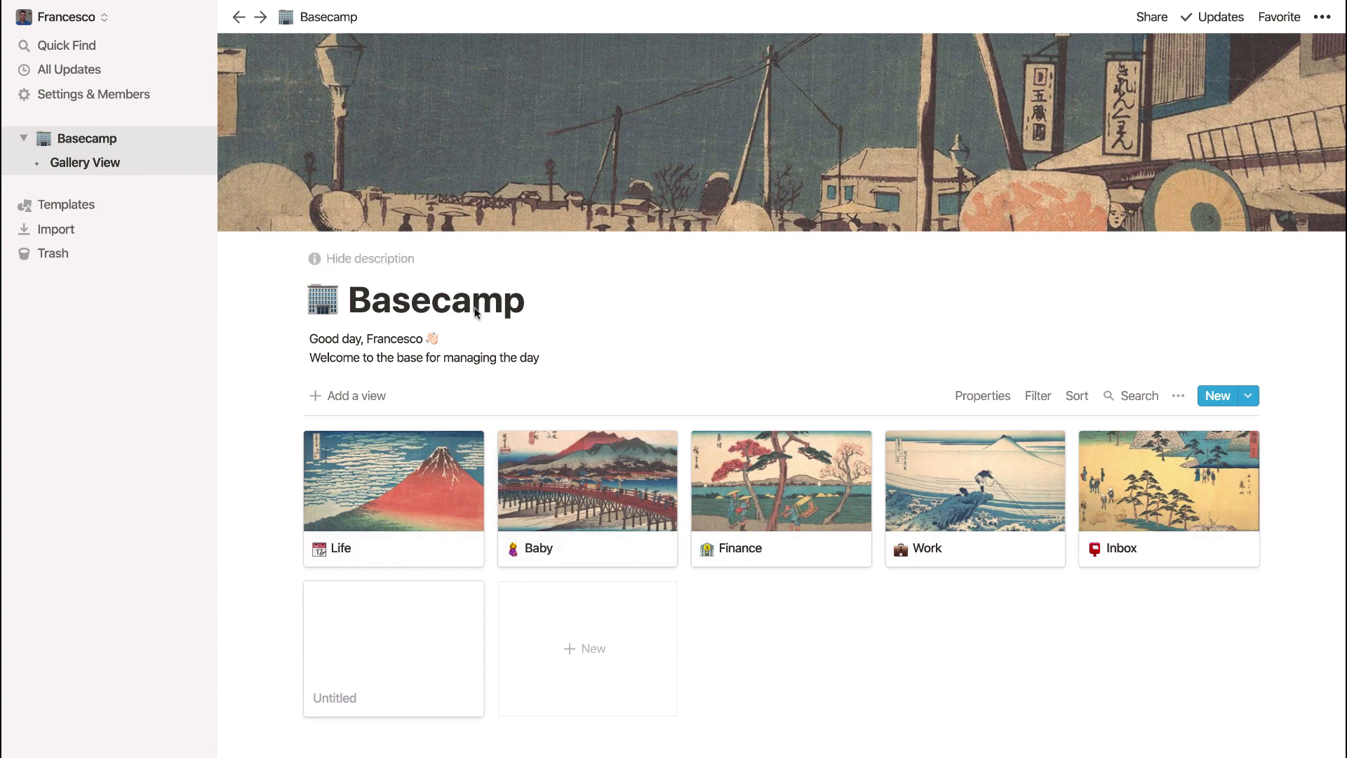
left_click(64, 16)
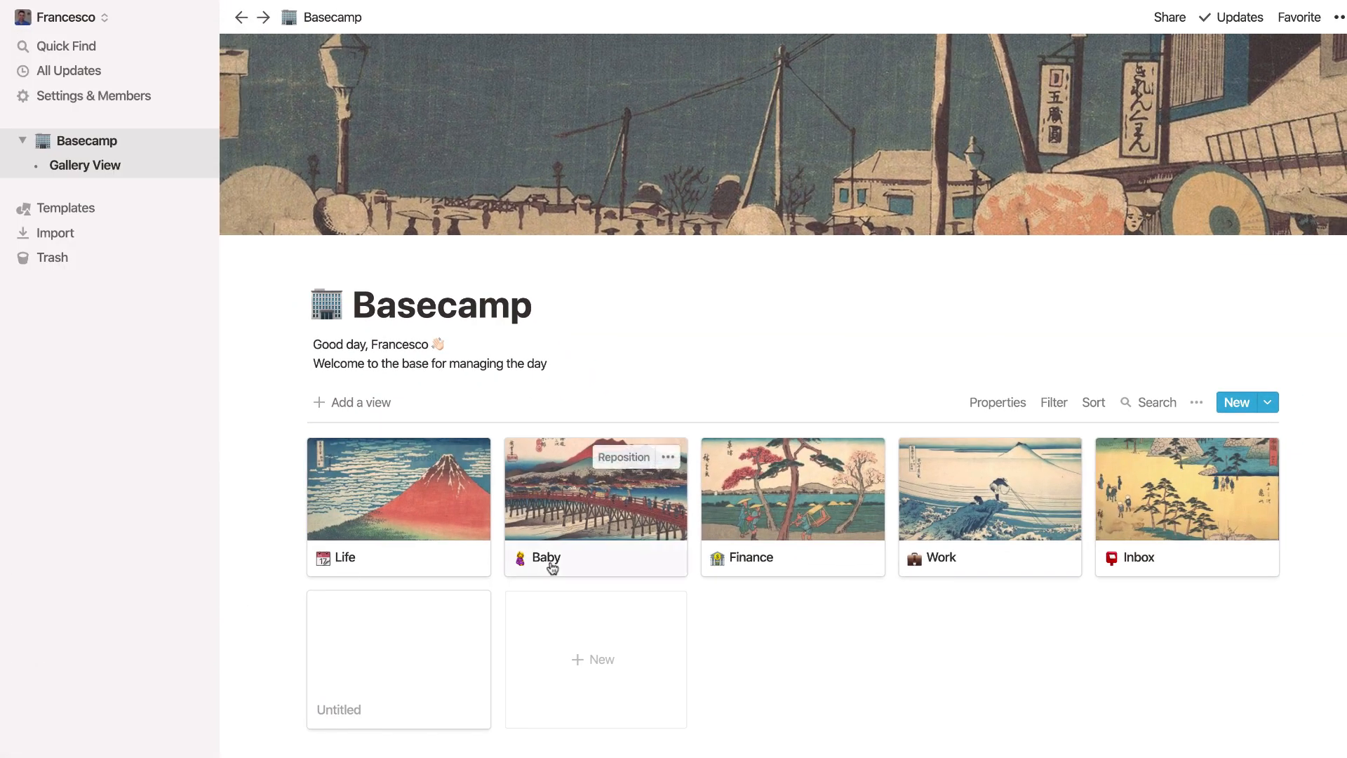
mouse_move(443, 501)
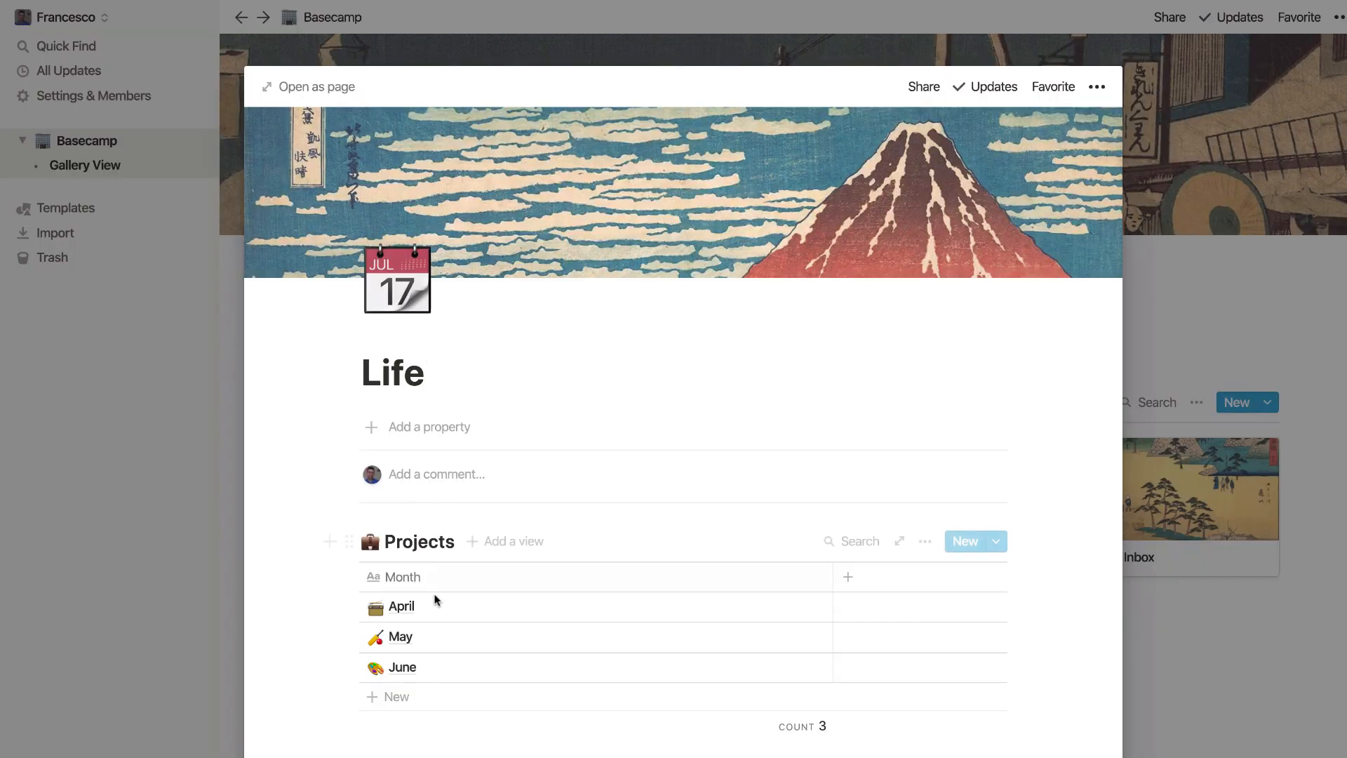
scroll("down", 3)
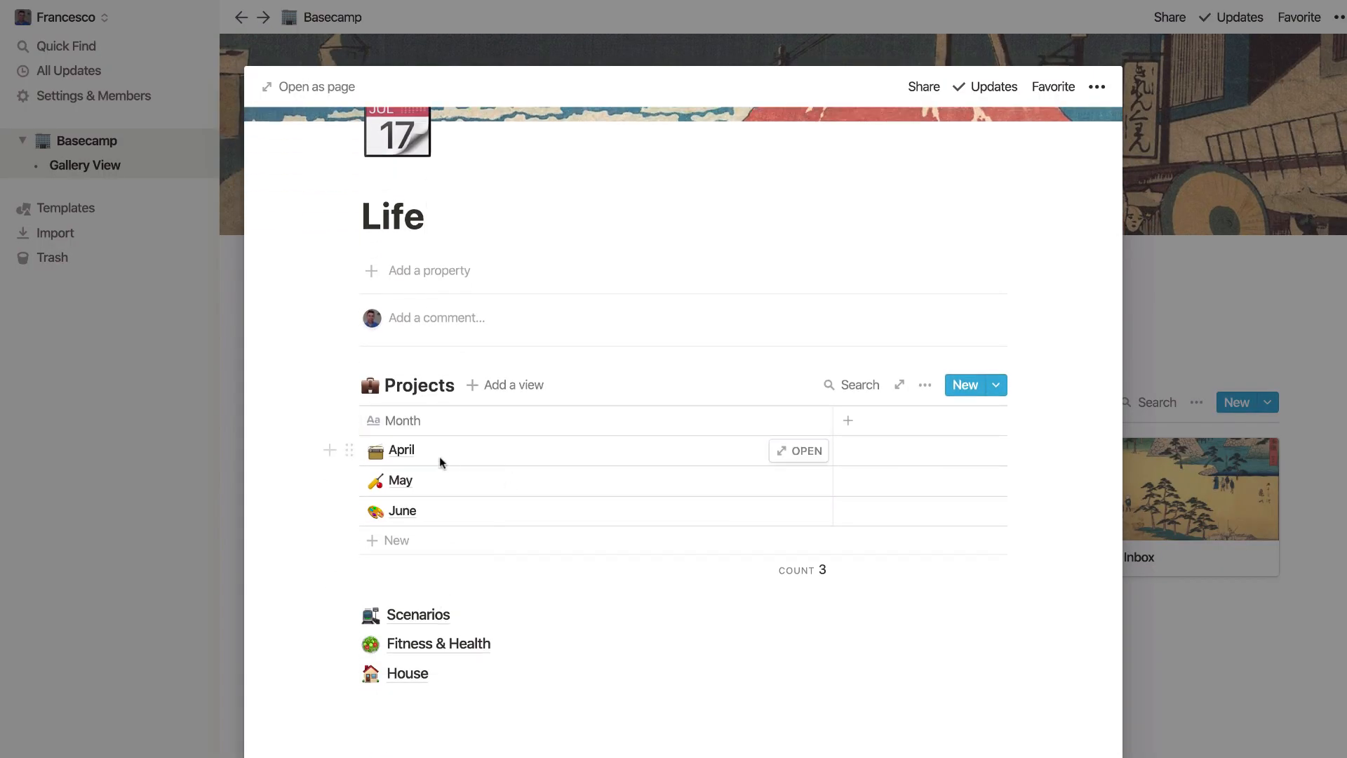
mouse_move(428, 668)
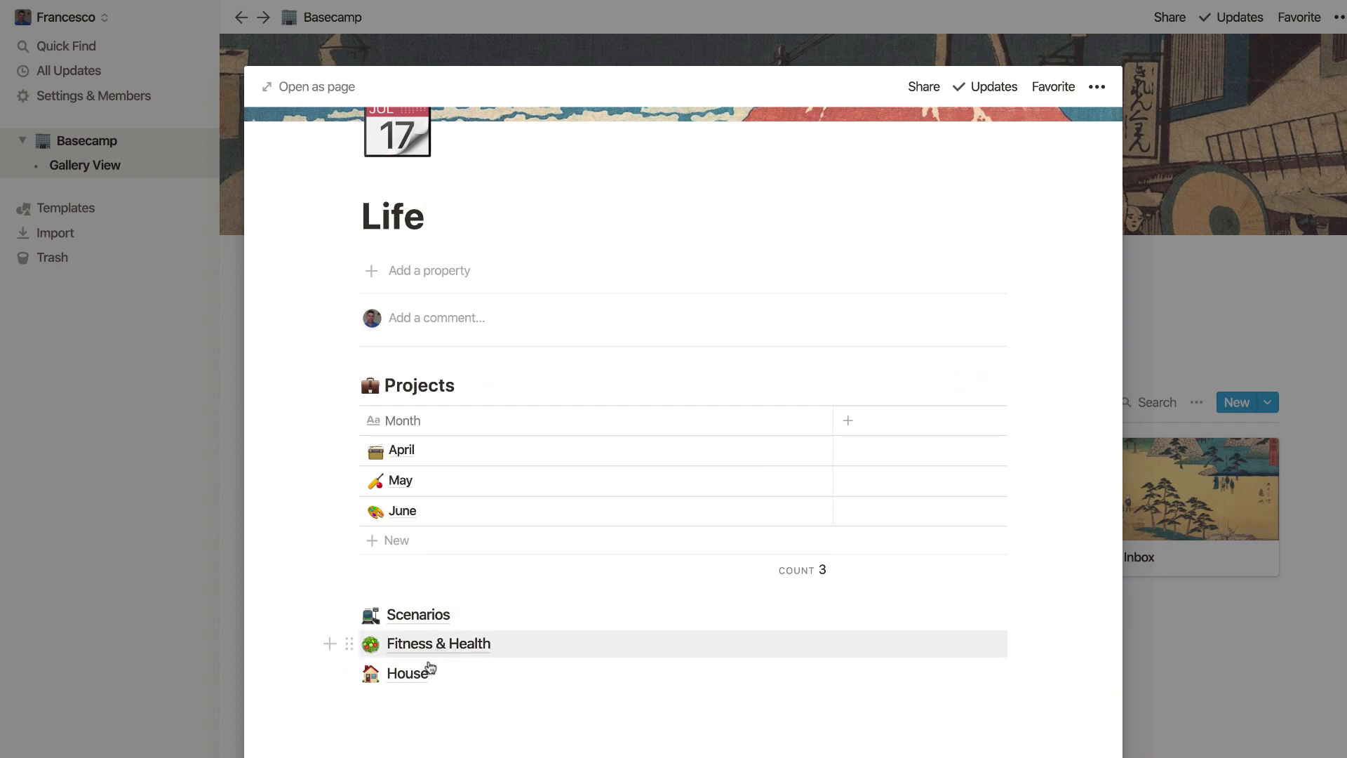
mouse_move(208, 568)
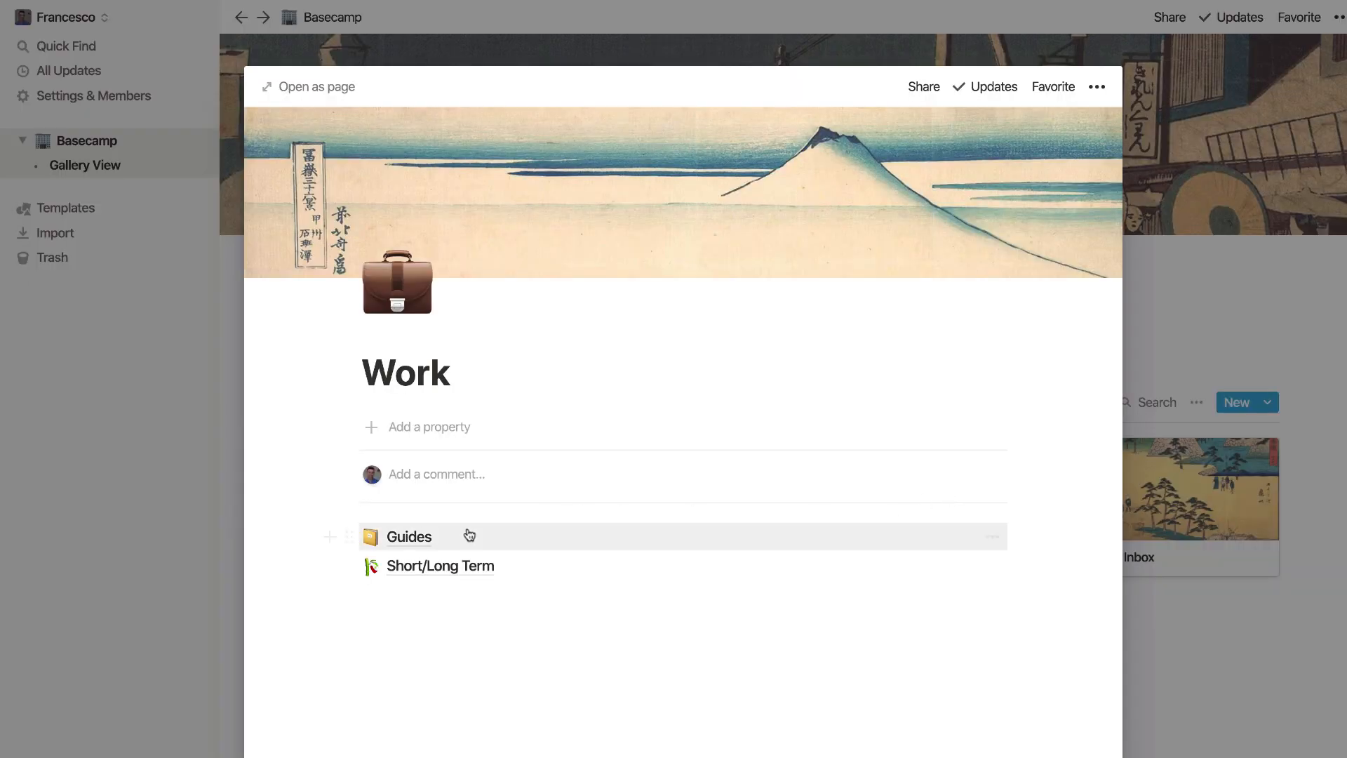
- Open the Work page, listing its Guides and Short/Long Term subpages
left_click(409, 536)
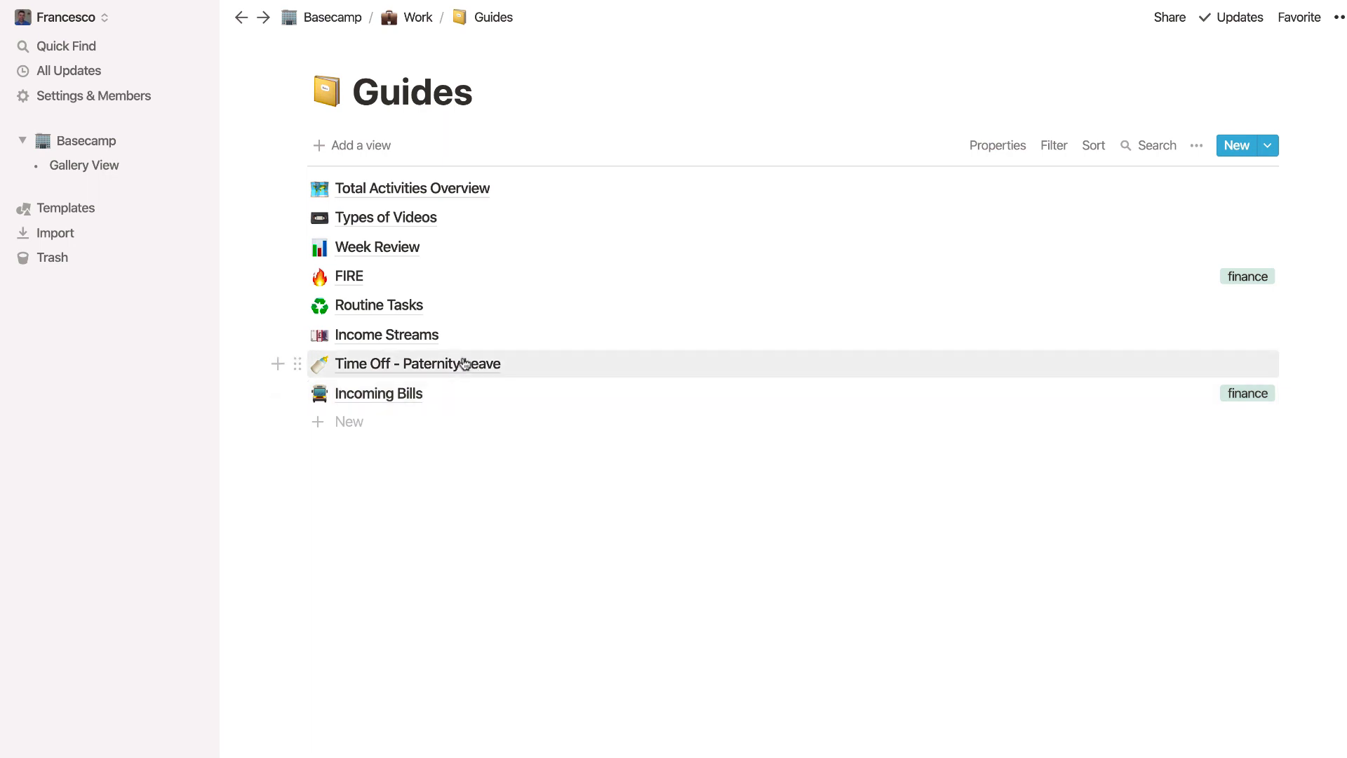
left_click(418, 17)
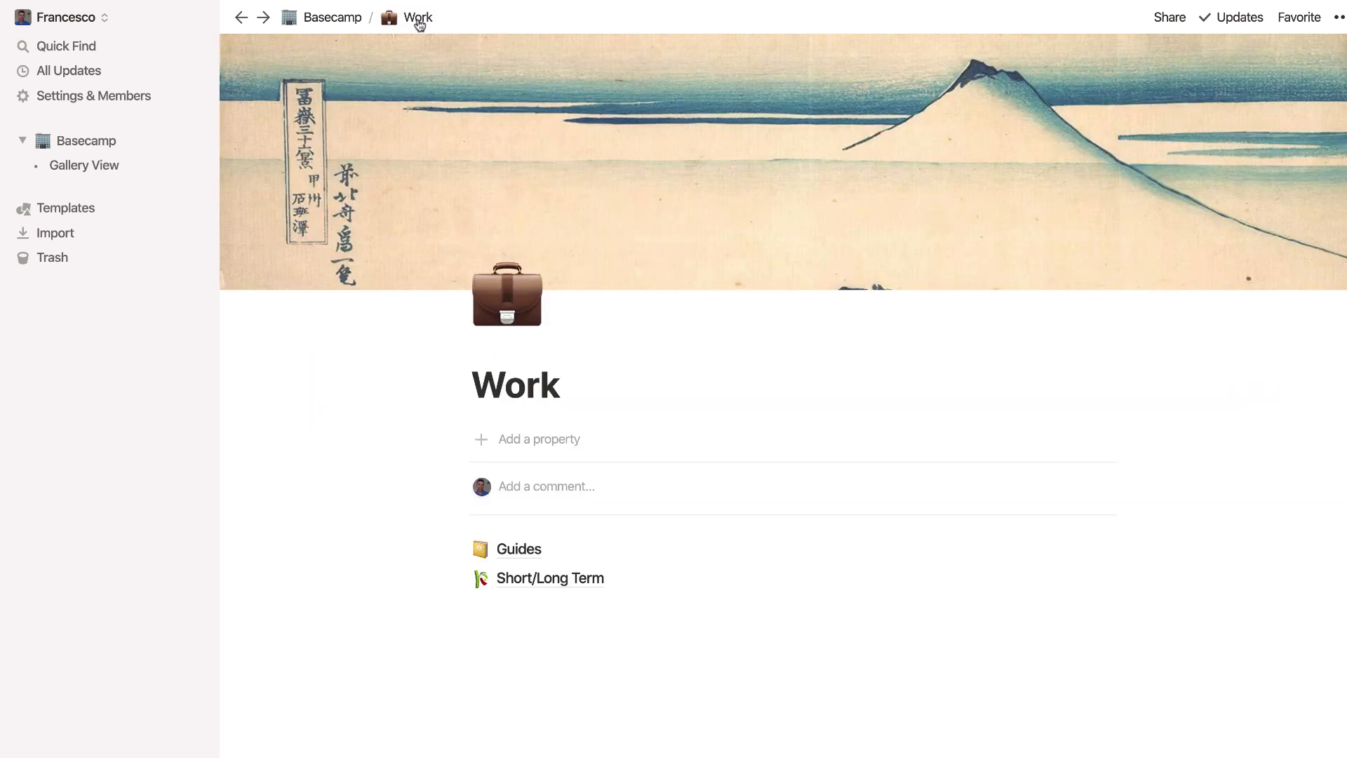
mouse_move(620, 462)
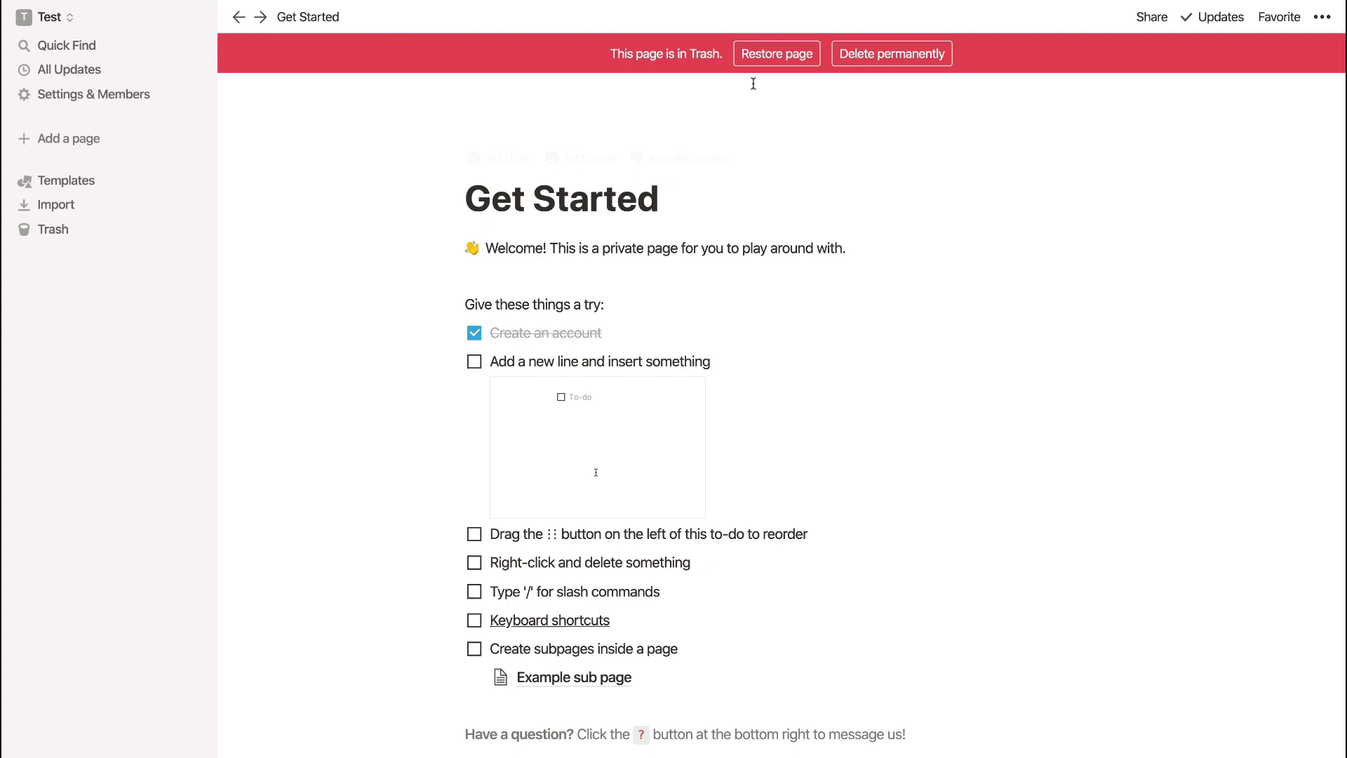
- Permanently delete the trashed Get Started page and confirm
left_click(891, 54)
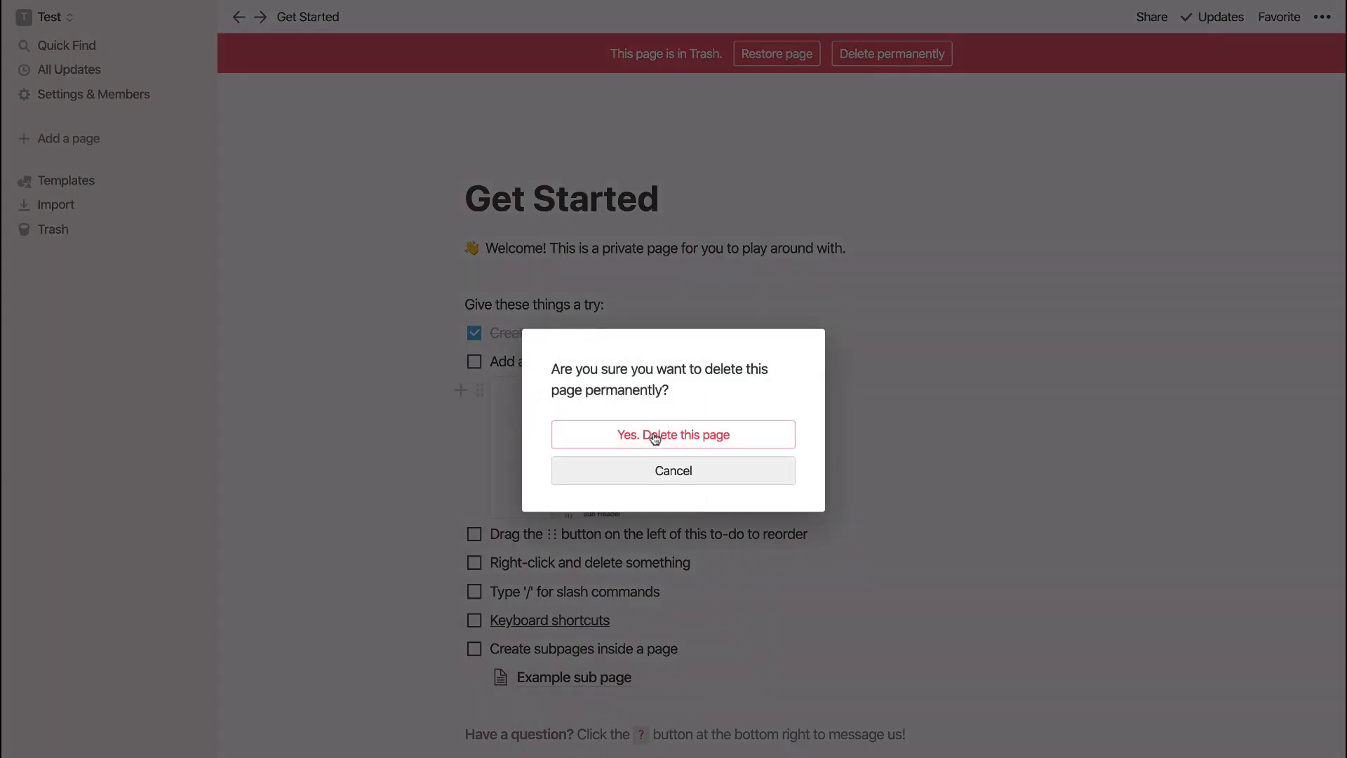
left_click(673, 434)
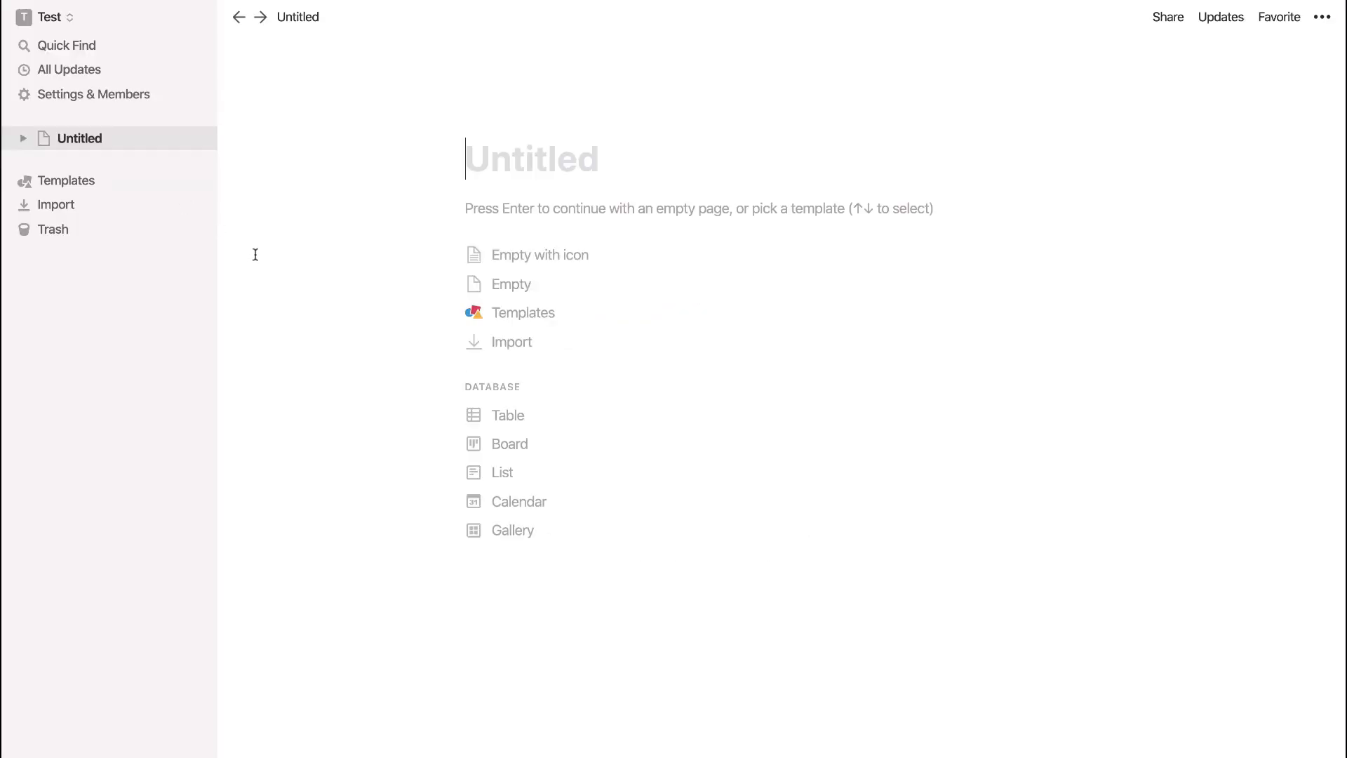
mouse_move(524, 311)
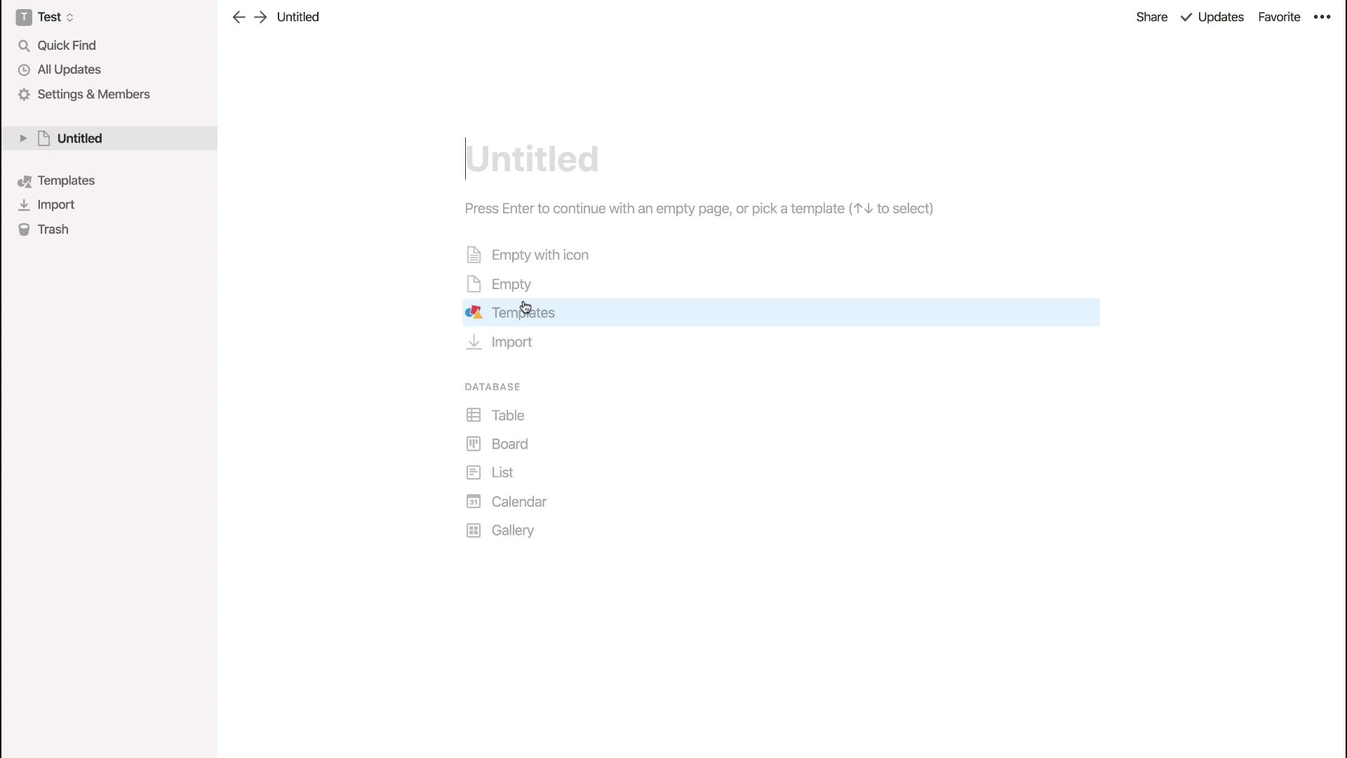
- Title the blank page 'Home'
type("H")
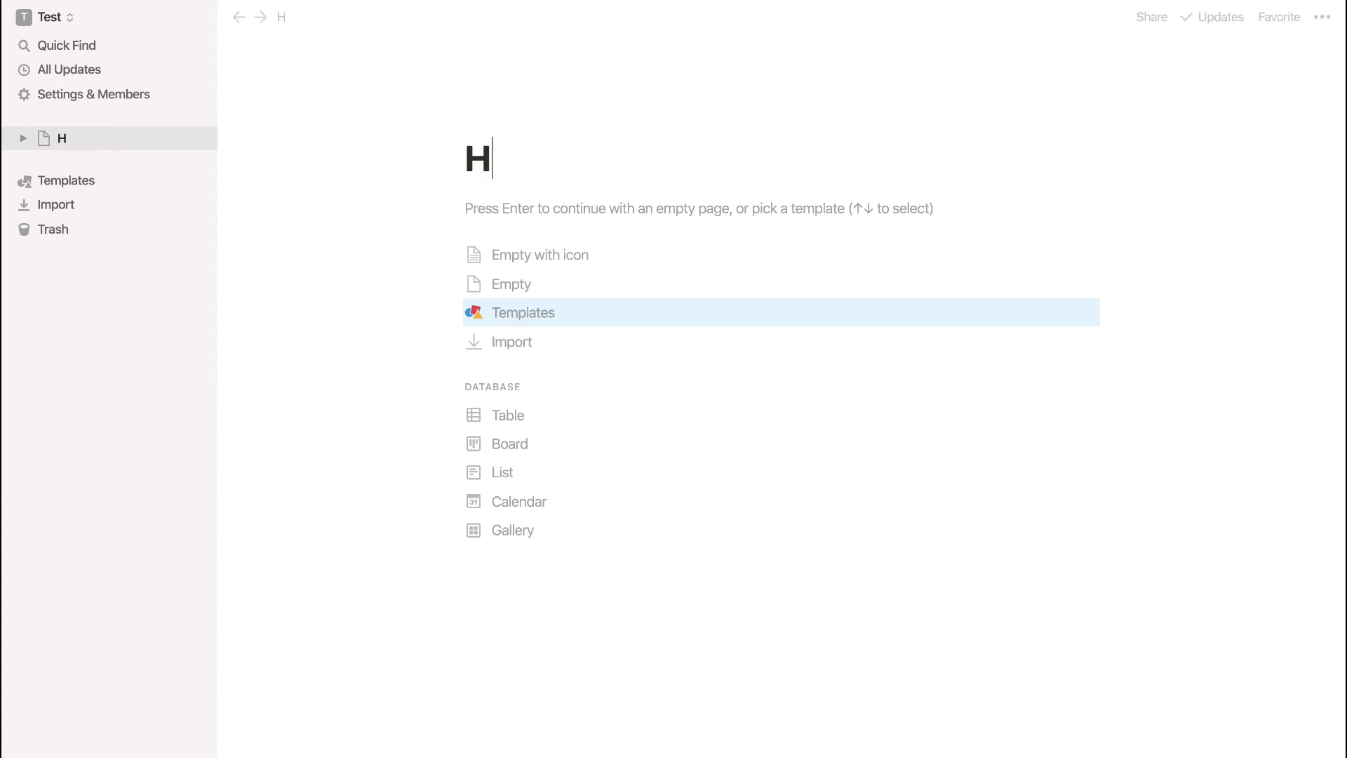
type("ome")
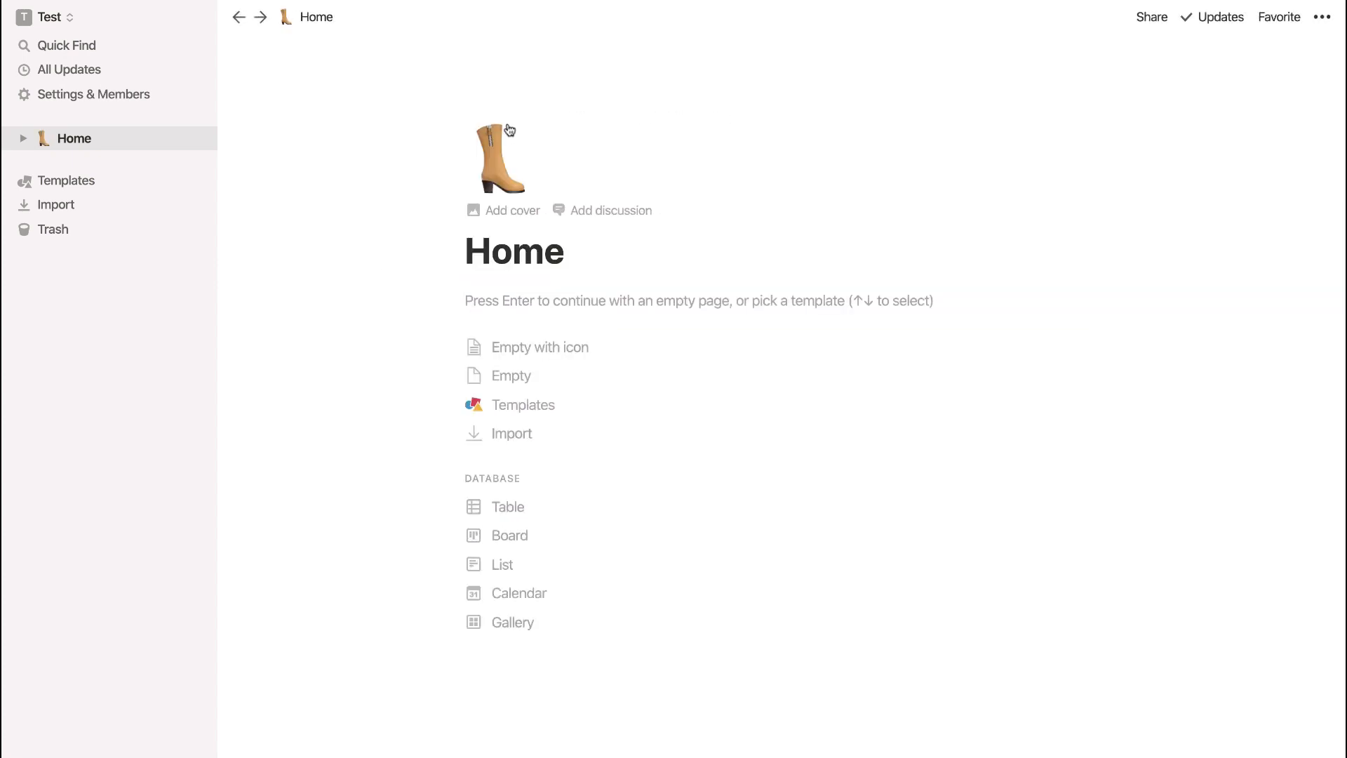
- Give the Home page a house icon and a blue-to-pink gradient cover
left_click(496, 157)
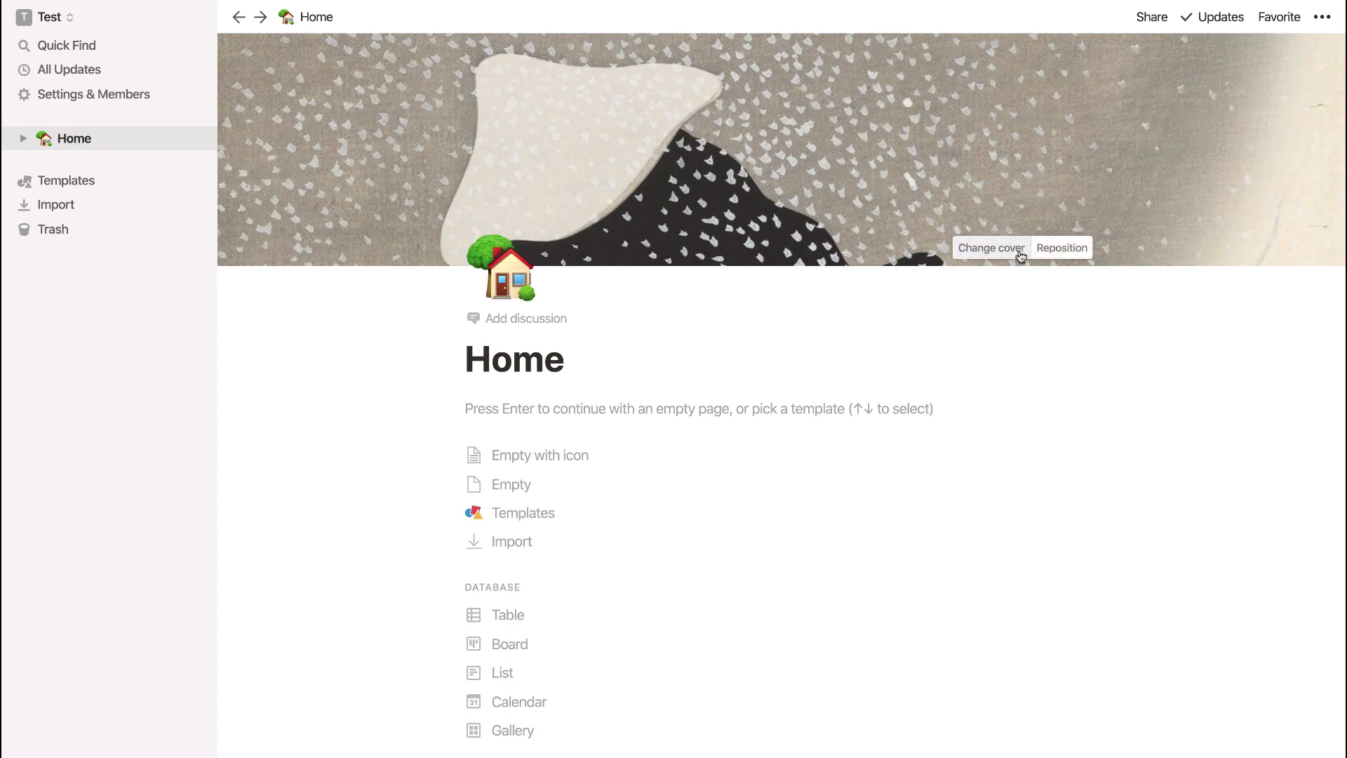
left_click(991, 248)
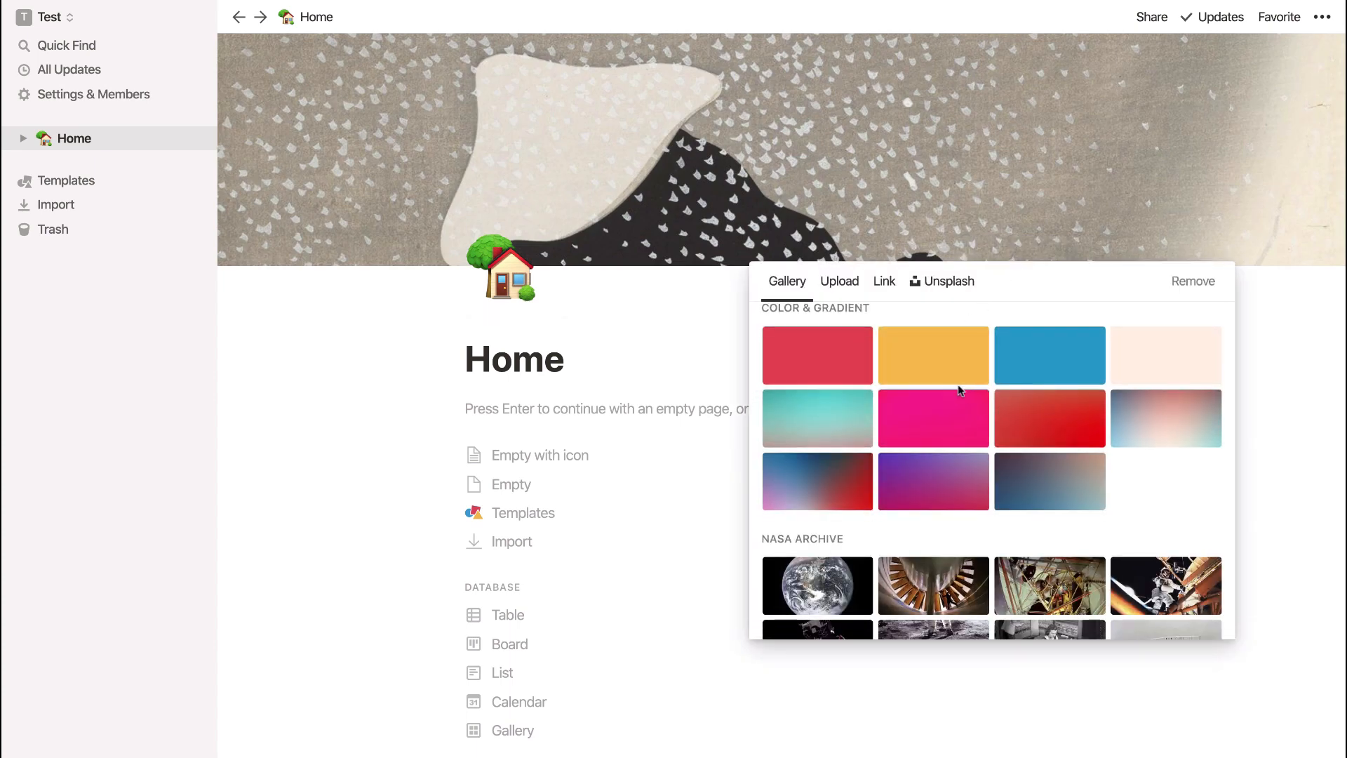
mouse_move(1167, 417)
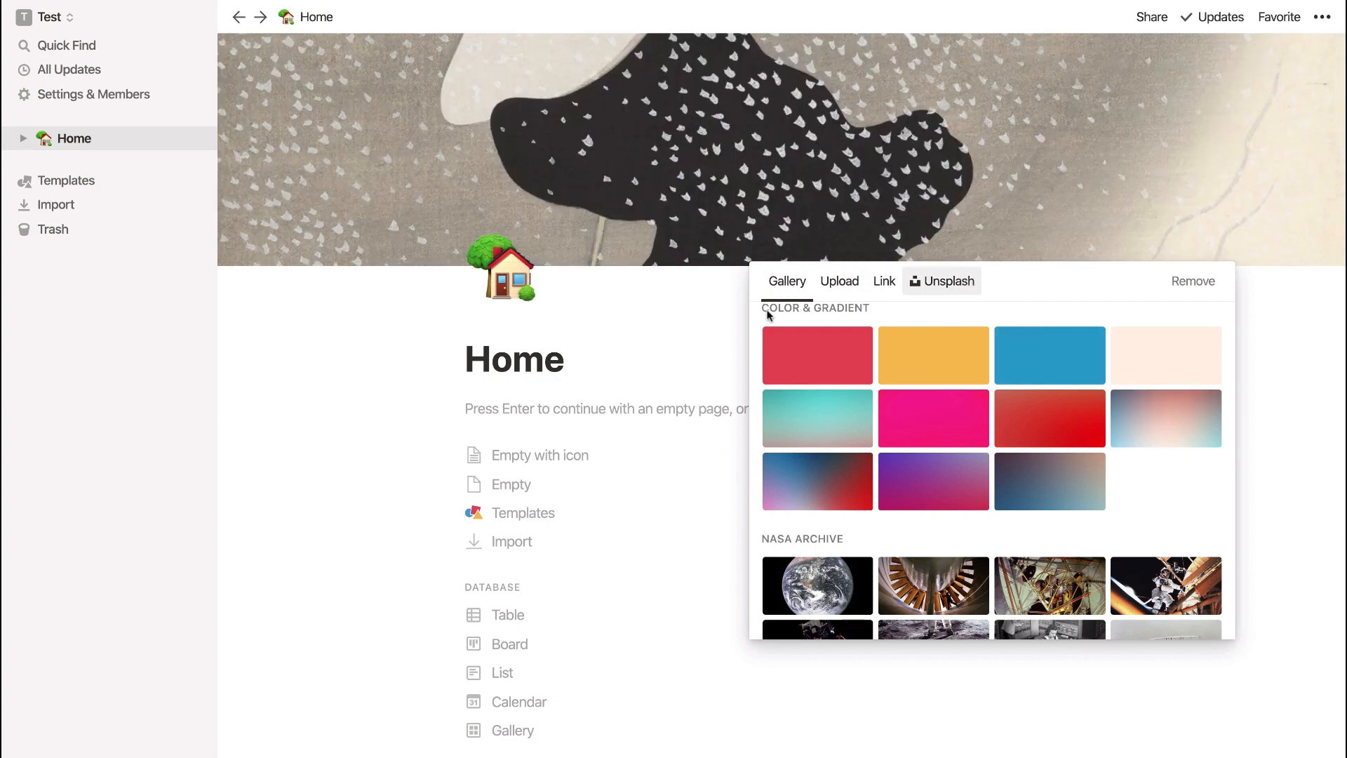
left_click(1193, 280)
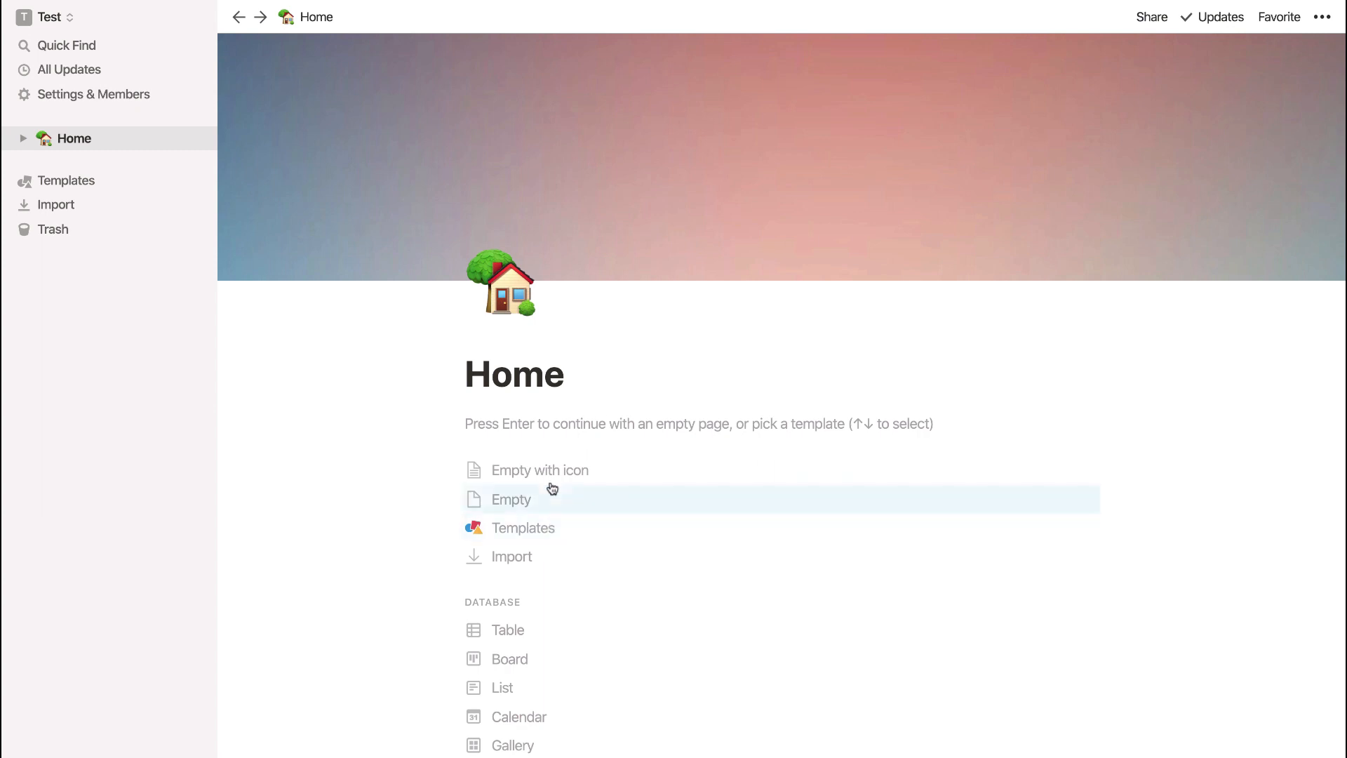
- Start Home as an empty page and browse the slash-command list of basic block types
left_click(512, 499)
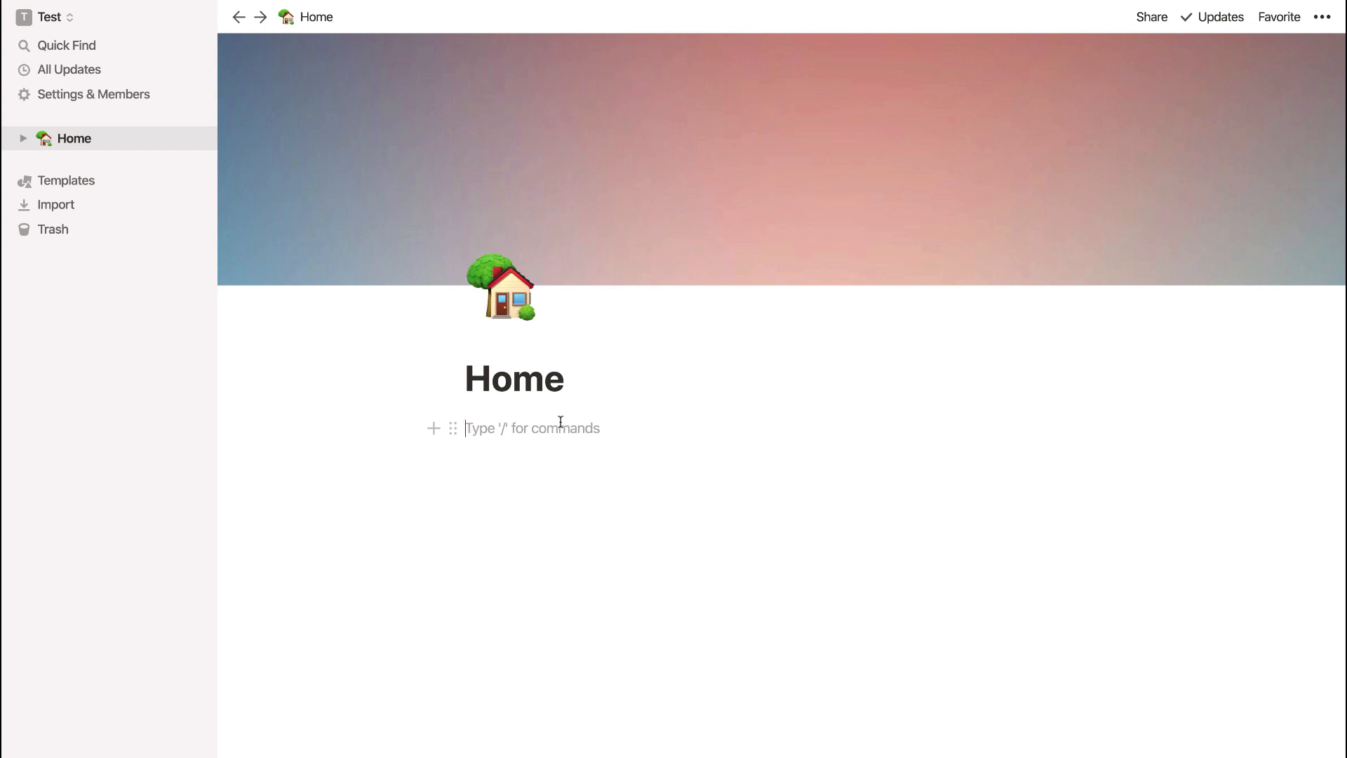
type("/")
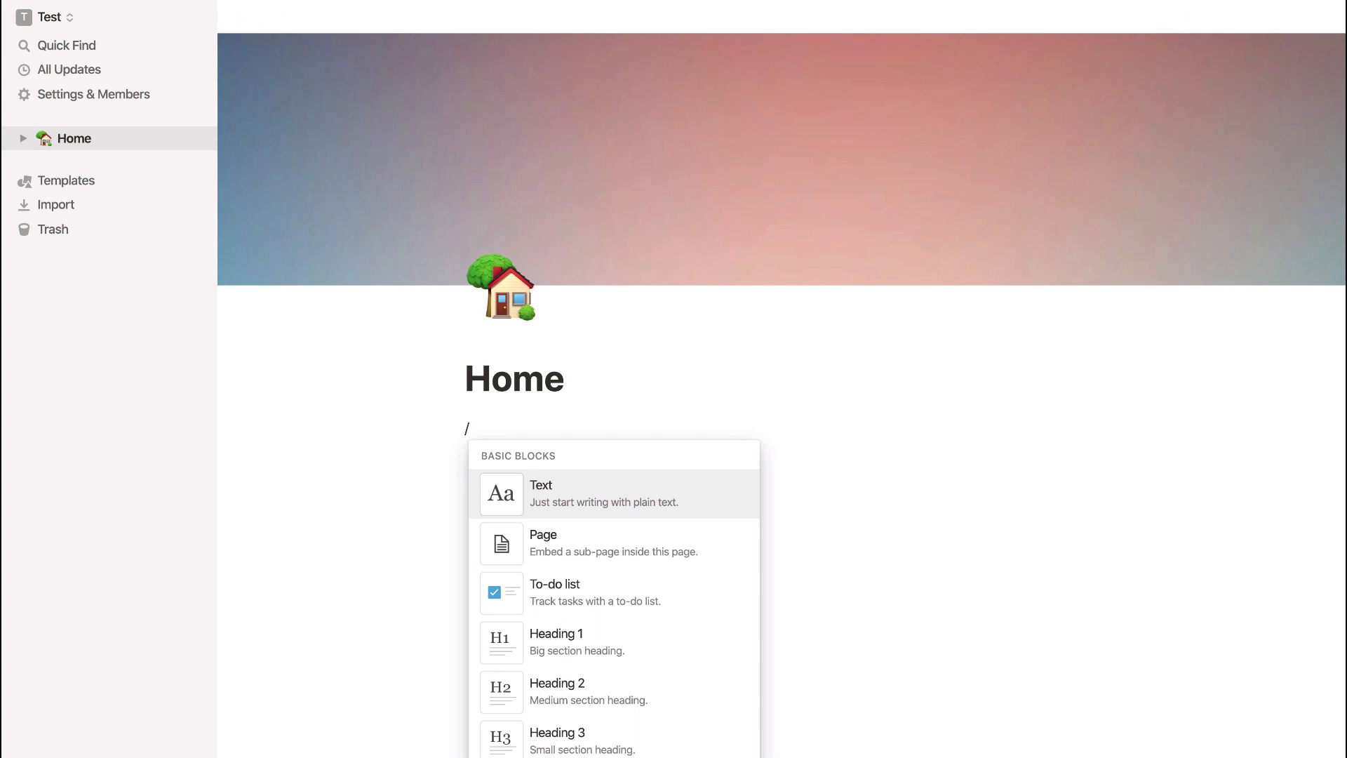
mouse_move(669, 563)
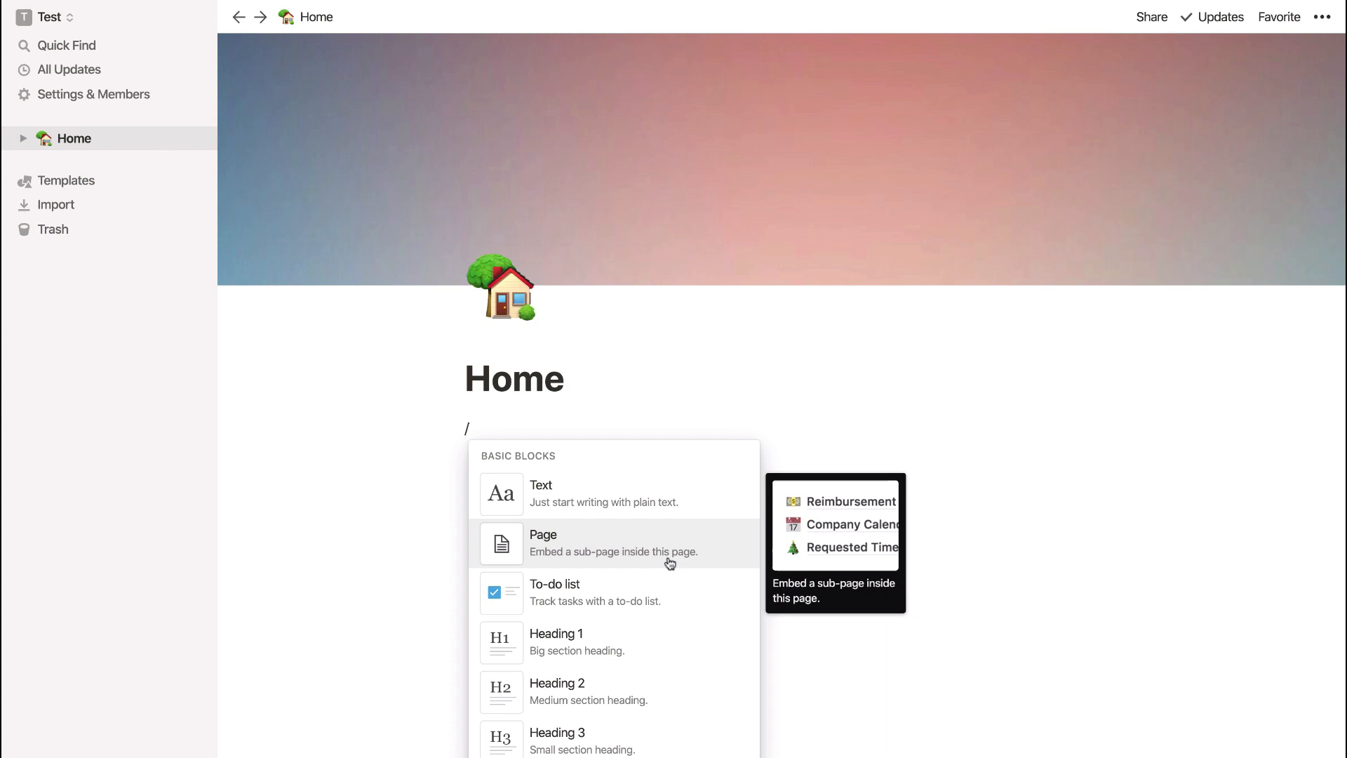
scroll("down", 3)
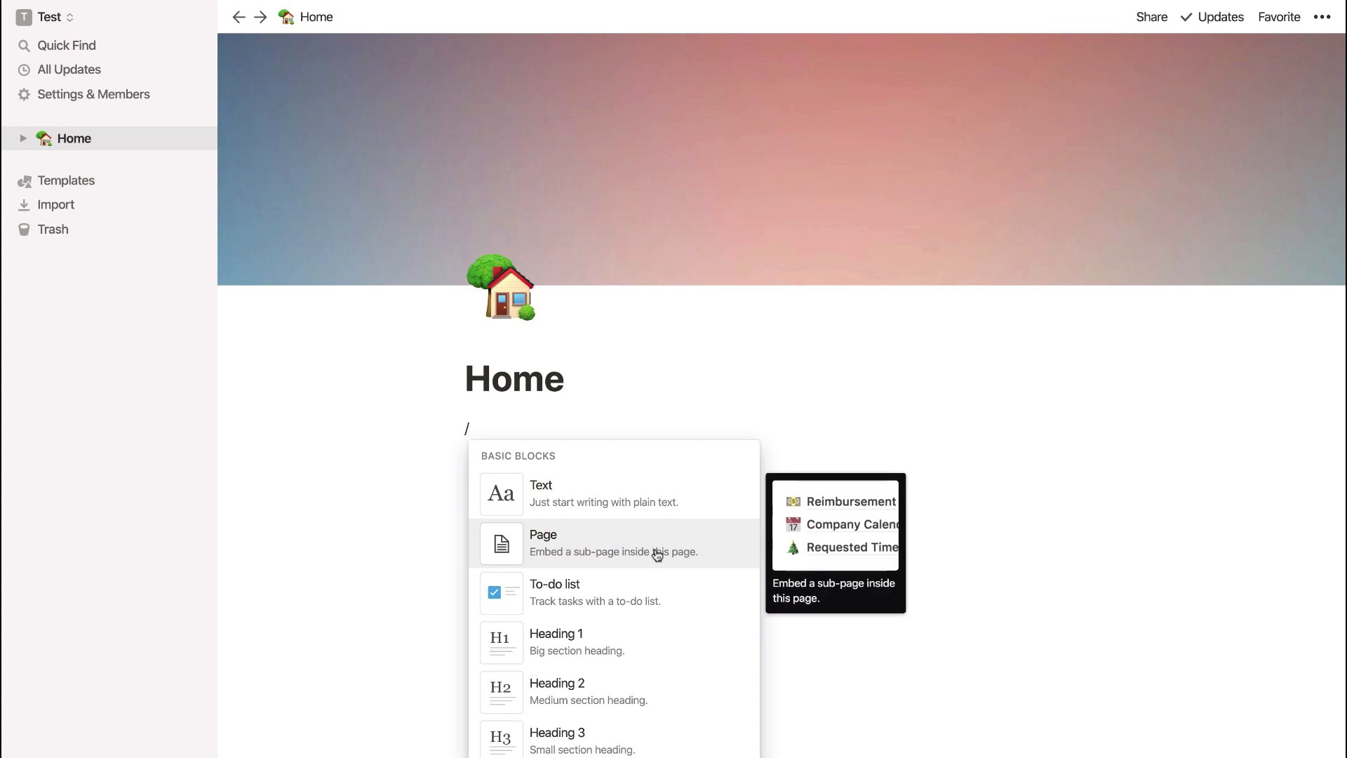
mouse_move(657, 674)
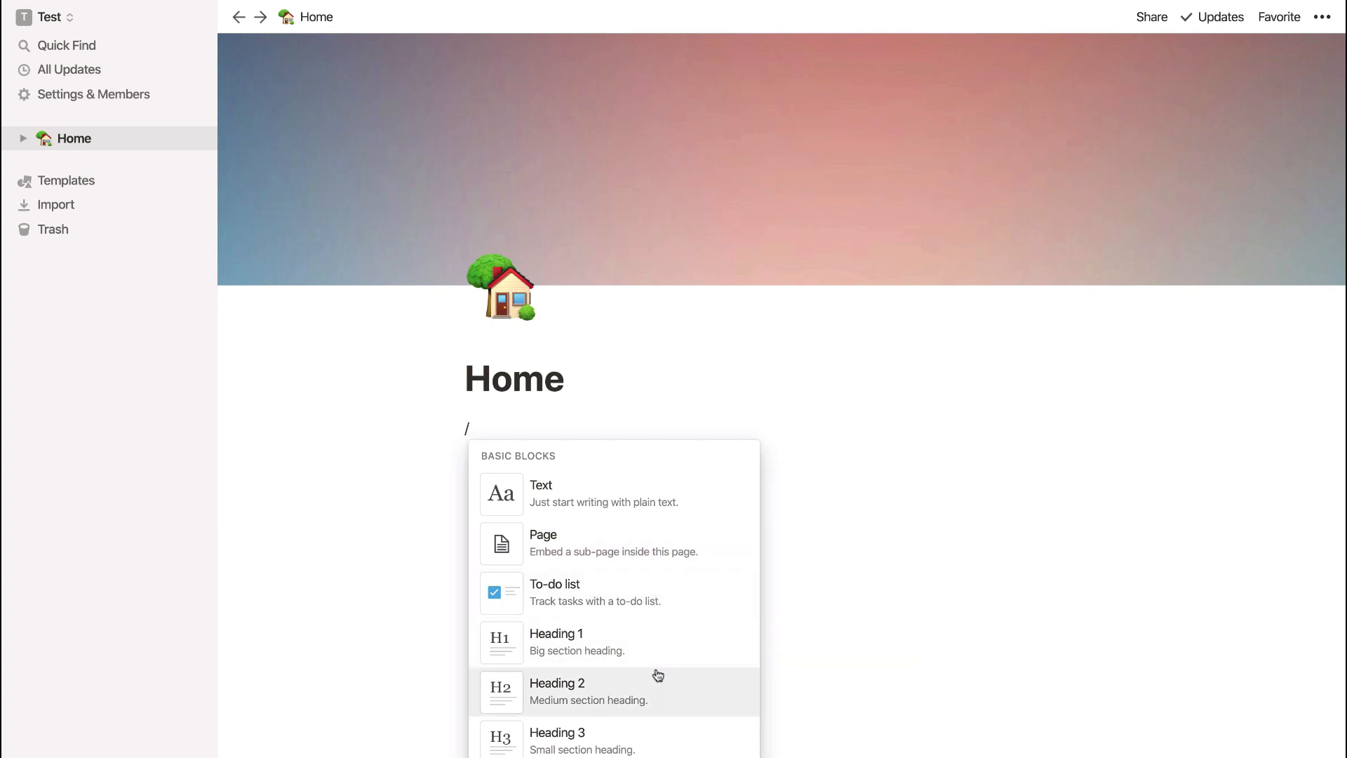
scroll("down", 3)
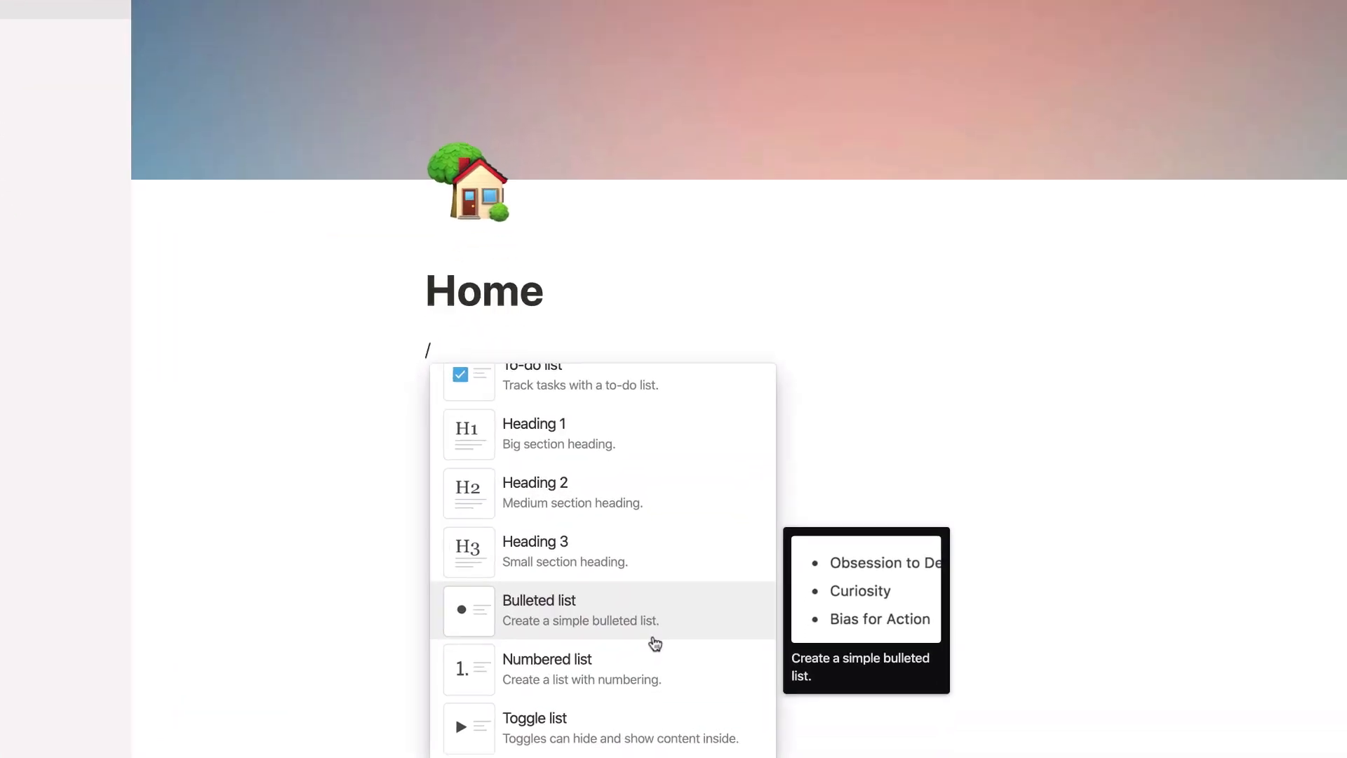
scroll("down", 3)
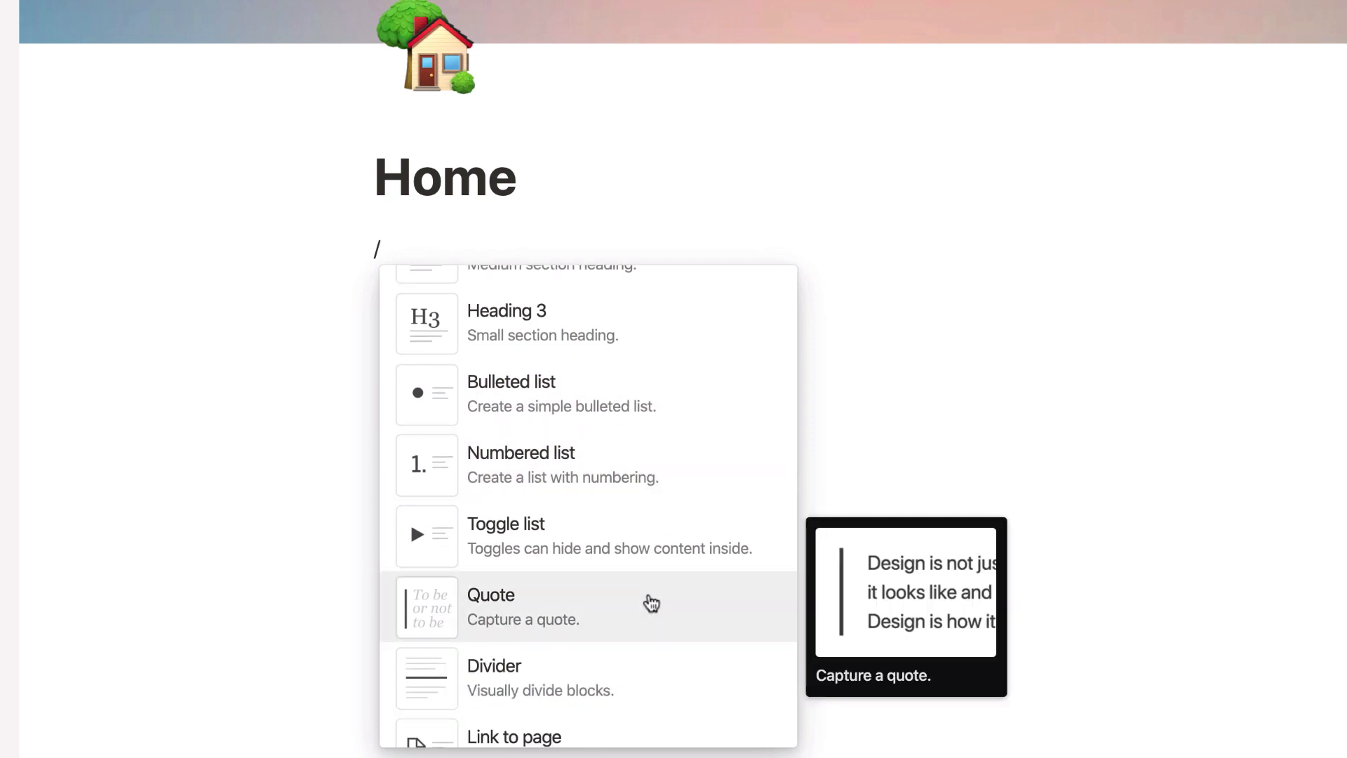
scroll("up", 3)
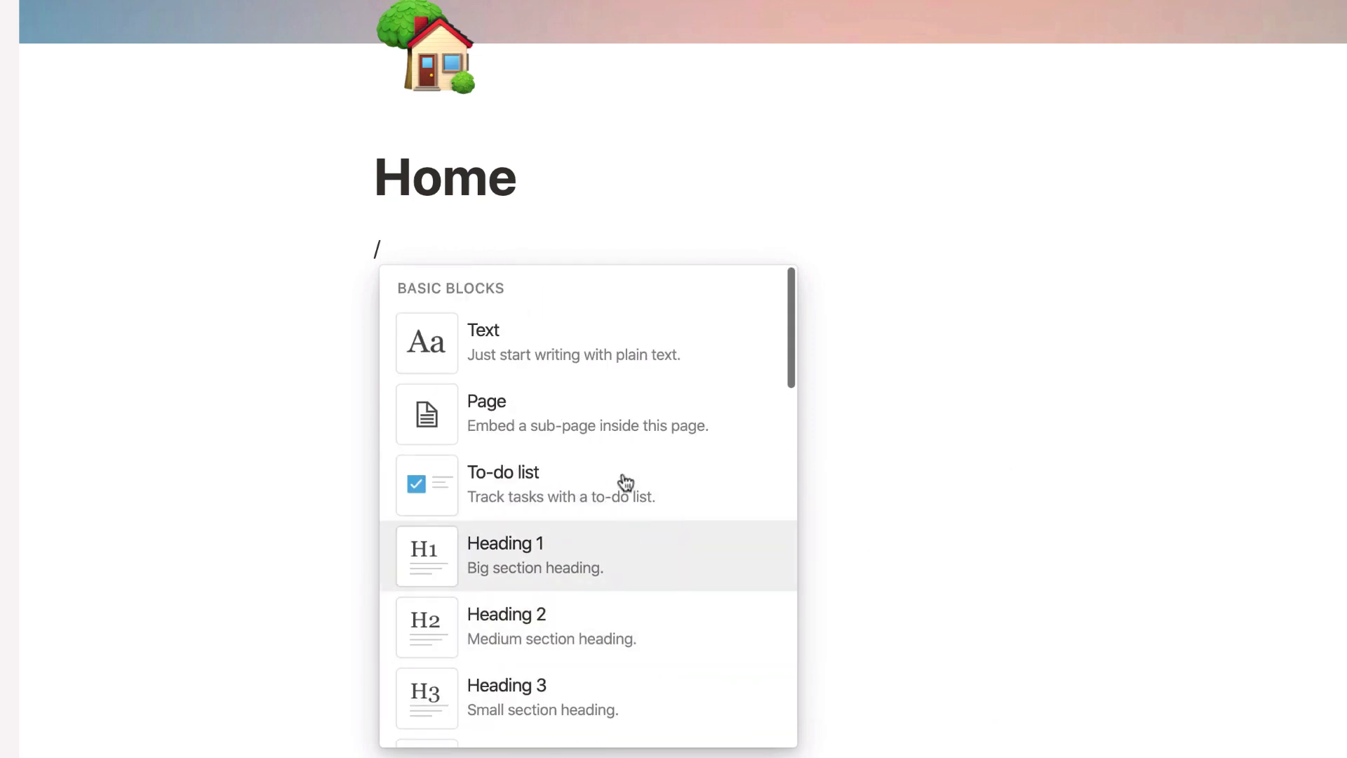
scroll("down", 3)
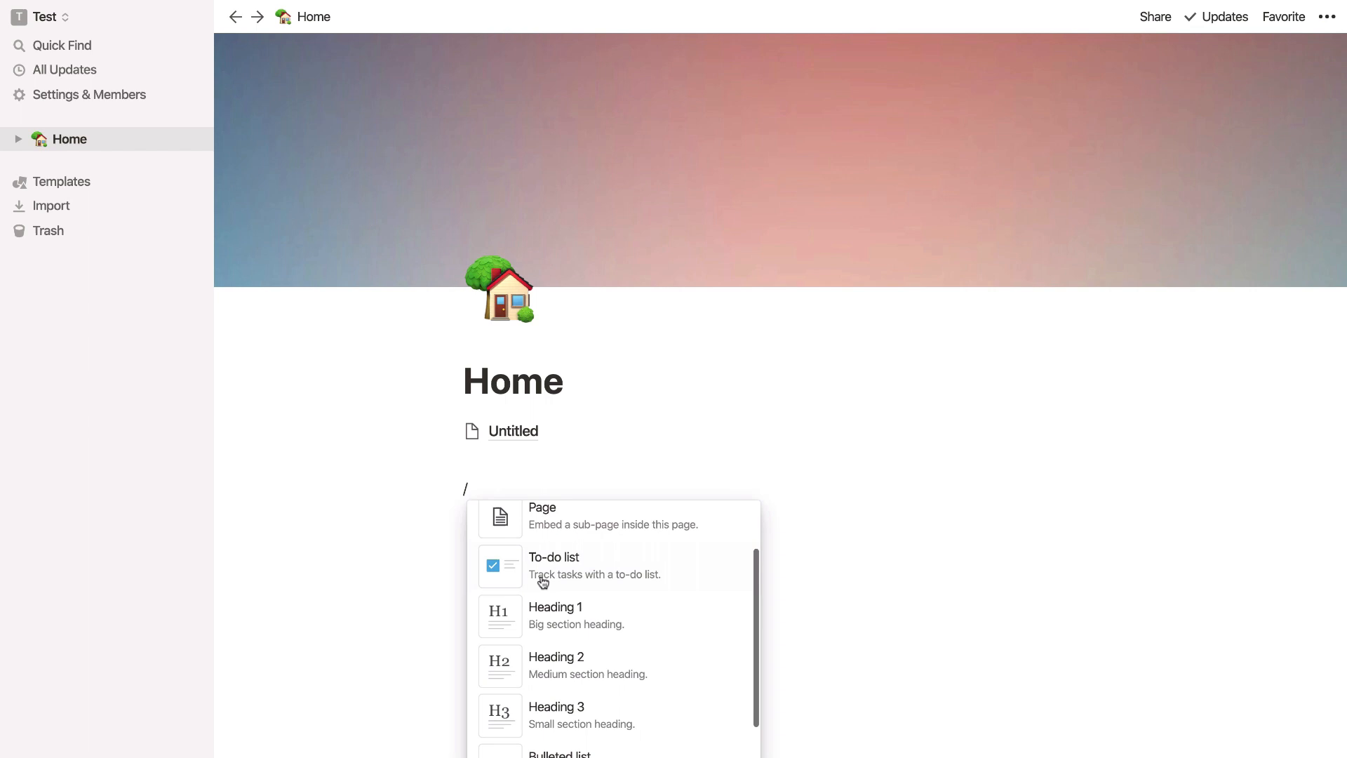
- Browse the slash-command database options, then open the template gallery from the empty page's start choices
scroll("down", 3)
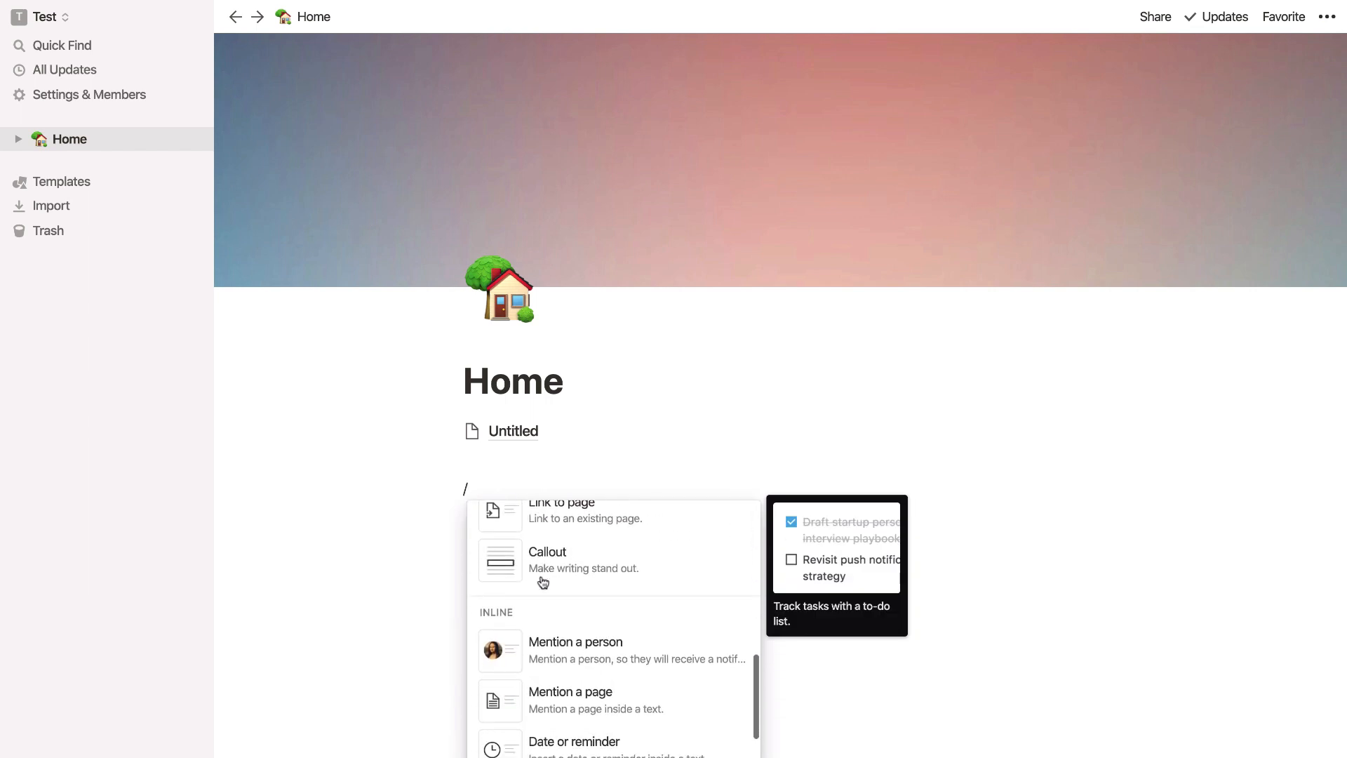
scroll("down", 3)
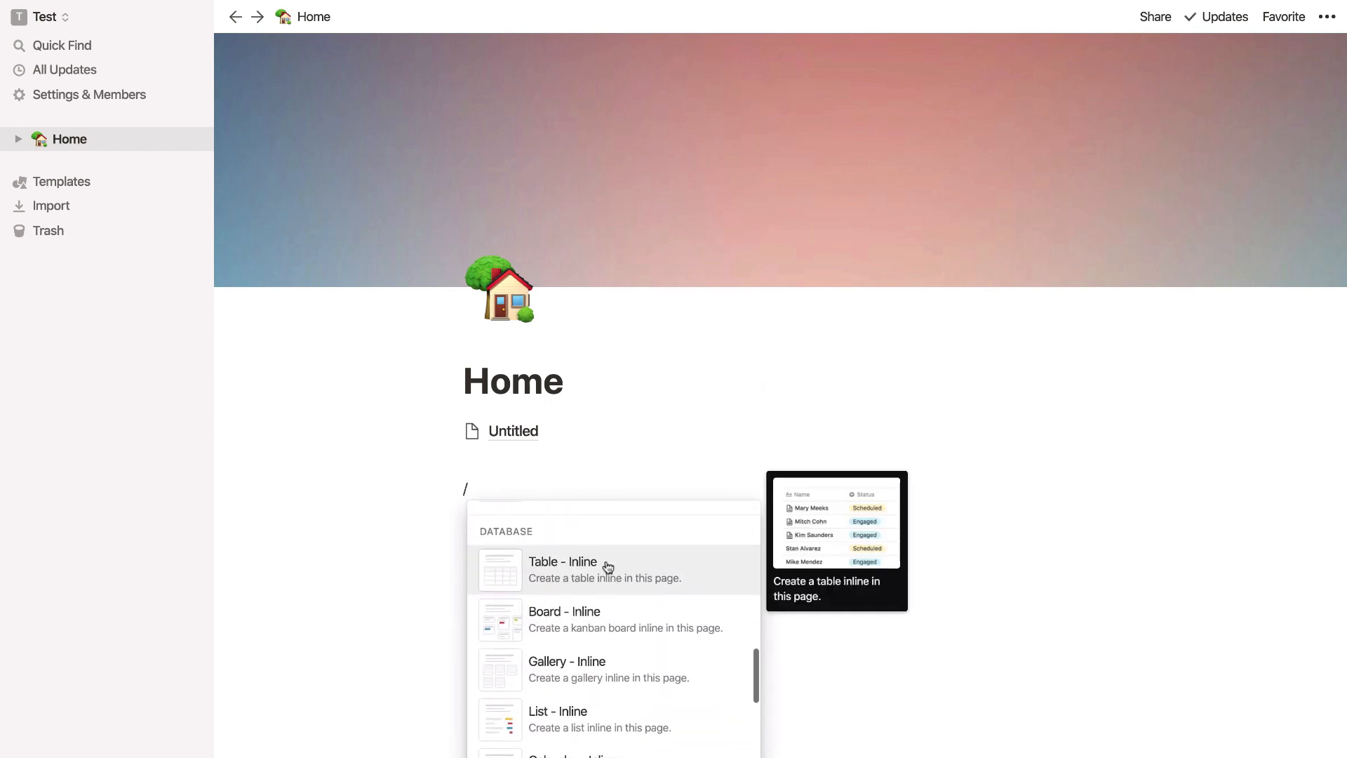
mouse_move(681, 578)
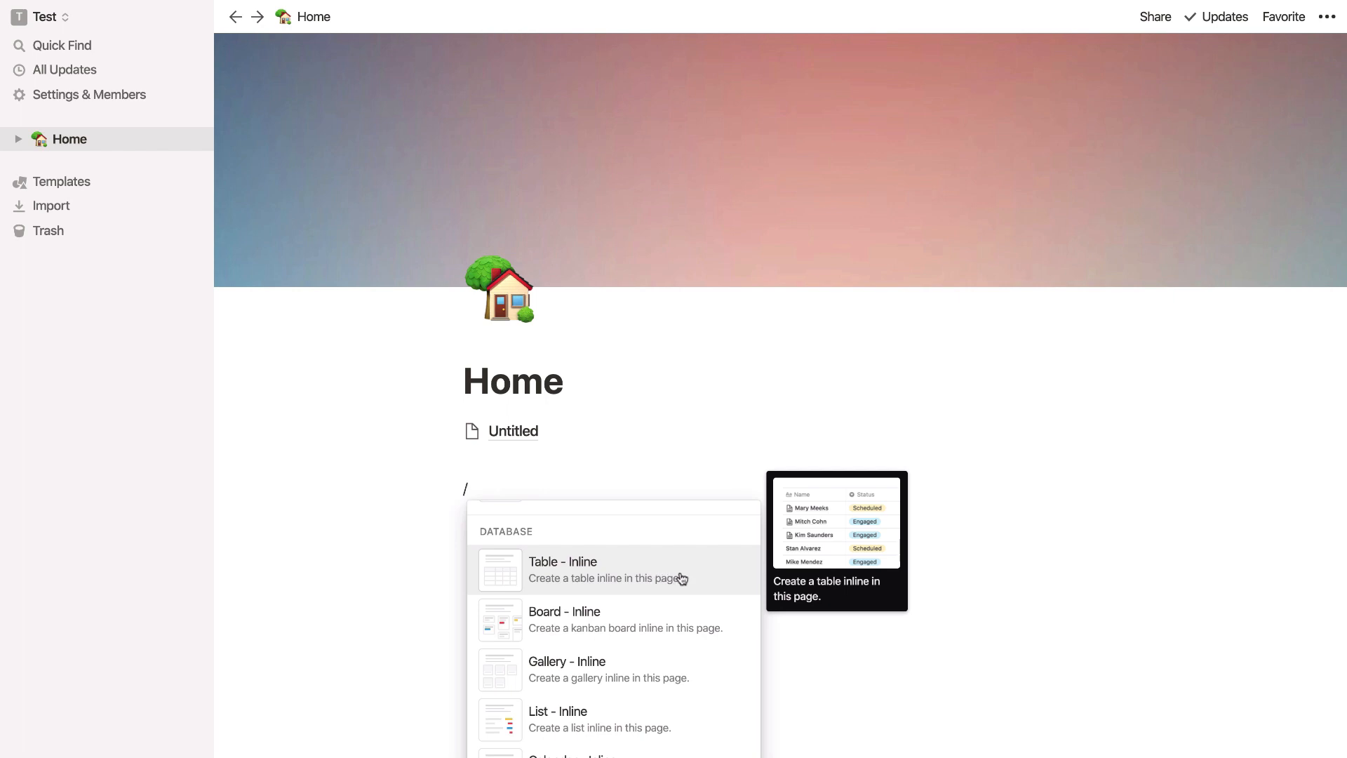
mouse_move(683, 621)
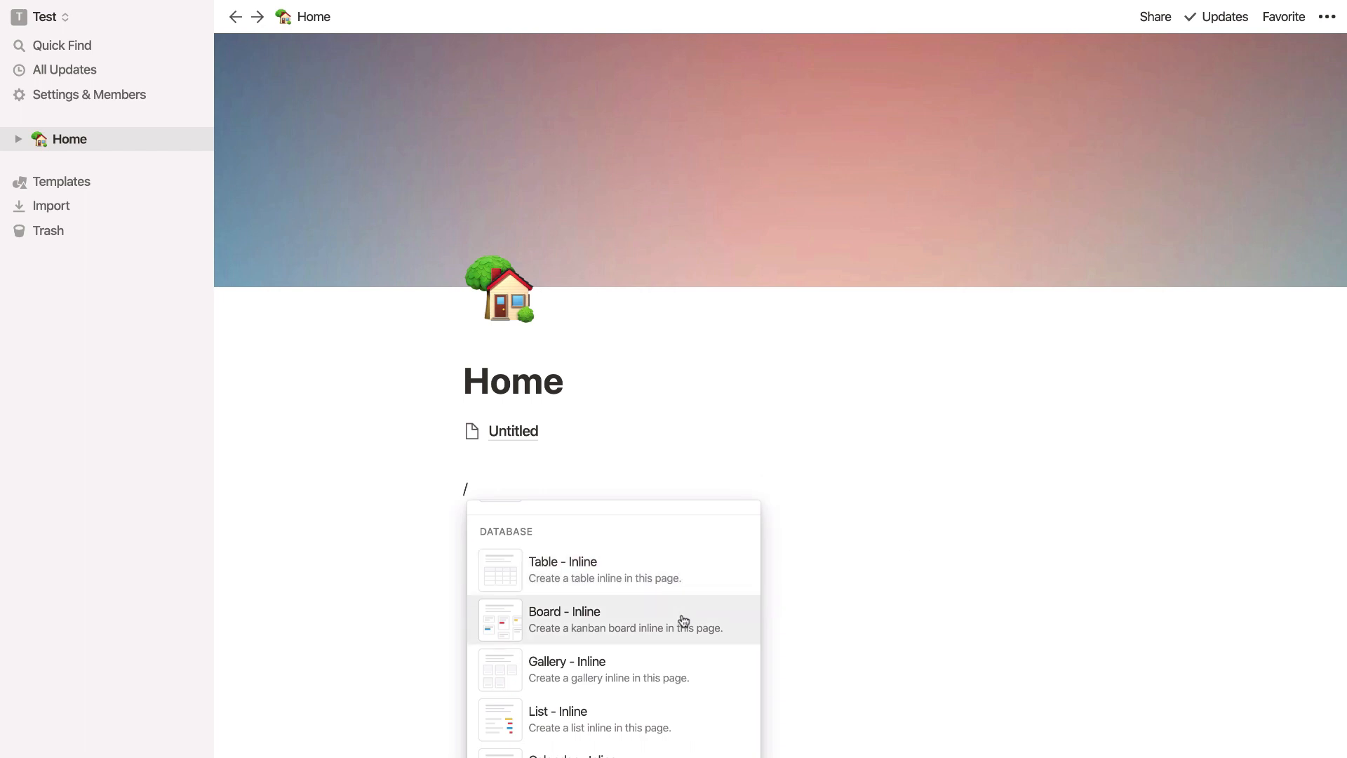
mouse_move(662, 589)
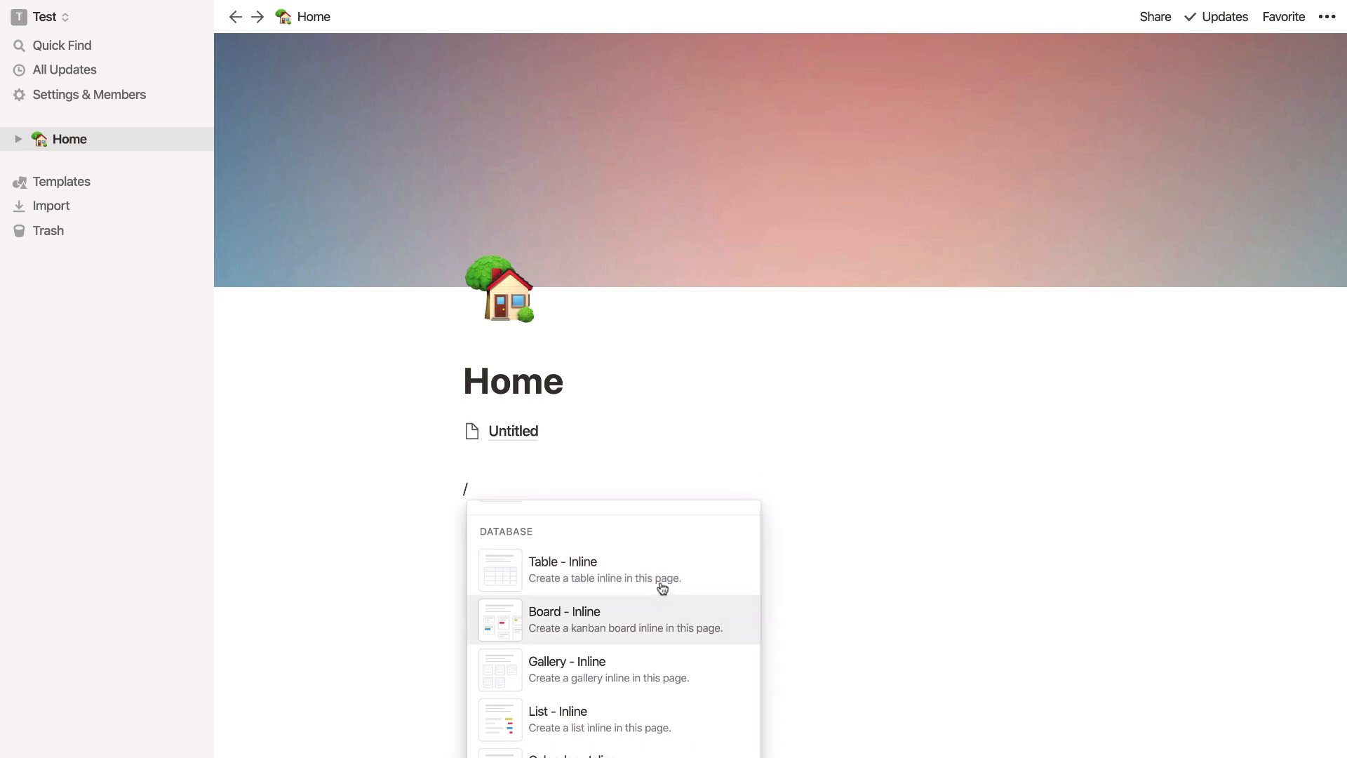
mouse_move(661, 578)
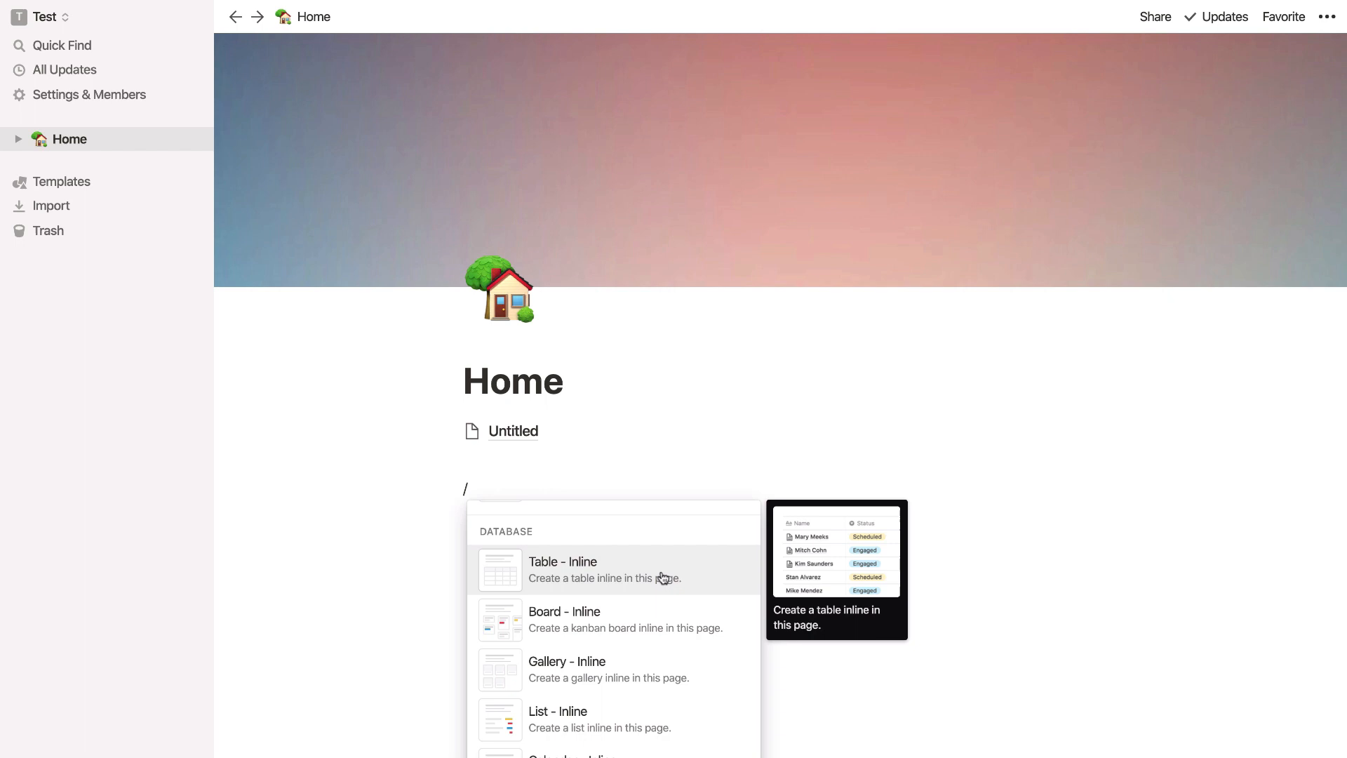
mouse_move(675, 625)
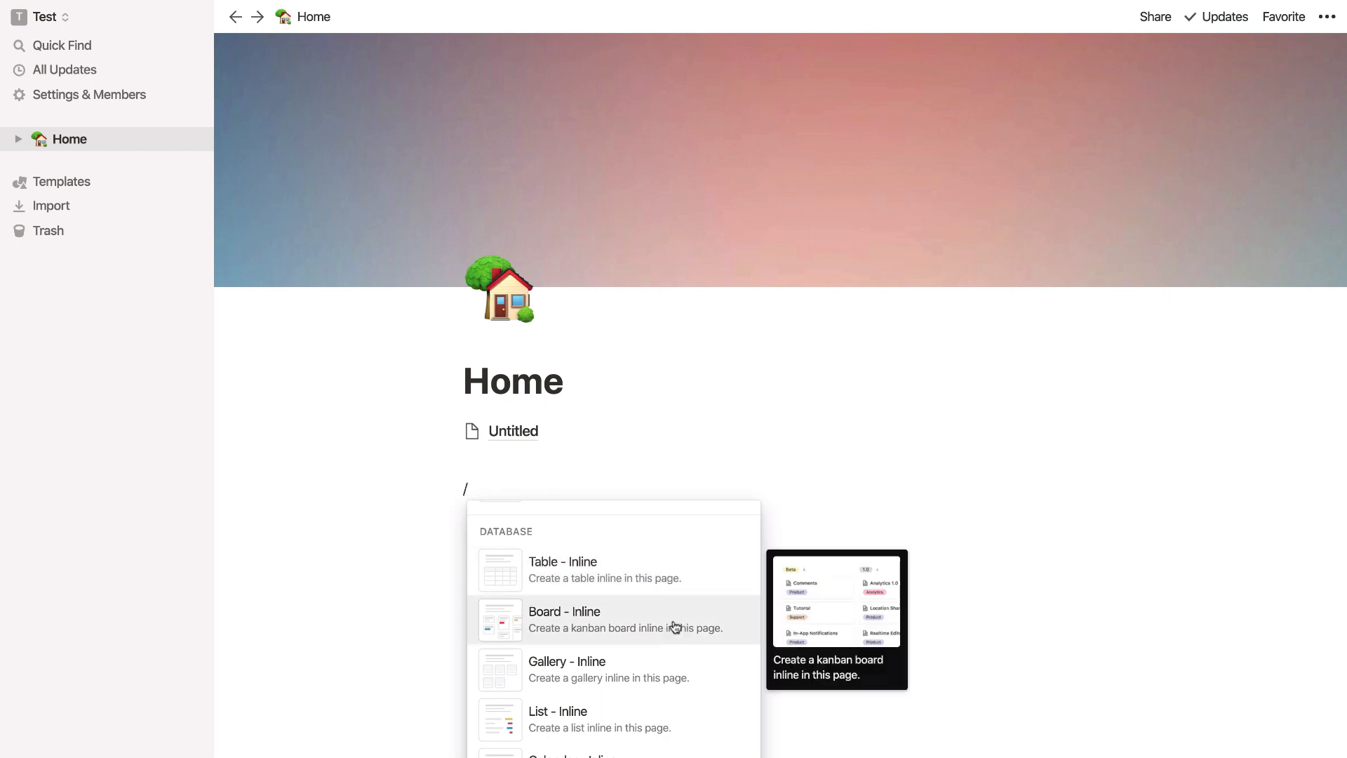
mouse_move(678, 670)
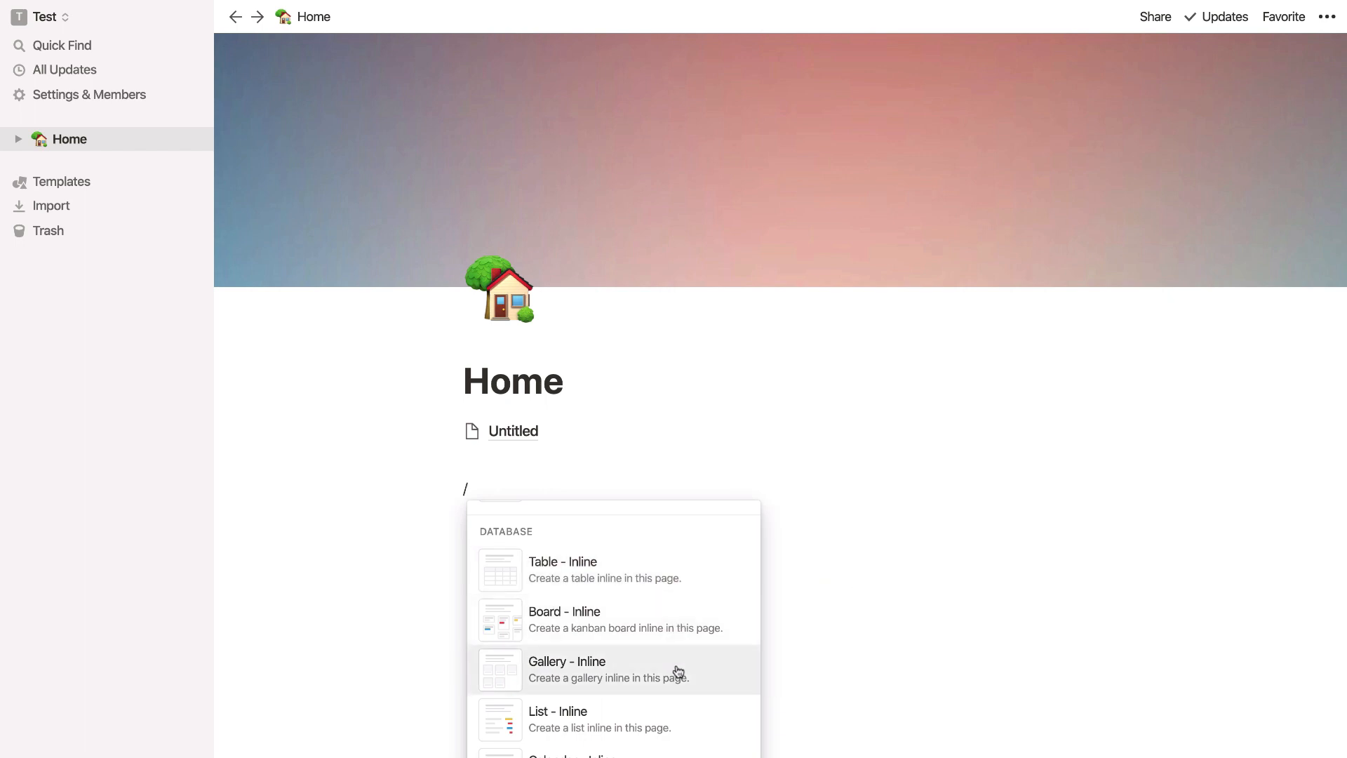
mouse_move(666, 674)
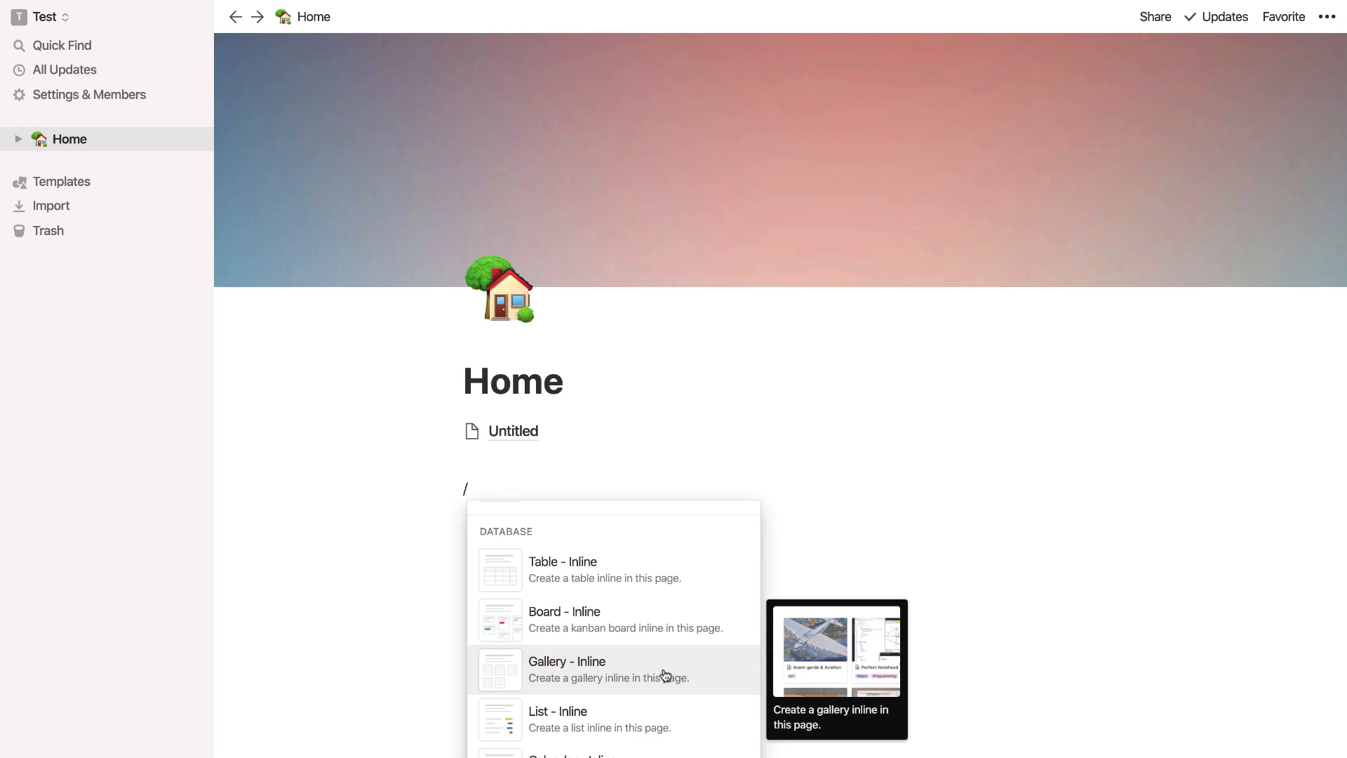
scroll("down", 3)
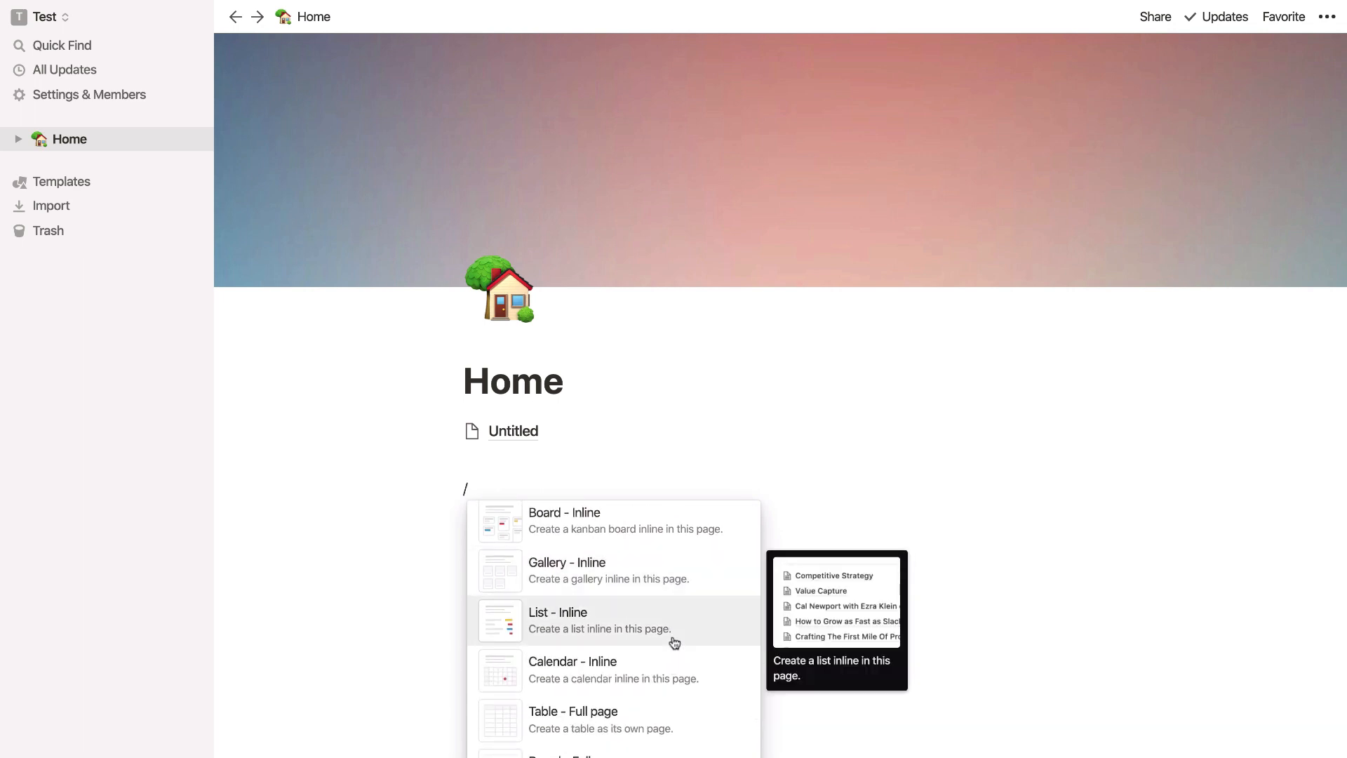
mouse_move(675, 654)
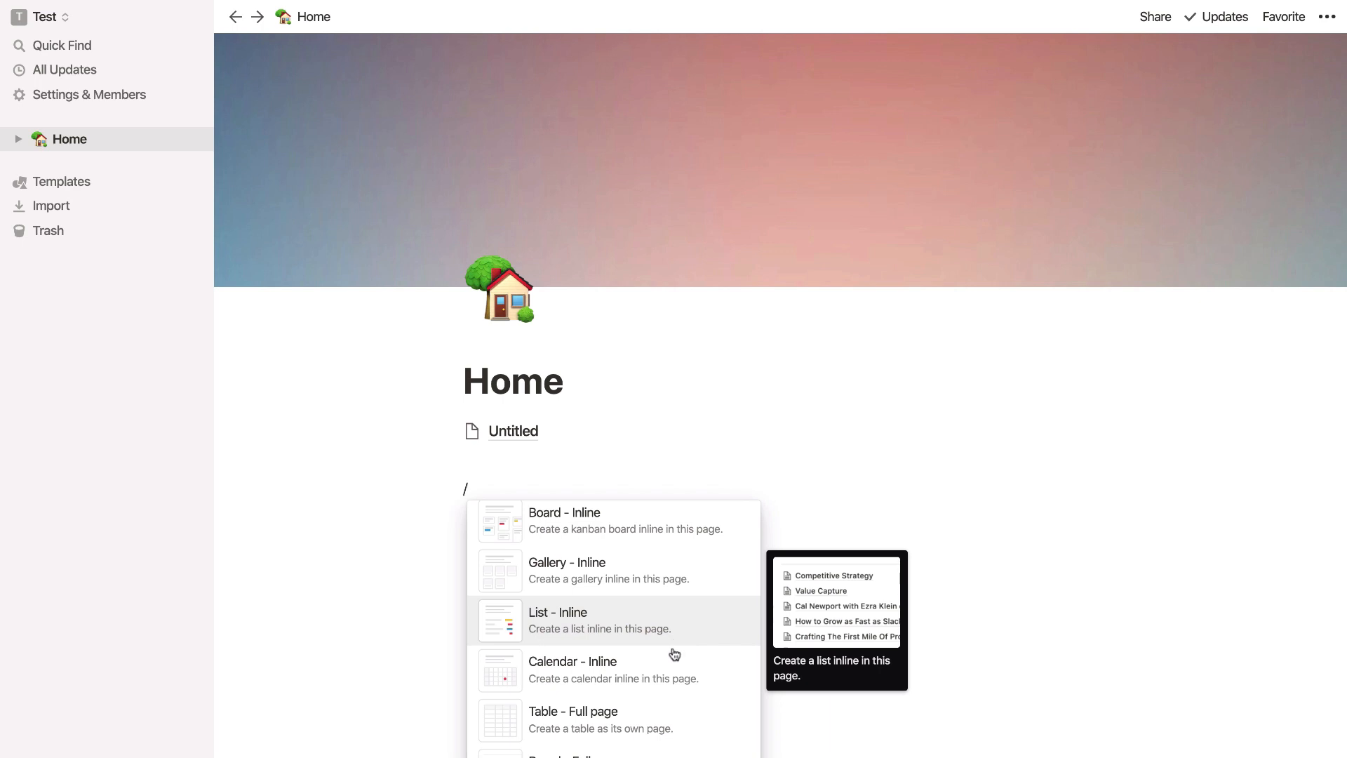
mouse_move(671, 682)
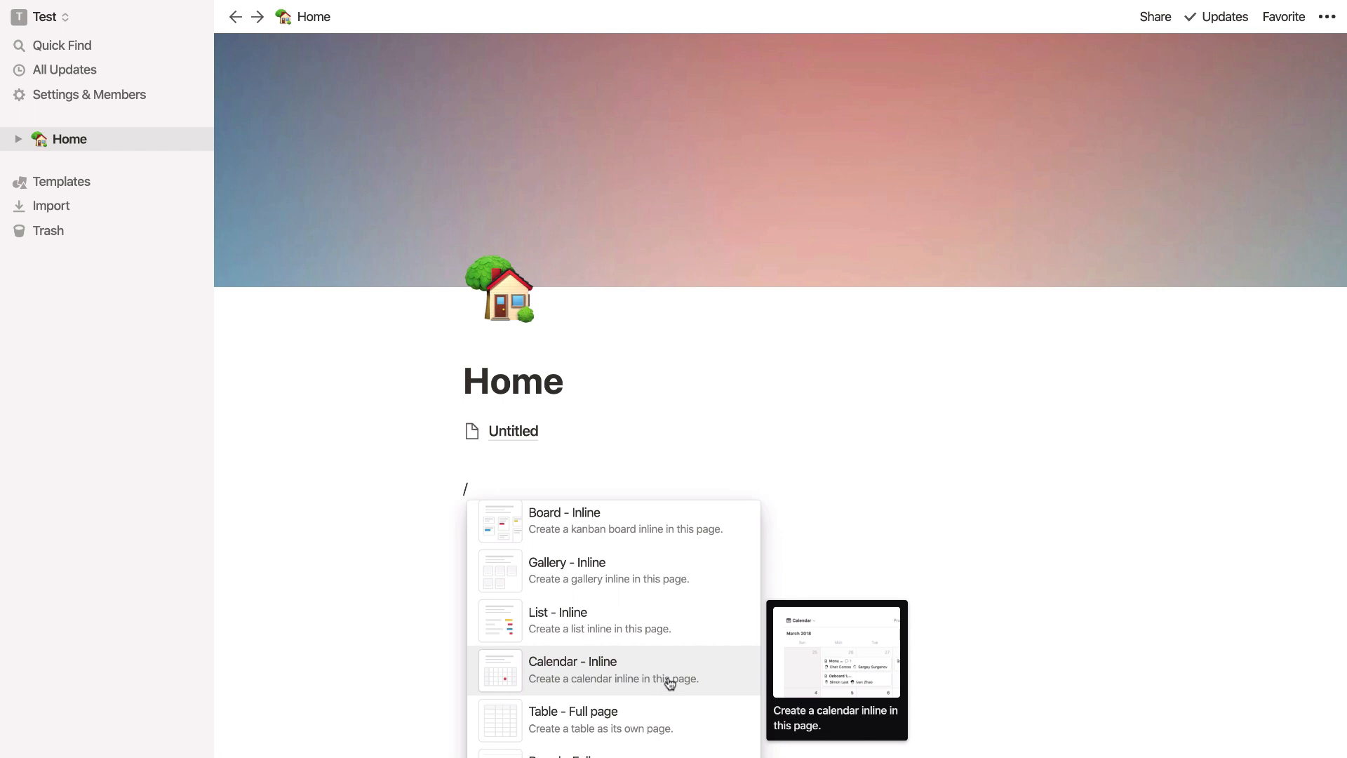
scroll("down", 3)
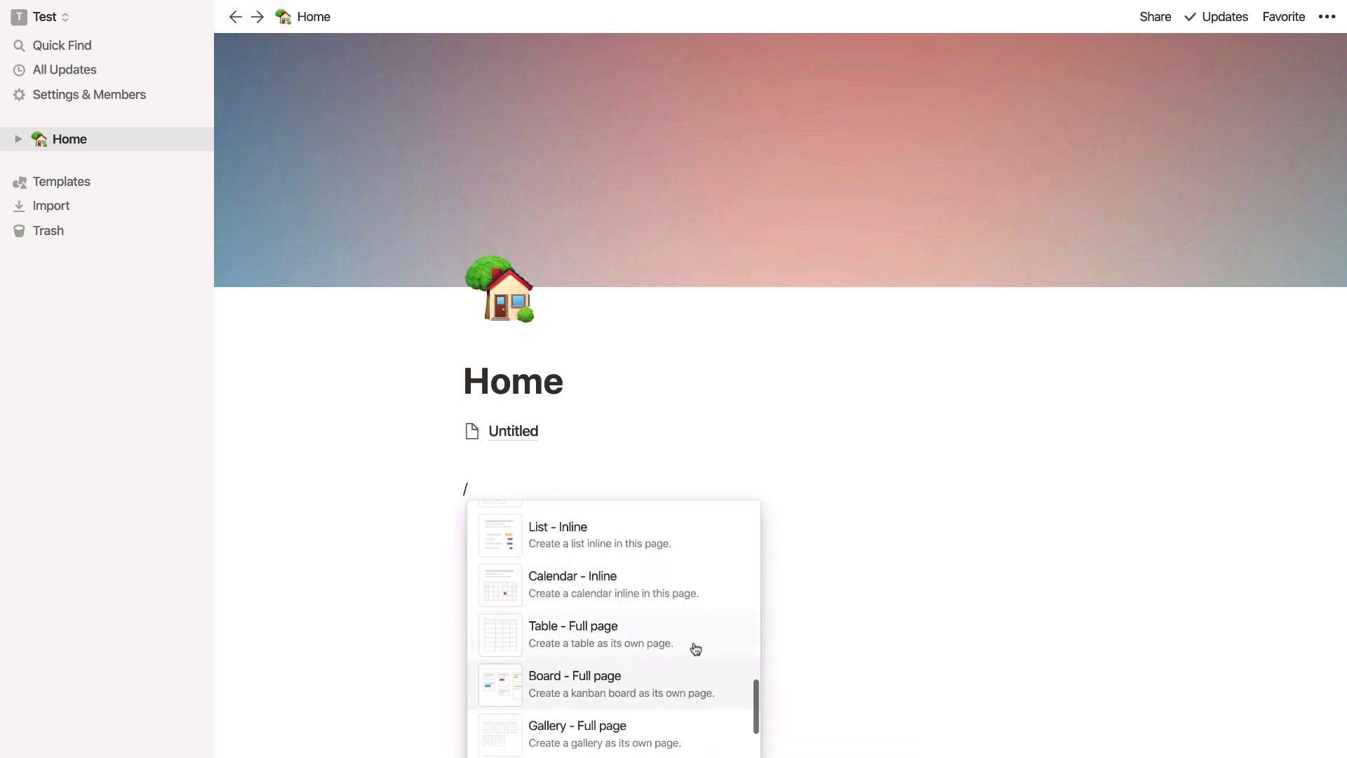
mouse_move(666, 657)
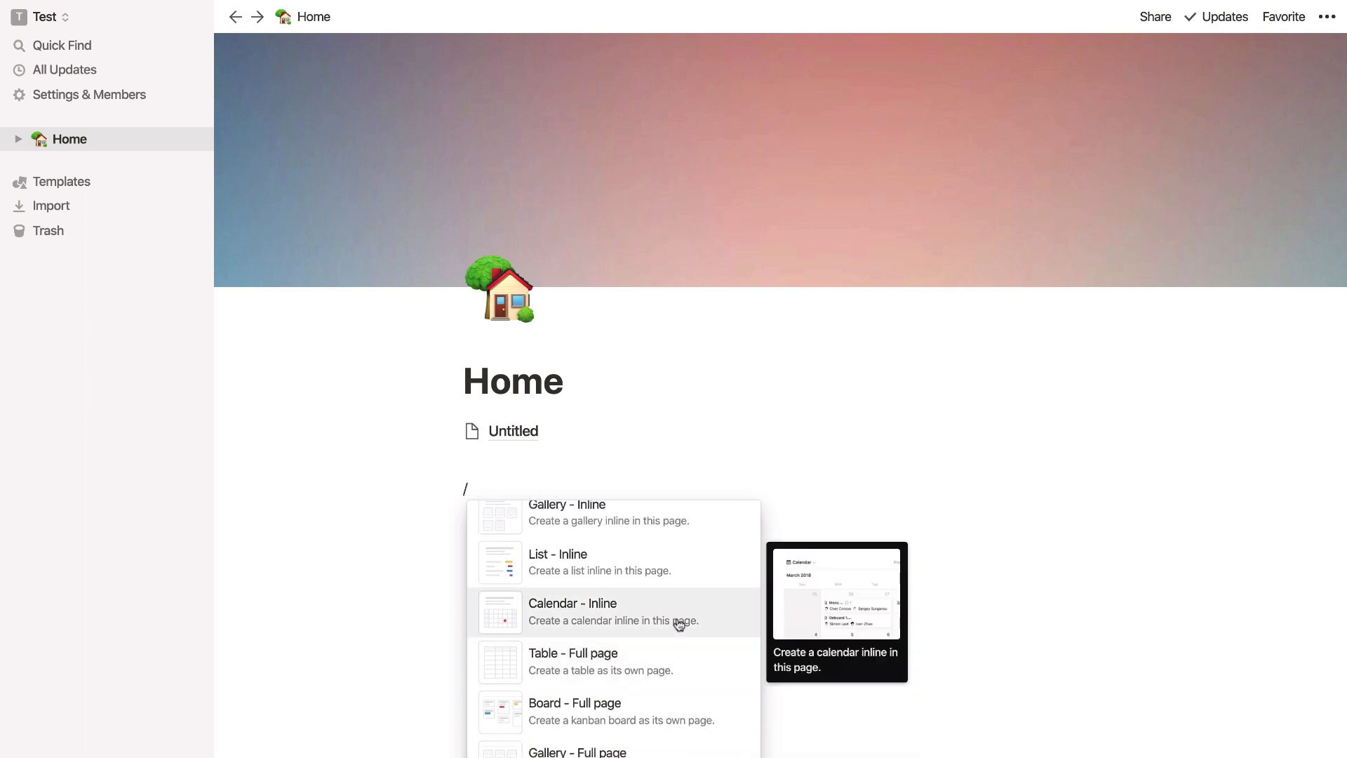
mouse_move(700, 636)
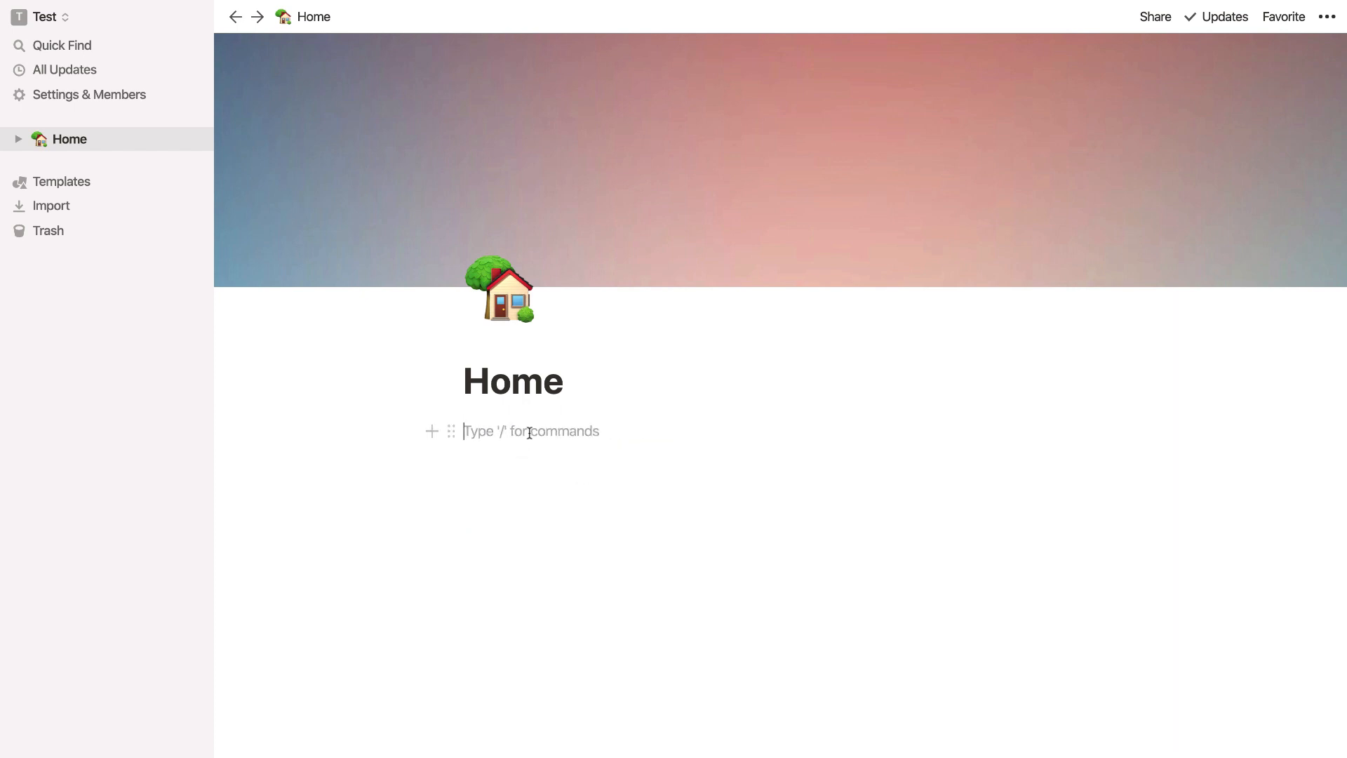
left_click(530, 430)
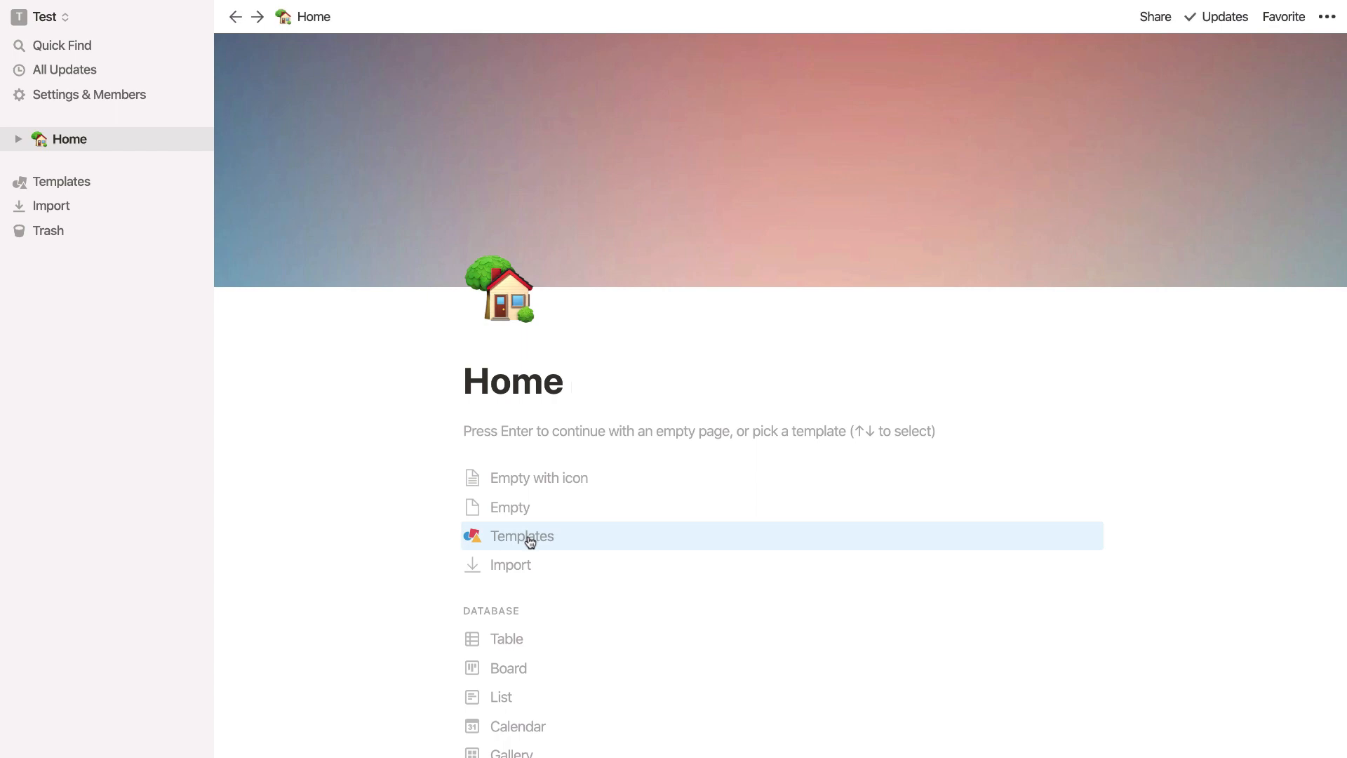
left_click(521, 535)
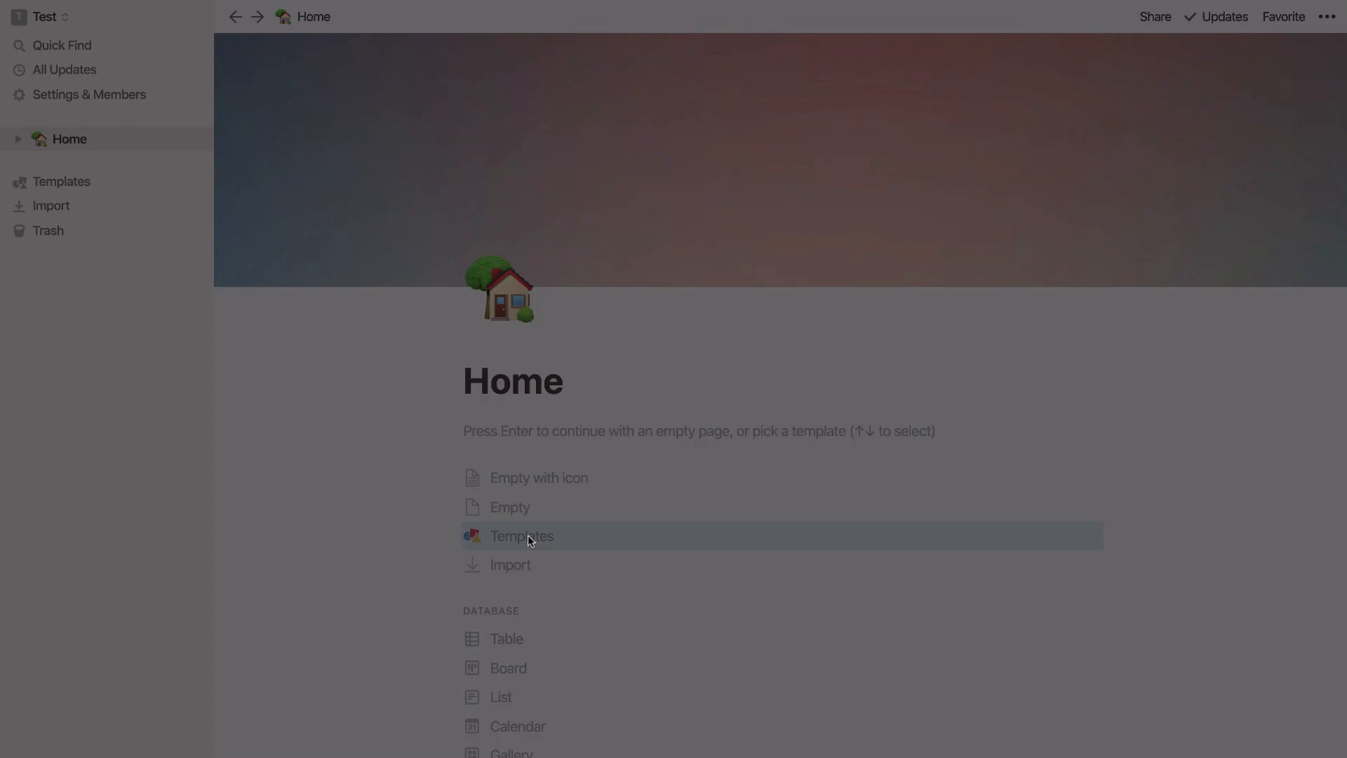
- Preview the Notes & Drafts, Reading List, Travel Planner and Weekly Agenda templates
left_click(520, 536)
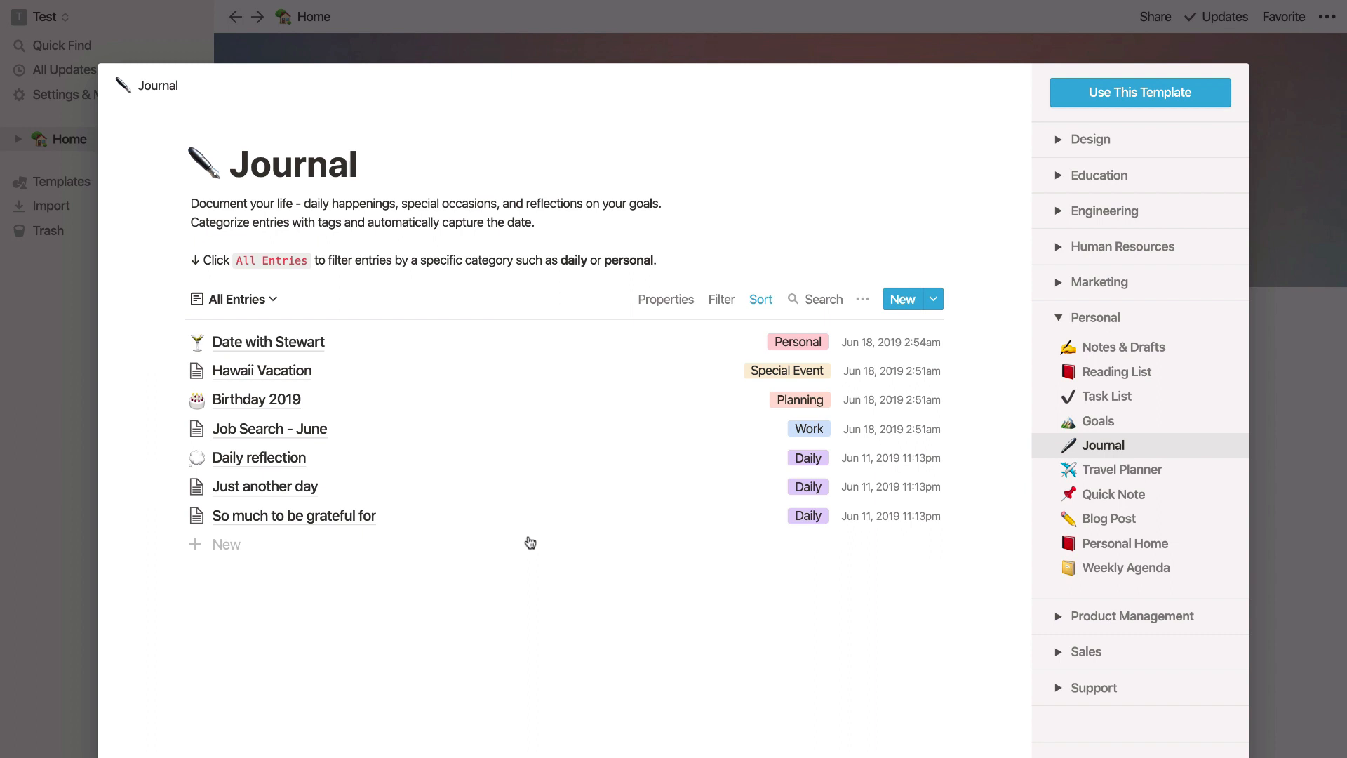
mouse_move(1115, 325)
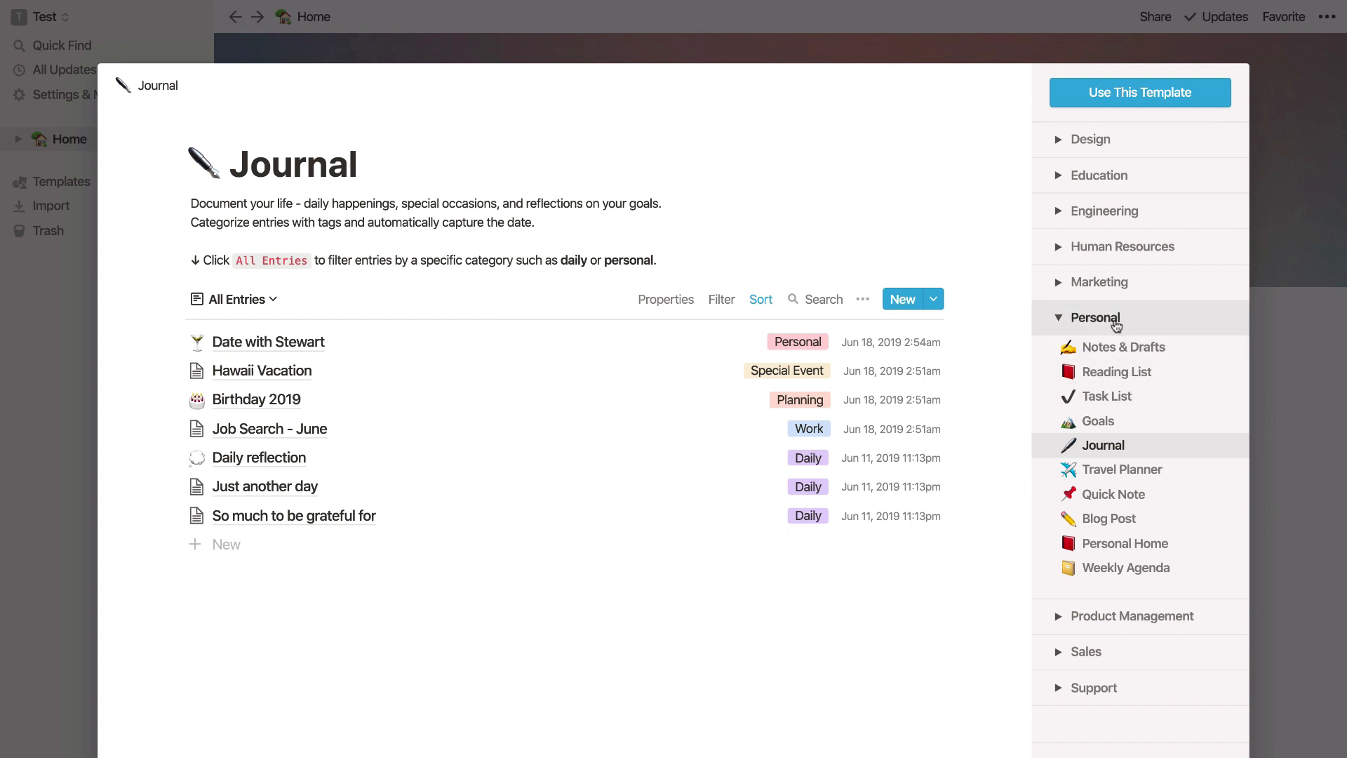
left_click(1123, 346)
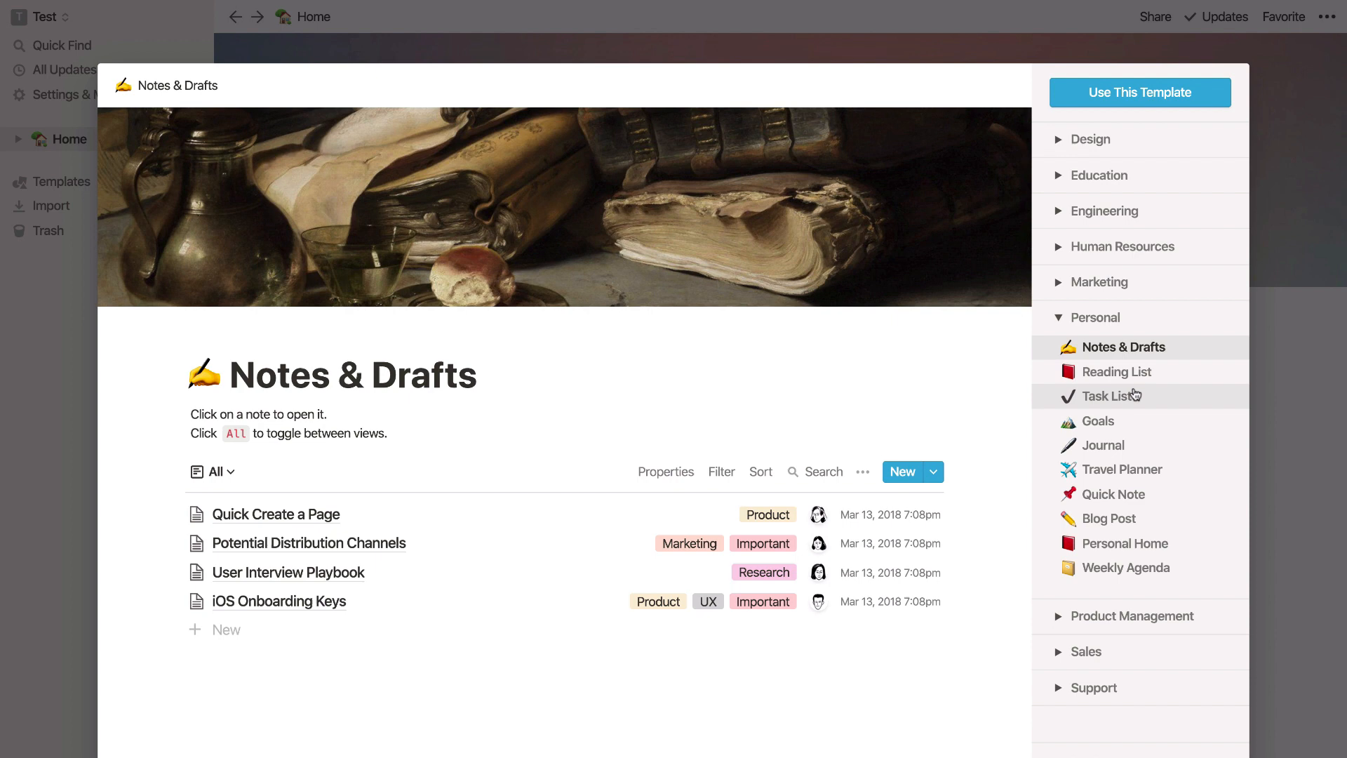
mouse_move(1011, 284)
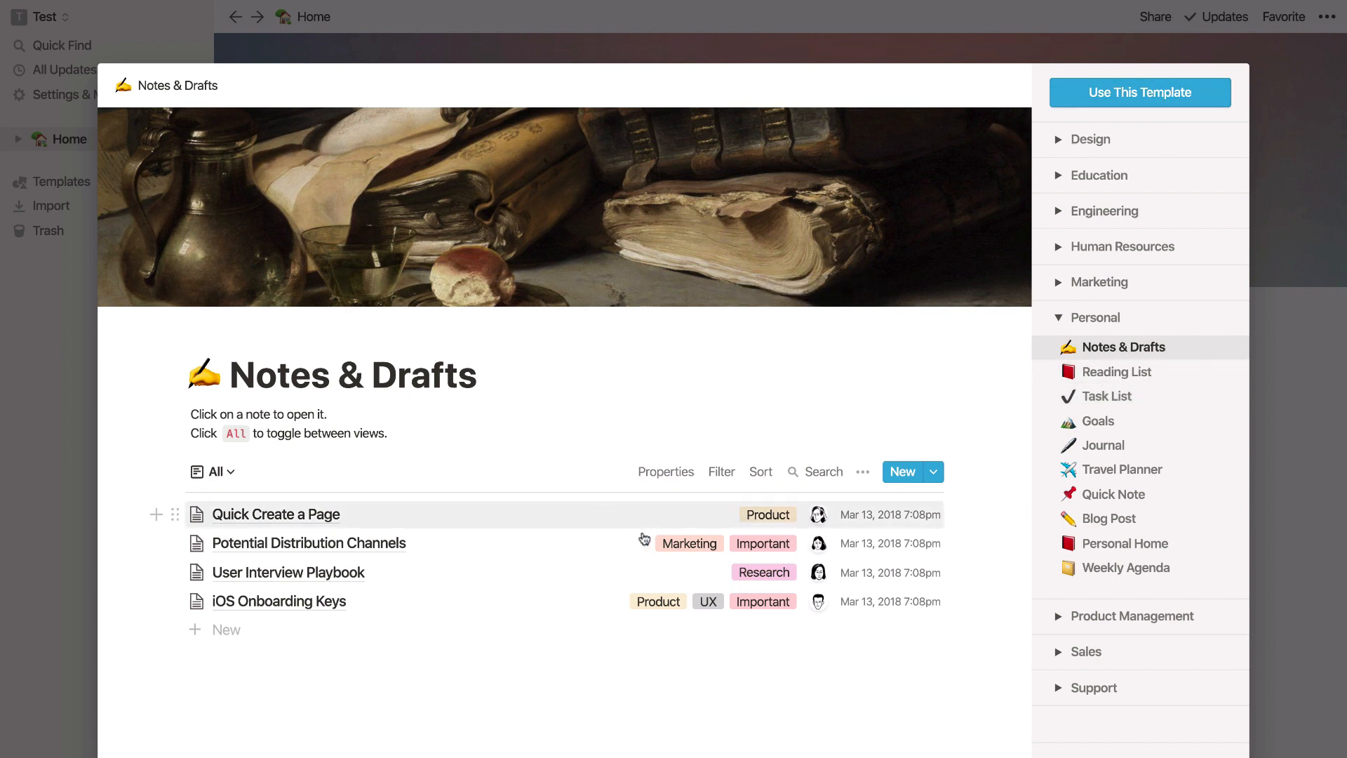
mouse_move(543, 520)
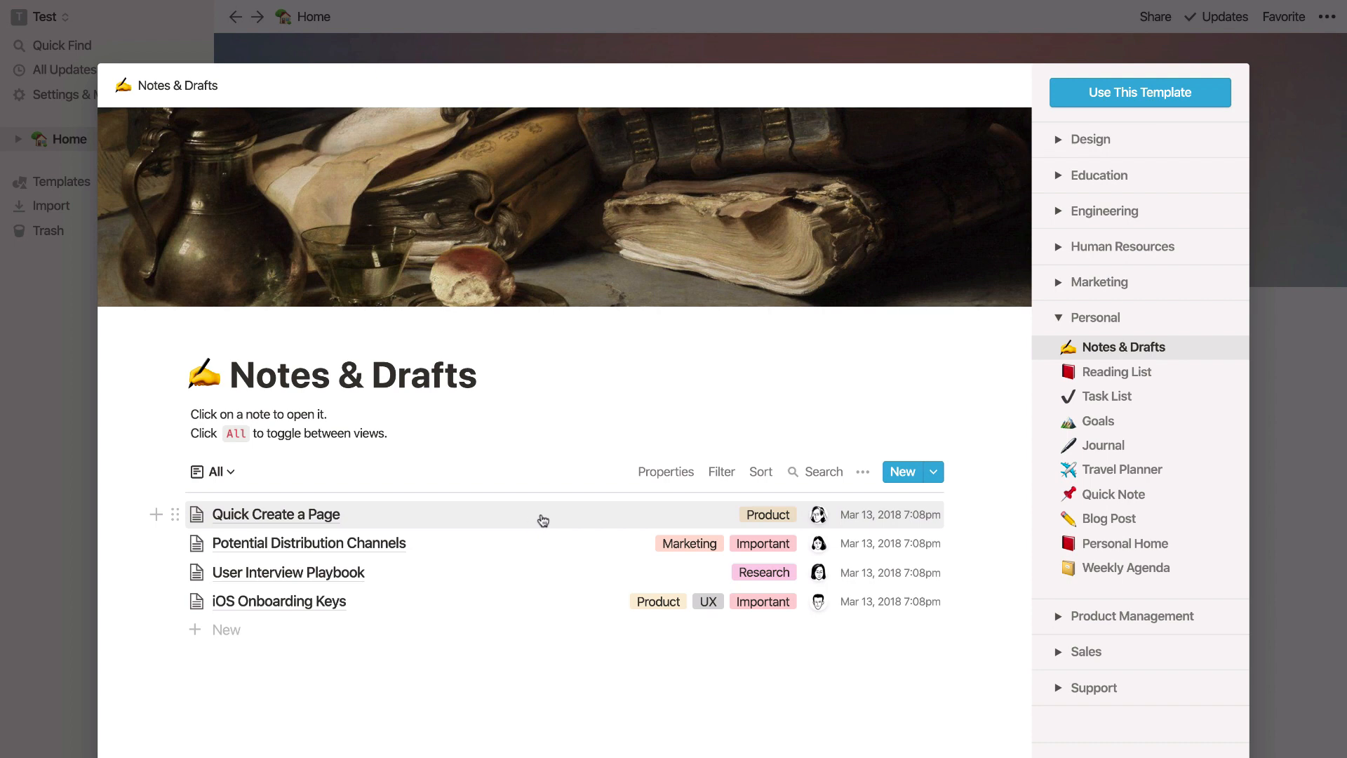
mouse_move(849, 456)
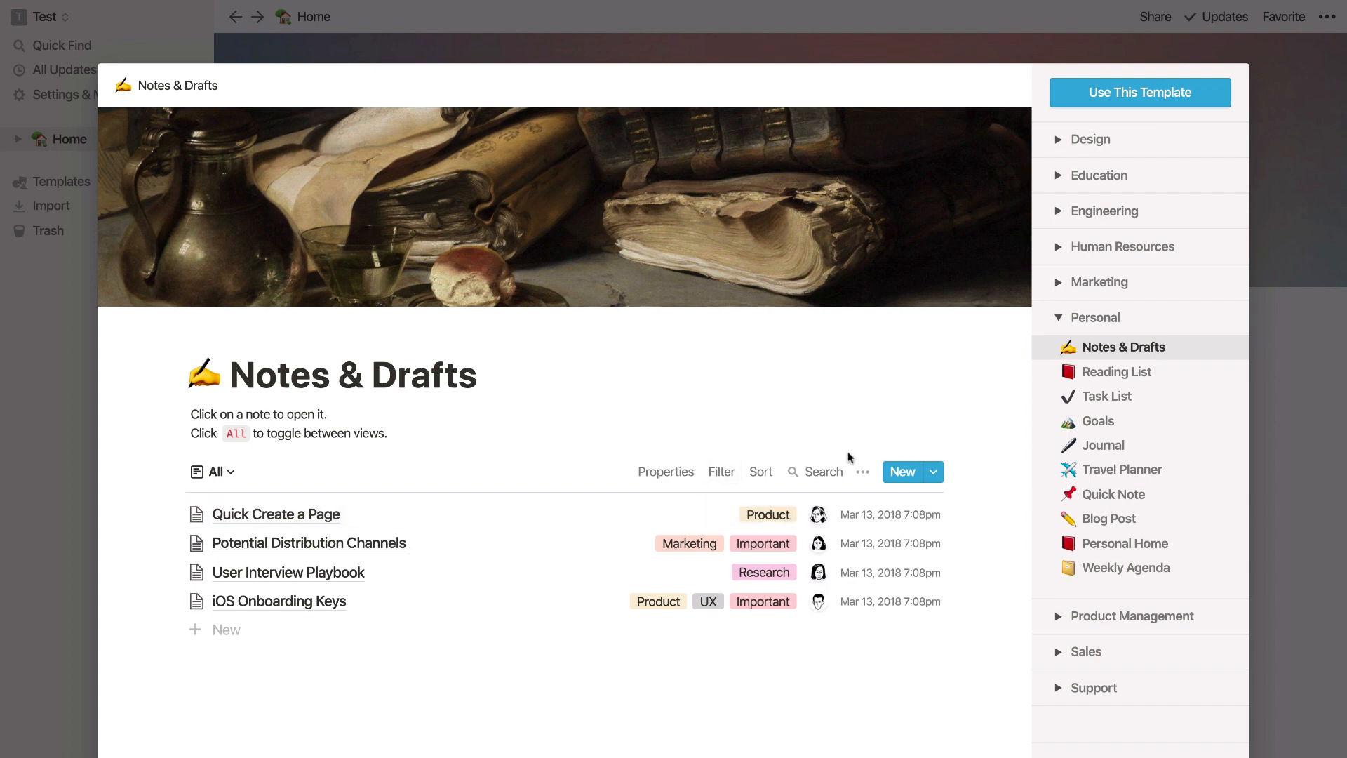
mouse_move(1117, 371)
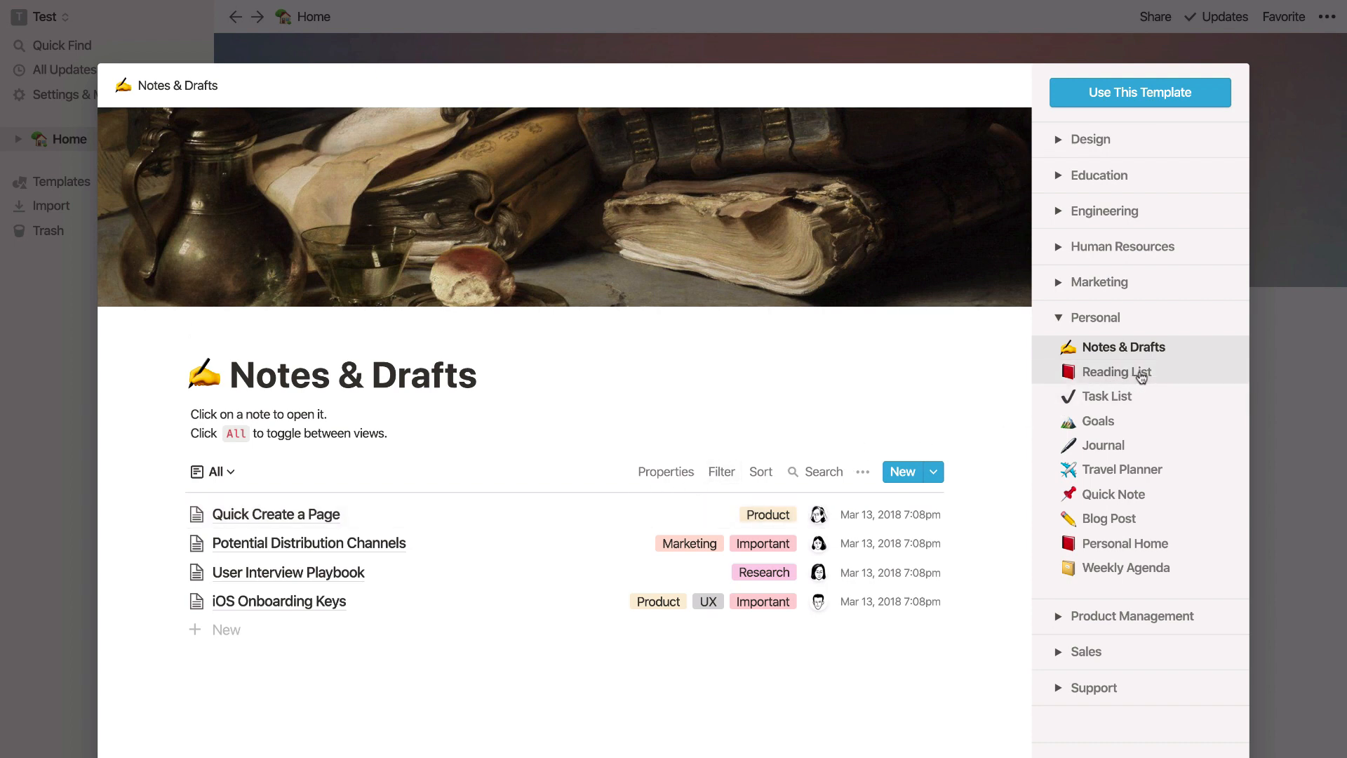
left_click(1120, 371)
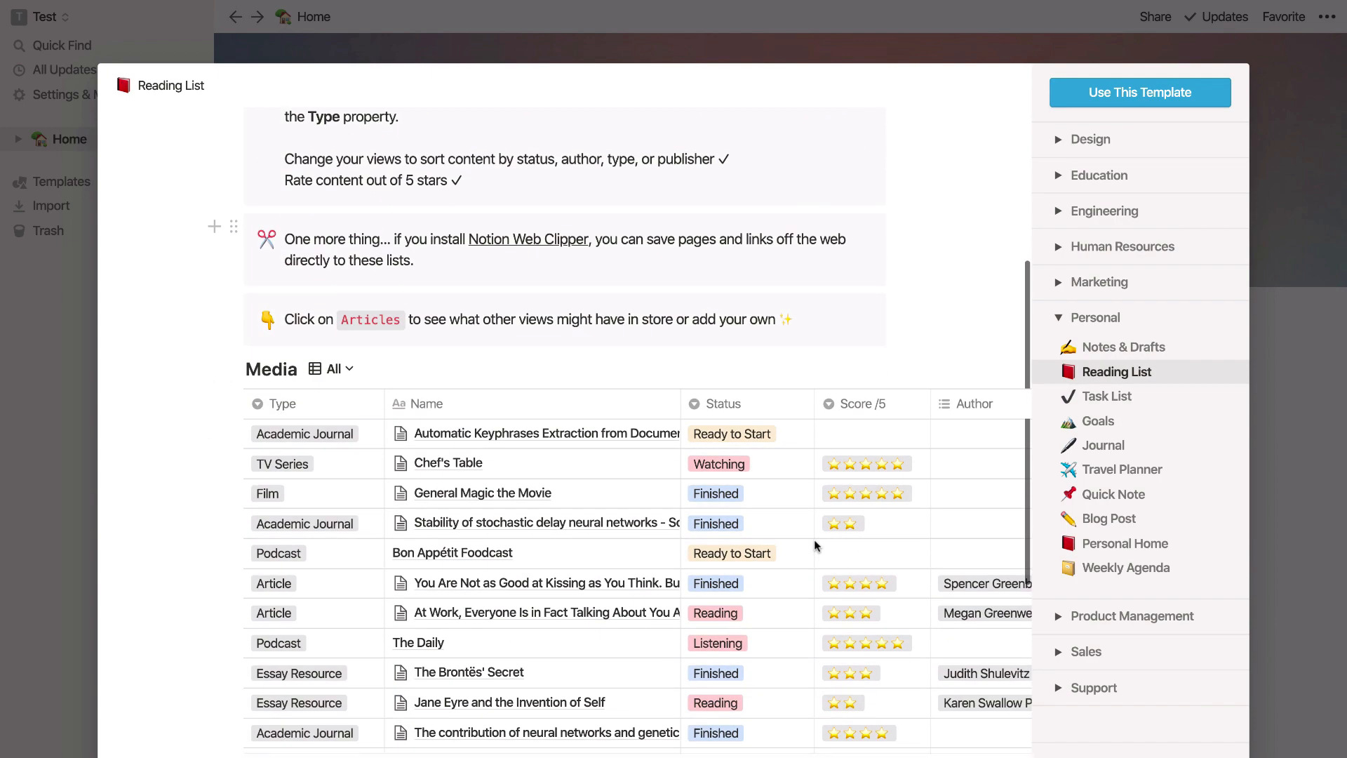
scroll("down", 3)
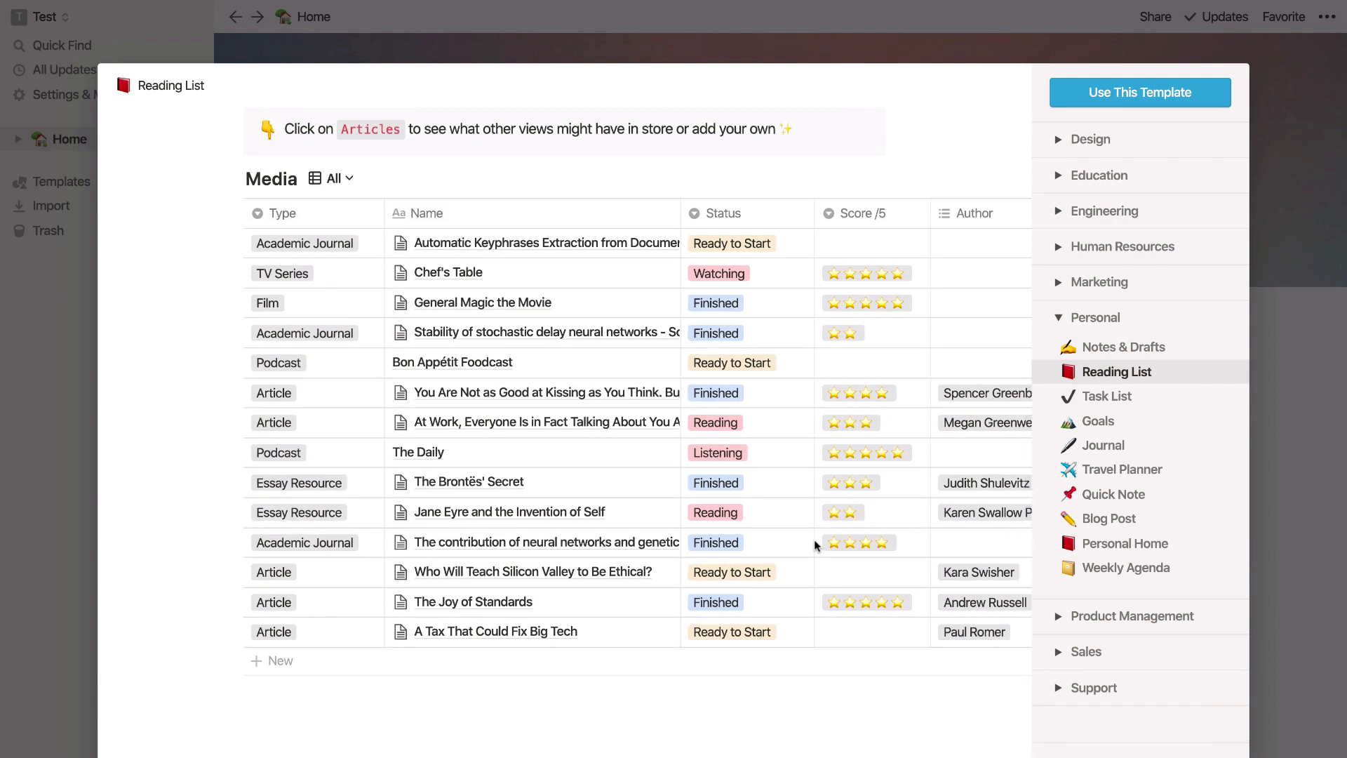
scroll("up", 3)
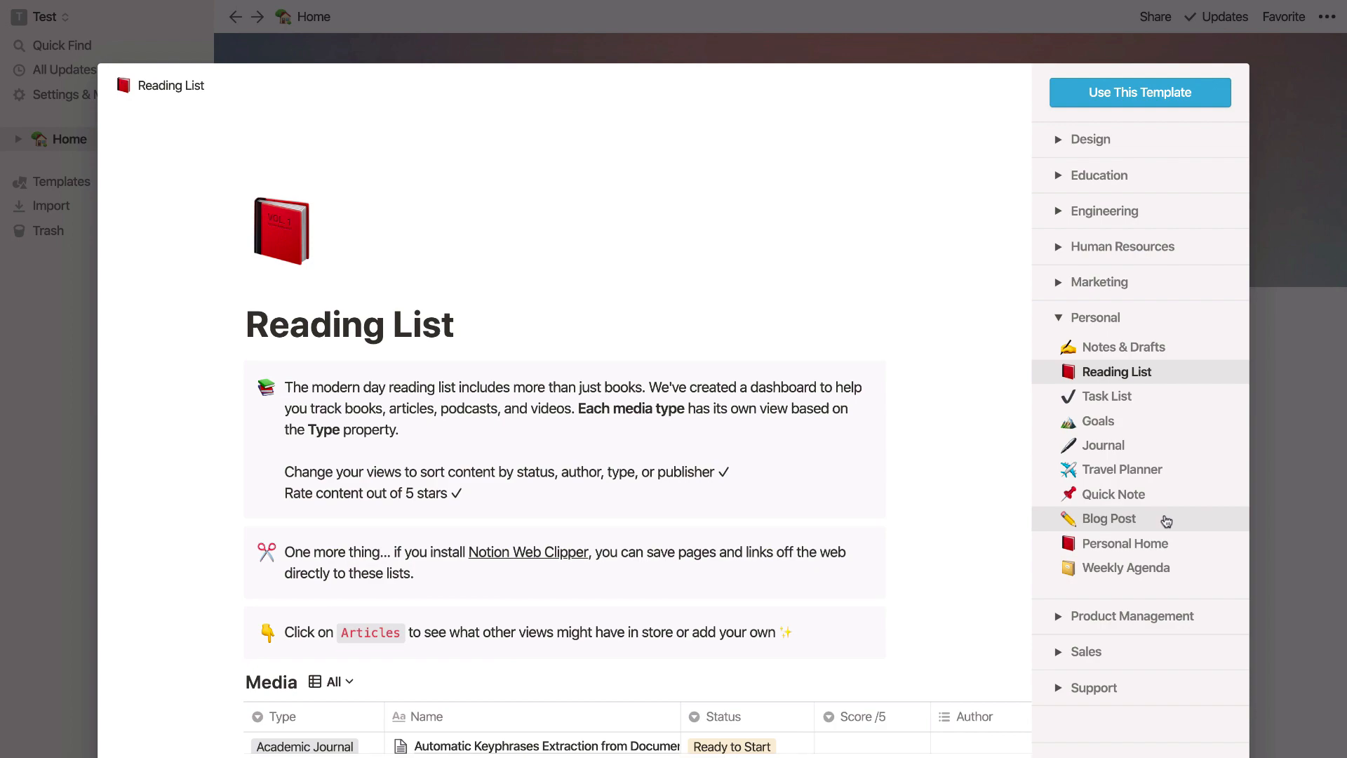
left_click(1120, 469)
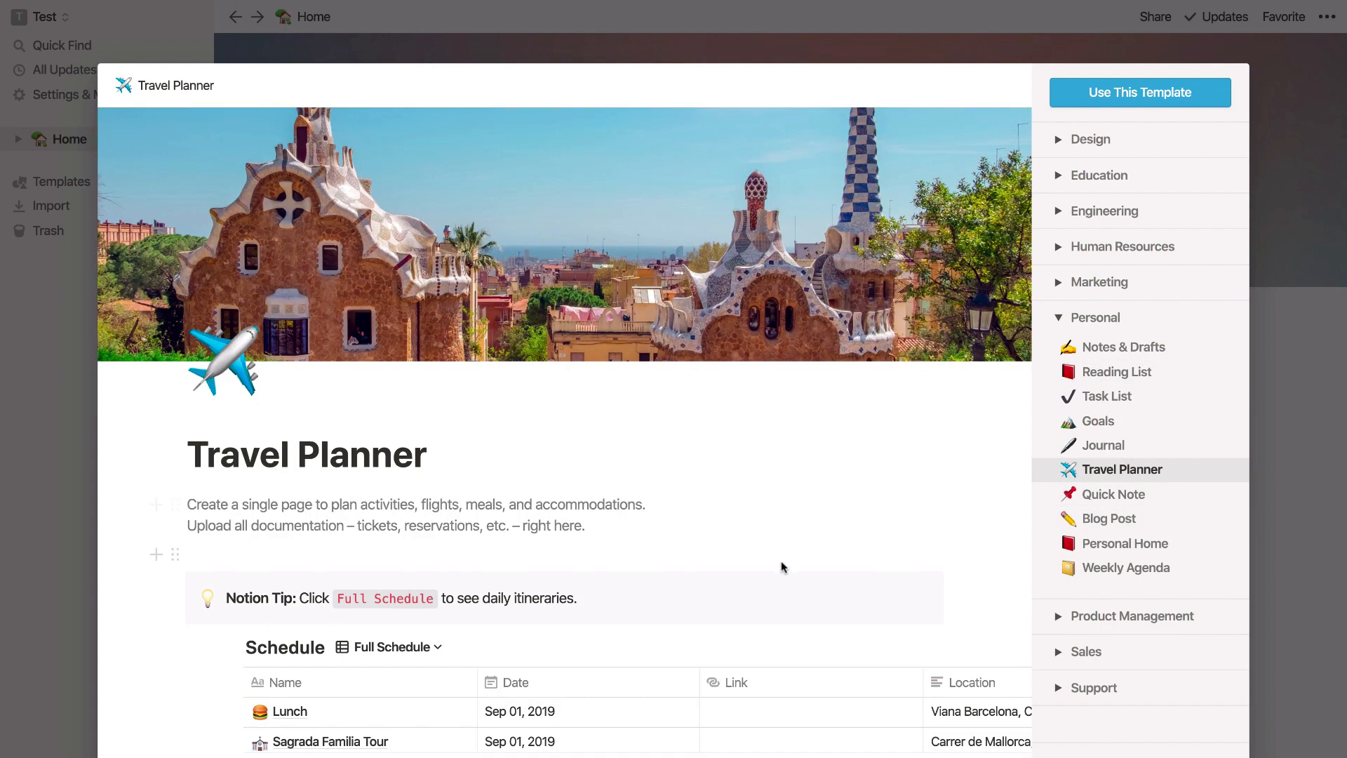
scroll("down", 3)
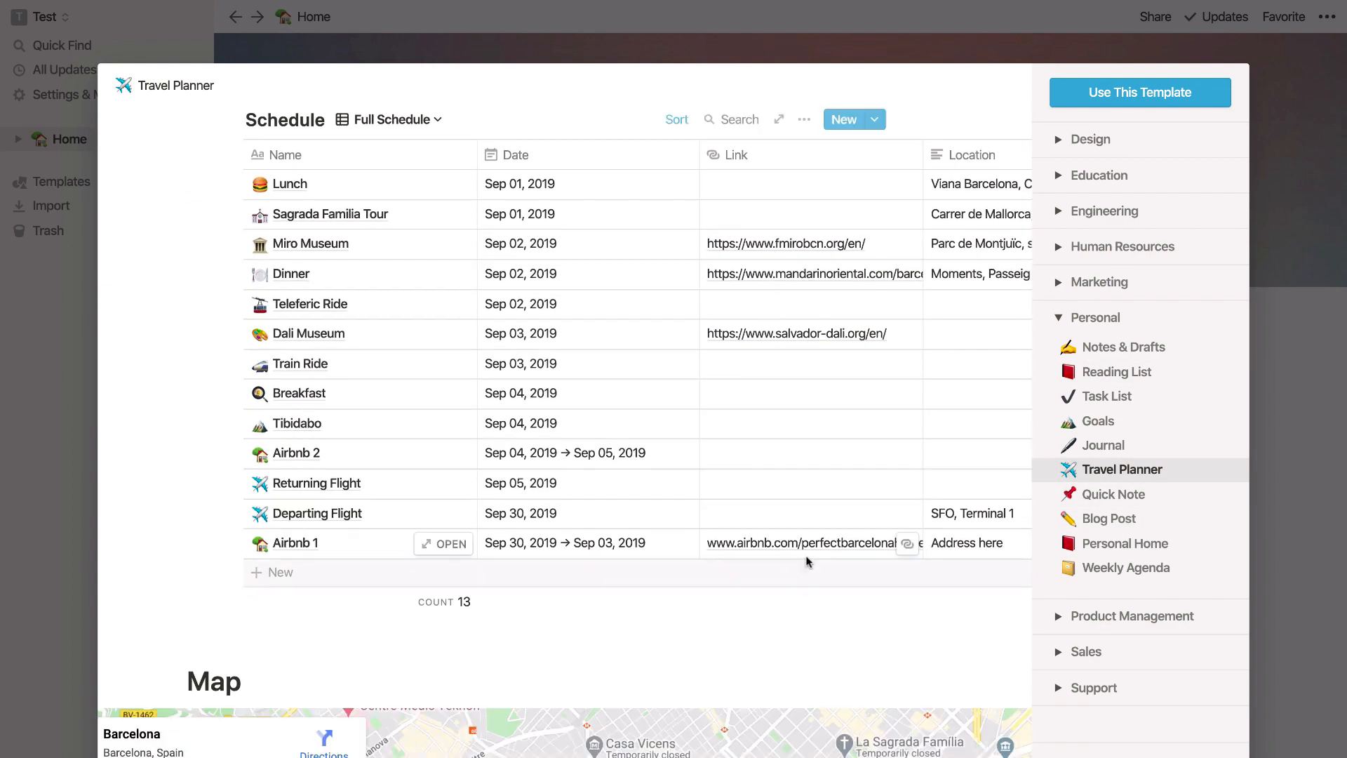
scroll("down", 3)
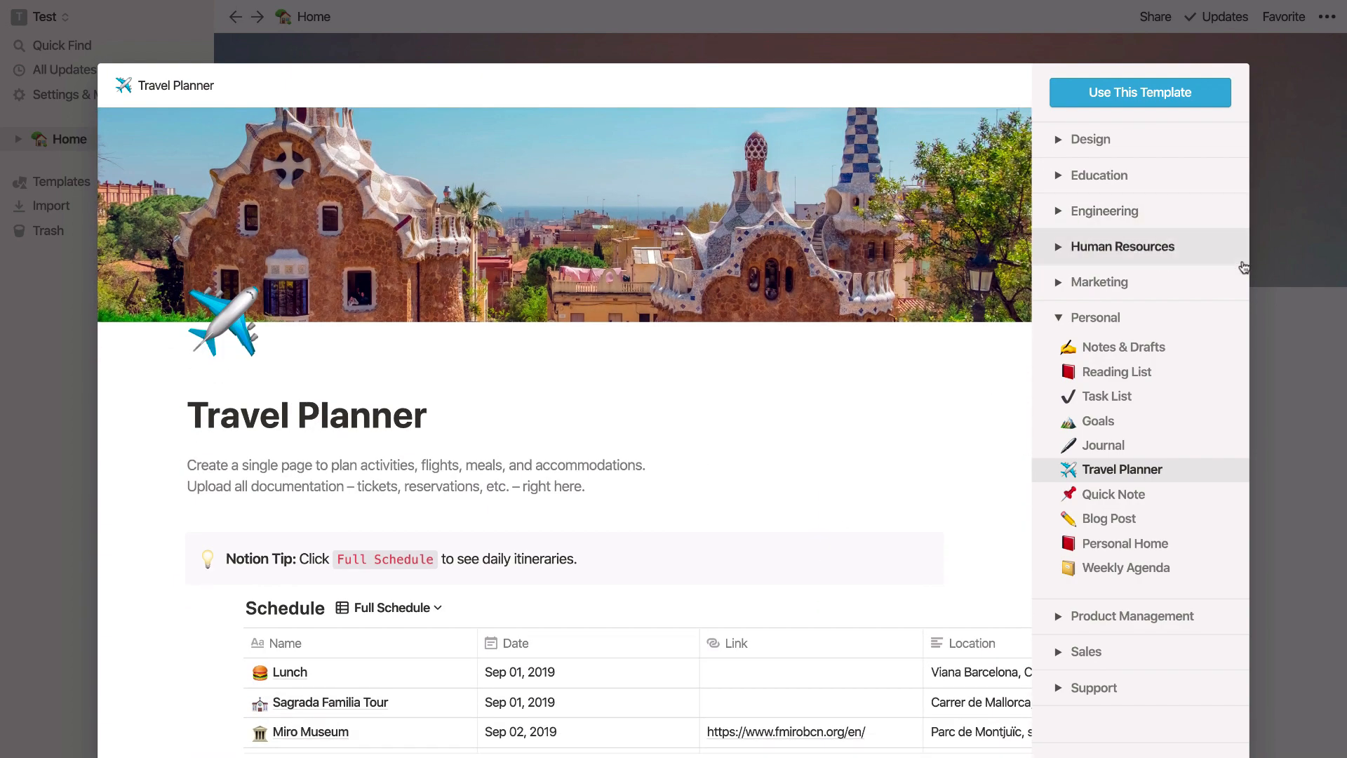
left_click(1125, 567)
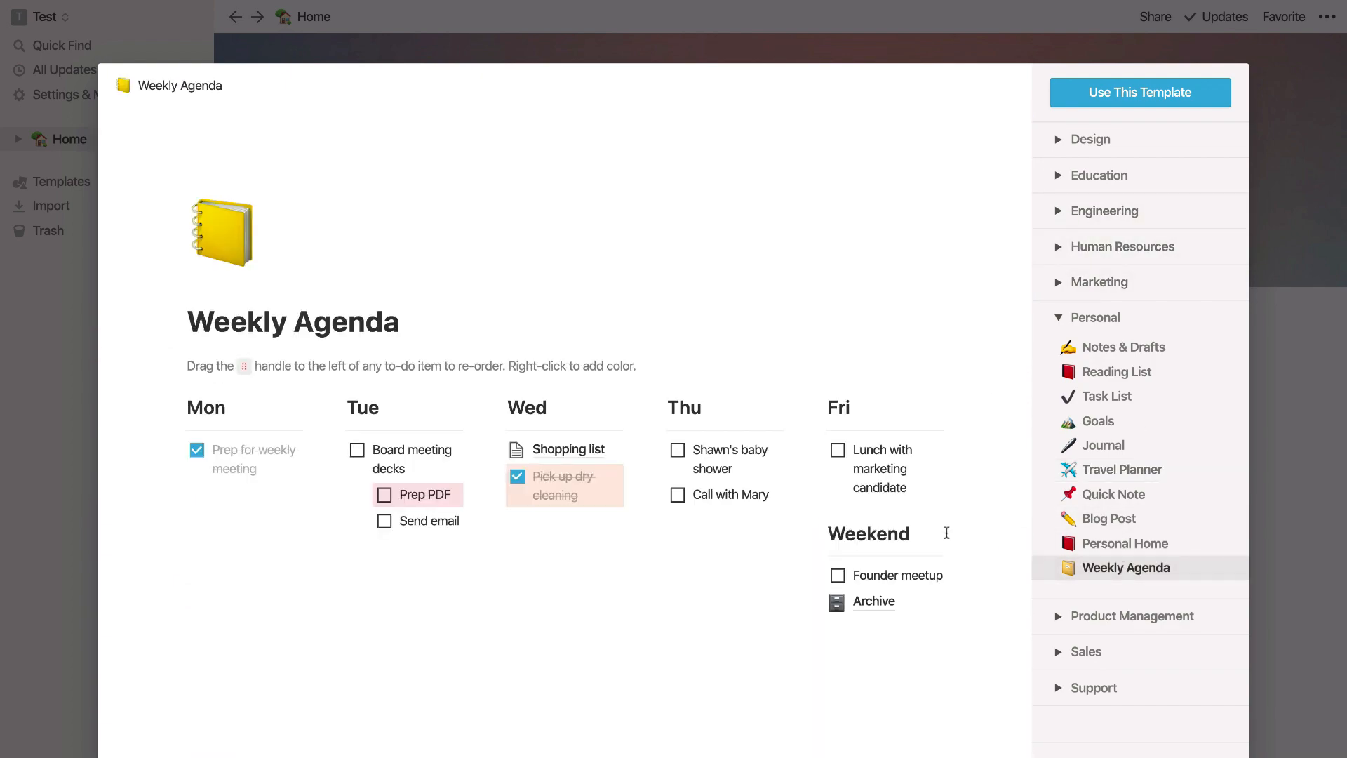
mouse_move(850, 513)
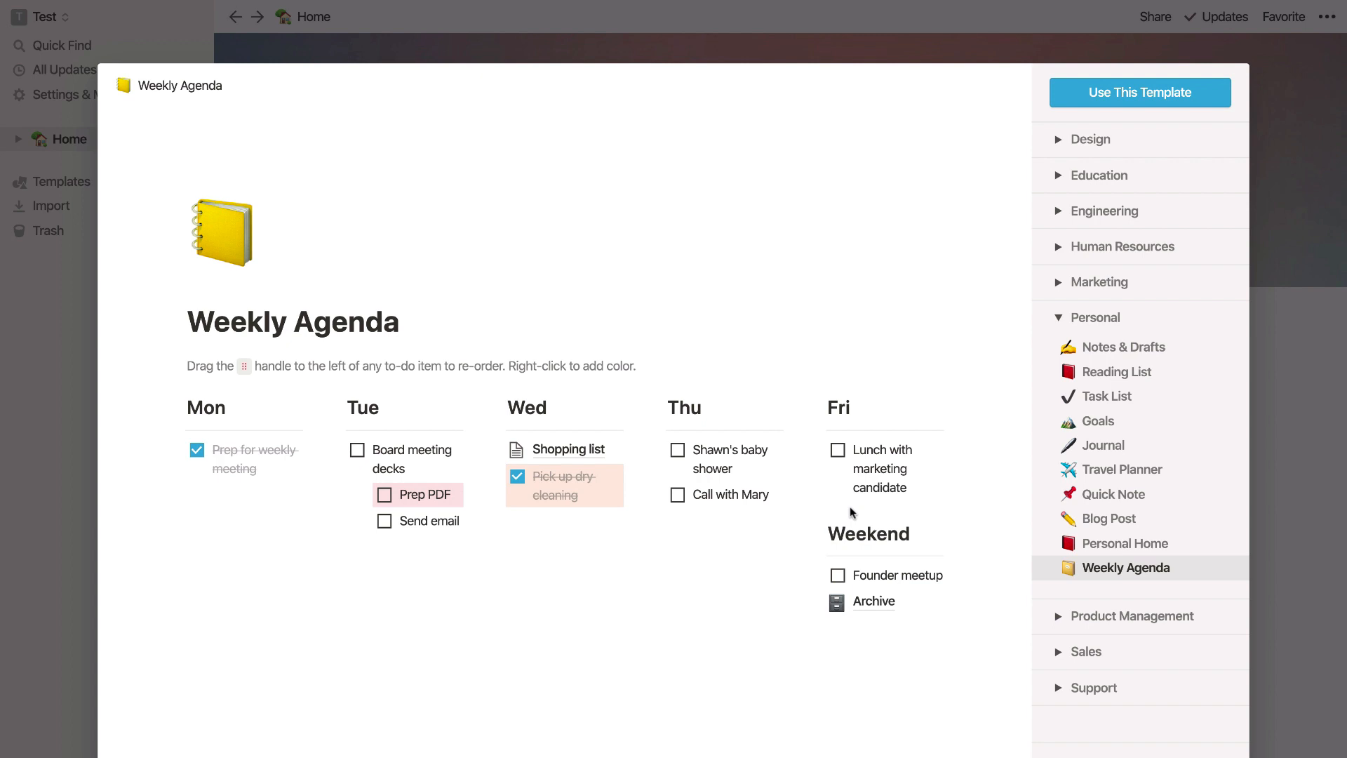
mouse_move(948, 531)
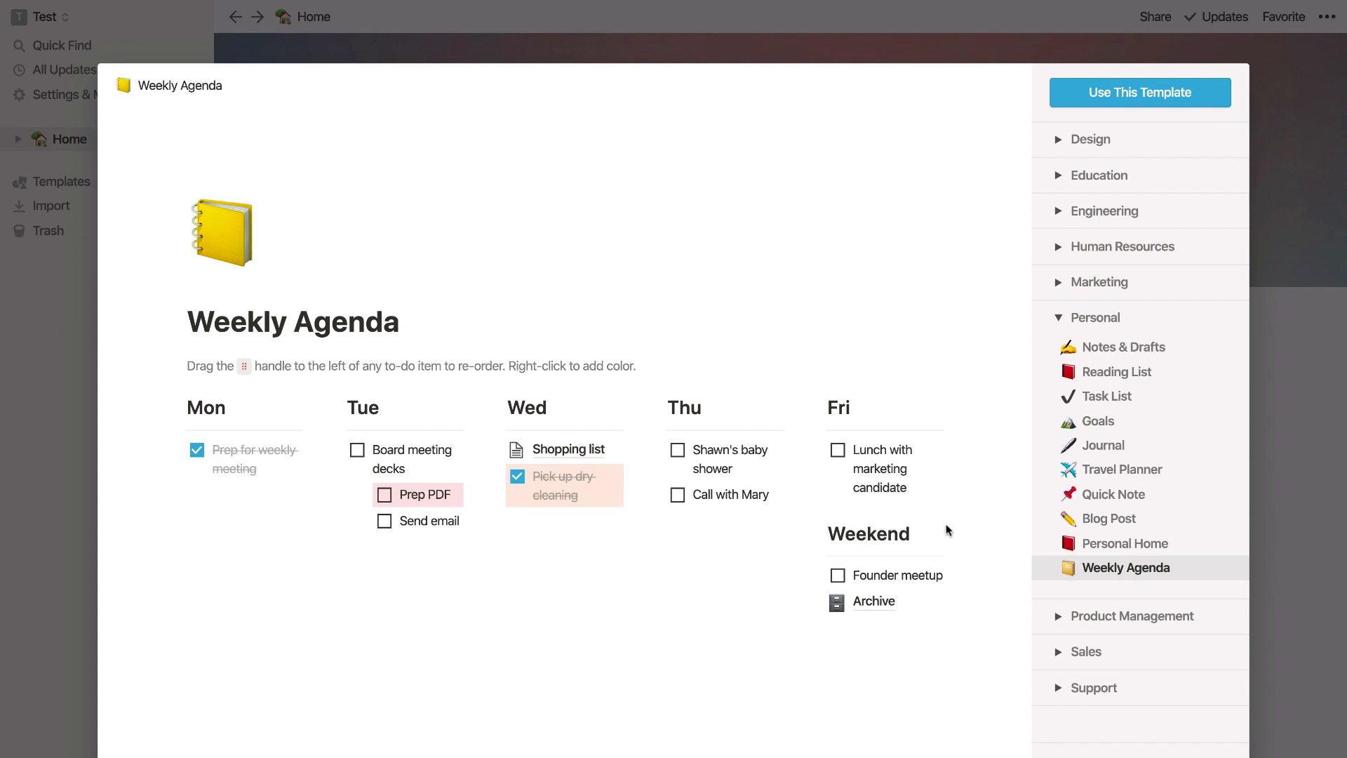
- Expand the Sales category and create the page from the Sales CRM template
left_click(1086, 651)
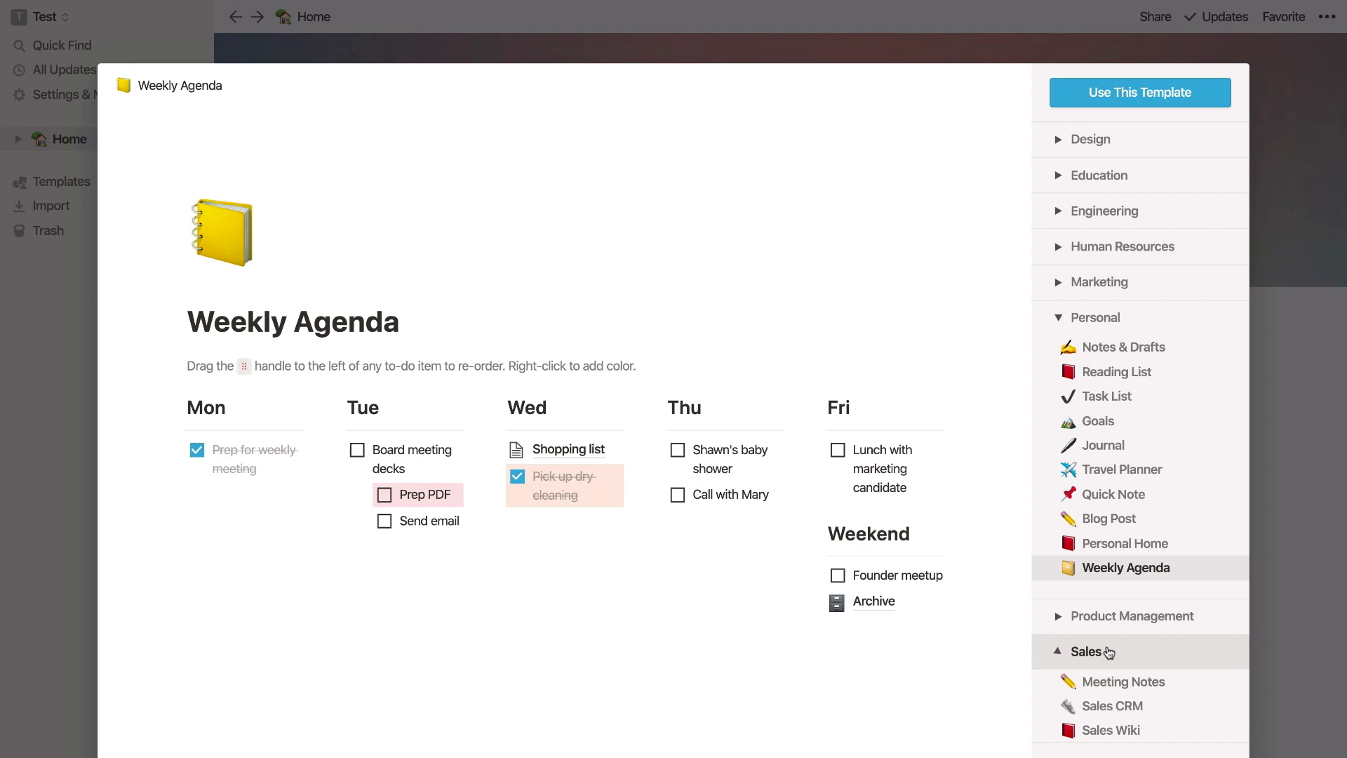
scroll("down", 3)
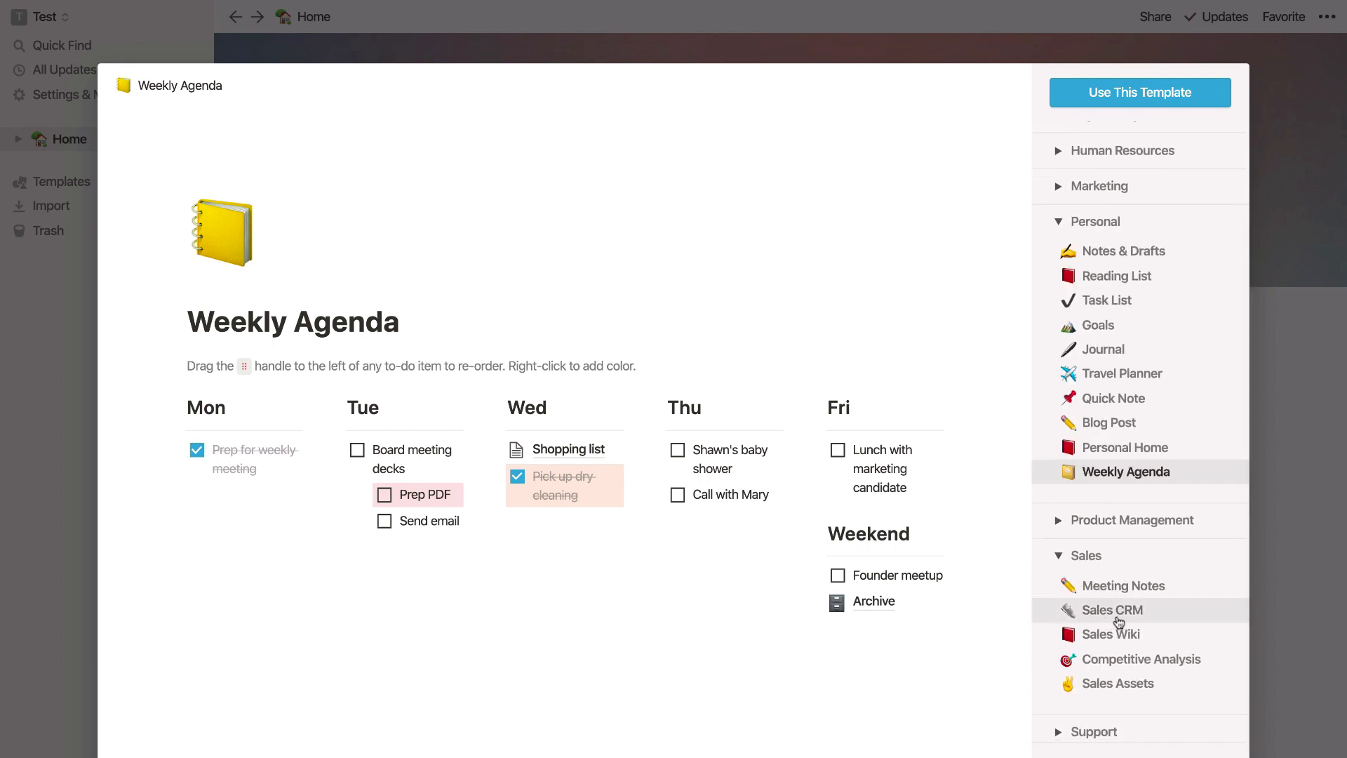
left_click(1113, 610)
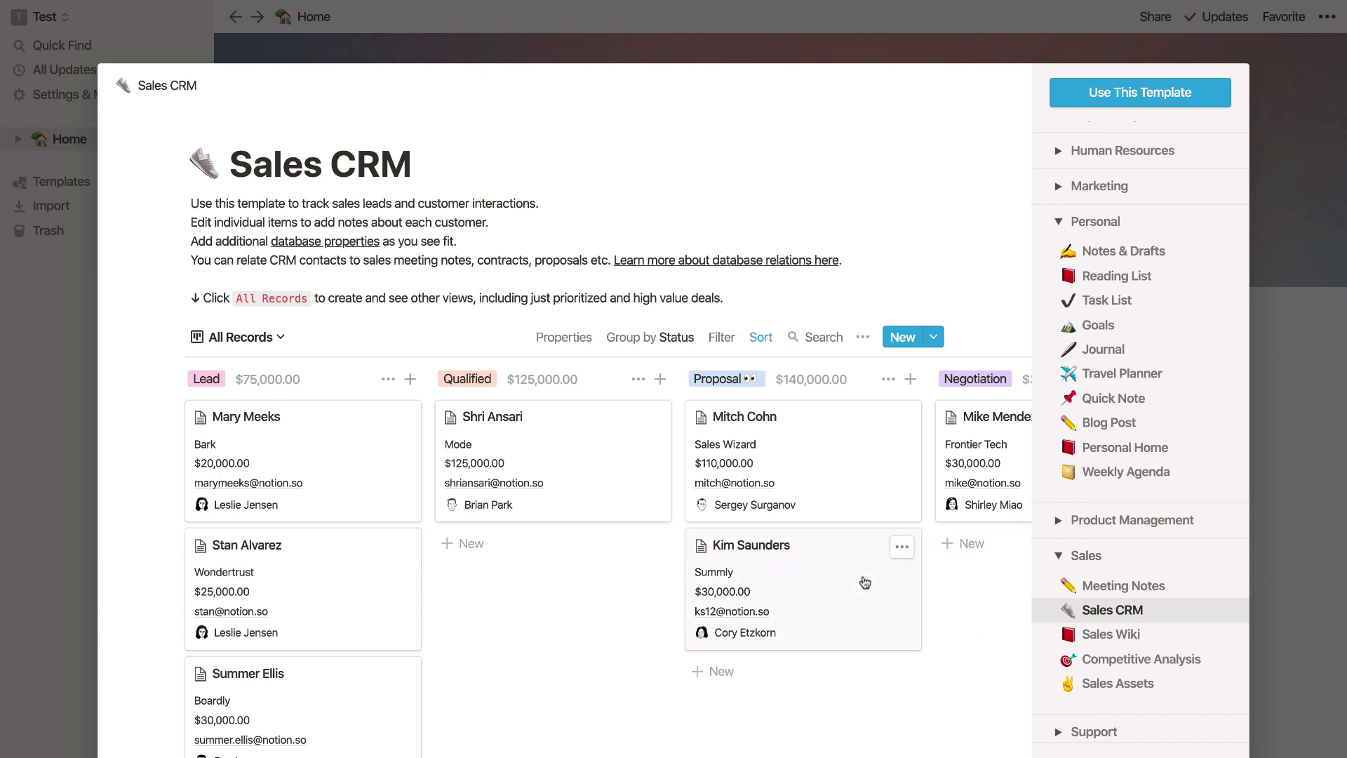
scroll("down", 3)
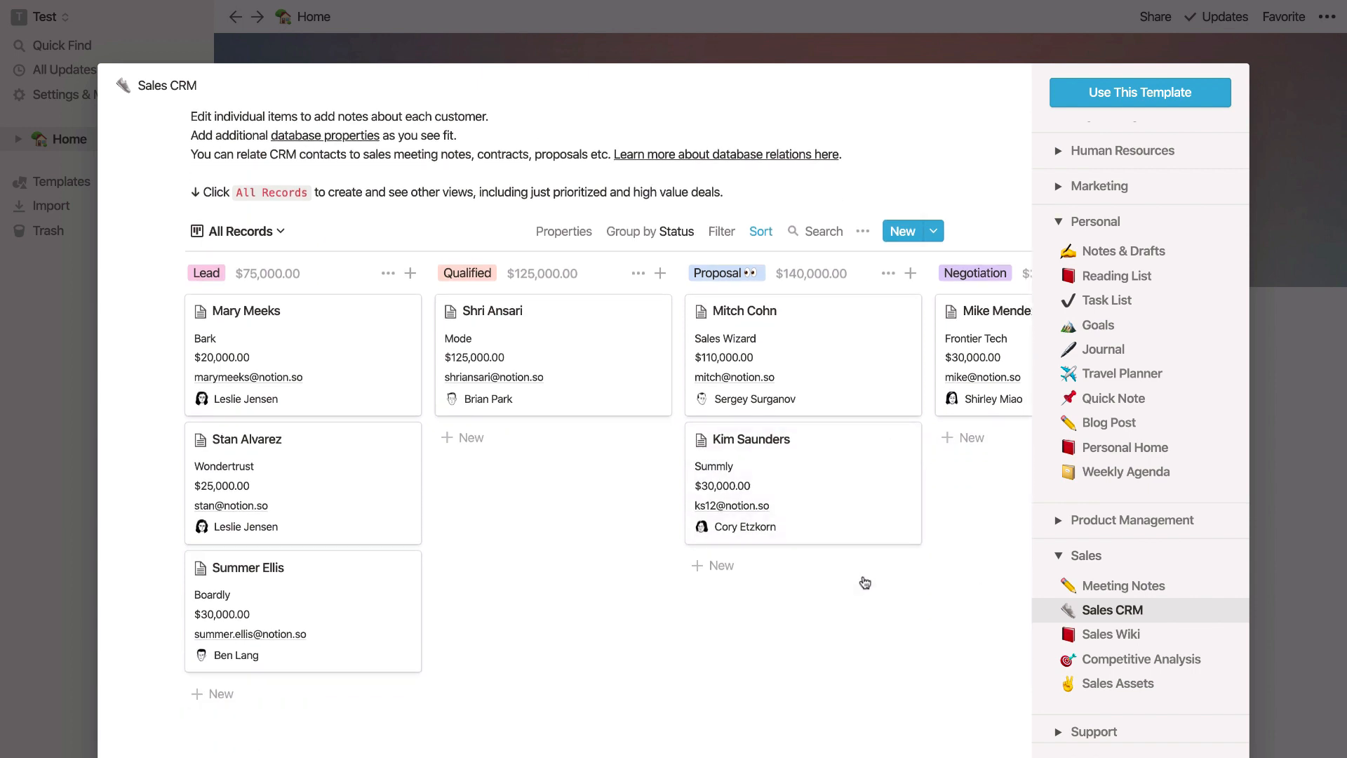
mouse_move(879, 579)
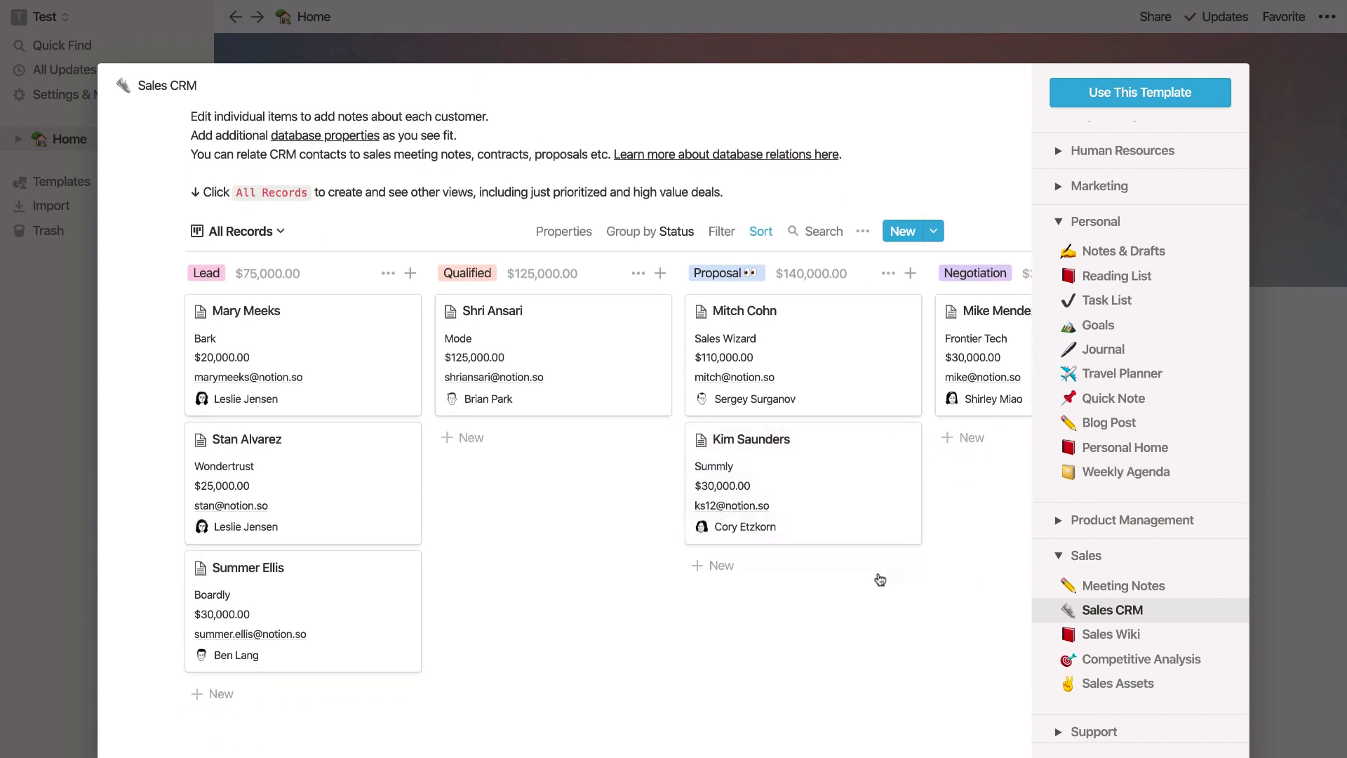
mouse_move(1102, 103)
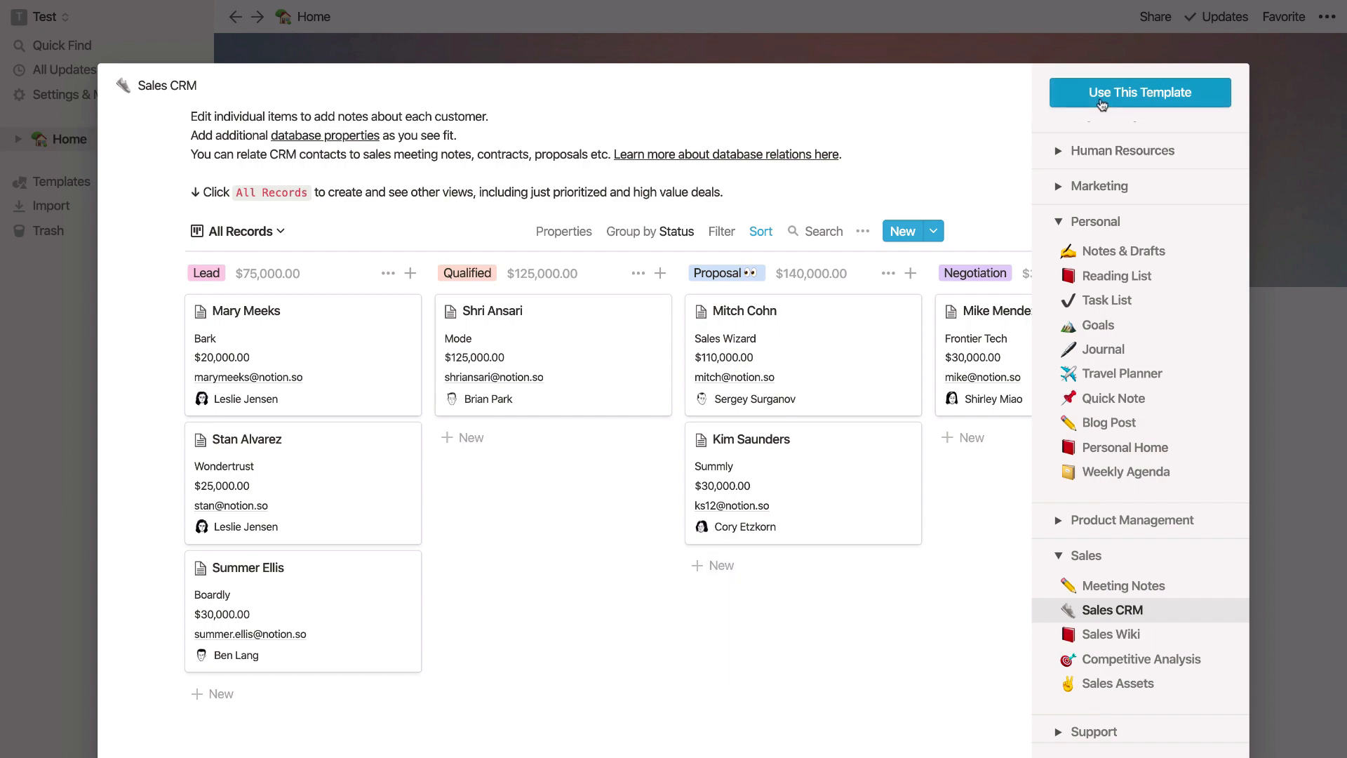
left_click(1140, 92)
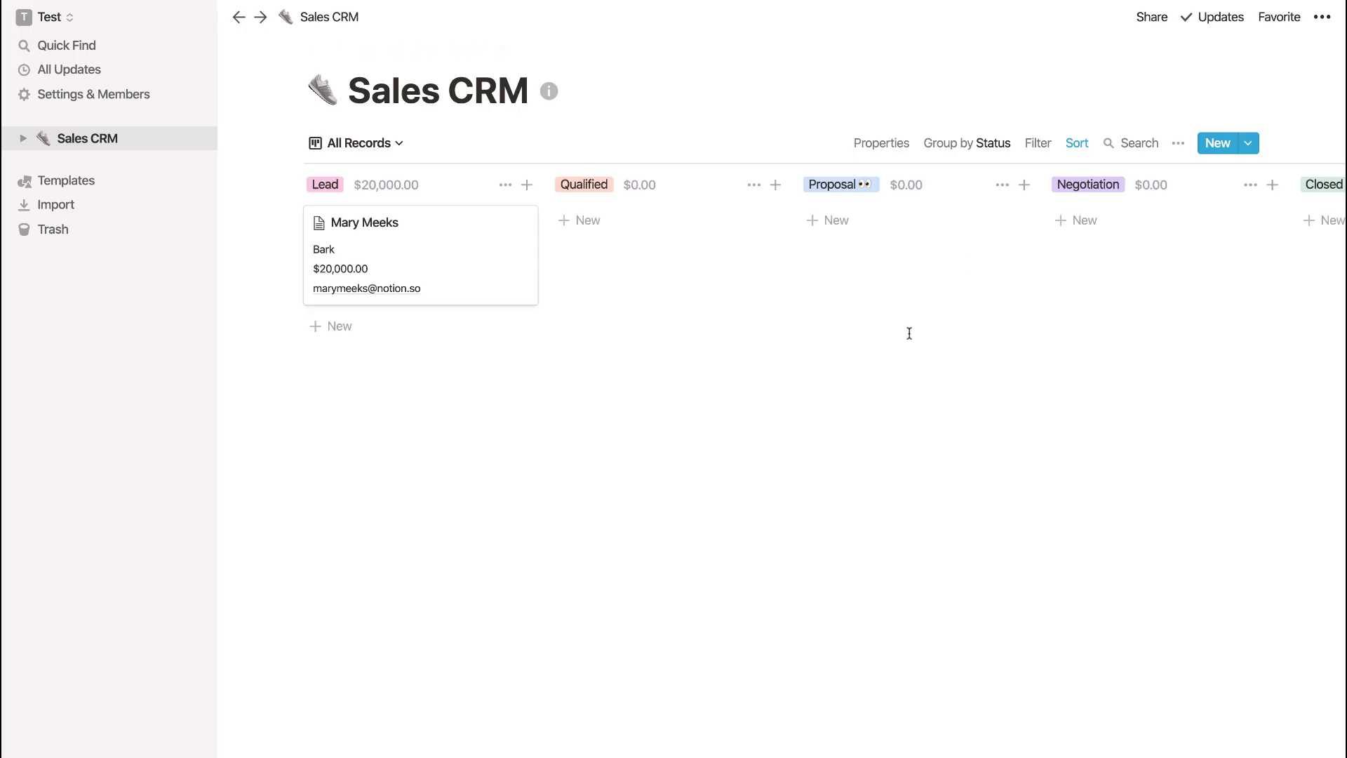
mouse_move(478, 216)
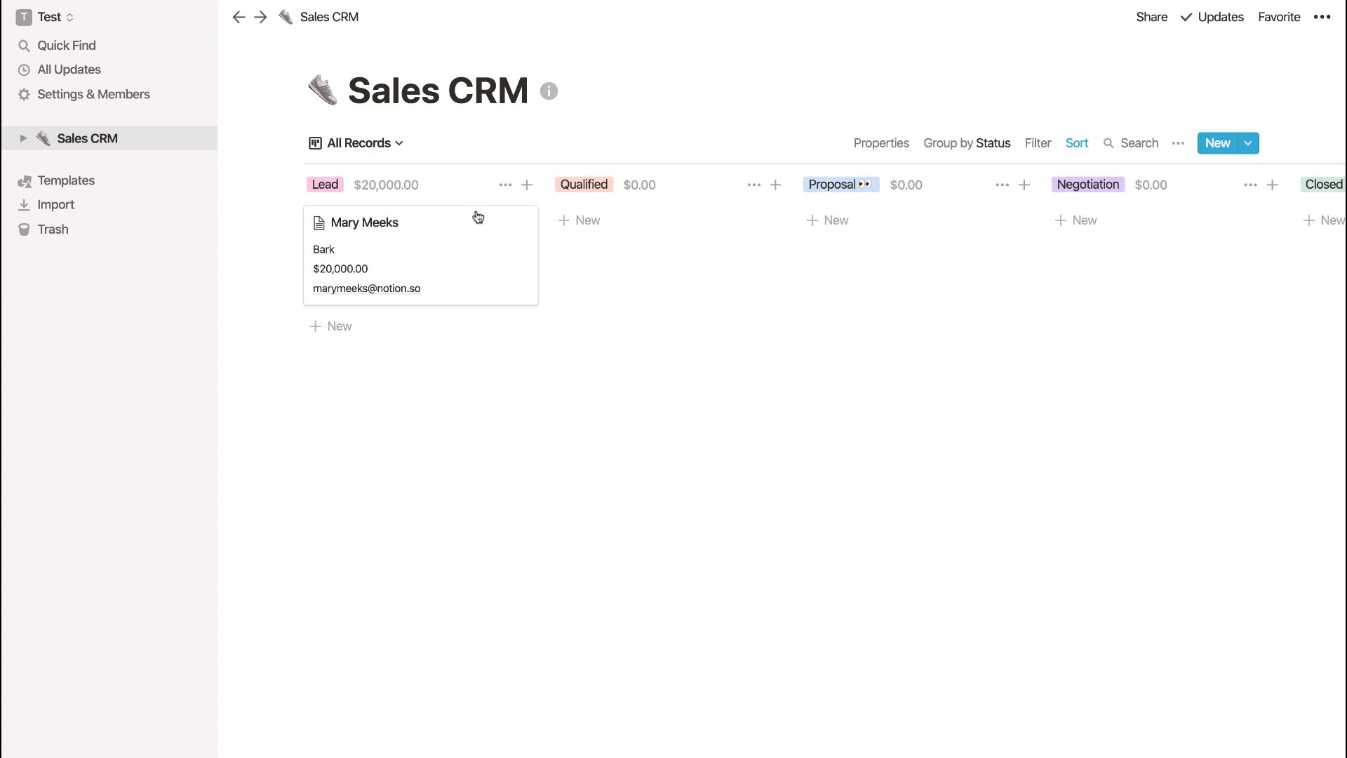
mouse_move(506, 326)
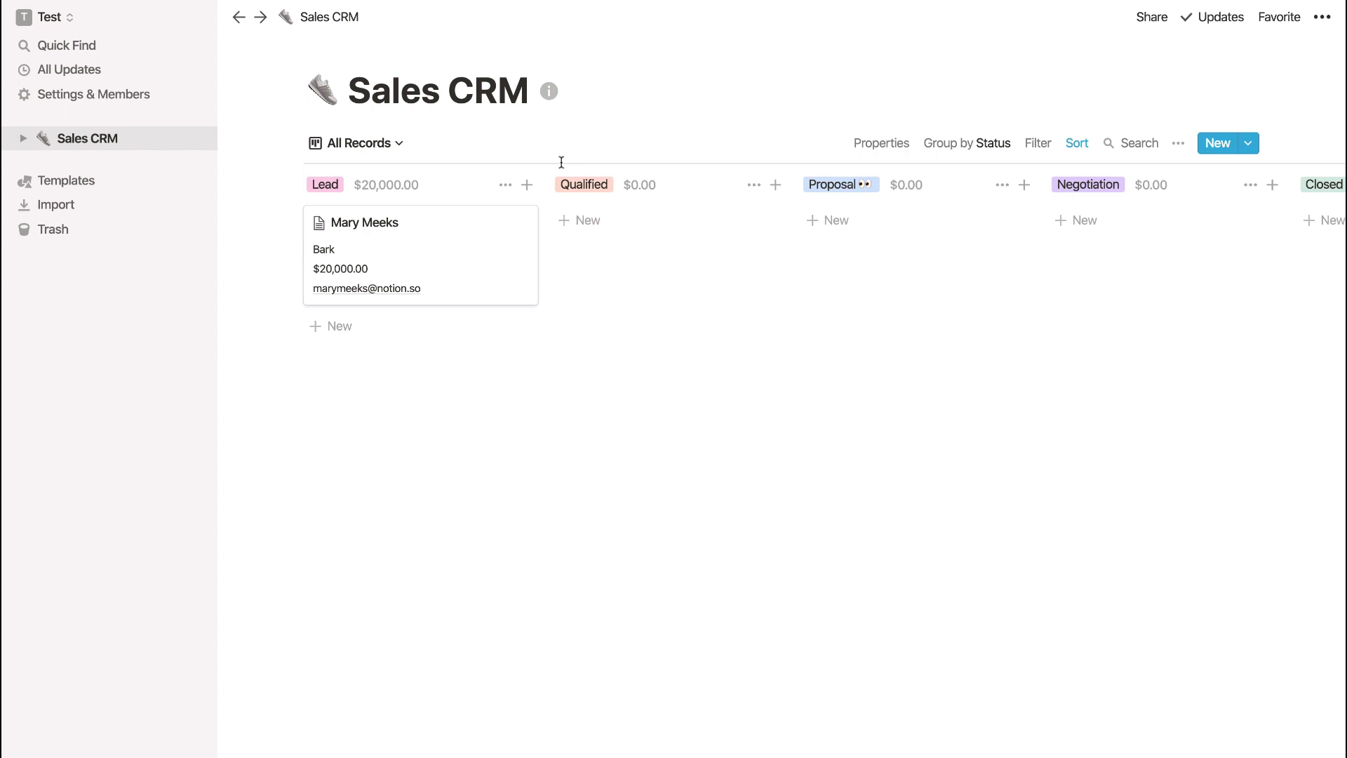
mouse_move(711, 280)
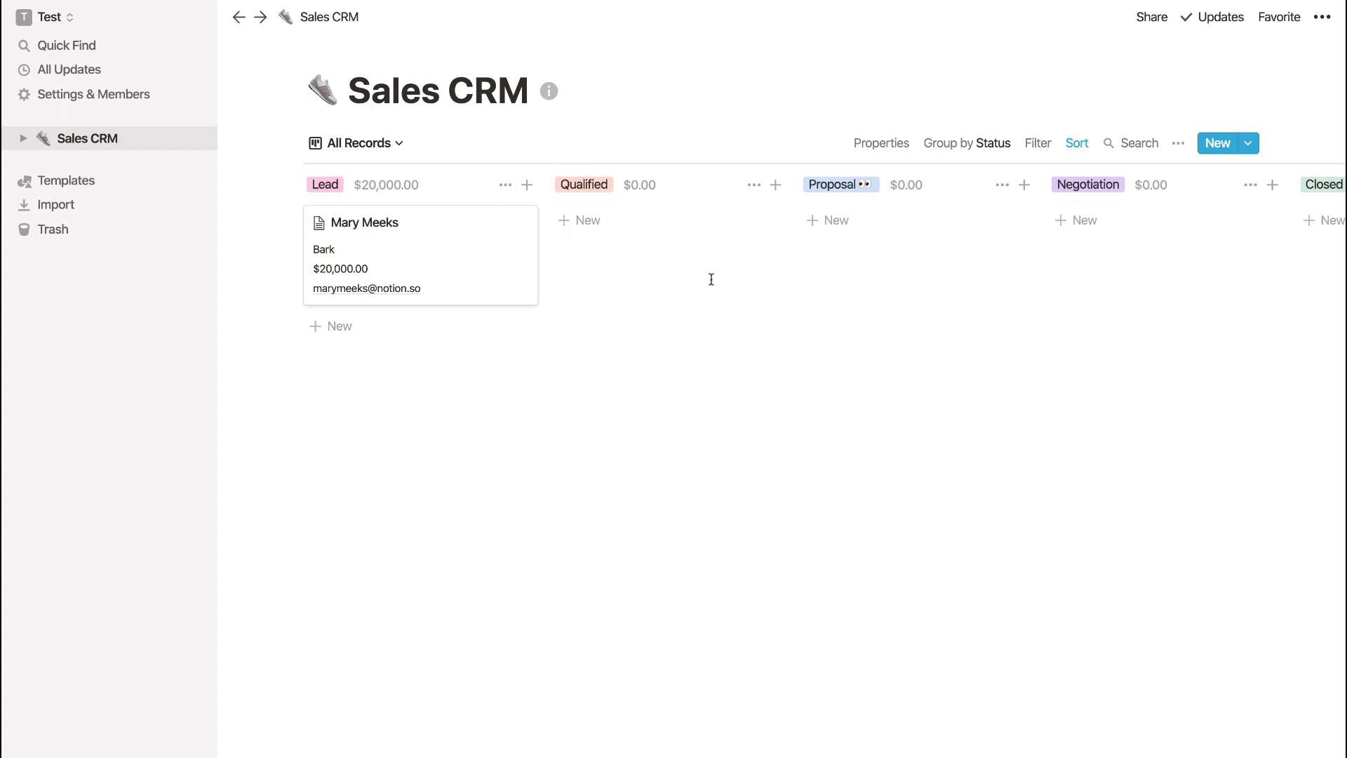
mouse_move(621, 329)
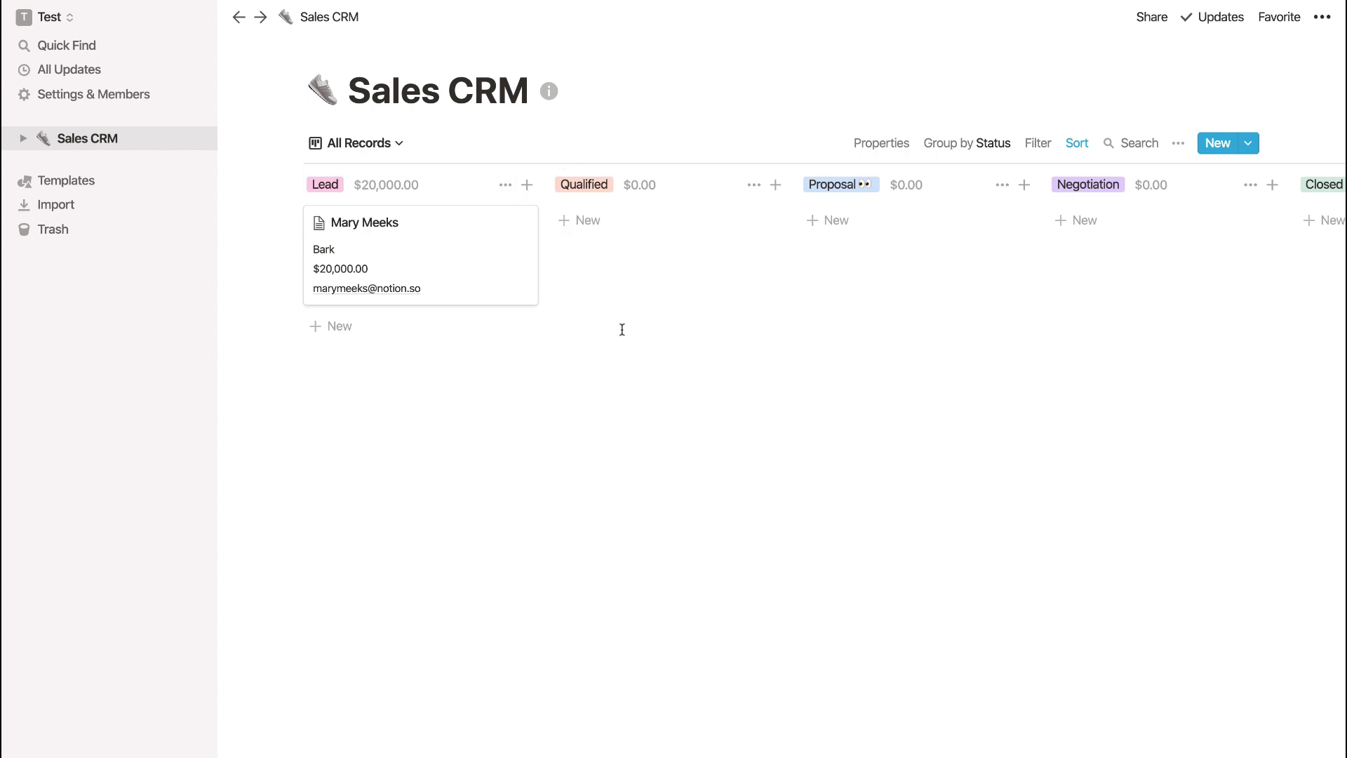
mouse_move(437, 242)
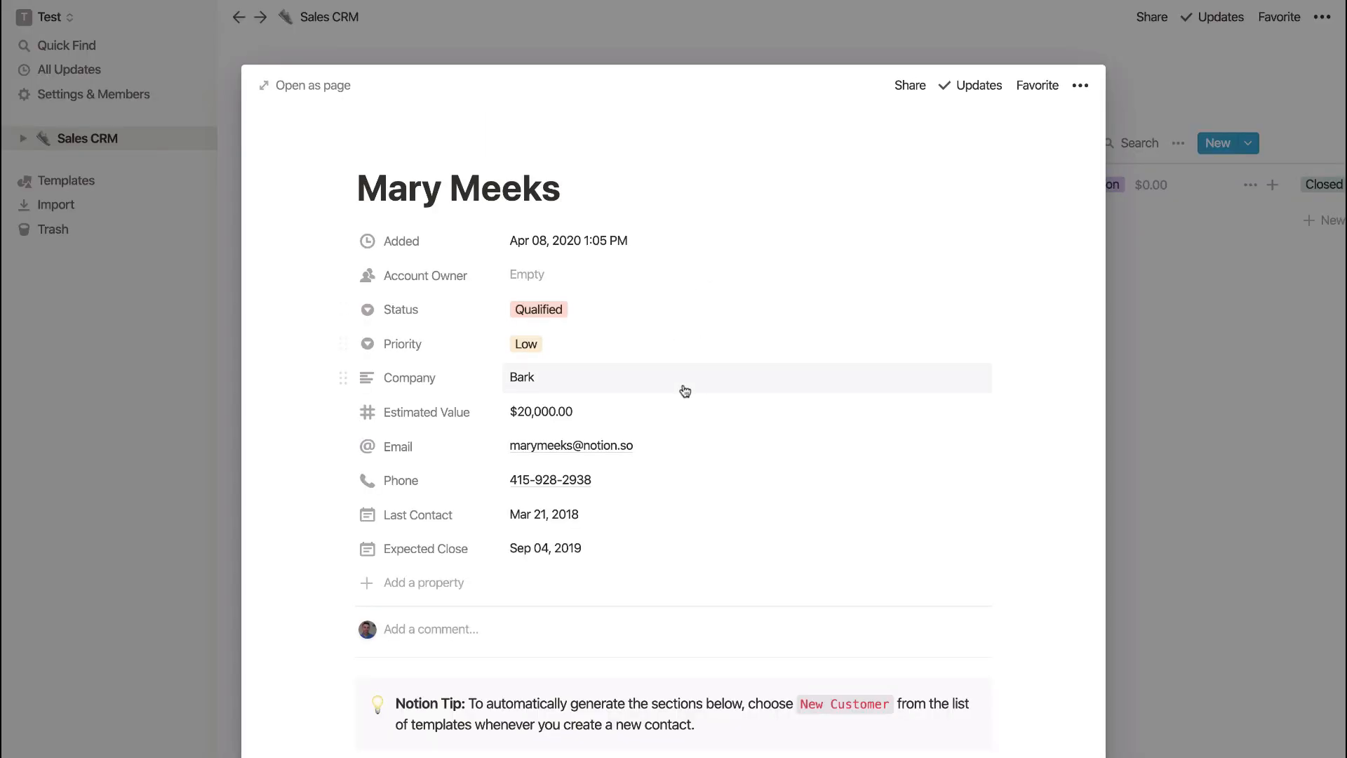
scroll("up", 3)
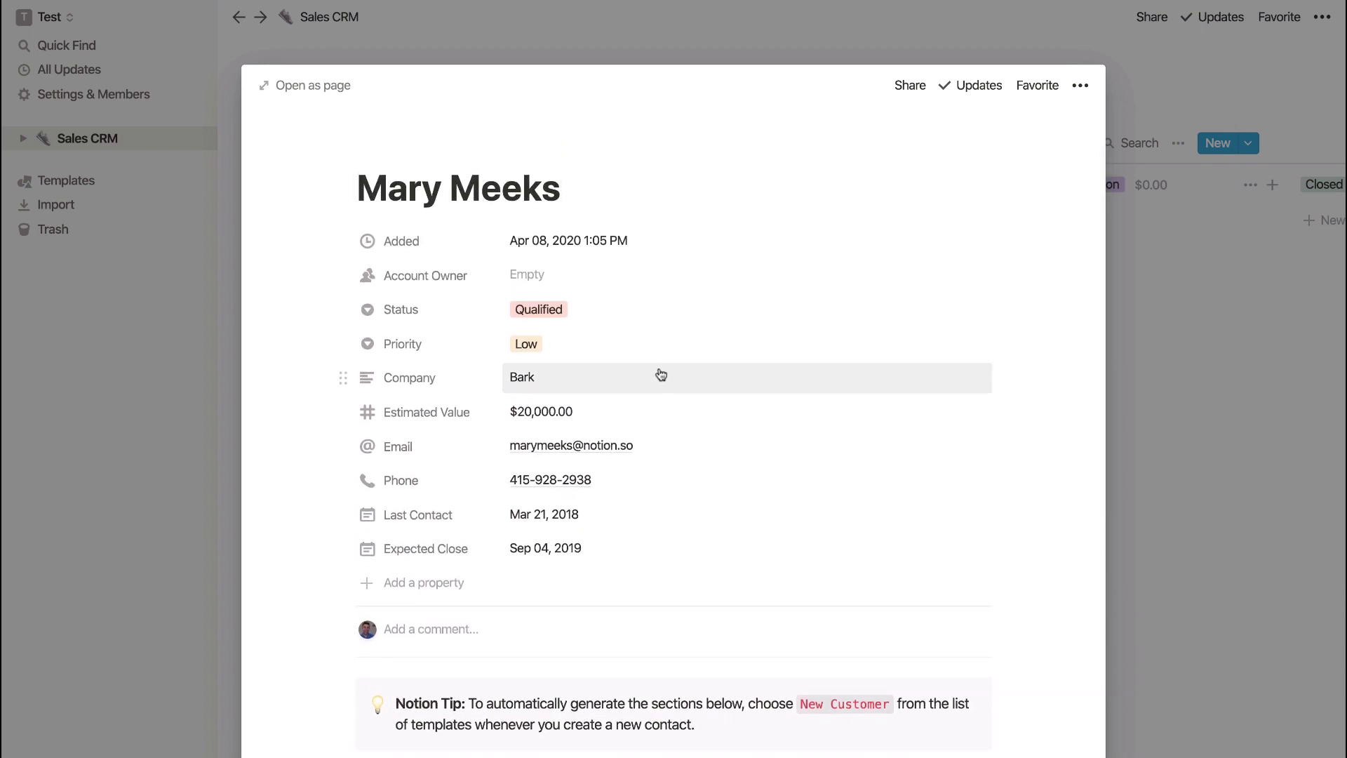
mouse_move(505, 569)
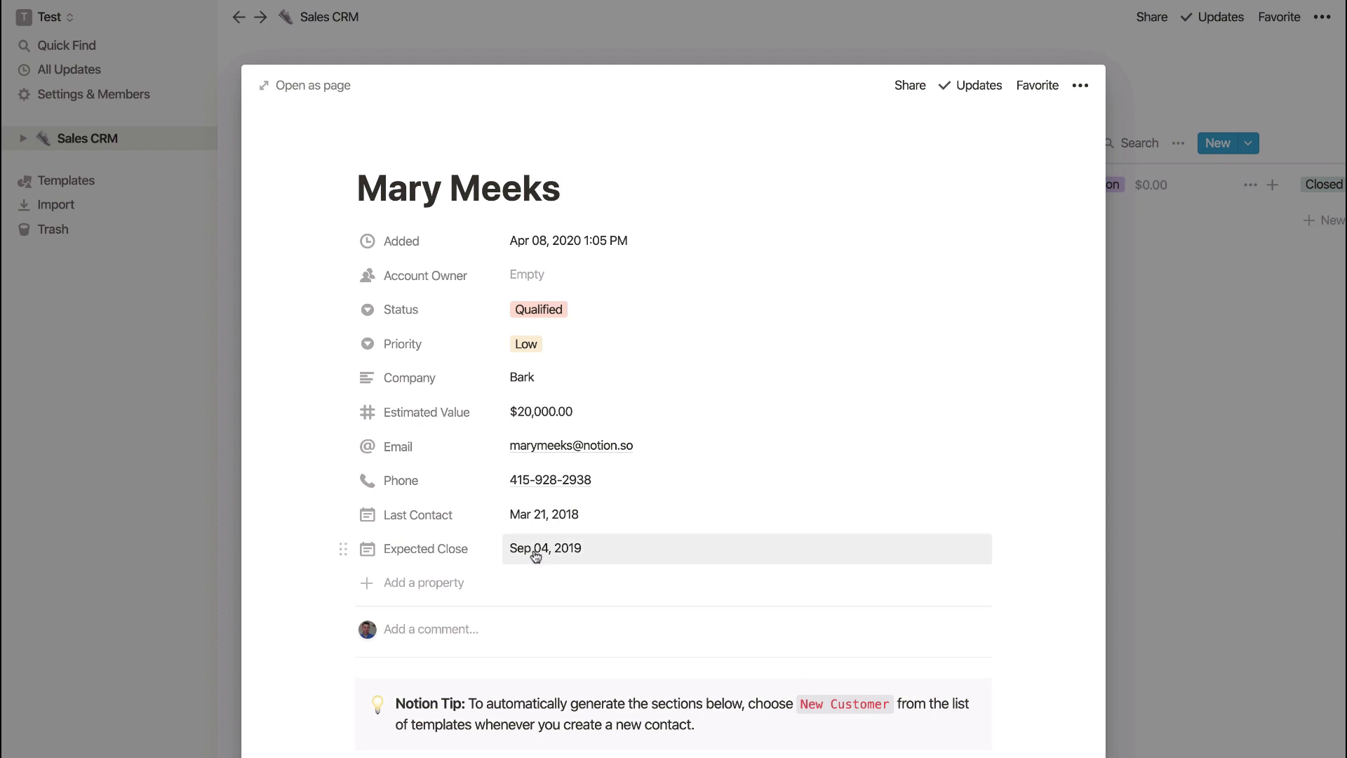
mouse_move(458, 589)
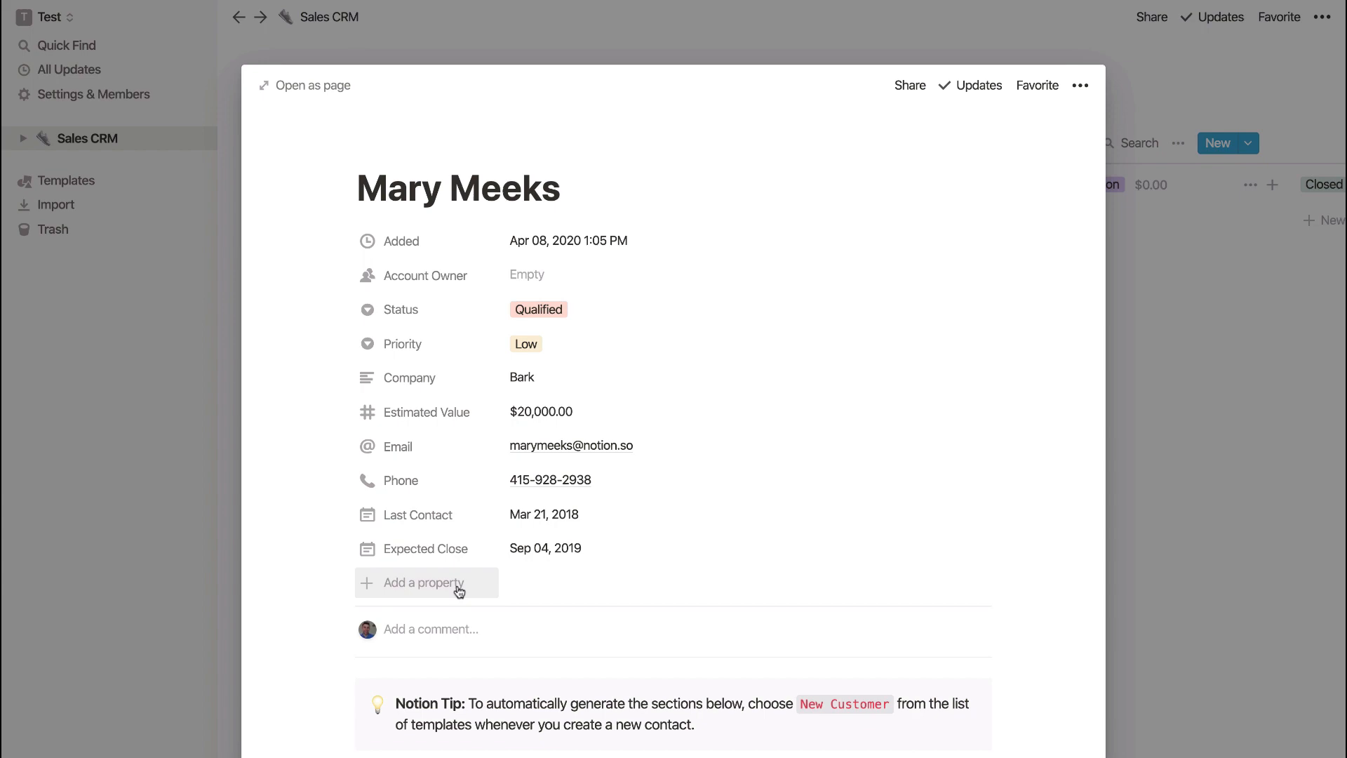
scroll("down", 3)
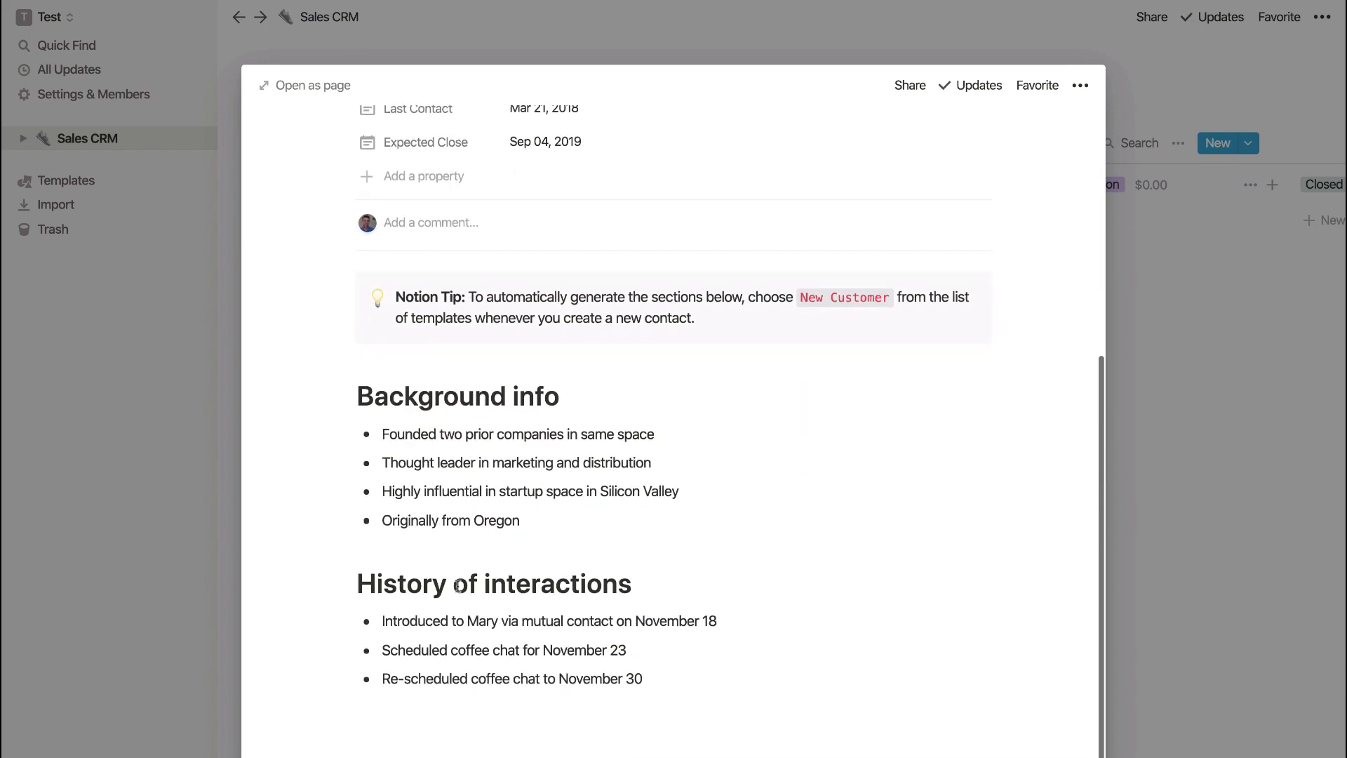
scroll("up", 3)
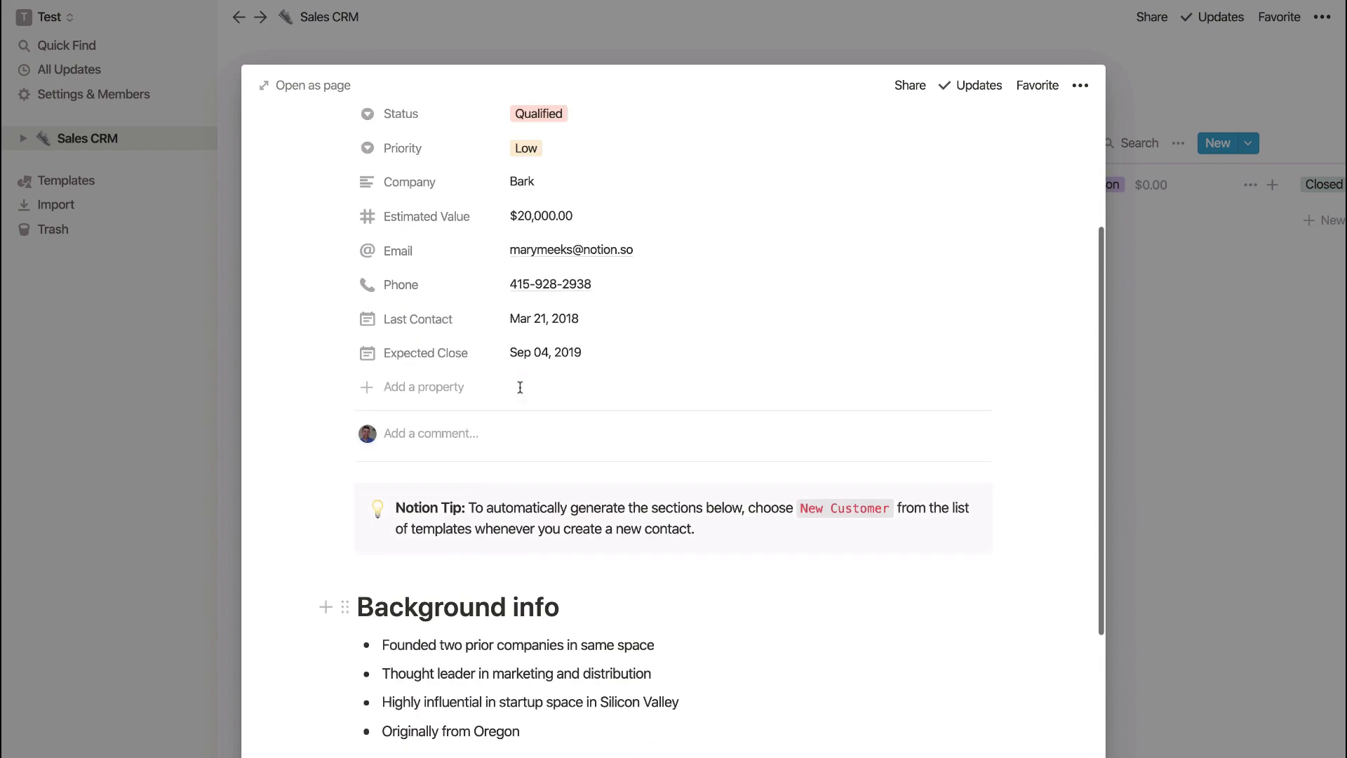
scroll("up", 3)
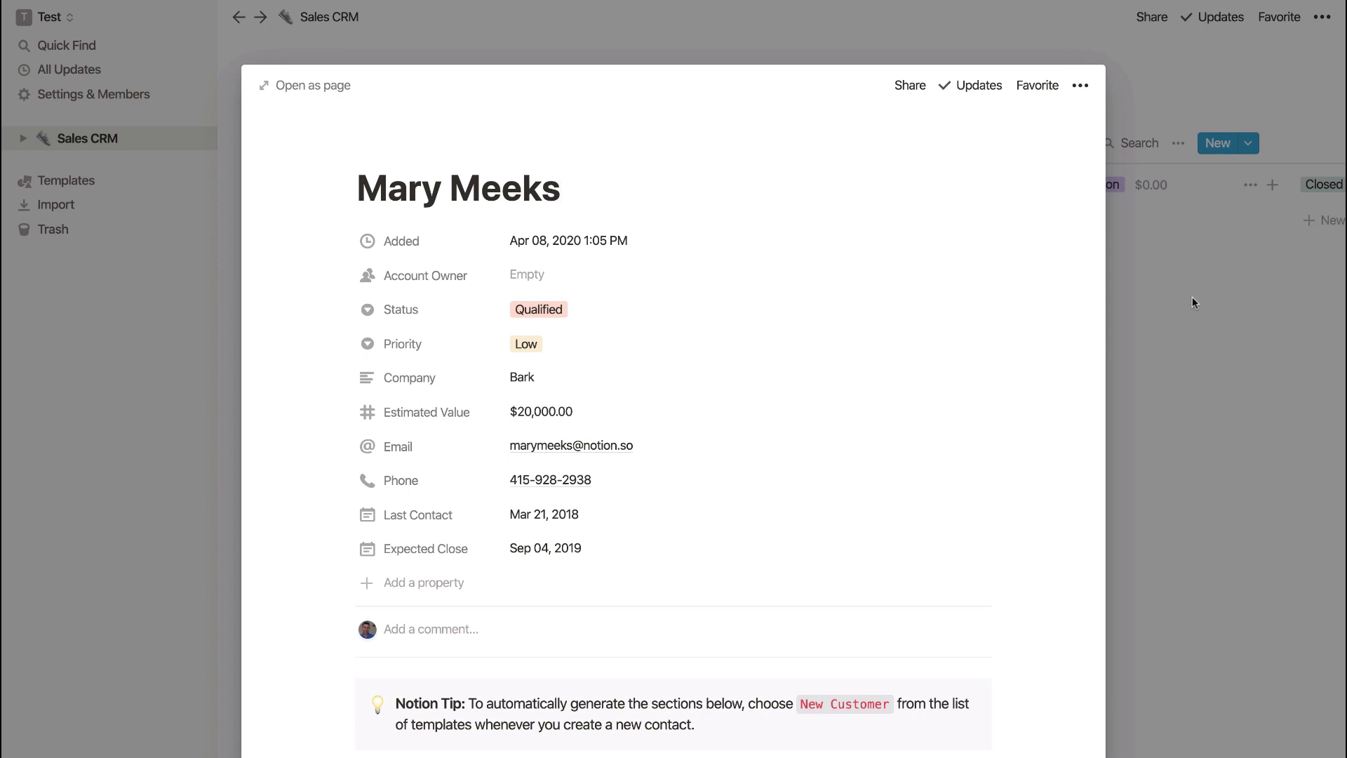
mouse_move(1209, 302)
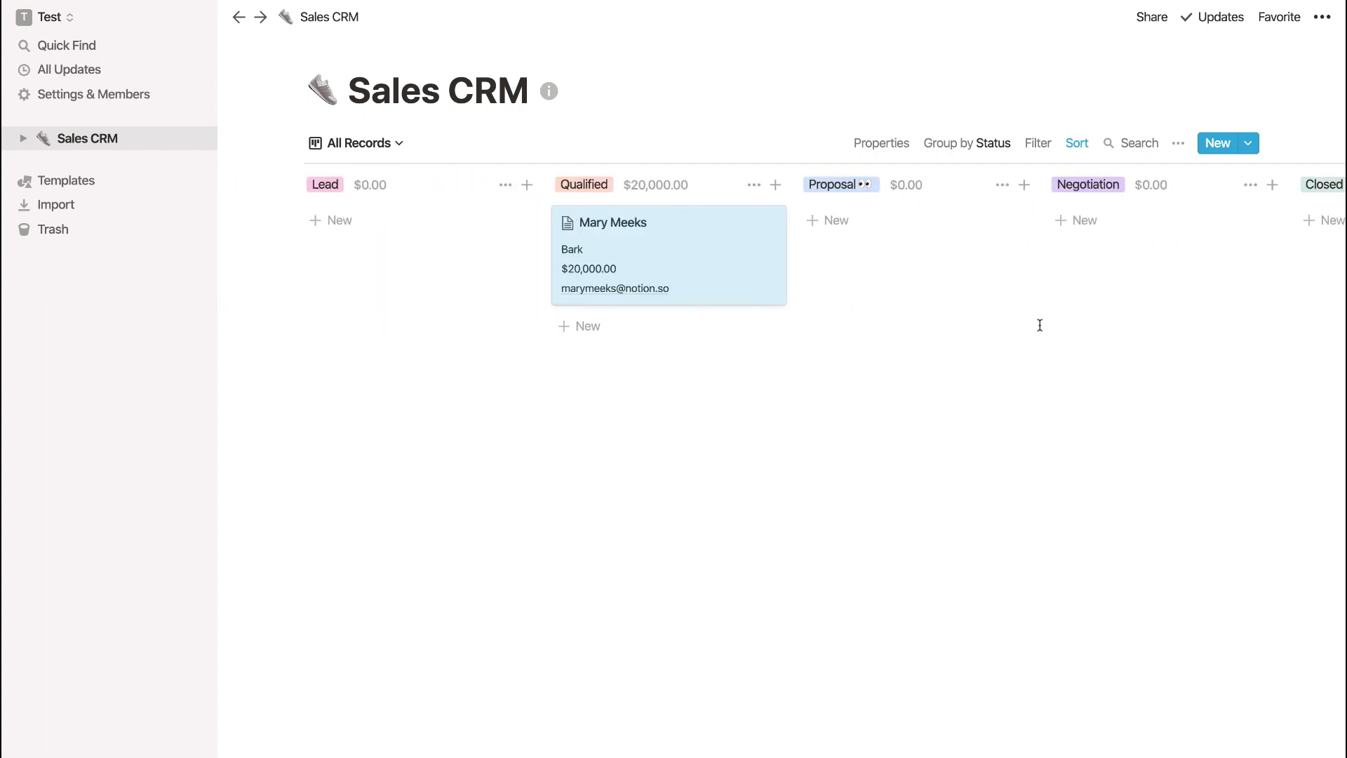
mouse_move(331, 220)
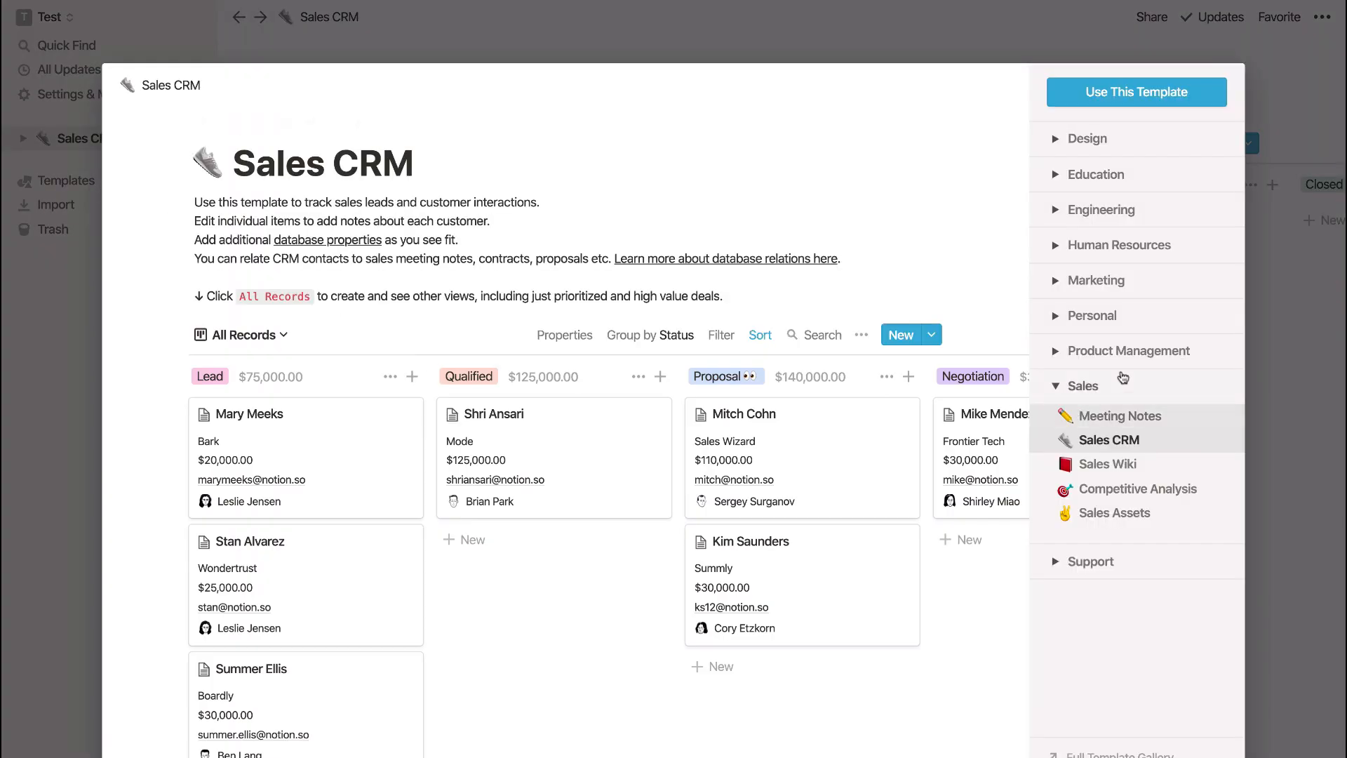
- Add the Content Calendar template from the Marketing category to the workspace
left_click(1096, 280)
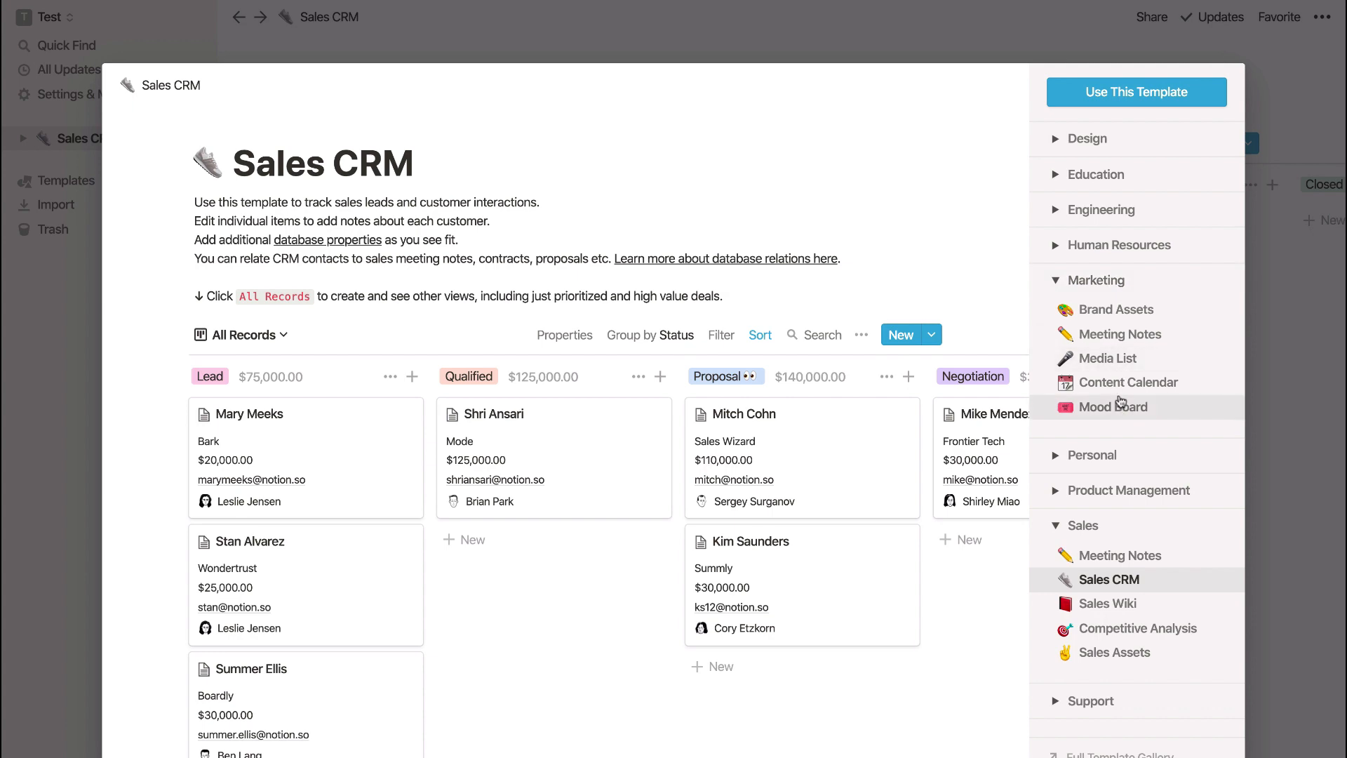
left_click(1129, 383)
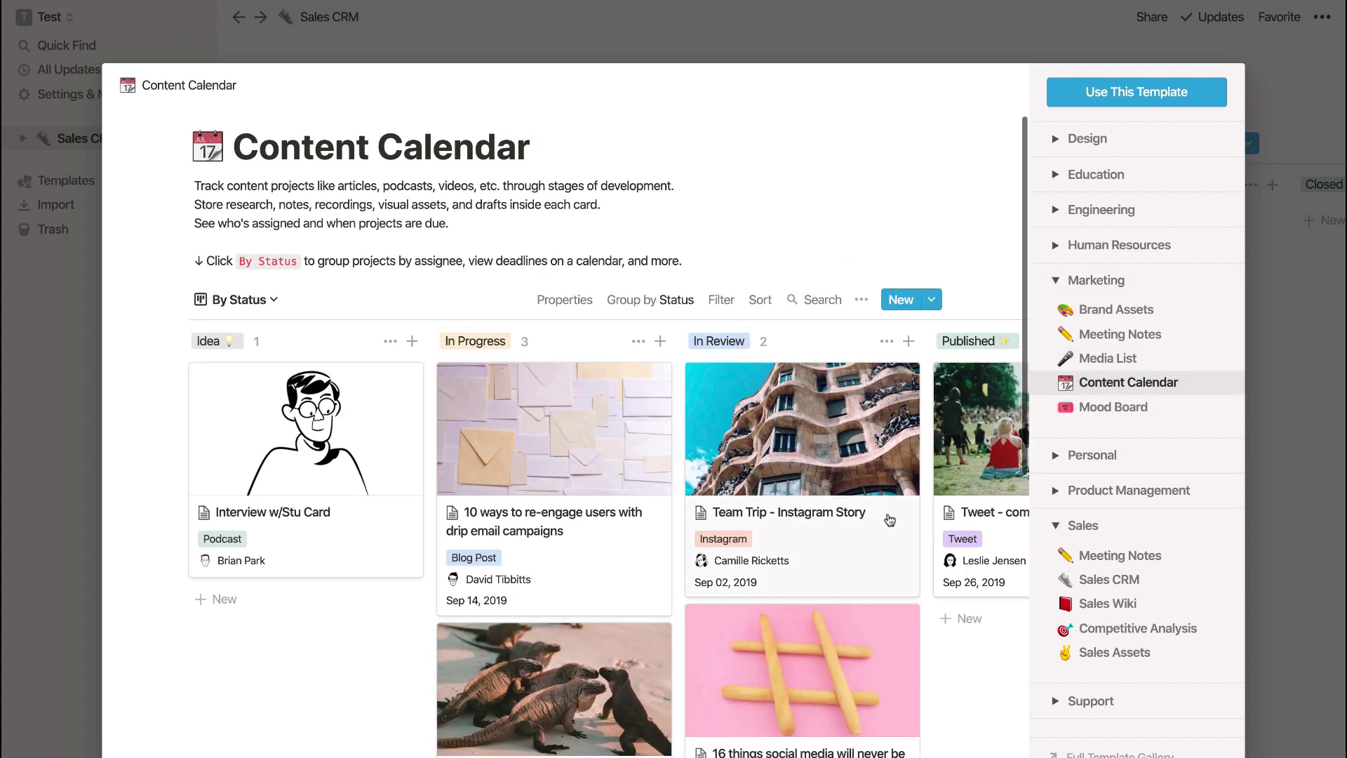
scroll("down", 3)
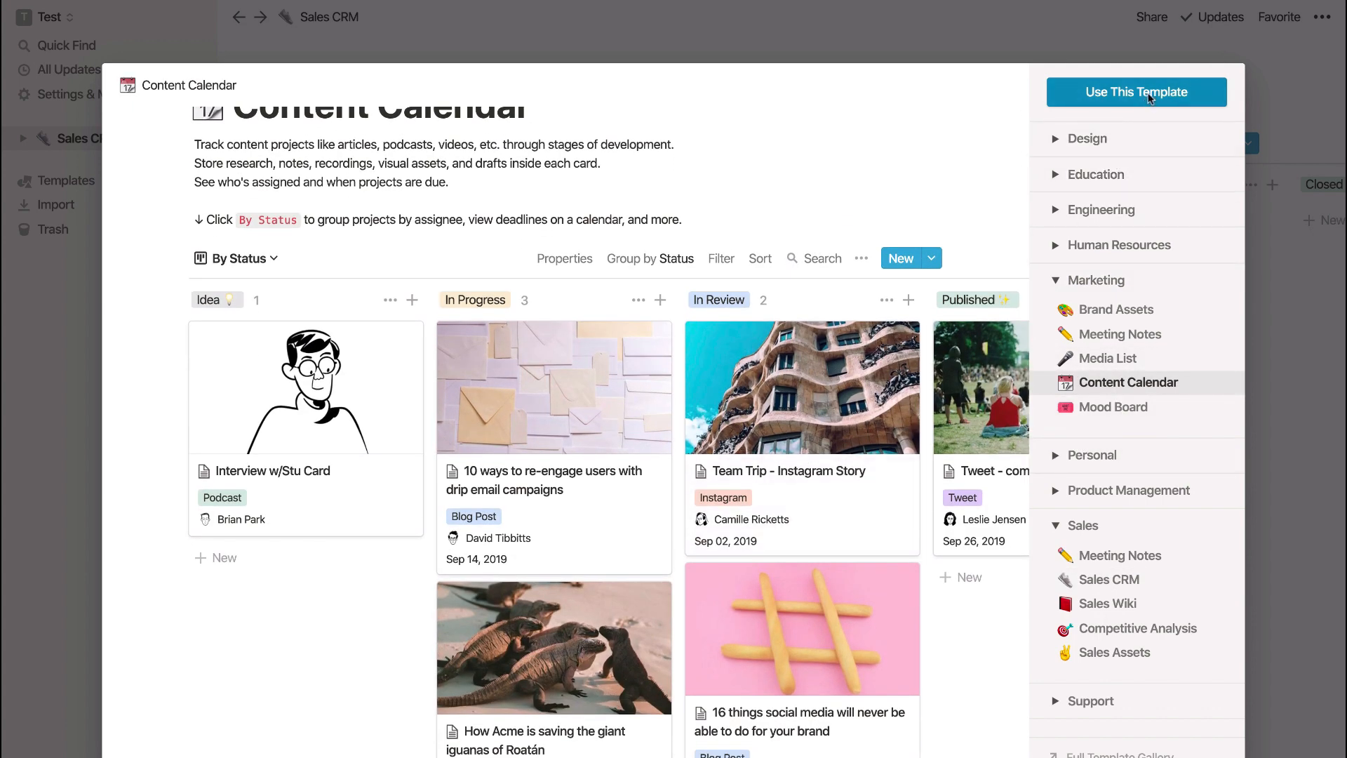
left_click(1136, 92)
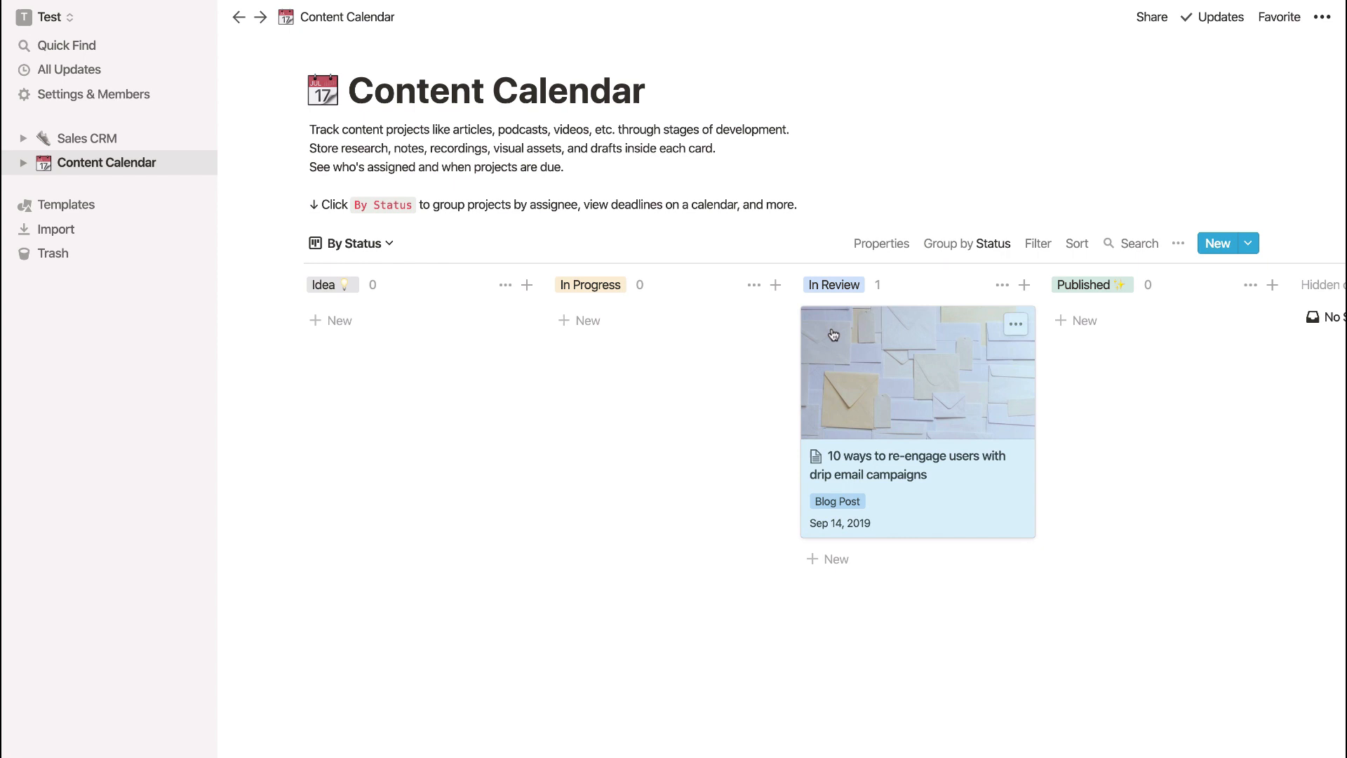
mouse_move(942, 371)
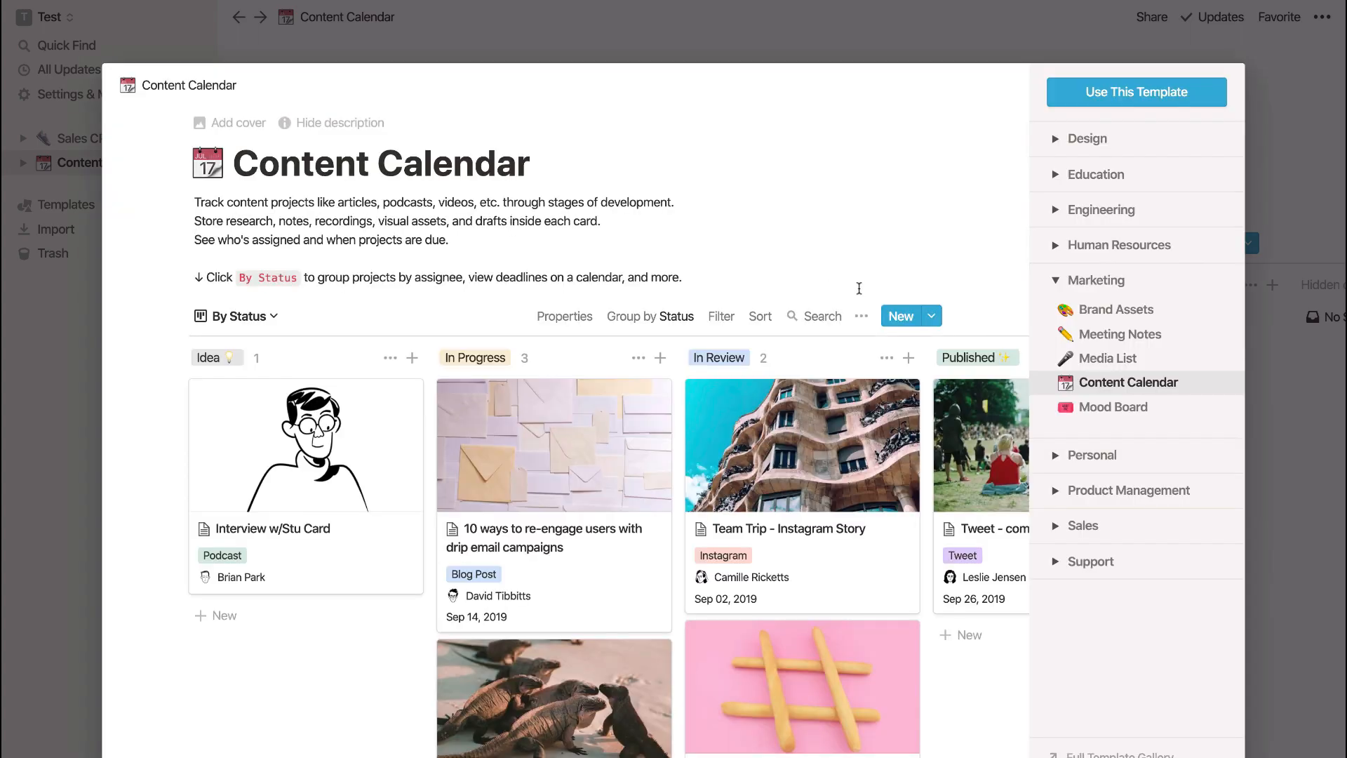
mouse_move(1105, 175)
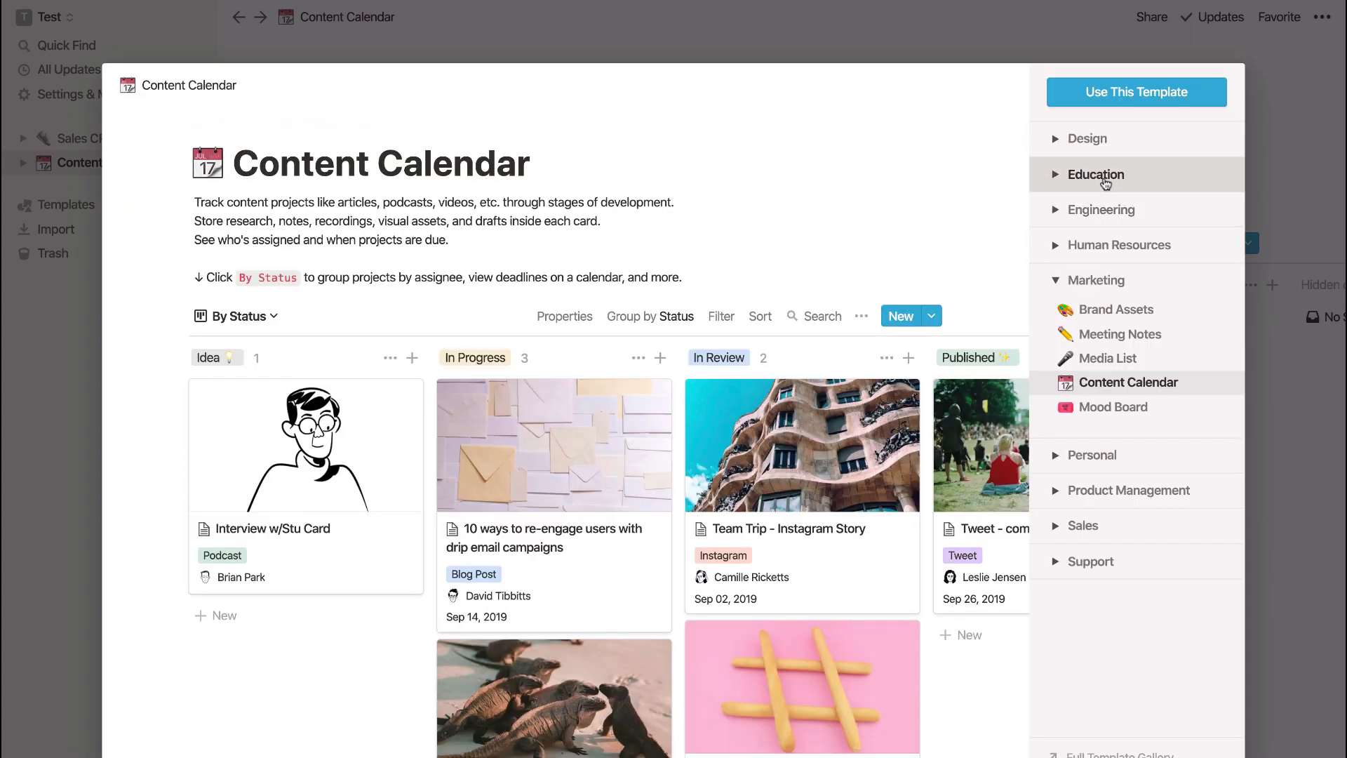
- Add the Class Notes template from the Education category to the workspace
left_click(1096, 174)
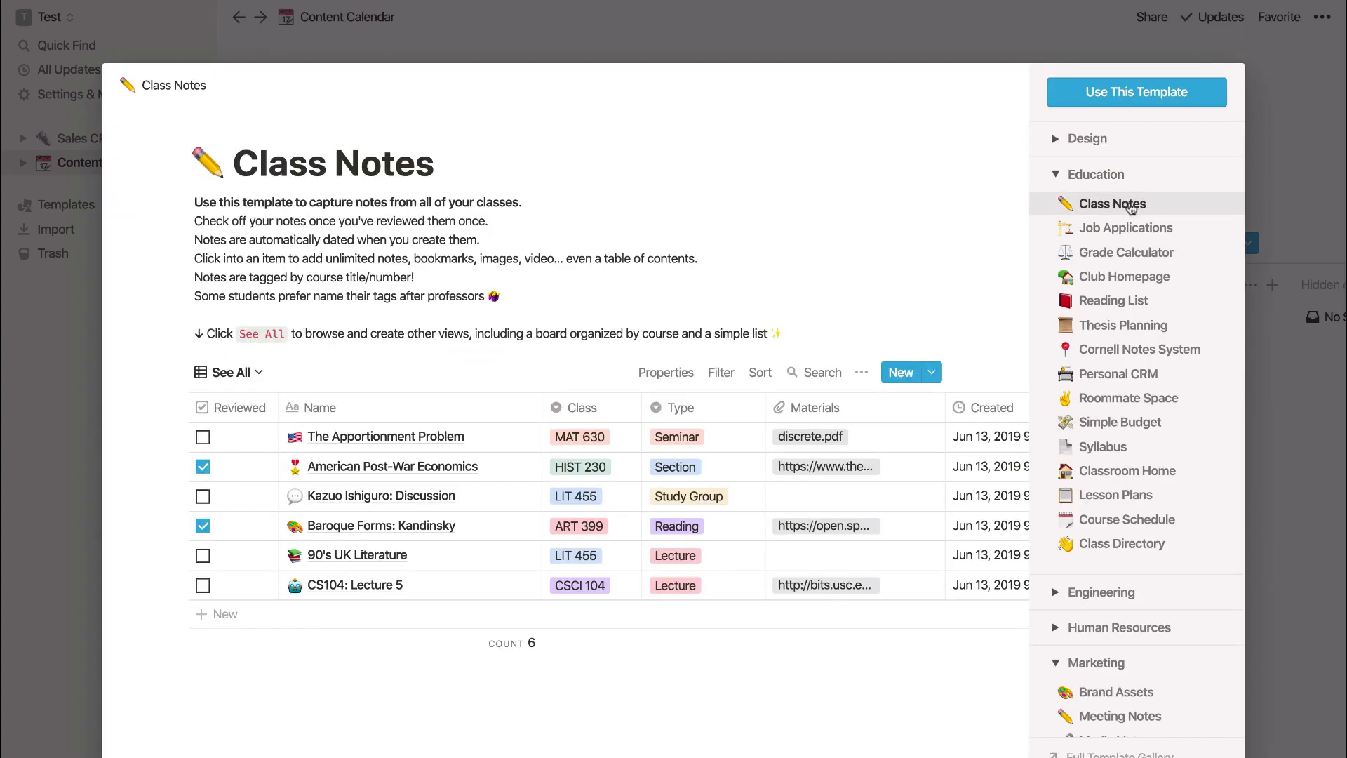
mouse_move(1125, 275)
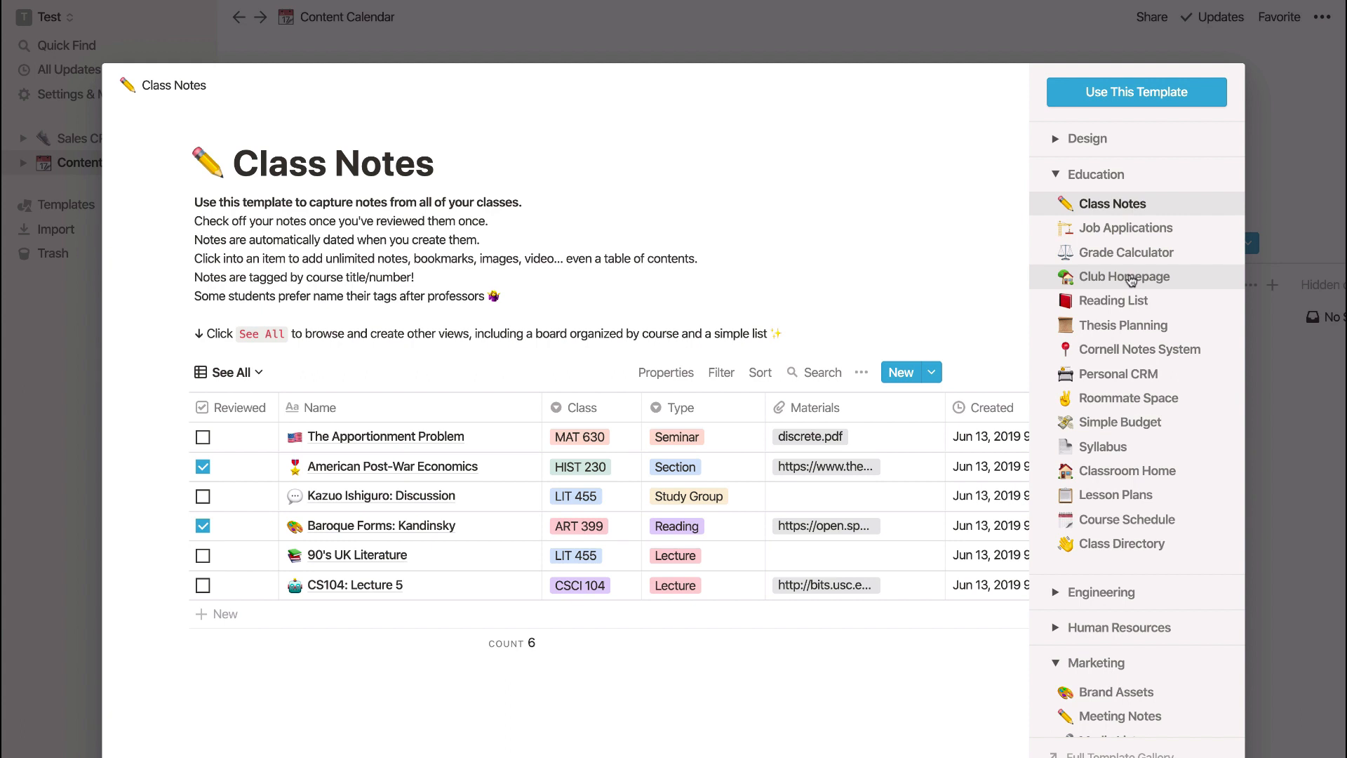
mouse_move(1129, 104)
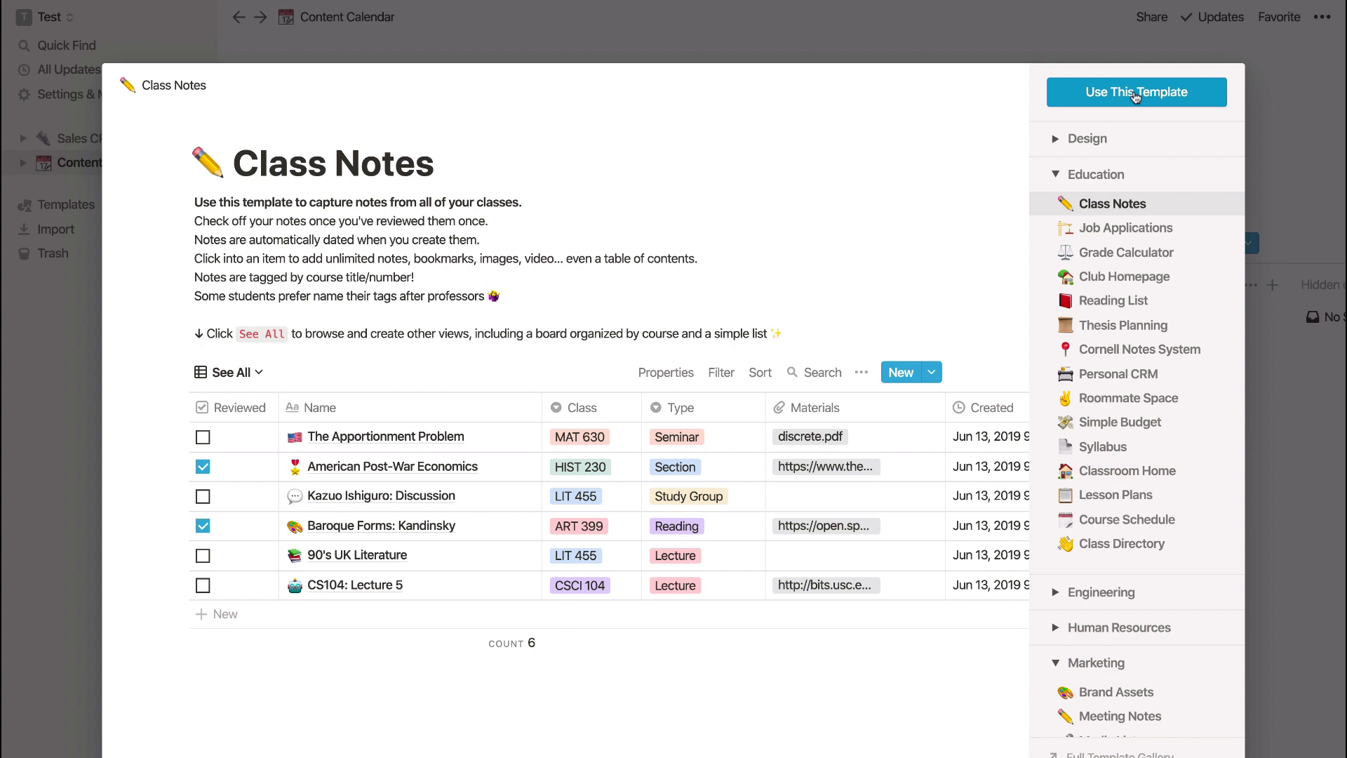
left_click(1136, 92)
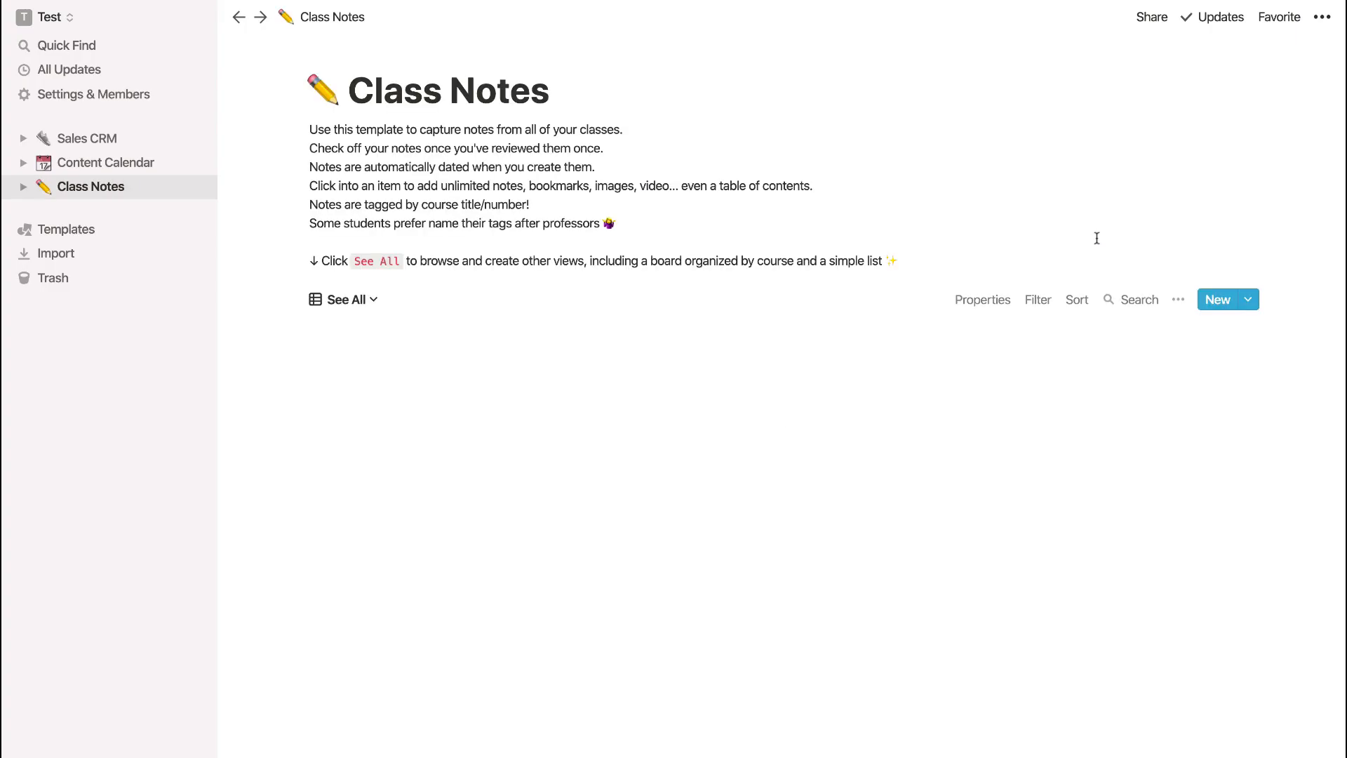
left_click(343, 299)
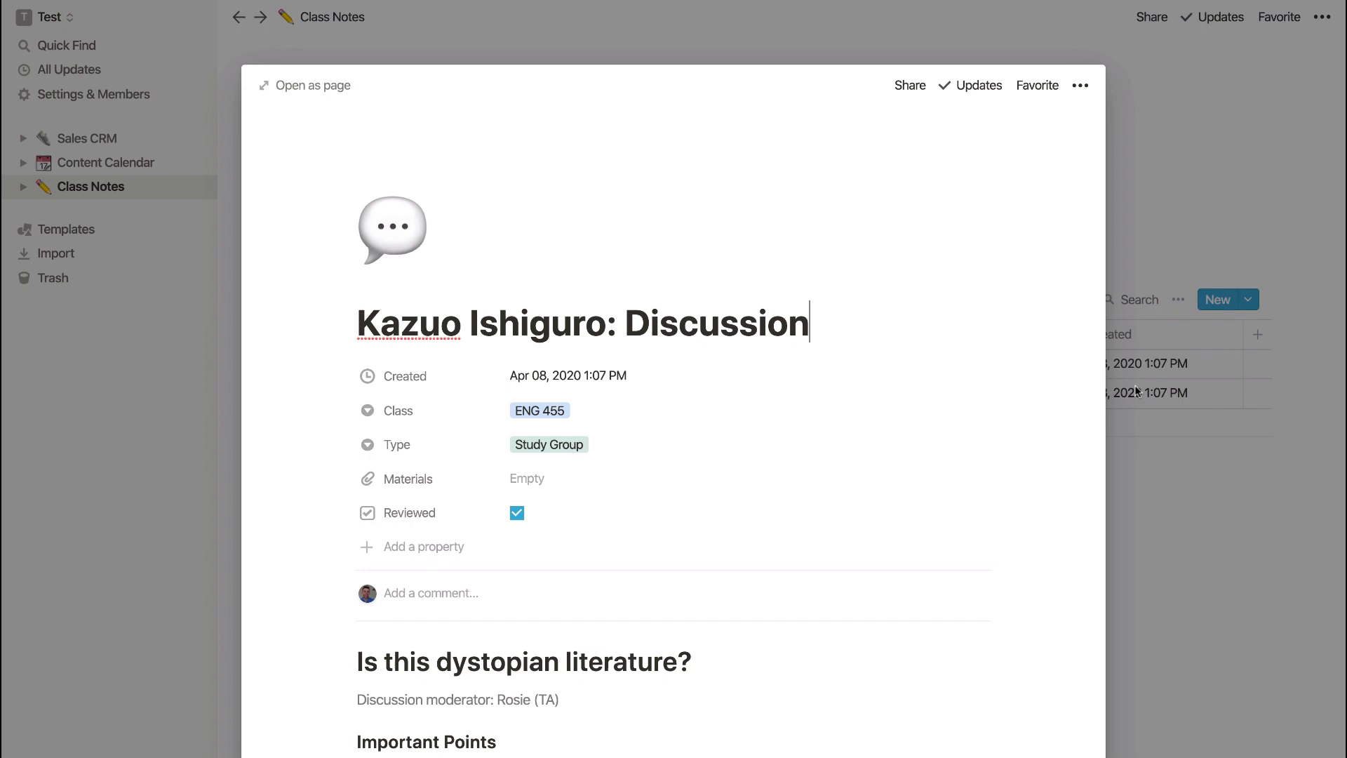
mouse_move(583, 524)
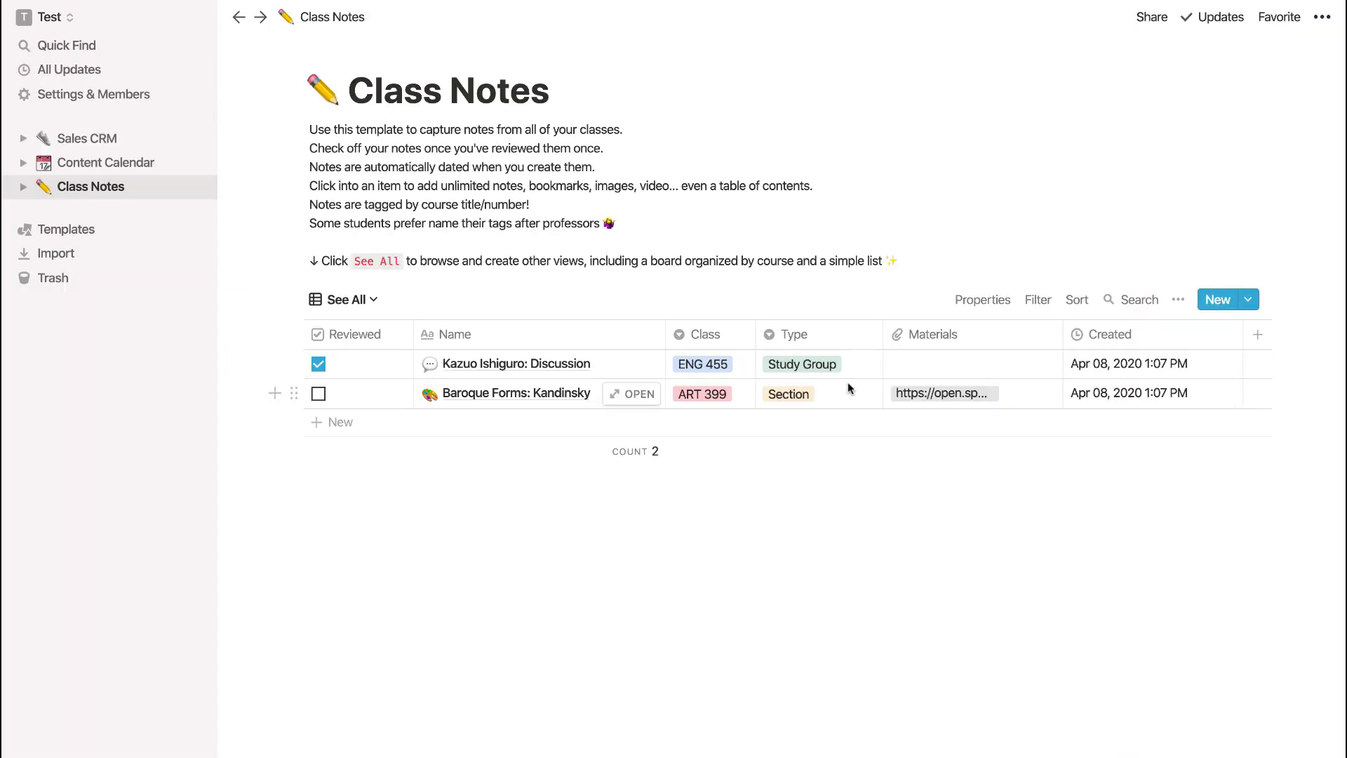
mouse_move(369, 298)
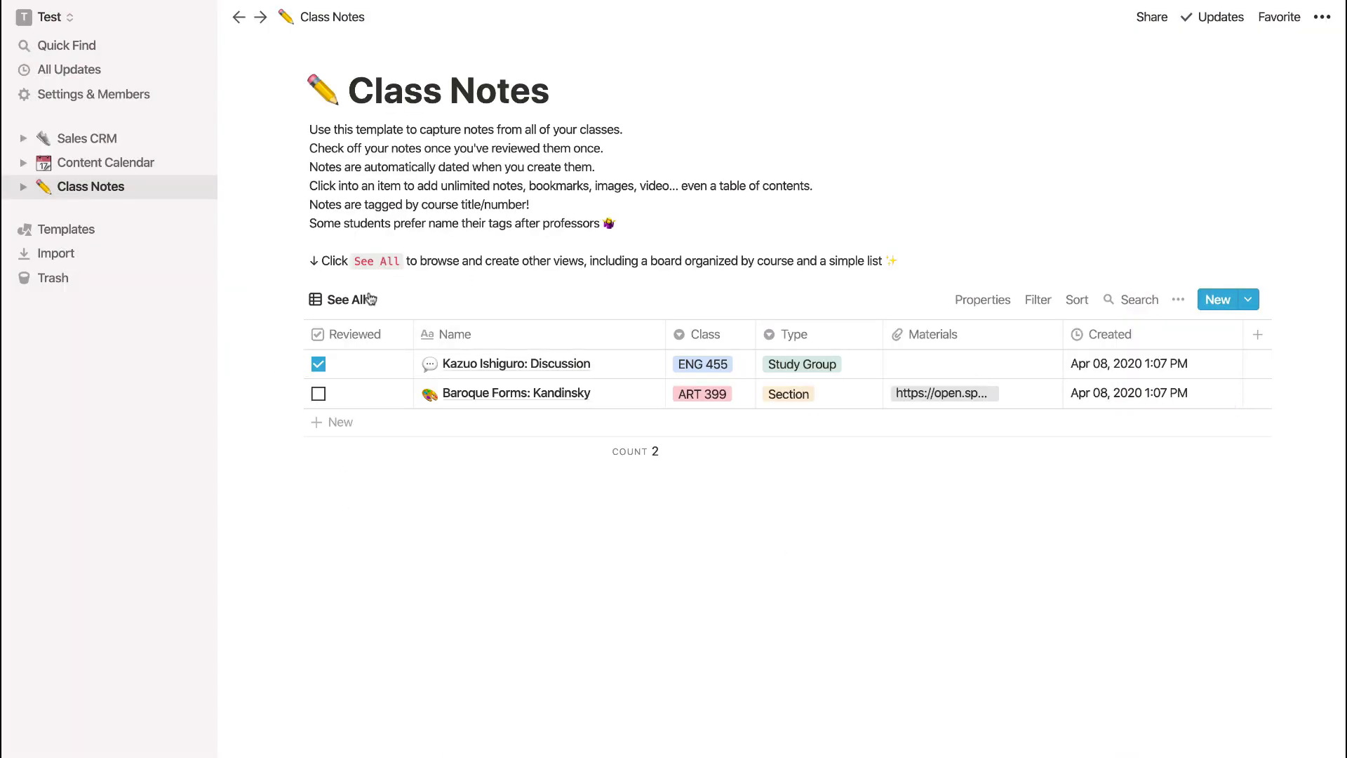
- Browse Class Notes views — List View, board by course number — ending on the ENG 455 view
left_click(344, 299)
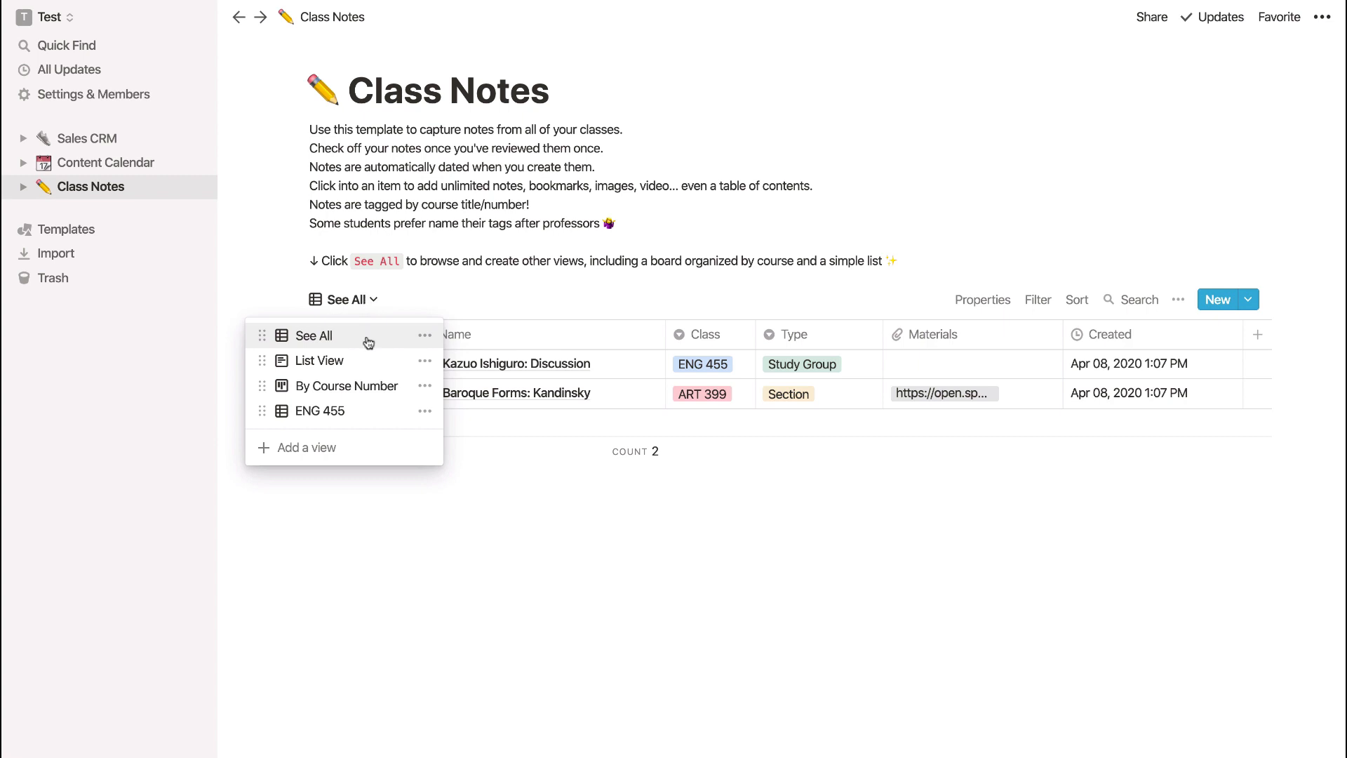
mouse_move(372, 360)
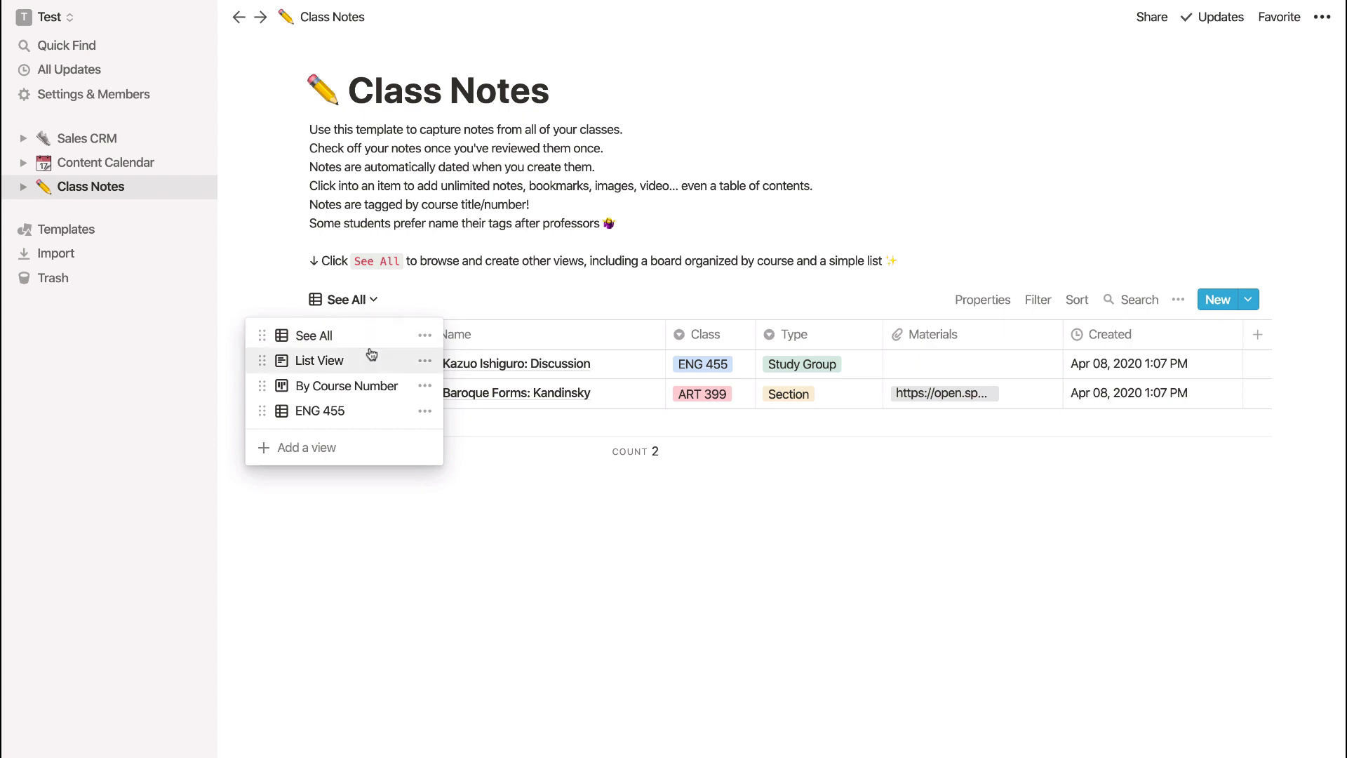
left_click(318, 360)
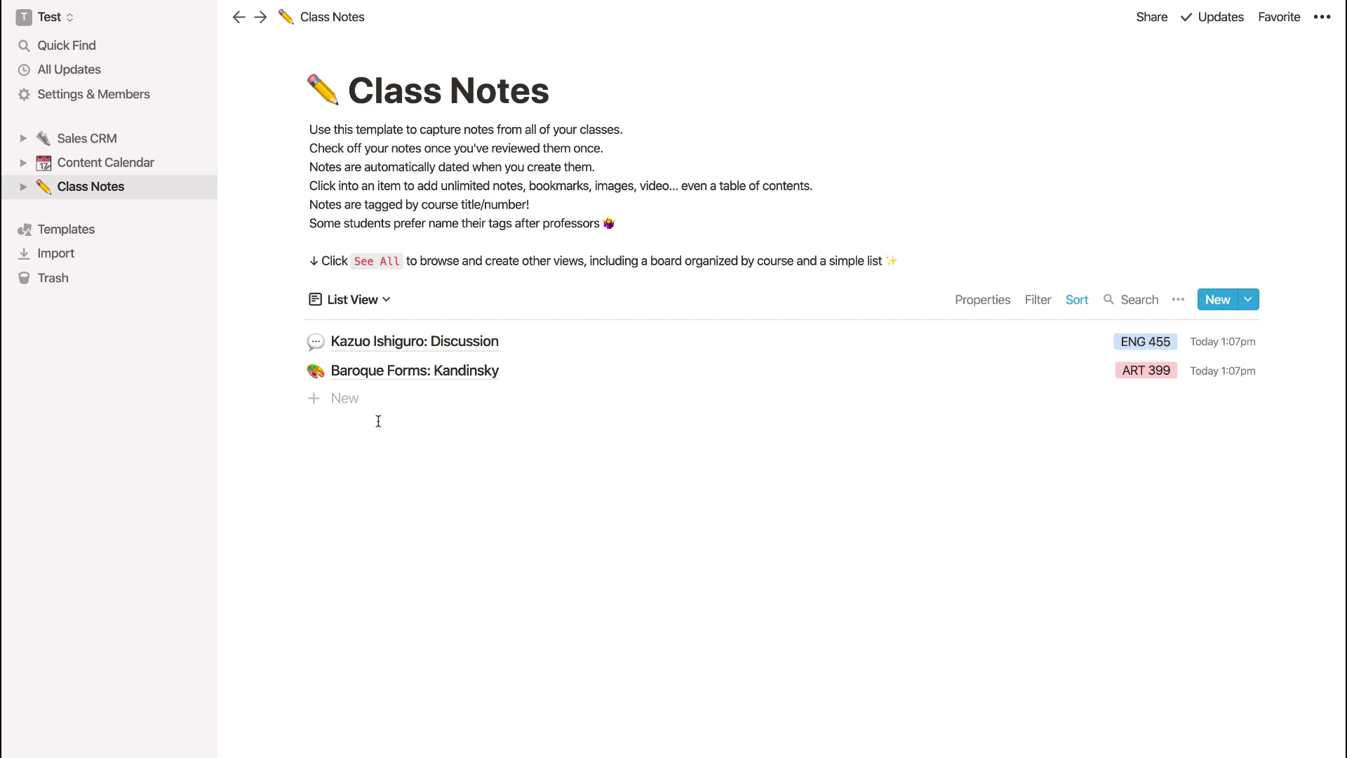
left_click(349, 299)
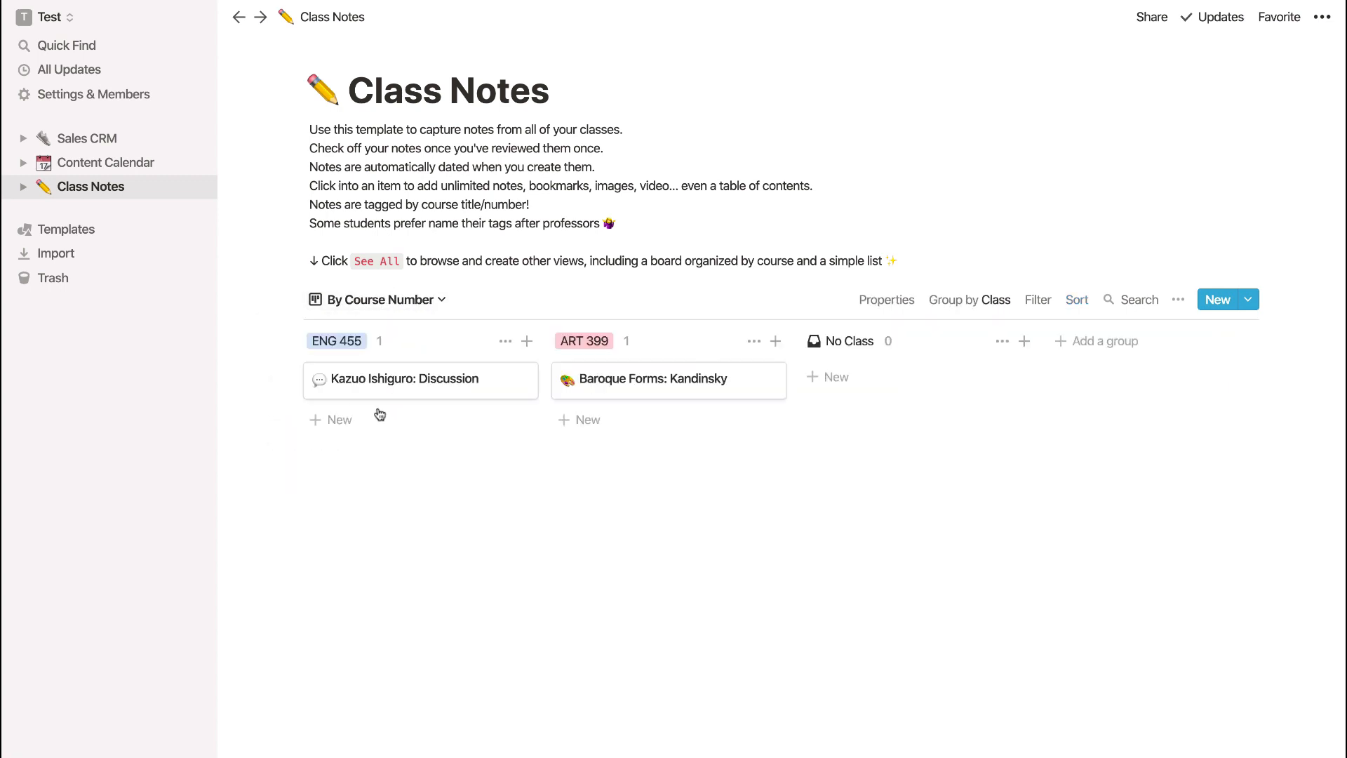
left_click(378, 299)
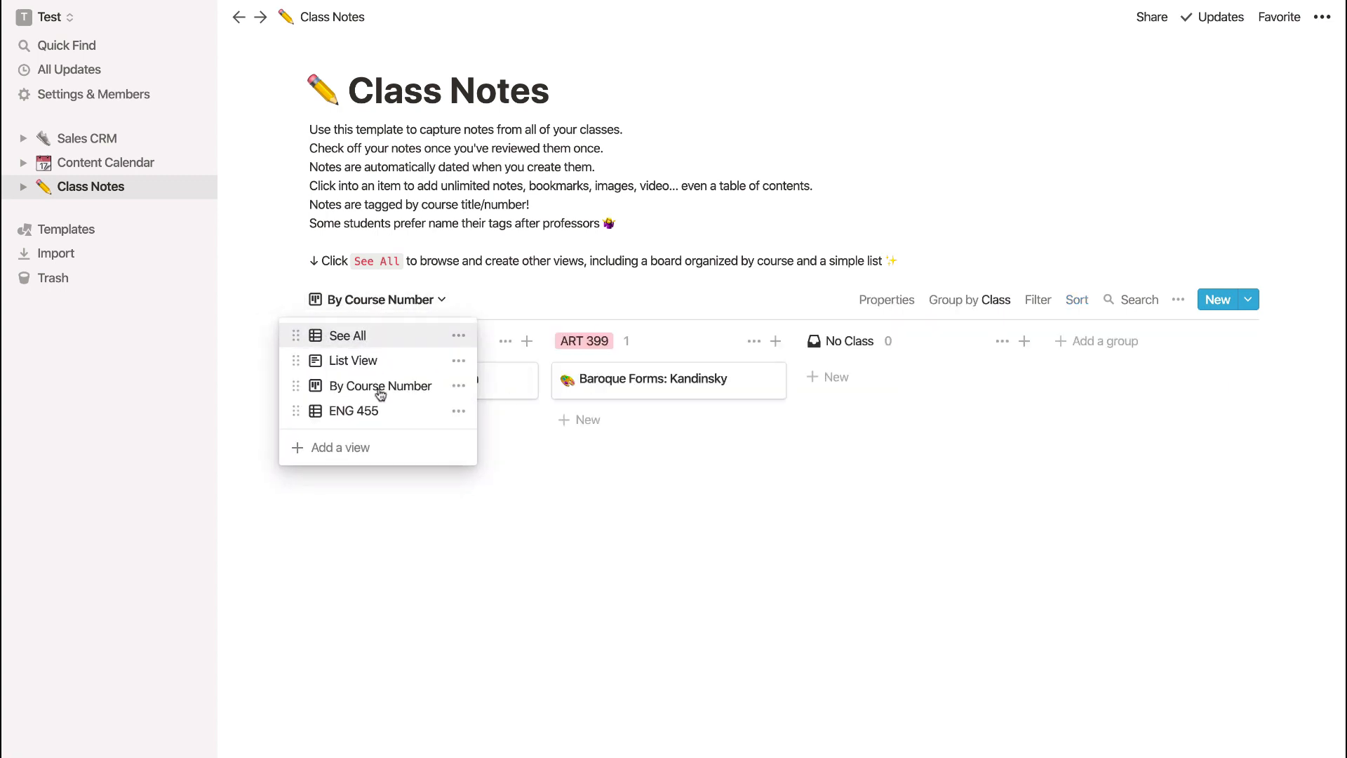
left_click(353, 411)
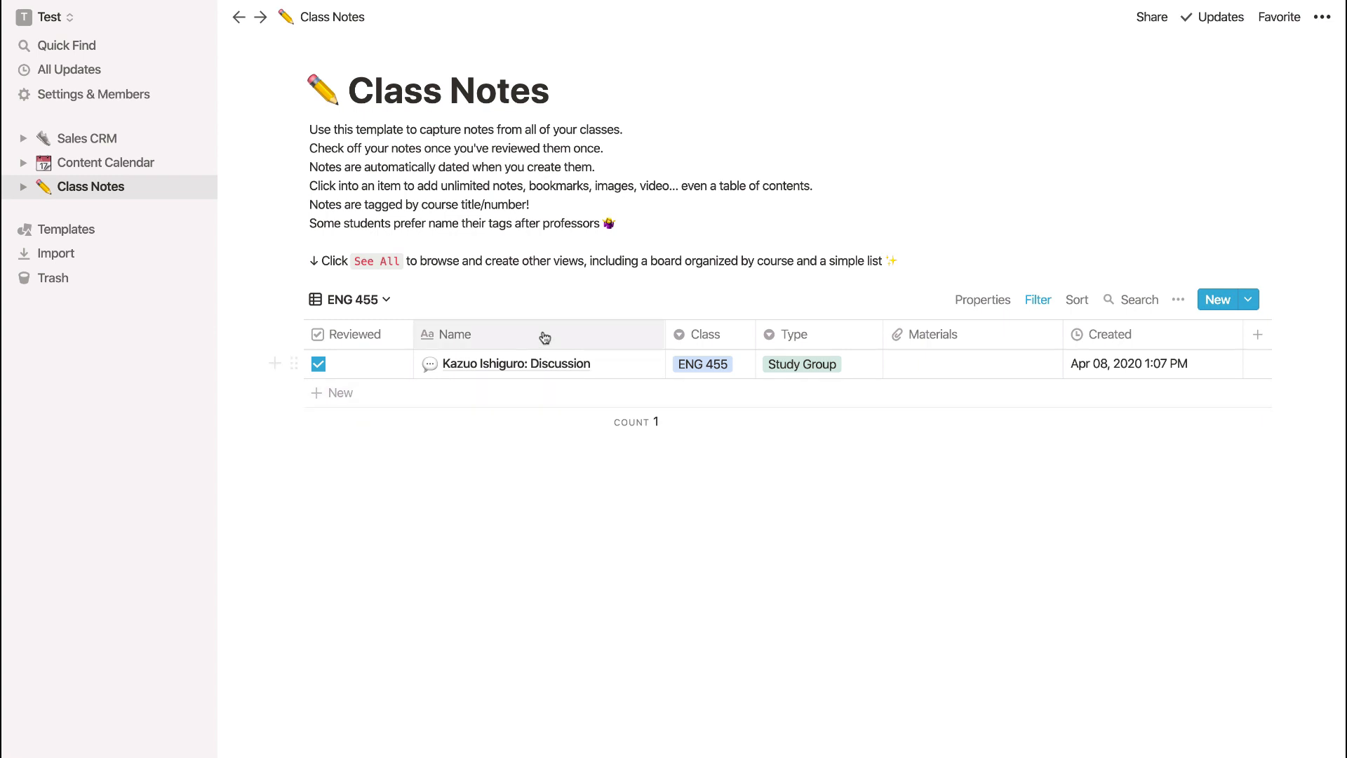
- Start a new Untitled page under Class Notes in the workspace
left_click(1037, 300)
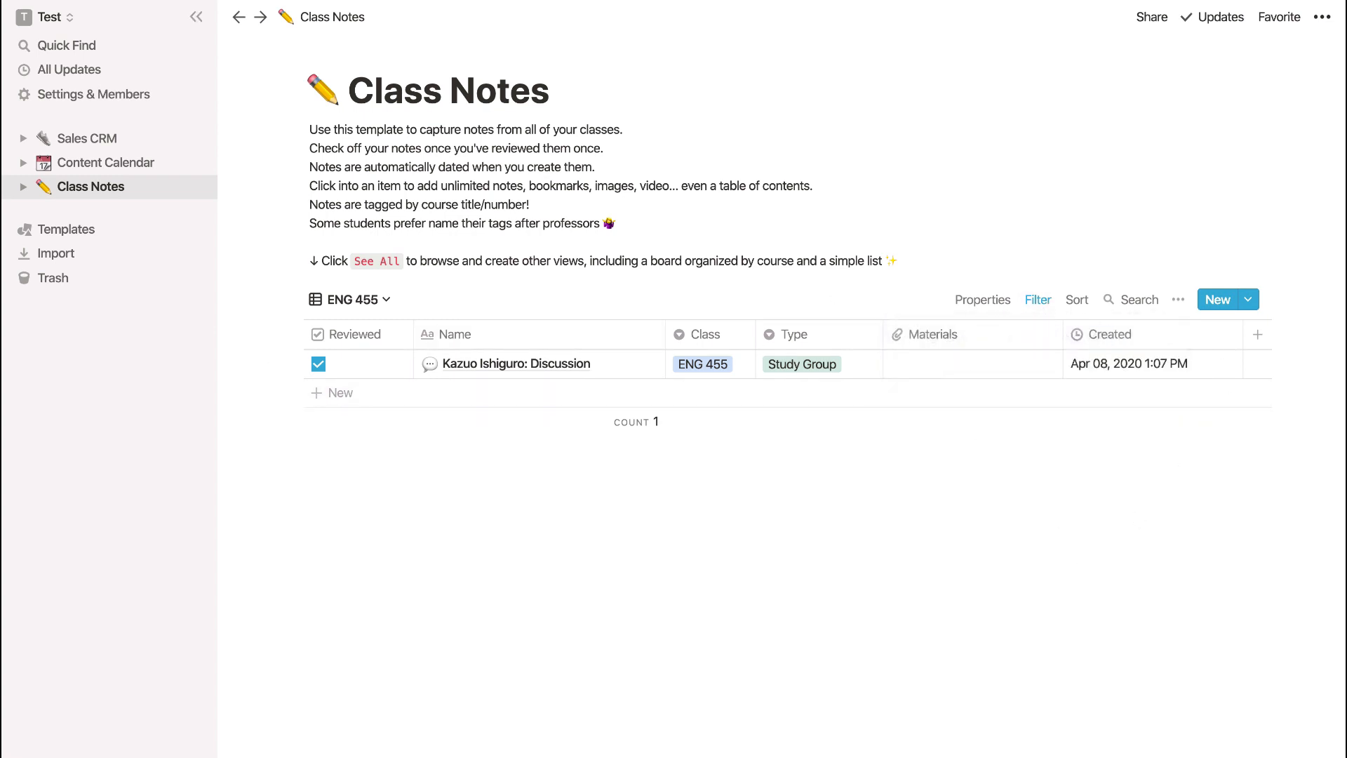
left_click(1217, 299)
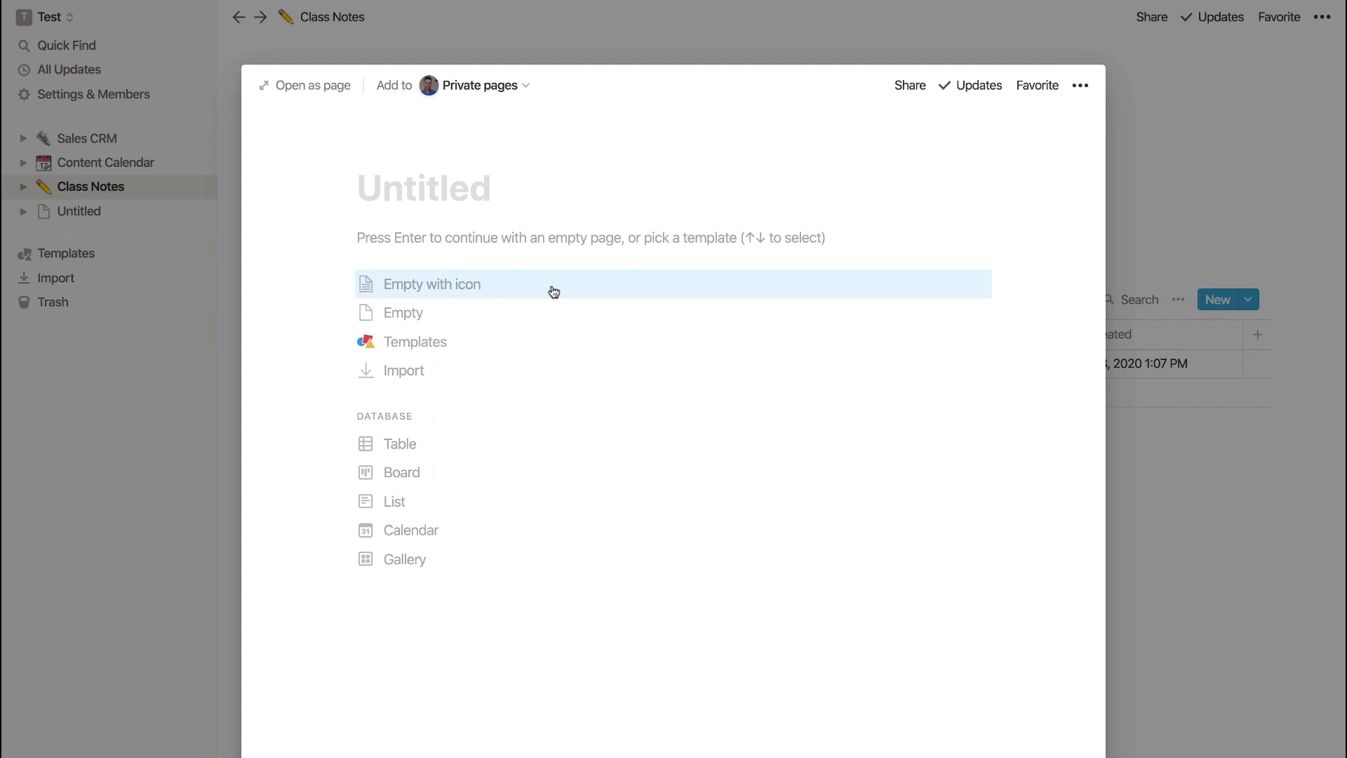
mouse_move(438, 489)
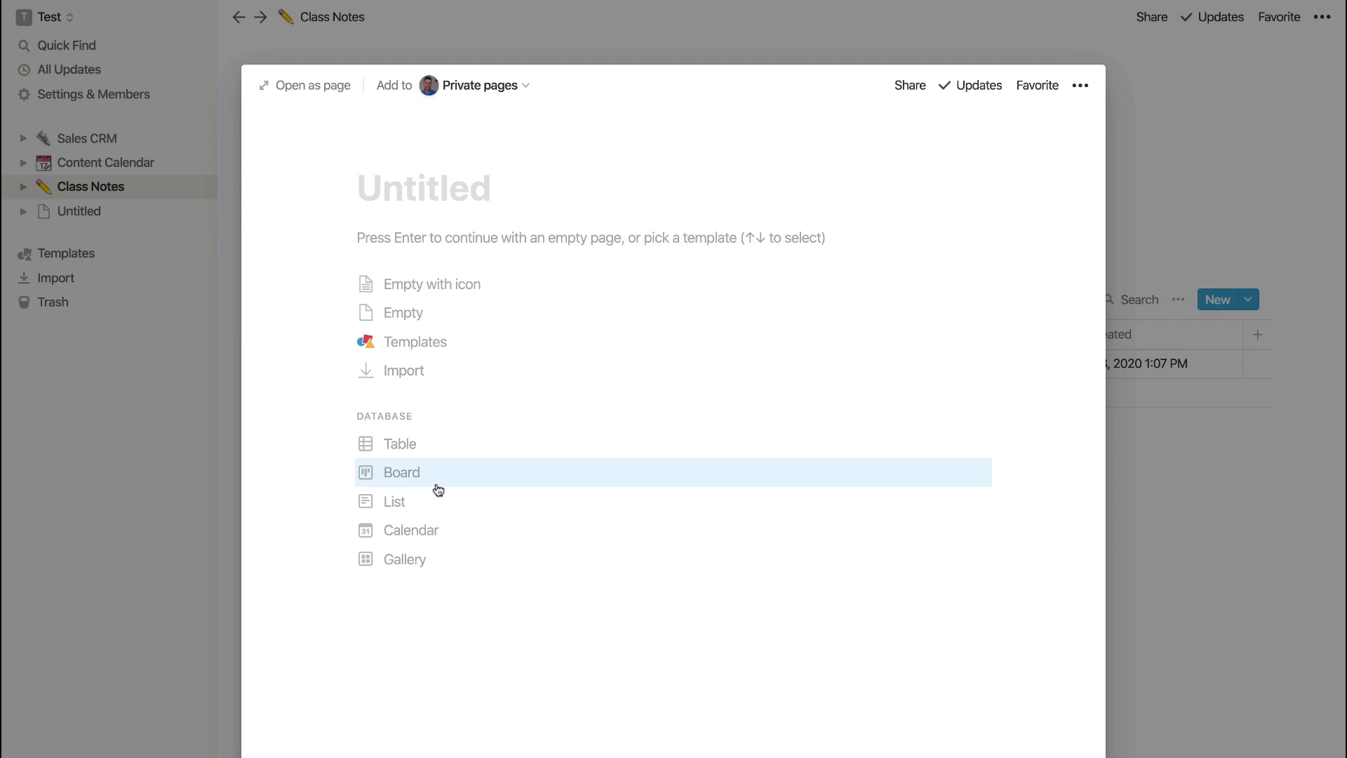
mouse_move(449, 475)
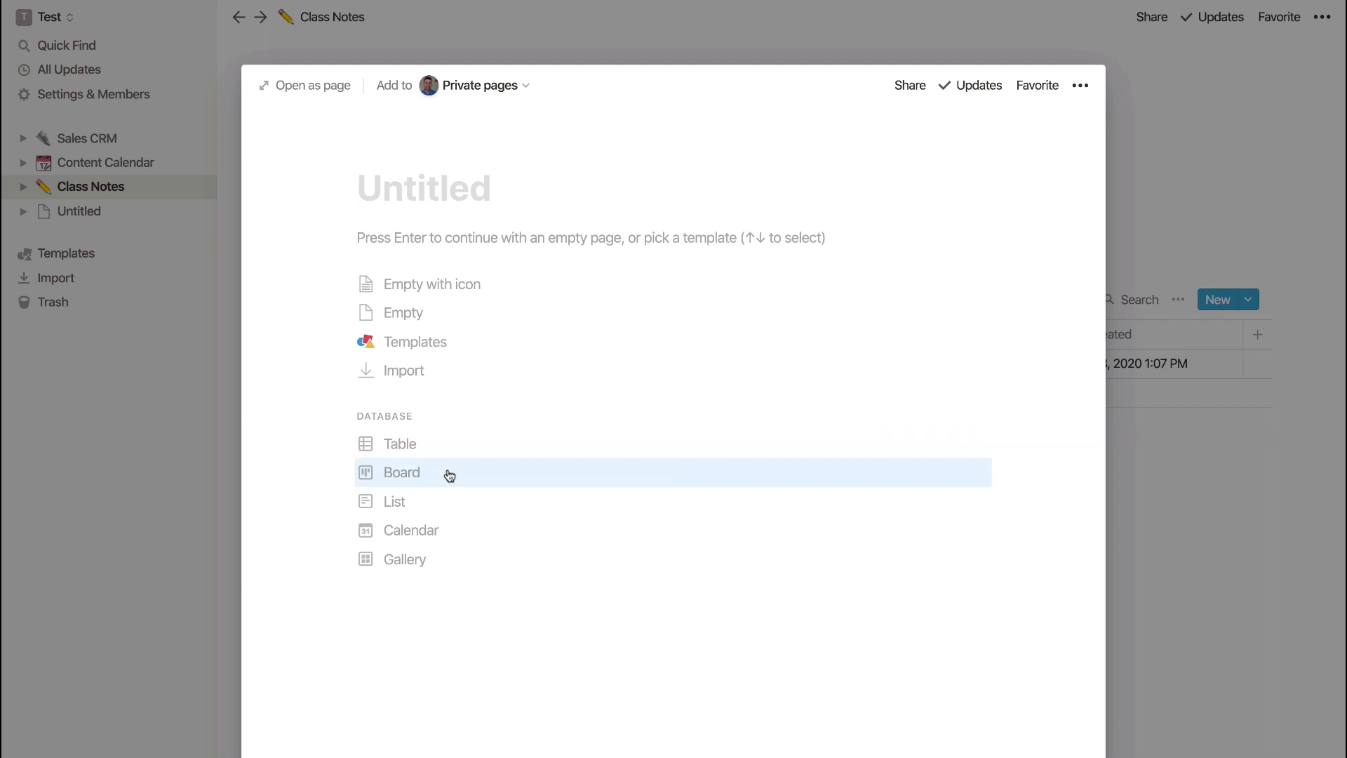
- Make the new Untitled page a Board database with sample cards
left_click(402, 472)
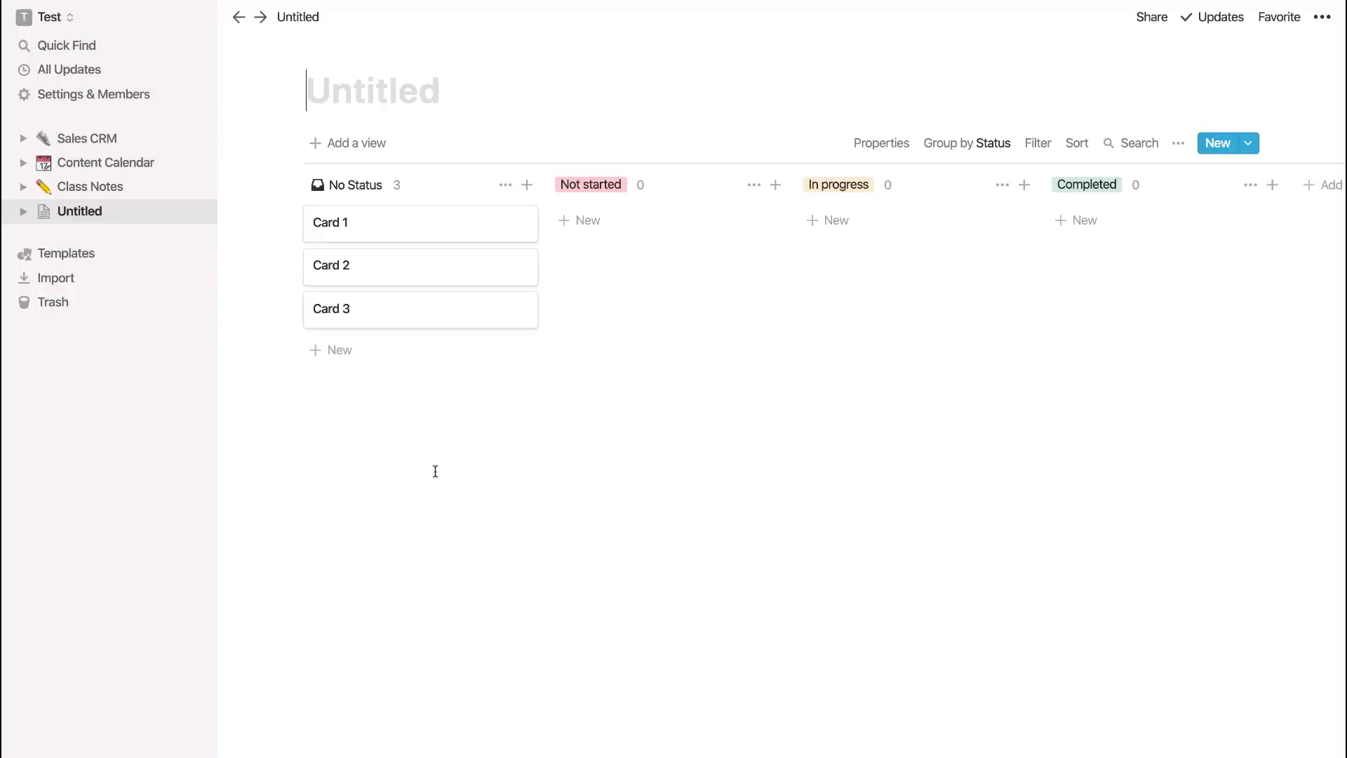
mouse_move(454, 364)
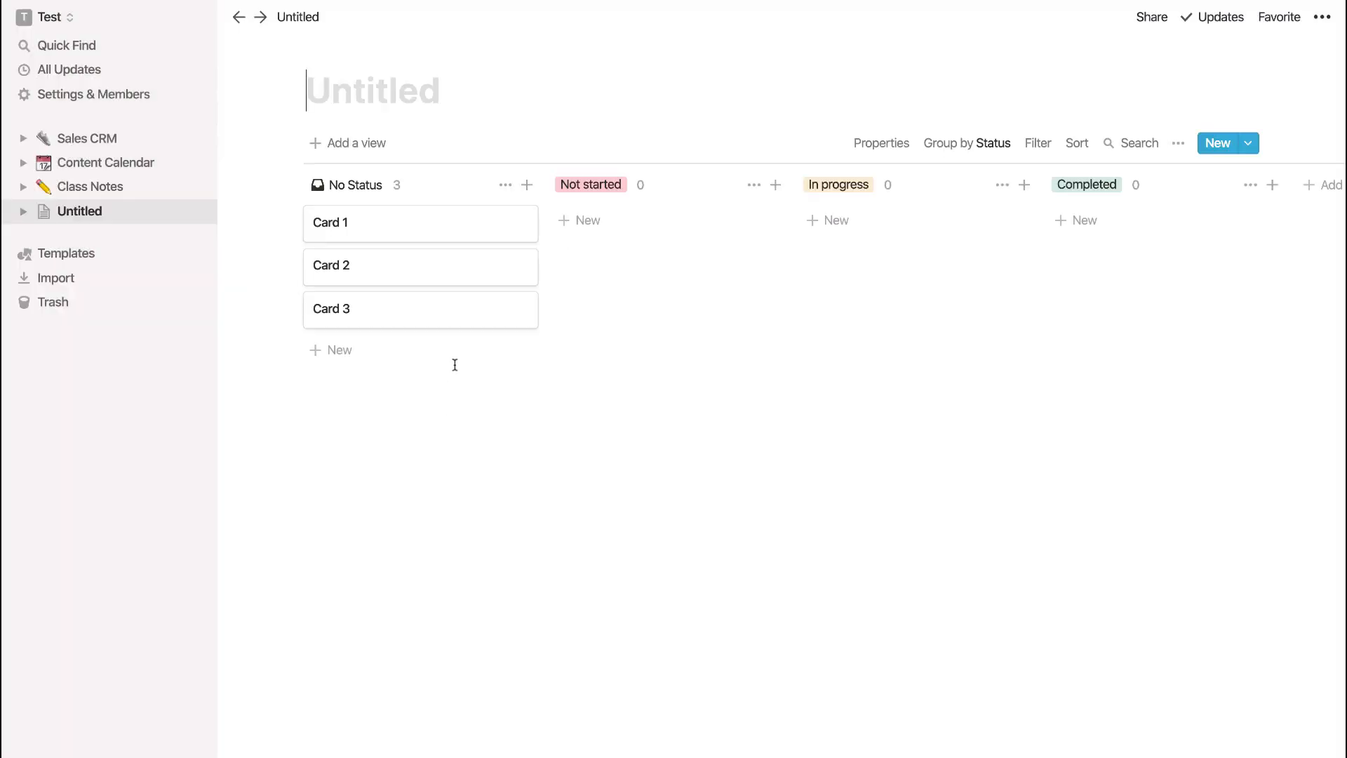
- Title the board page 'Tasks' and give it the green checkmark icon
type("Ta")
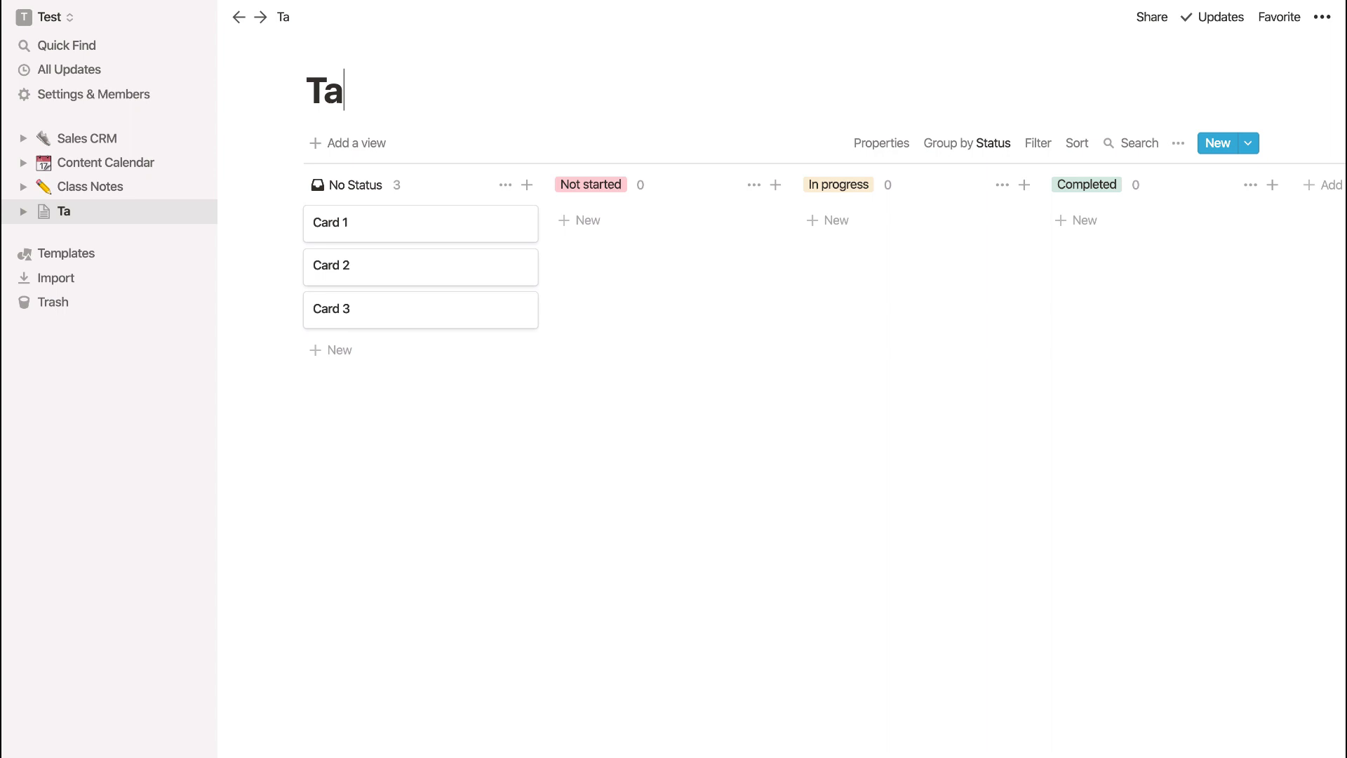
type("sks")
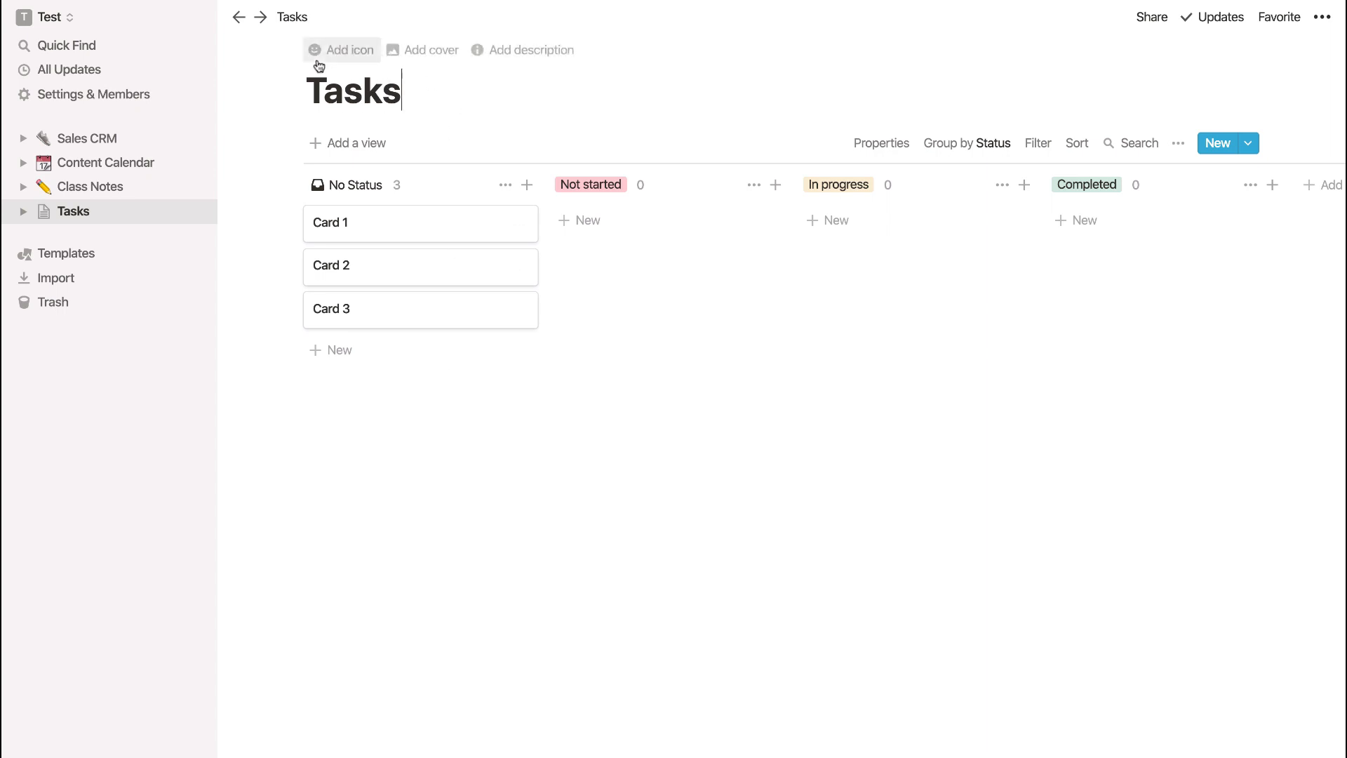
left_click(341, 49)
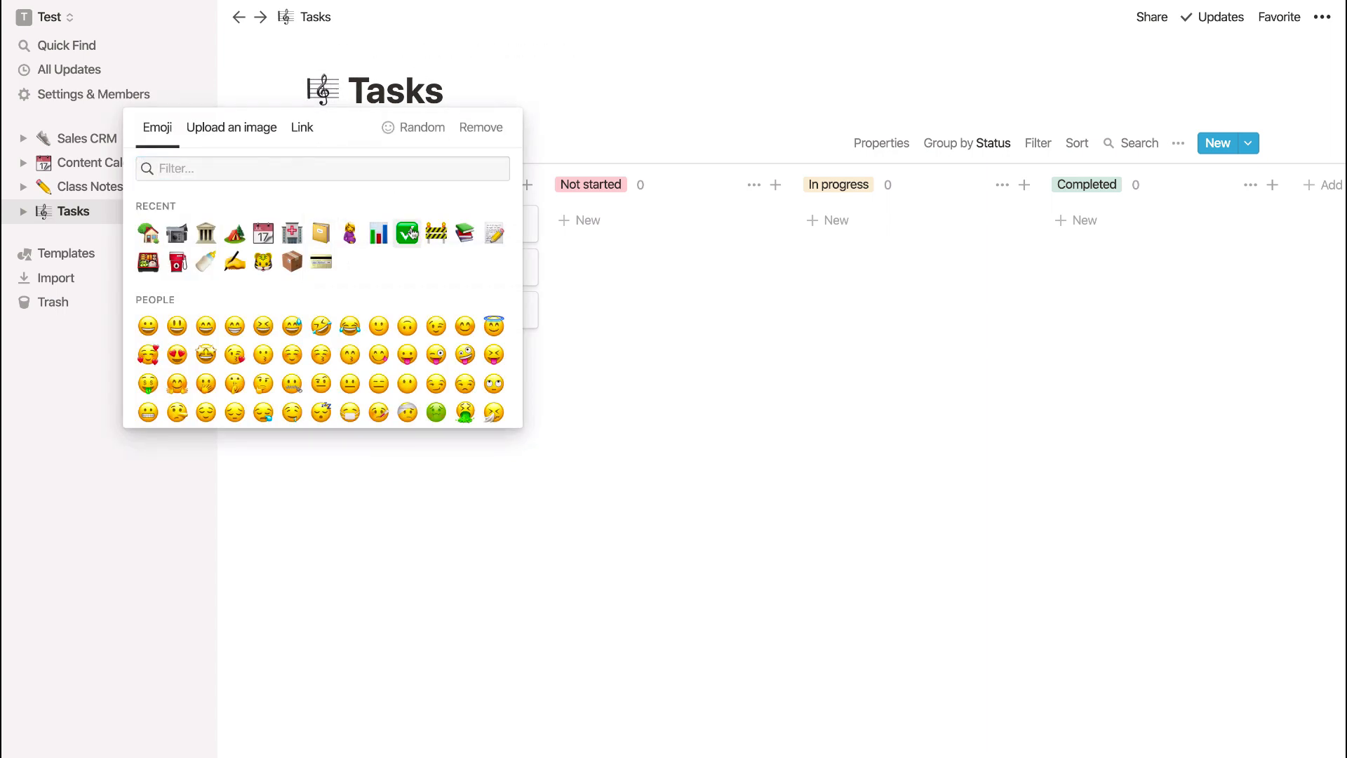
left_click(407, 232)
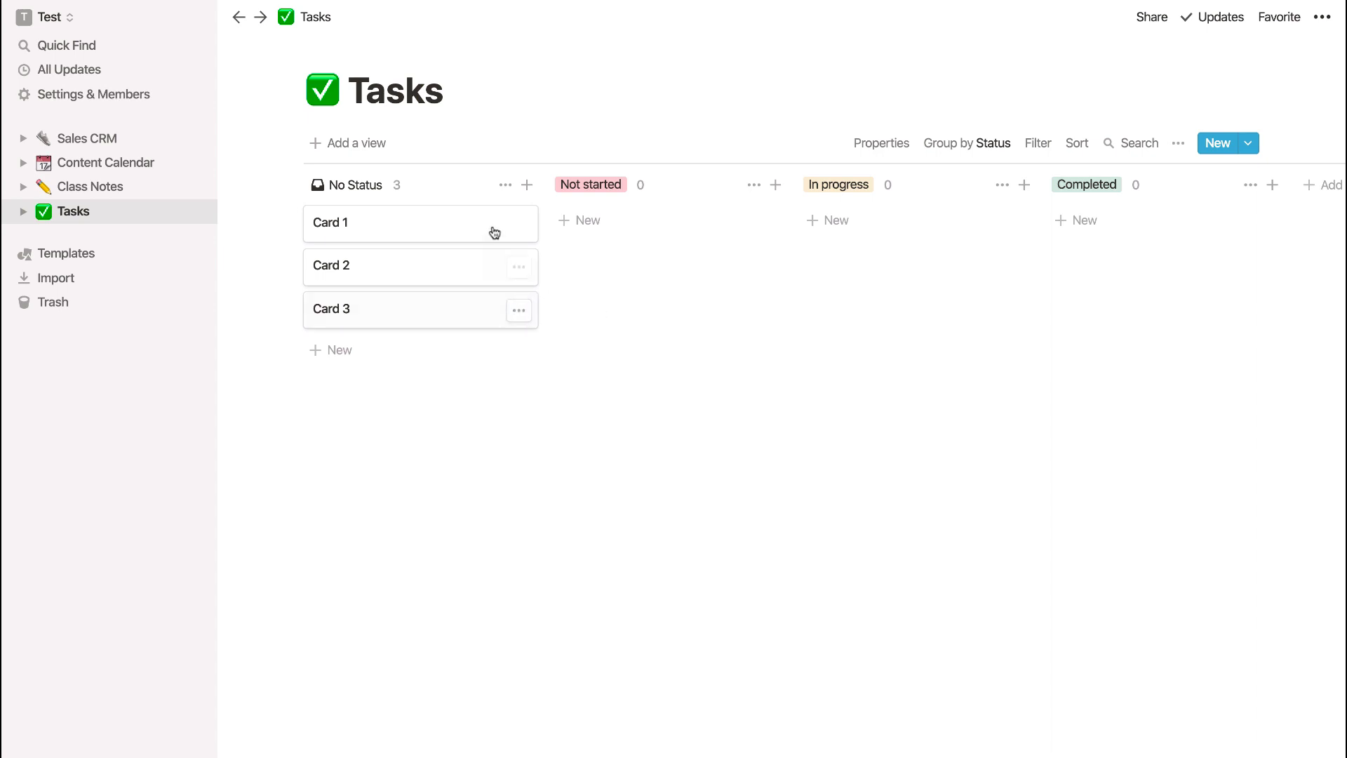
mouse_move(348, 184)
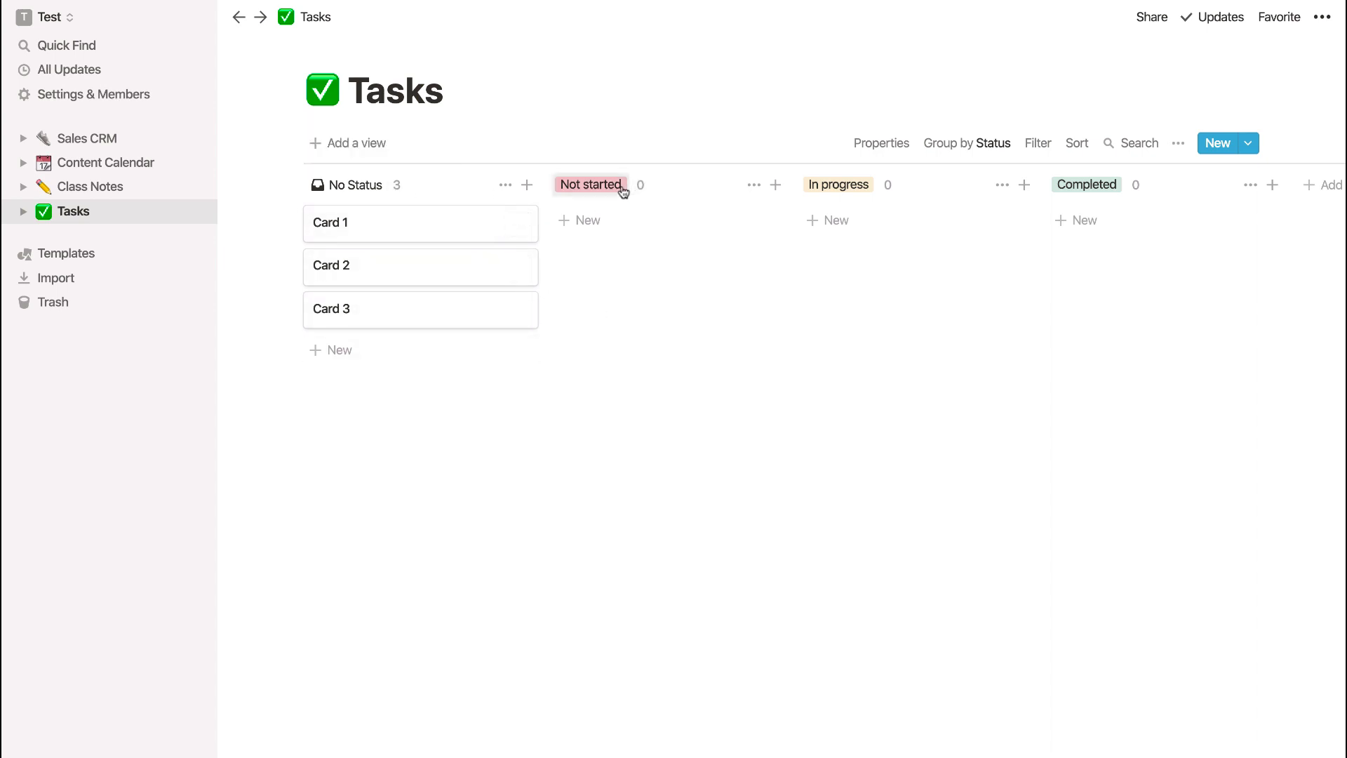
mouse_move(928, 149)
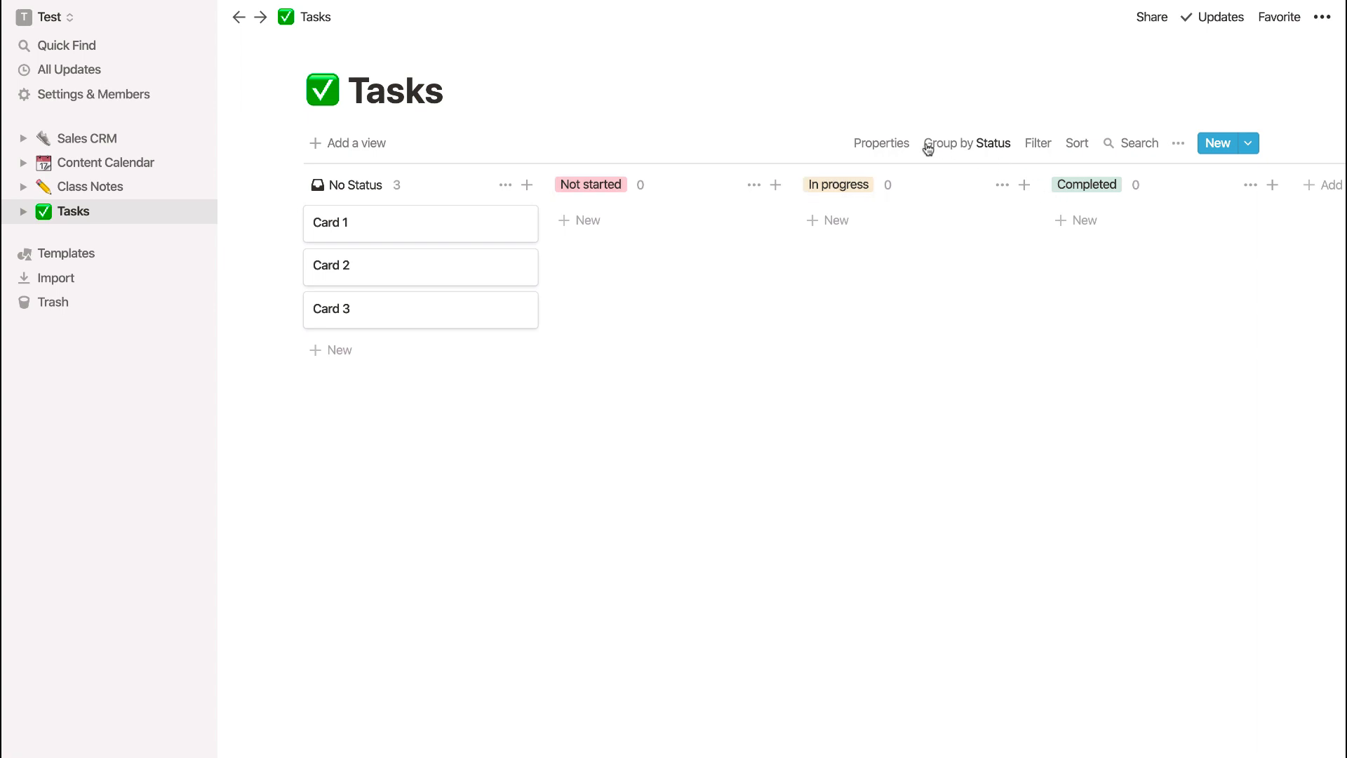
- Open Card 1 on the Tasks board to edit its details
left_click(880, 143)
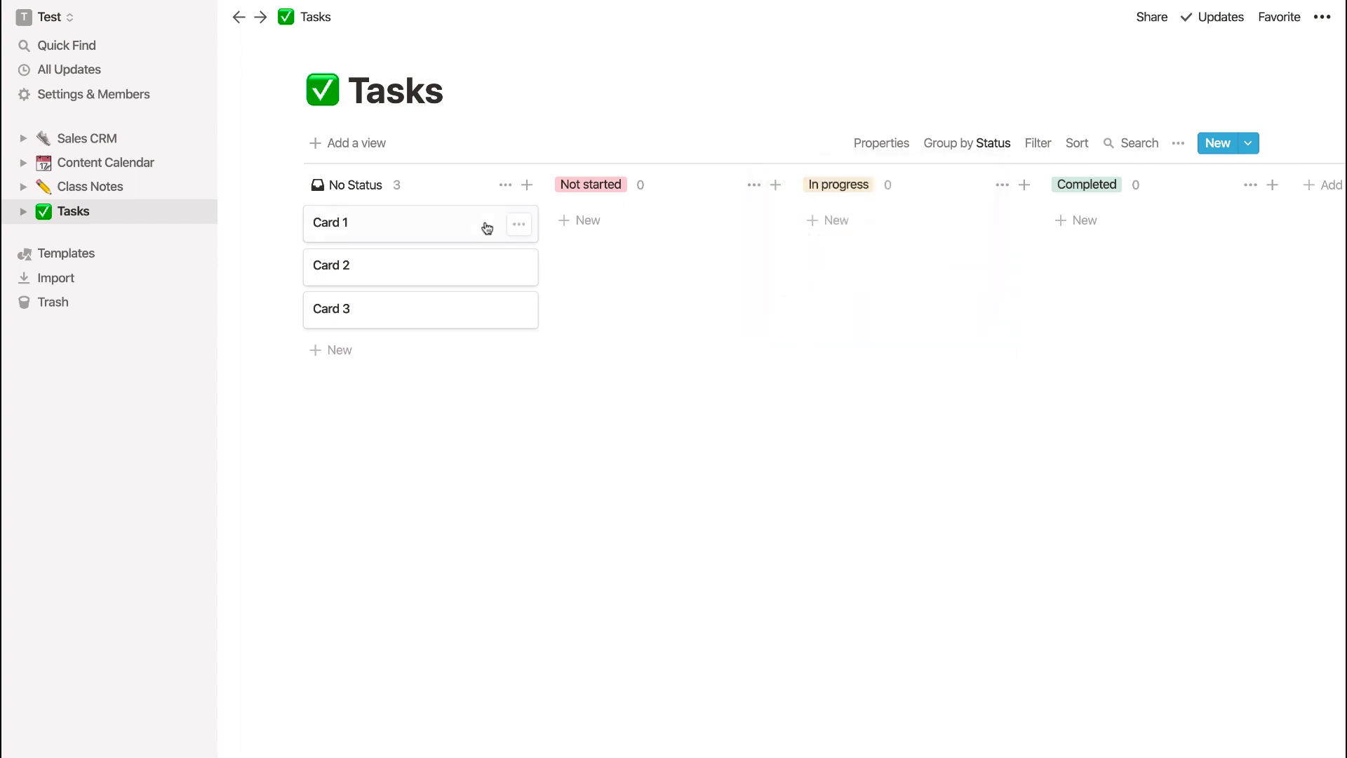
left_click(331, 223)
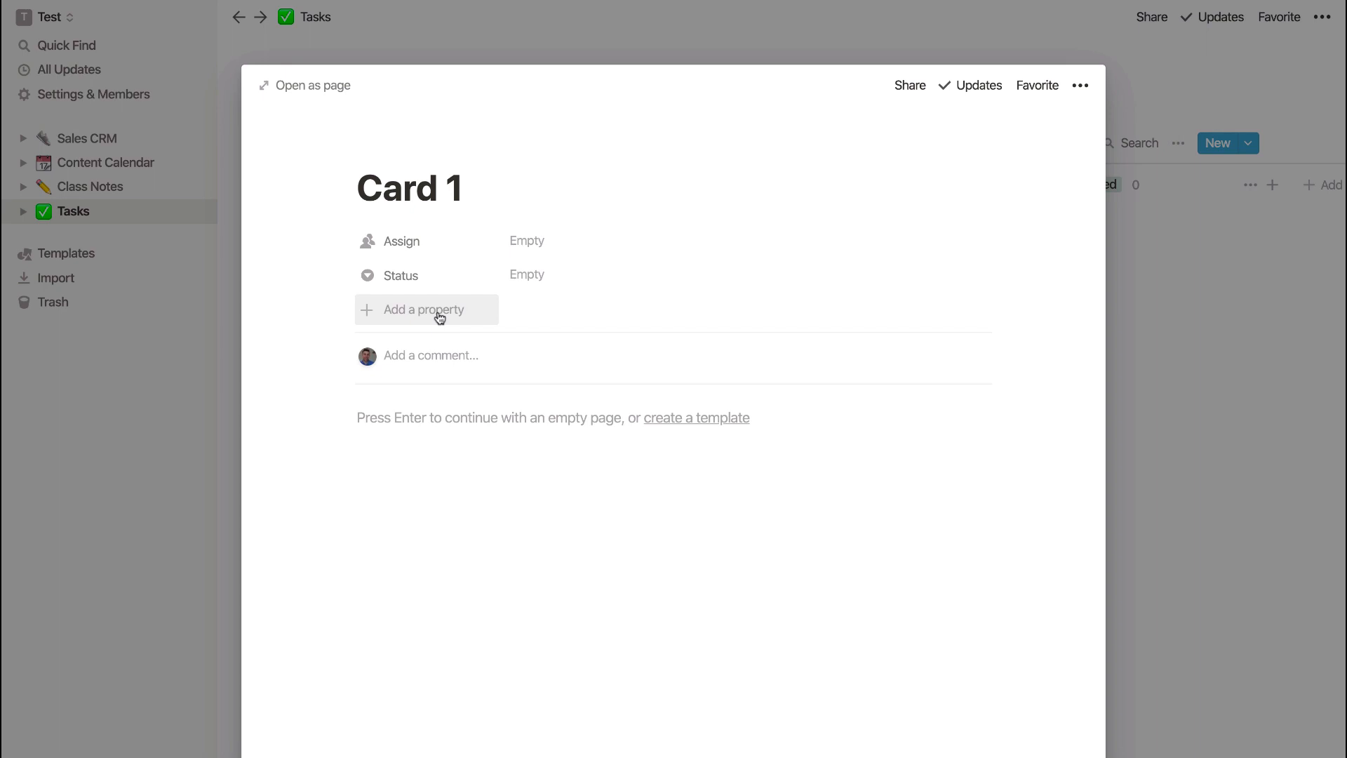
mouse_move(342, 242)
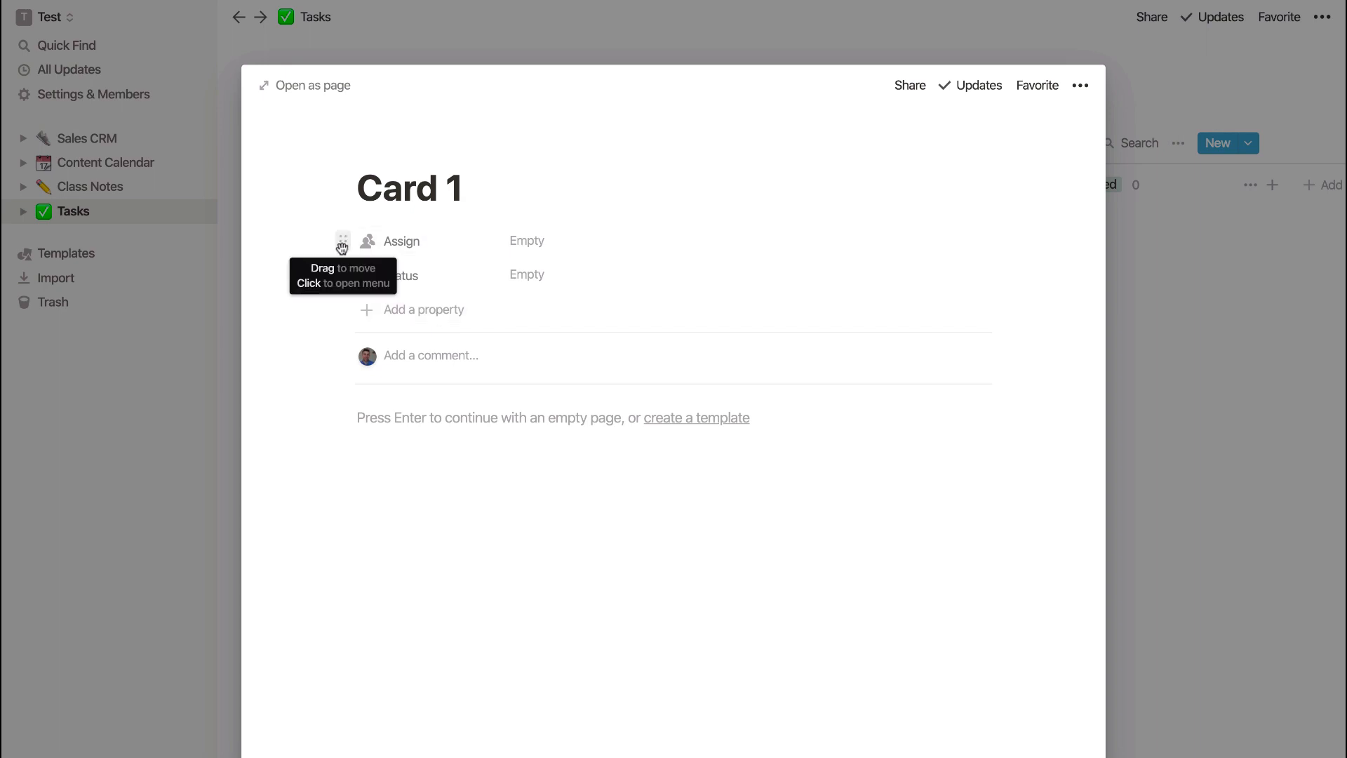
- Delete the Assign property from Card 1
left_click(342, 242)
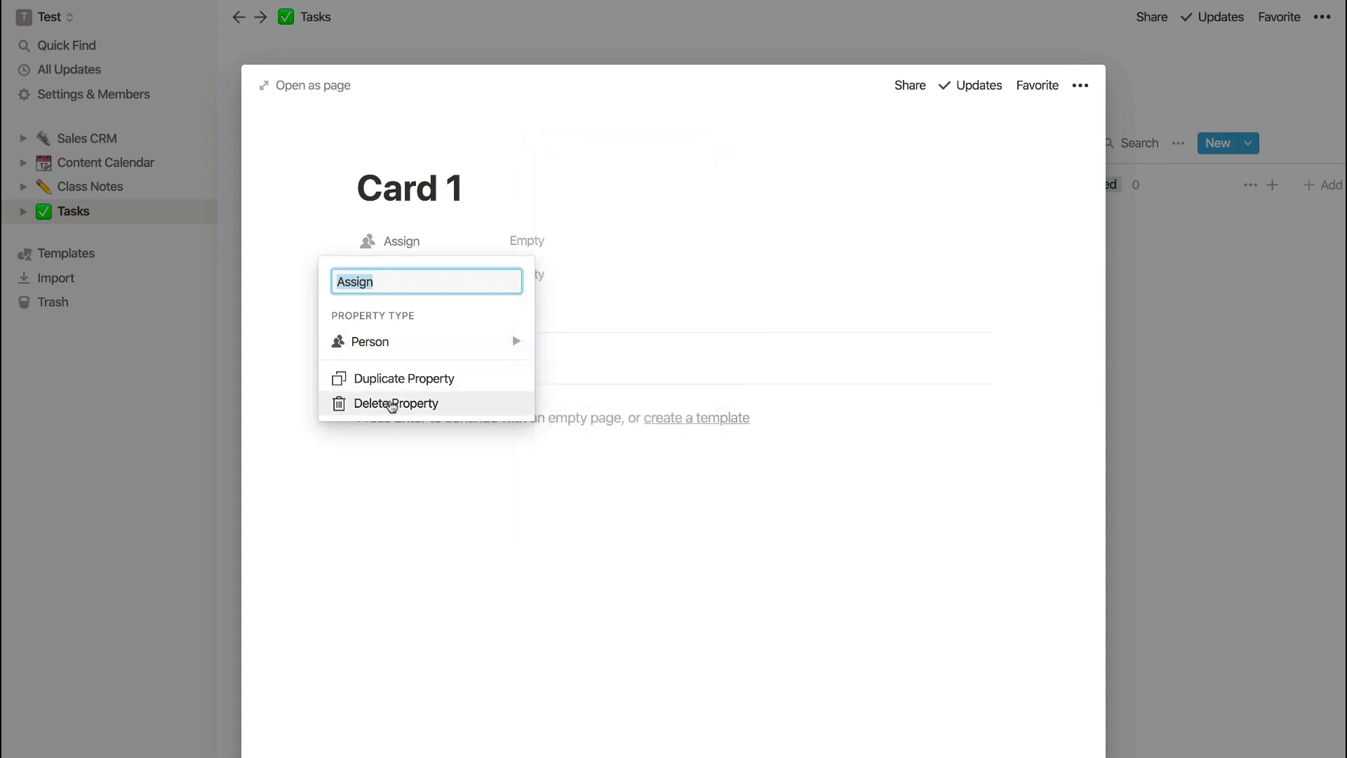
left_click(396, 403)
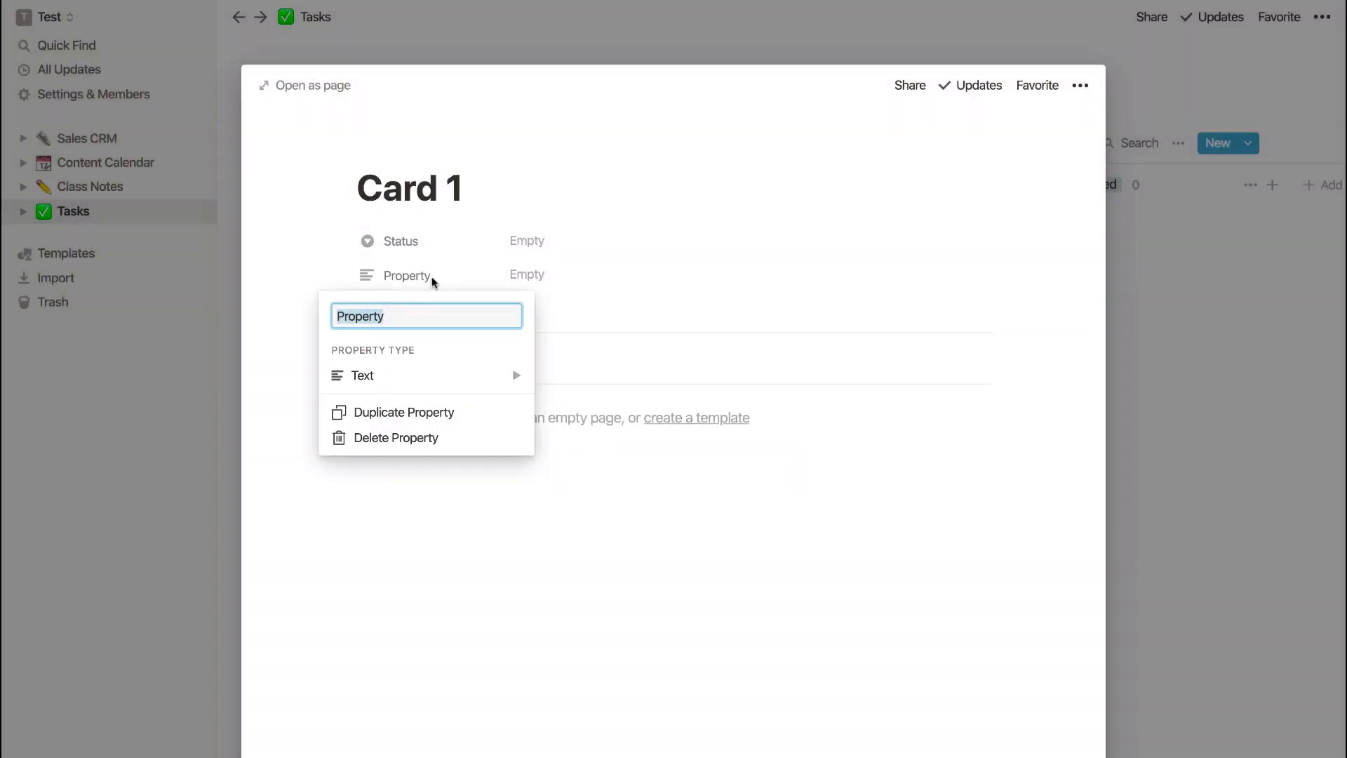
- Add Project and Deadline Date properties to the card
type("P")
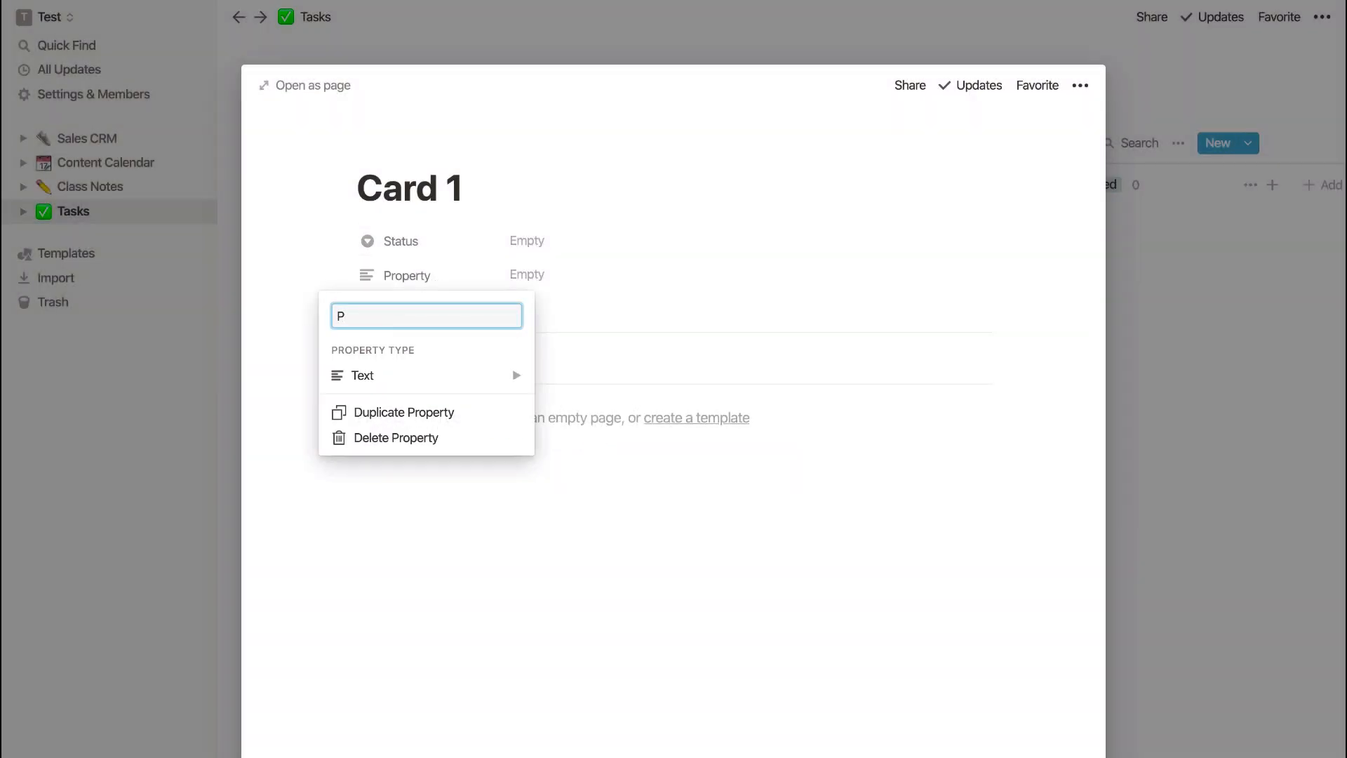
type("rojecty")
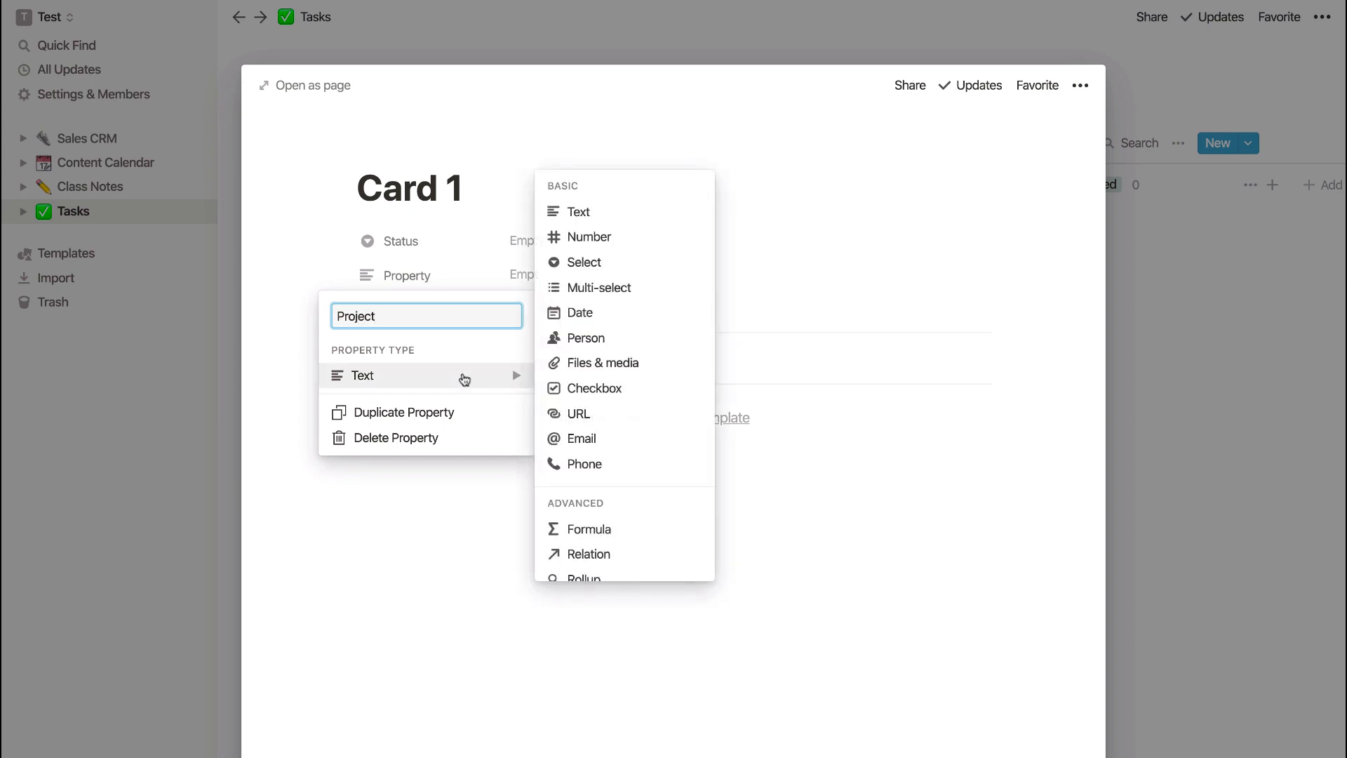
mouse_move(600, 287)
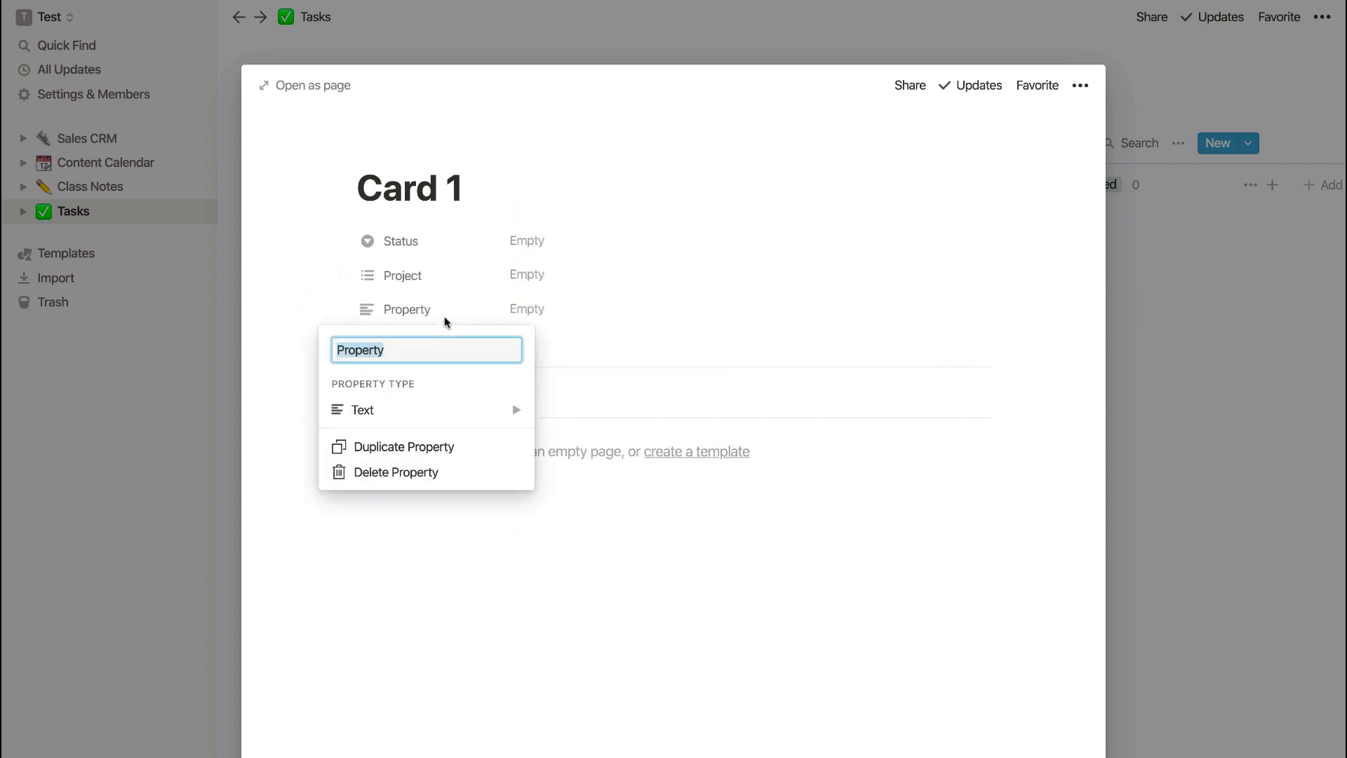
type("Deadli")
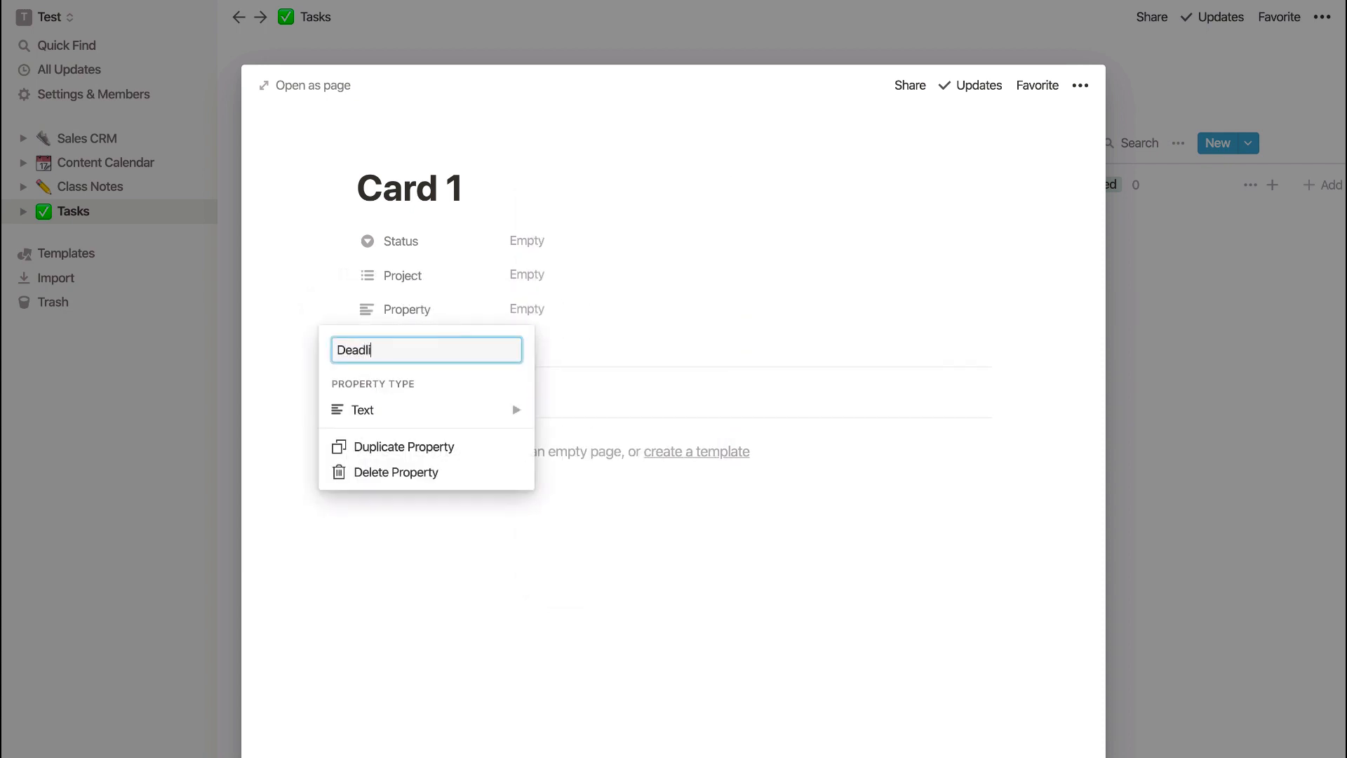
type("ne Date")
left_click(672, 190)
type("Edit")
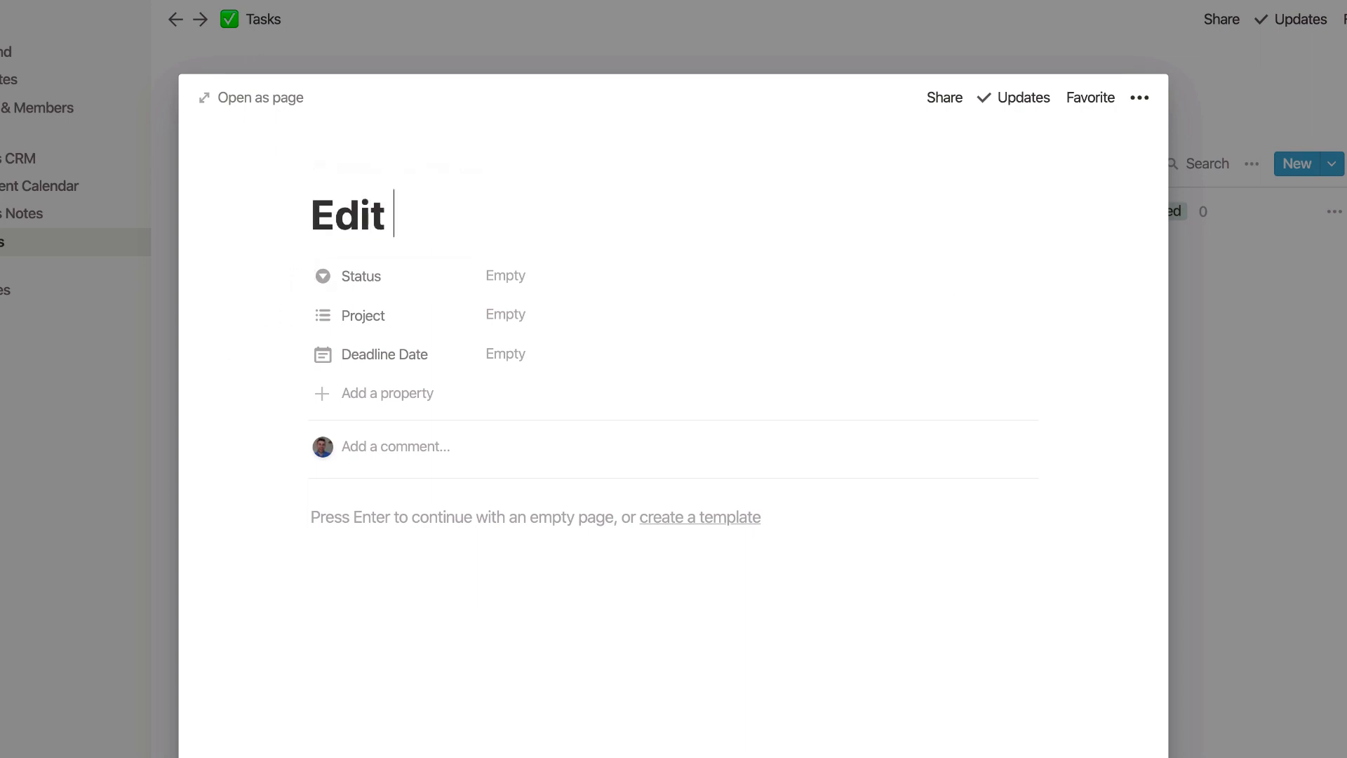
- Complete the card title to read 'Edit Skillshare Class'
type("Skillshare")
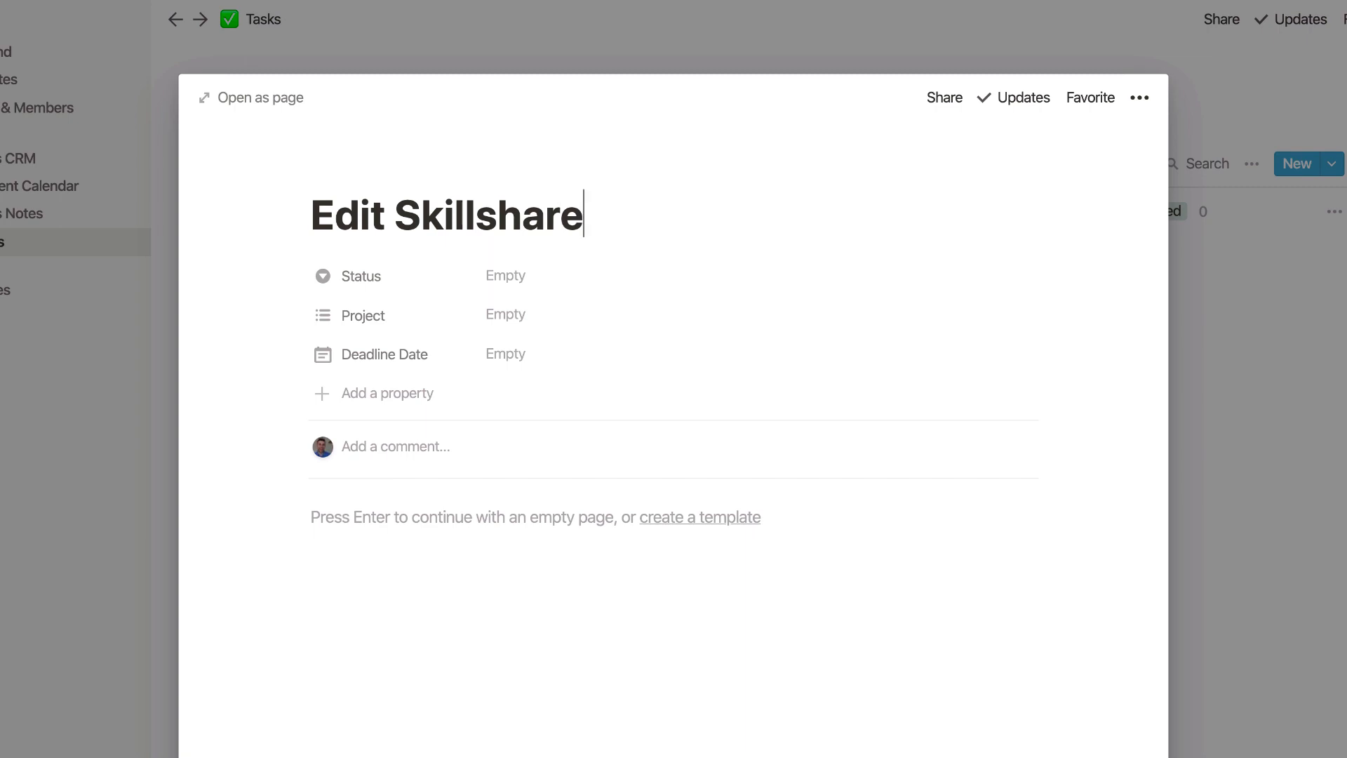
type("Class")
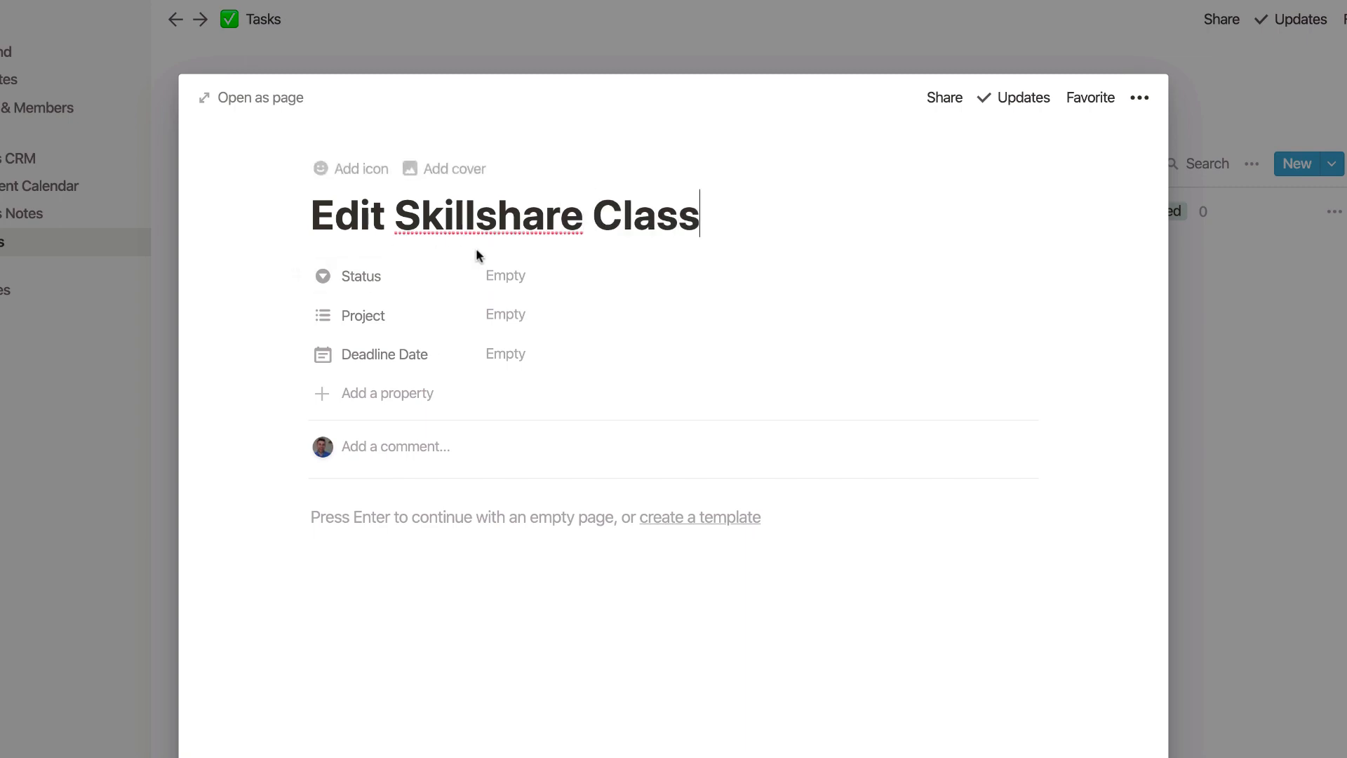
- Rename the Status options to To Do, Doing and Done
left_click(505, 275)
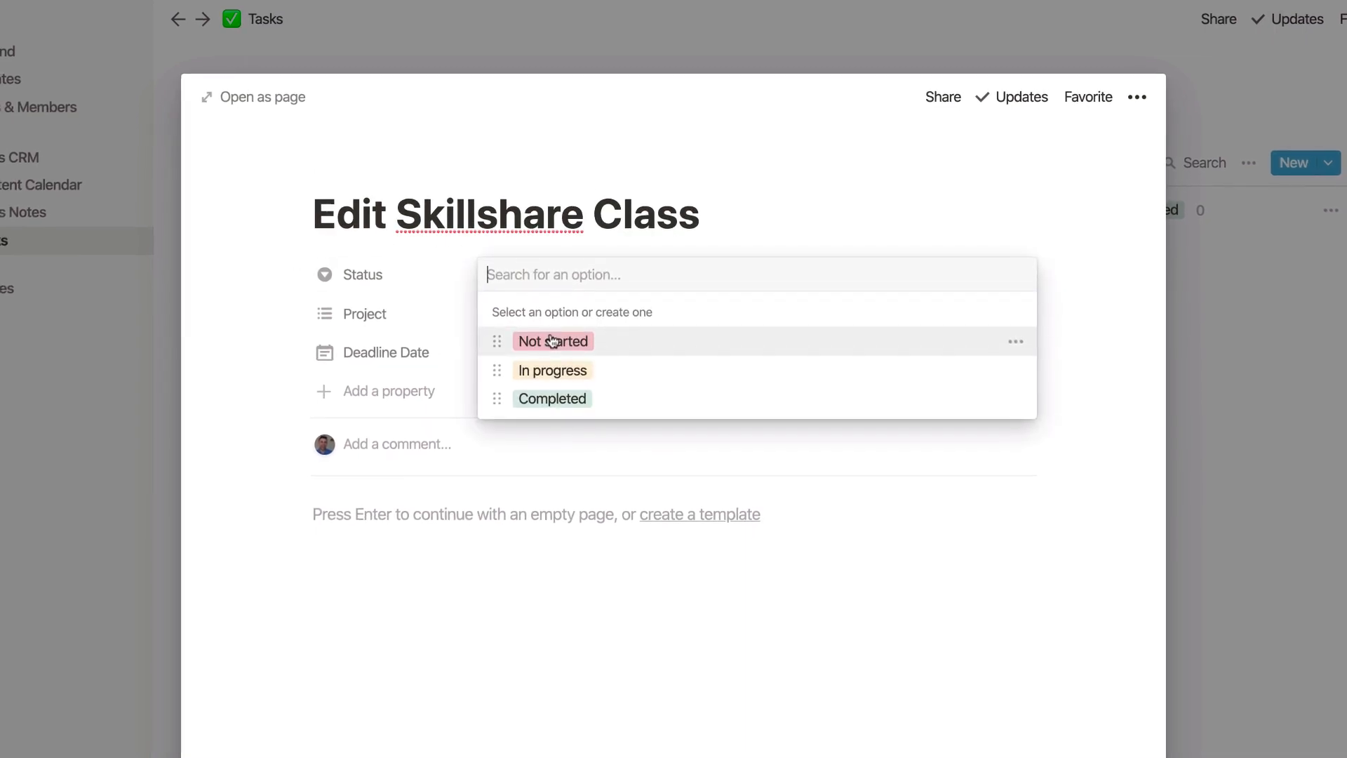
left_click(1014, 341)
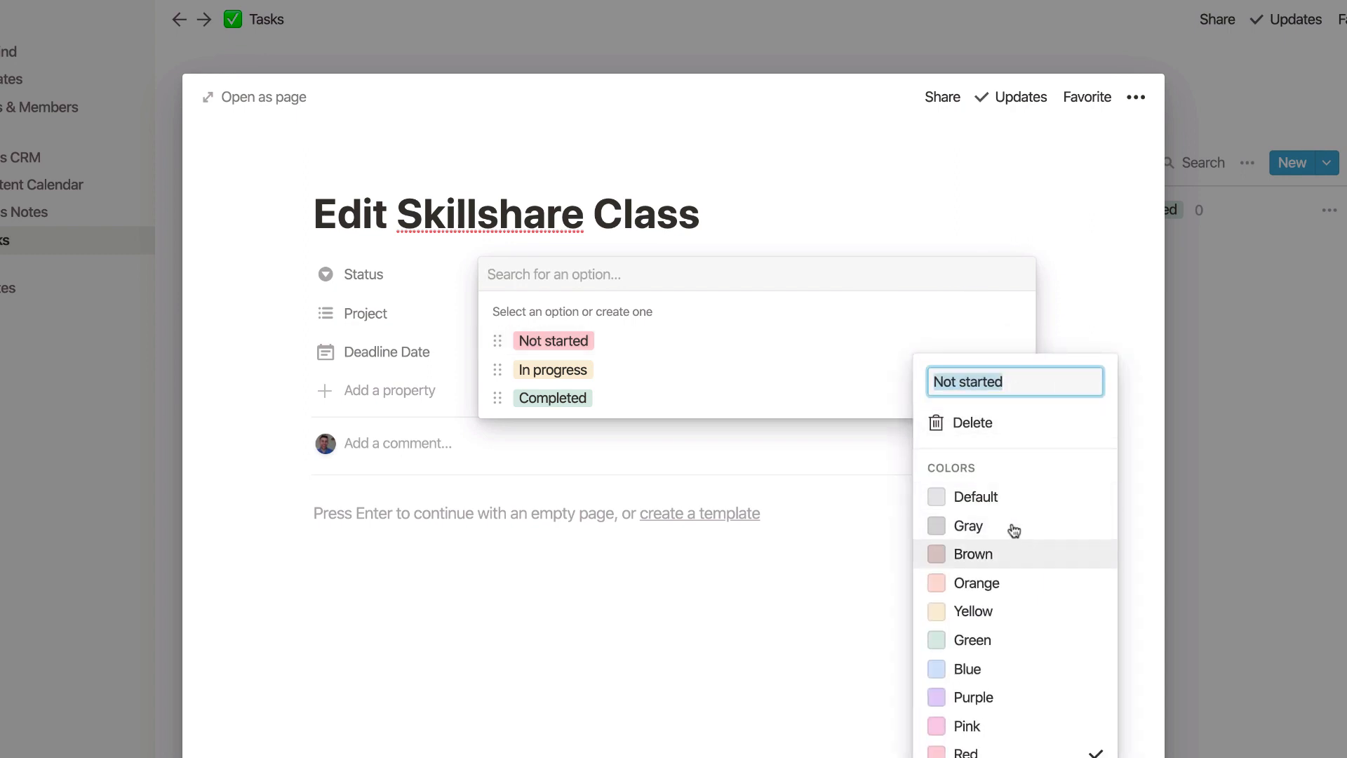
mouse_move(964, 376)
type("To Do")
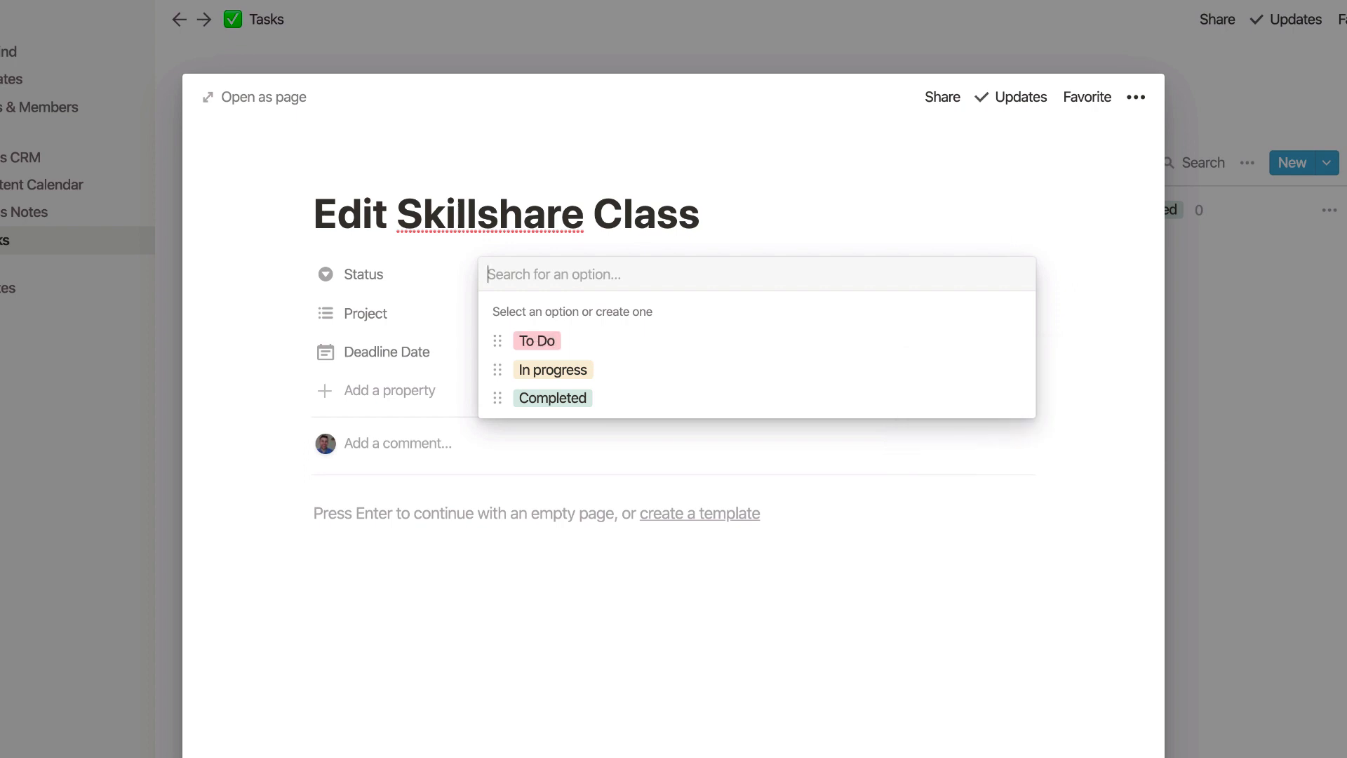
left_click(498, 369)
type("Doing")
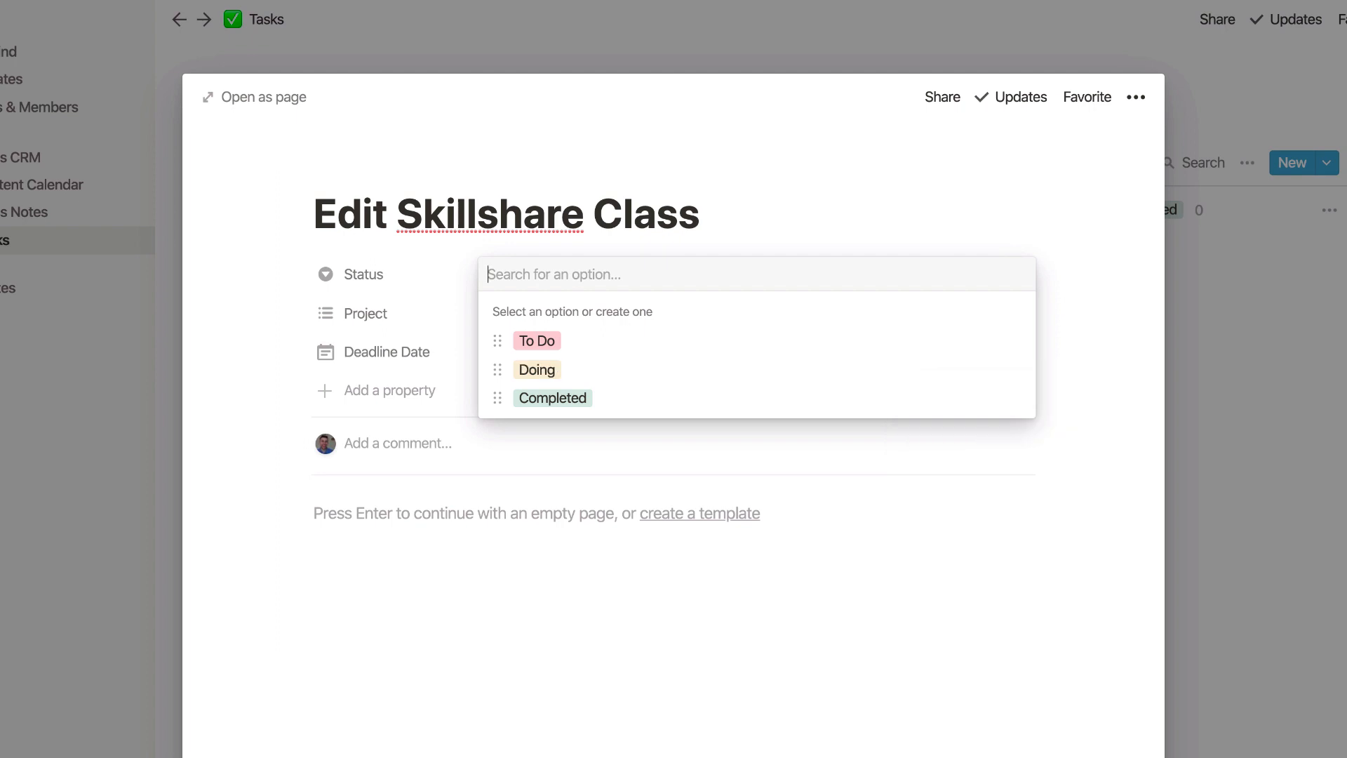
left_click(497, 397)
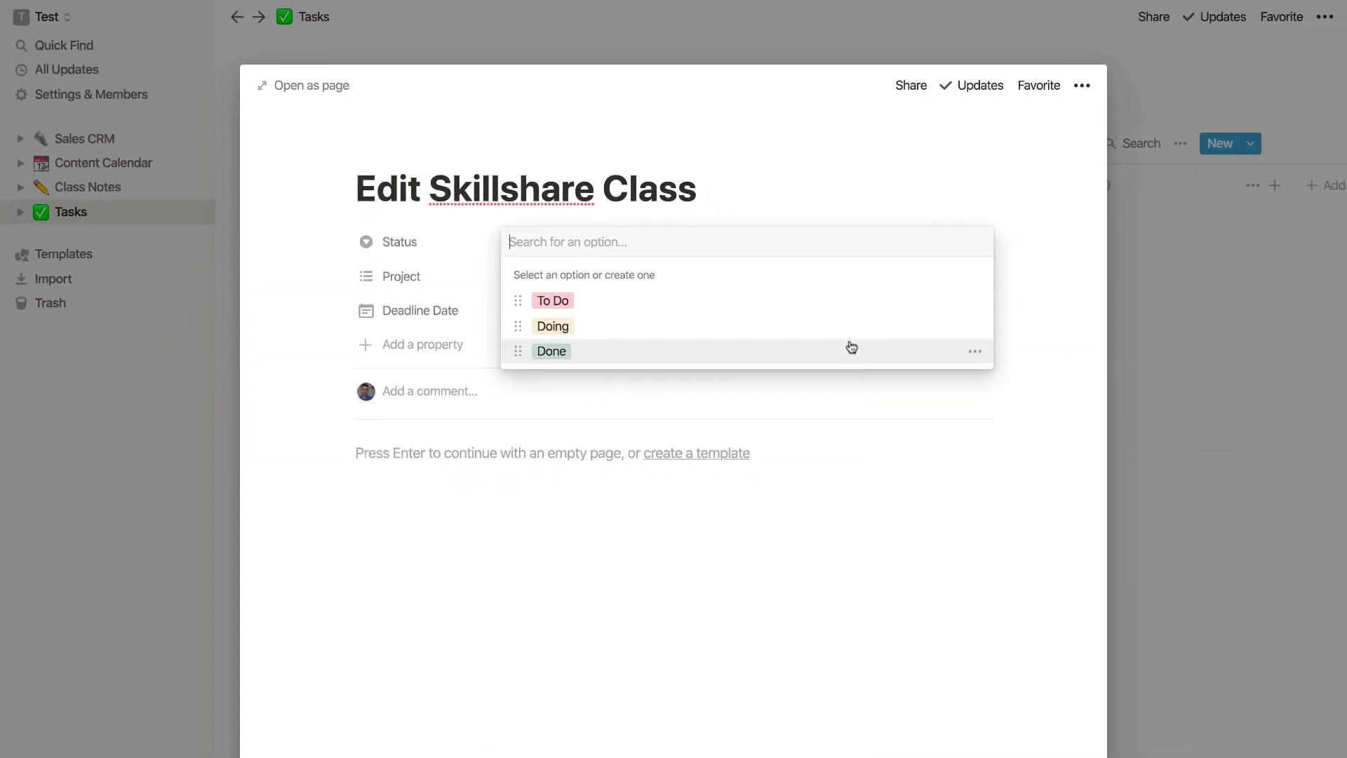
- Set Status to To Do, add a camera icon and create a Skillshare project tag
left_click(553, 301)
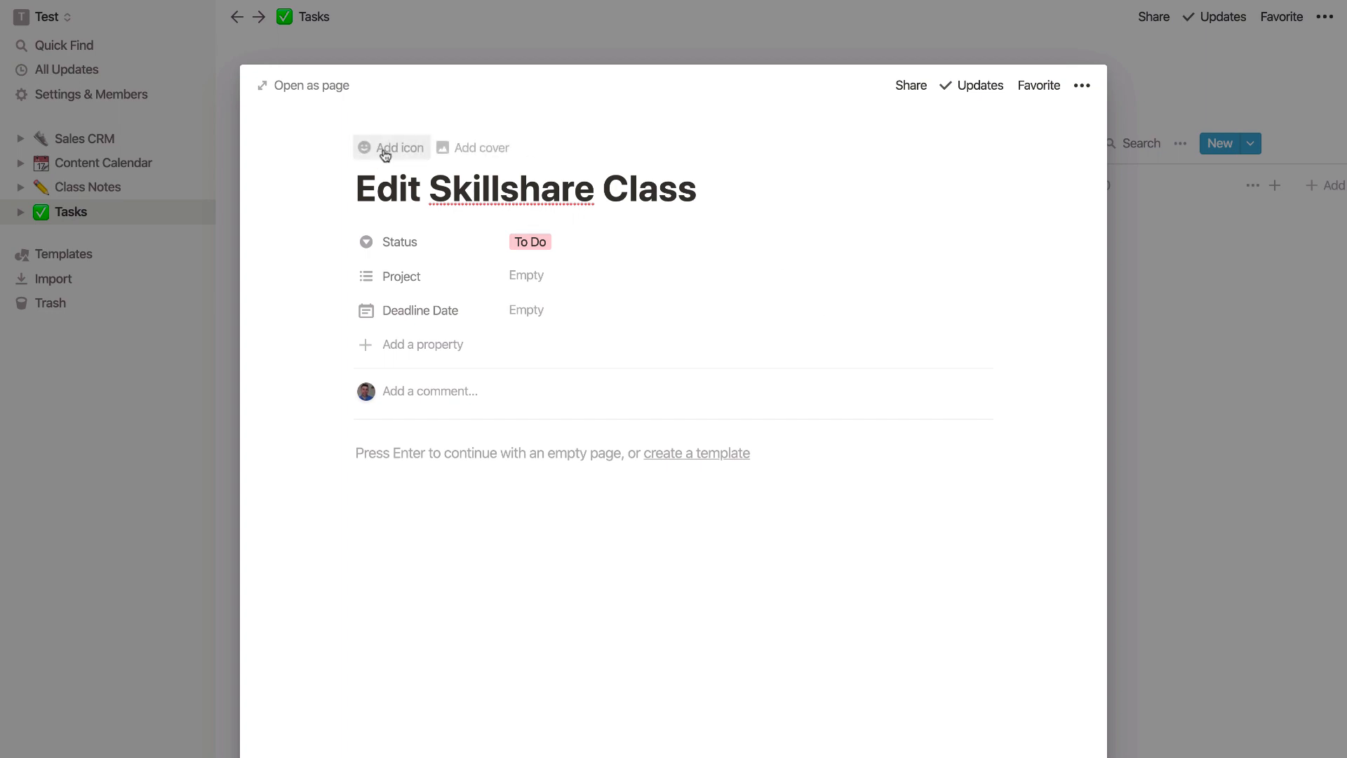
left_click(399, 146)
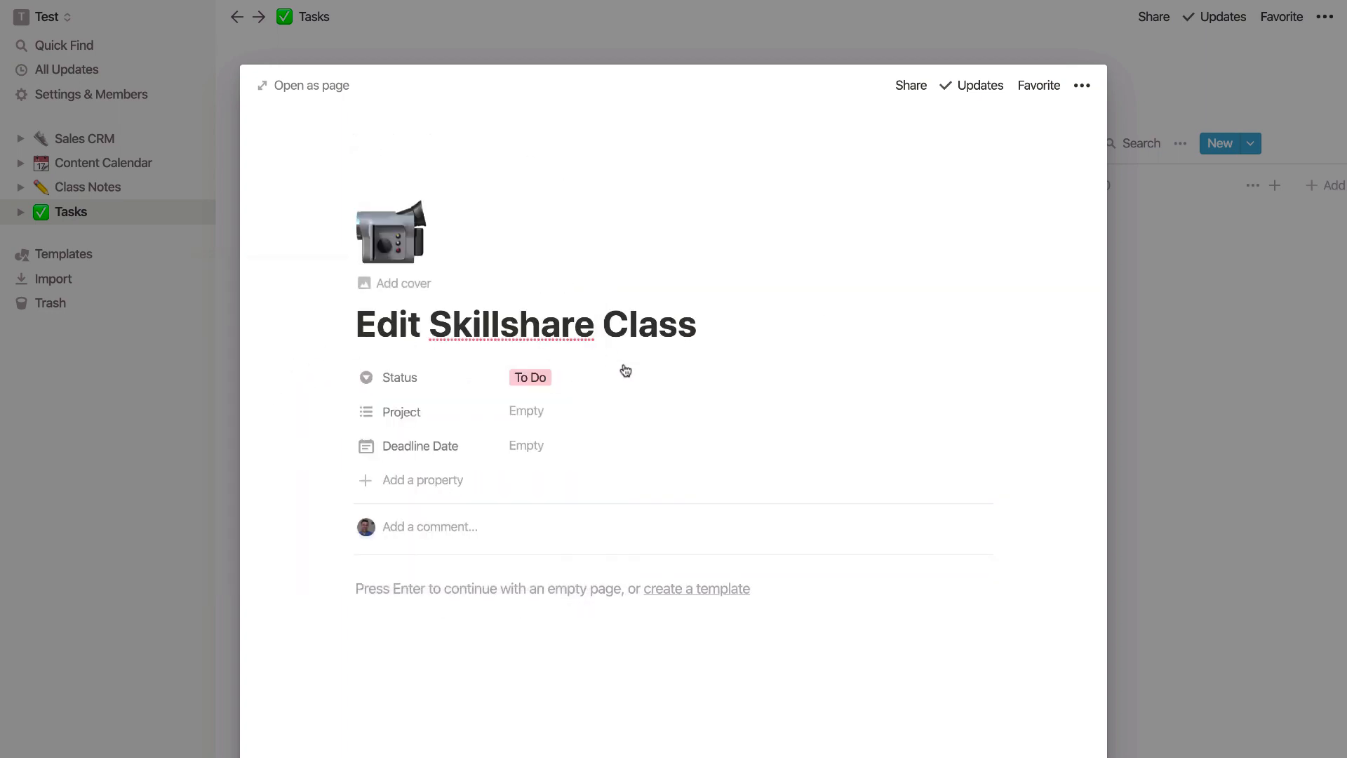
left_click(526, 410)
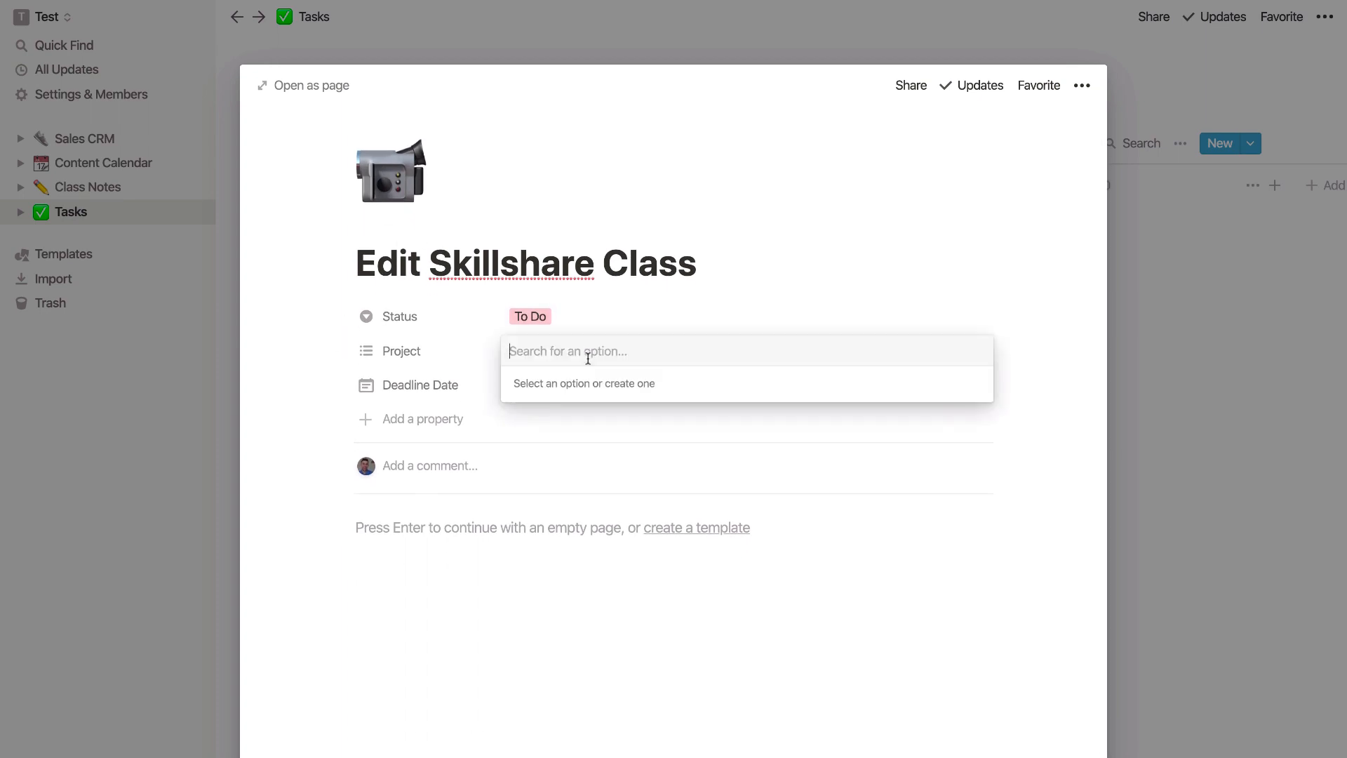
type("Skillsha")
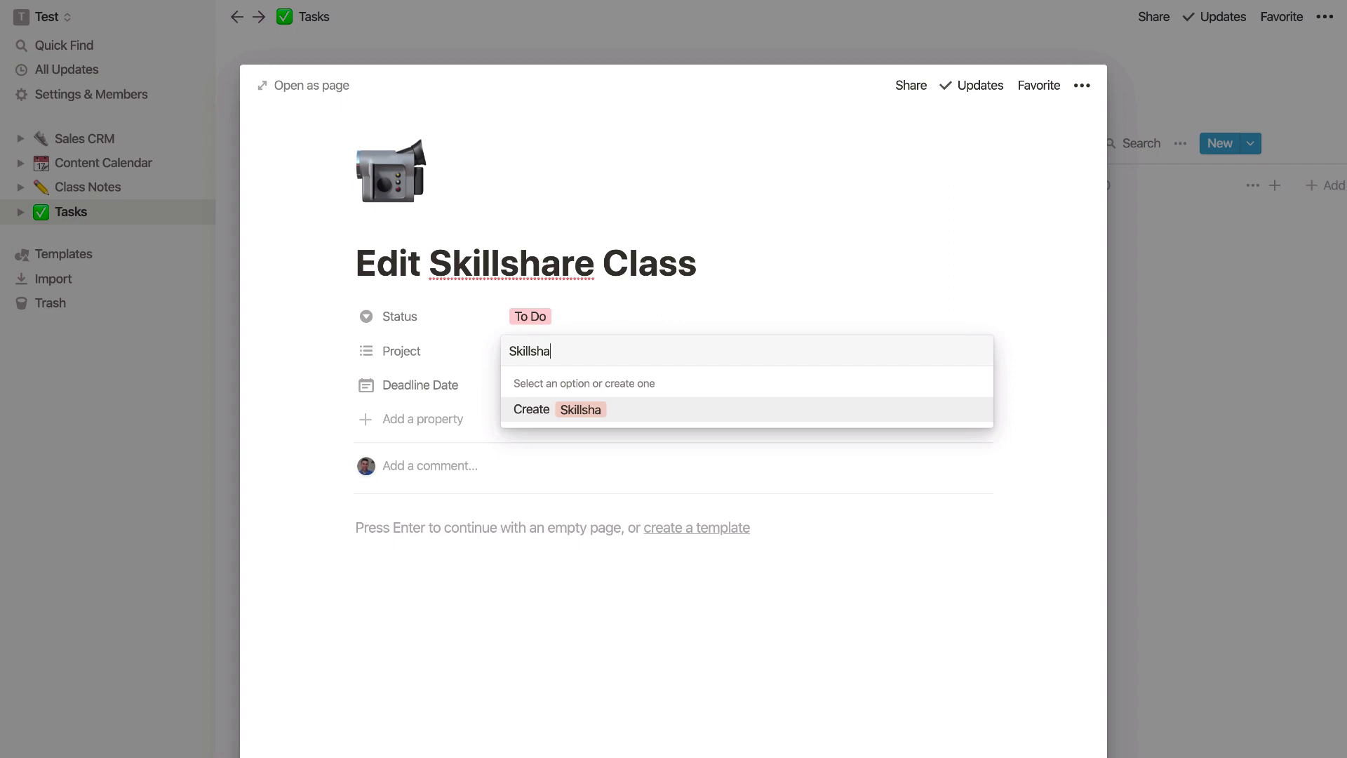
left_click(559, 410)
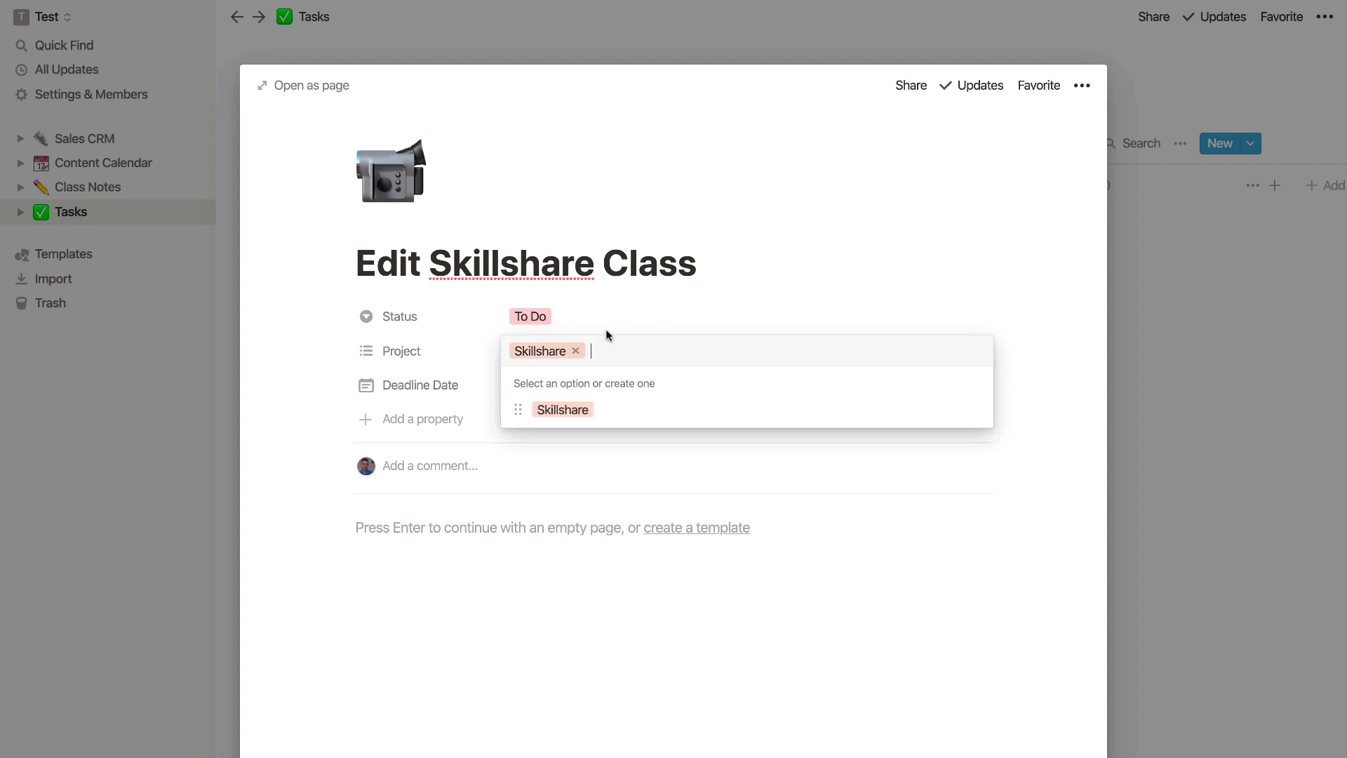
- Set the task's Deadline Date to April 16, 2020
left_click(421, 386)
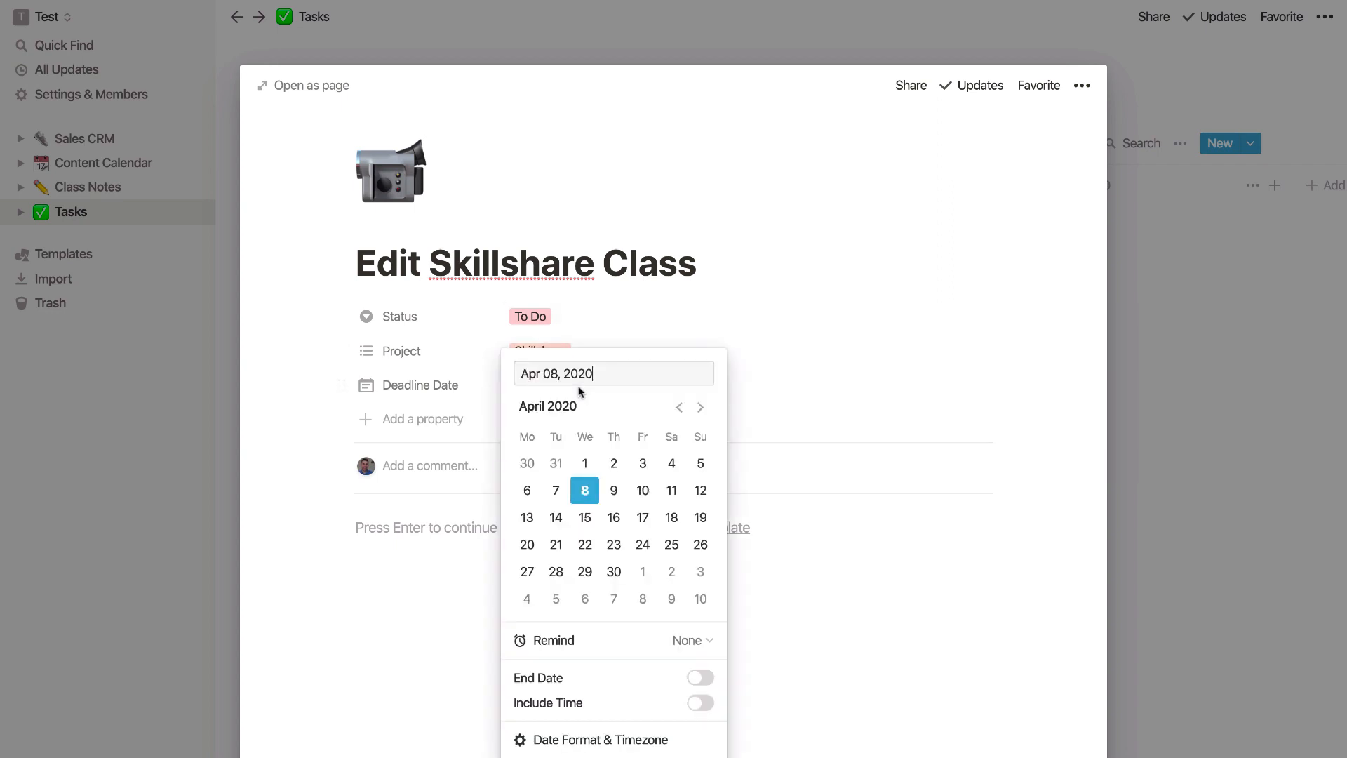
left_click(643, 517)
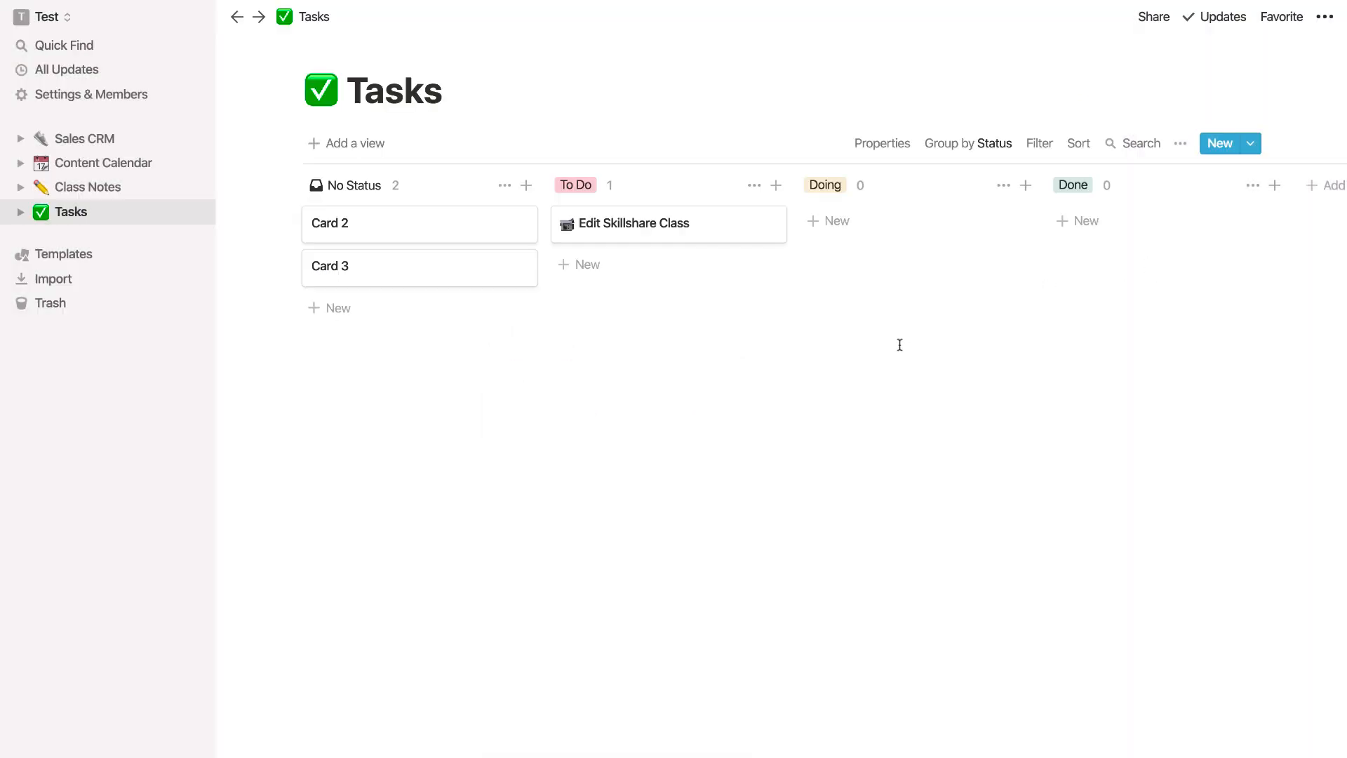
mouse_move(881, 143)
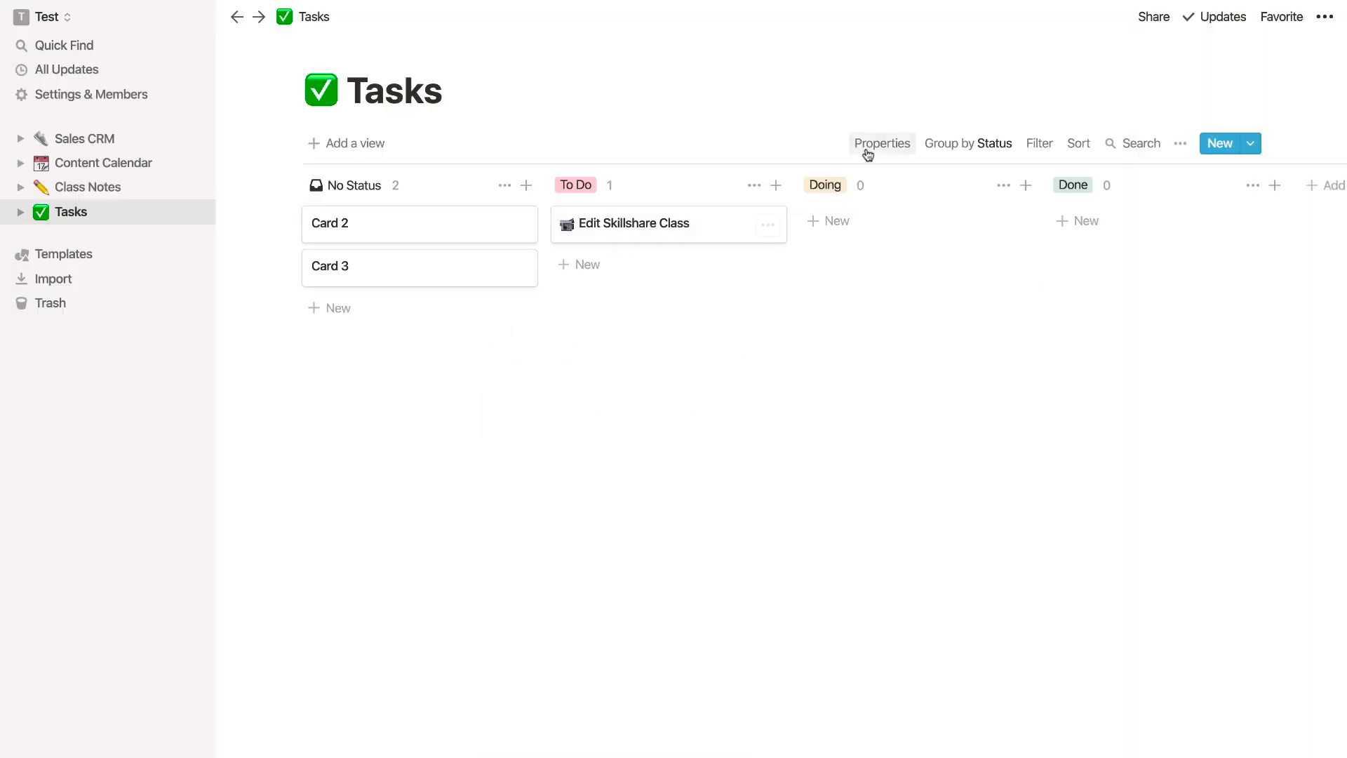
- Show Deadline Date and Project on the Tasks board cards via Properties
left_click(881, 143)
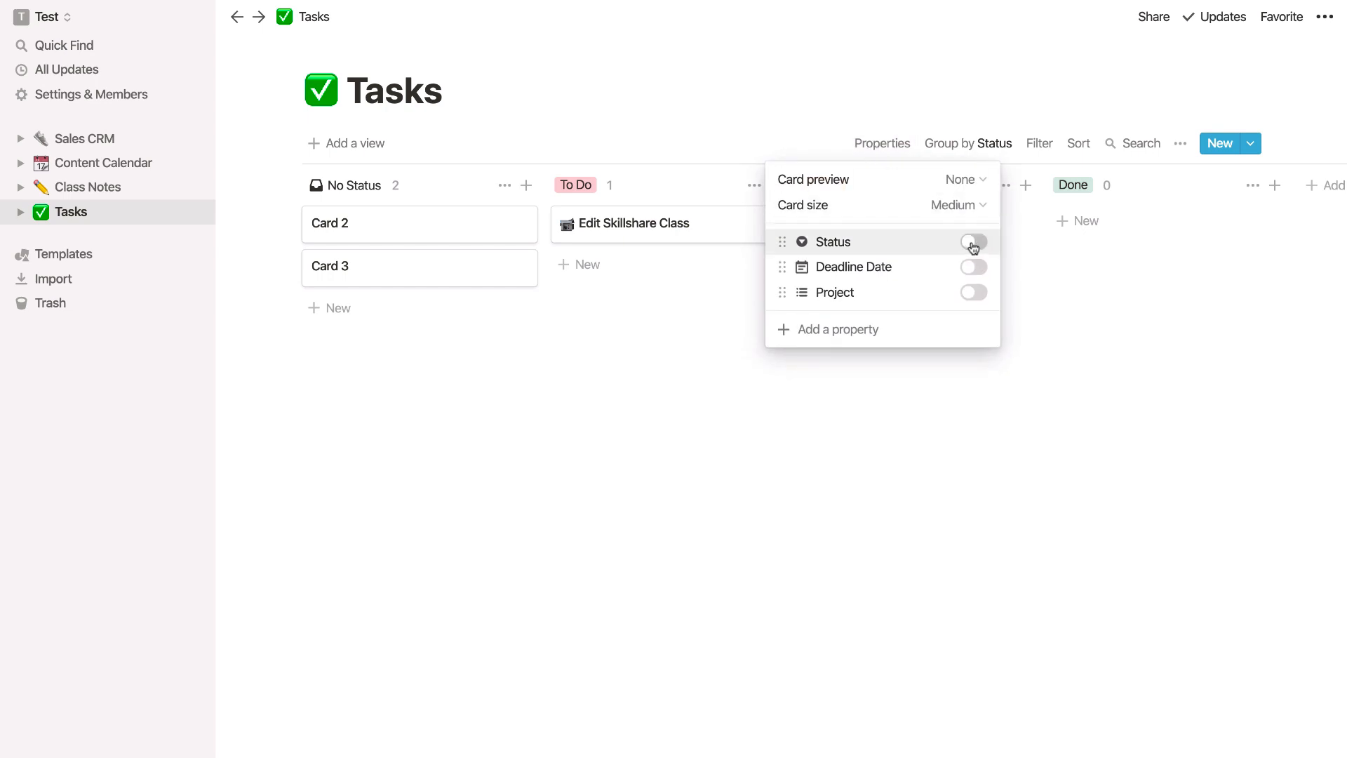
left_click(972, 267)
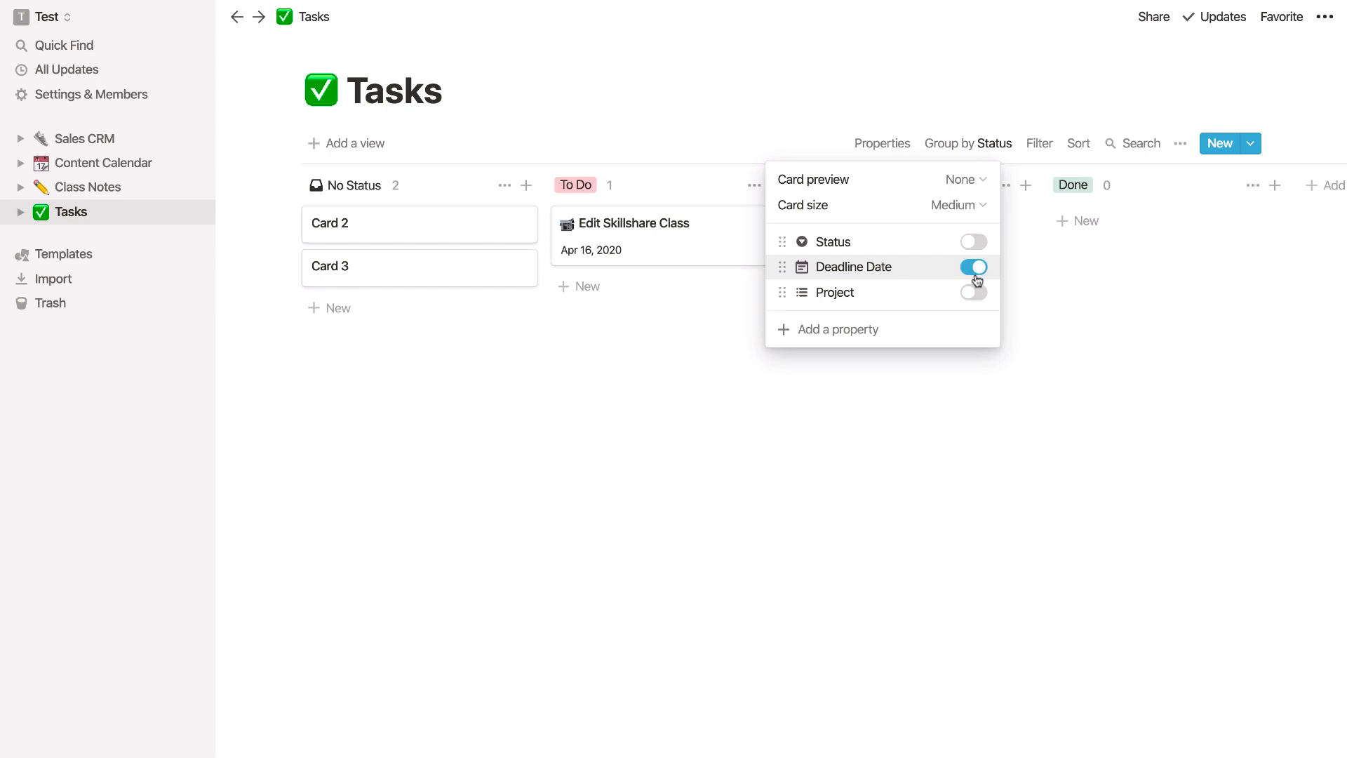
left_click(973, 292)
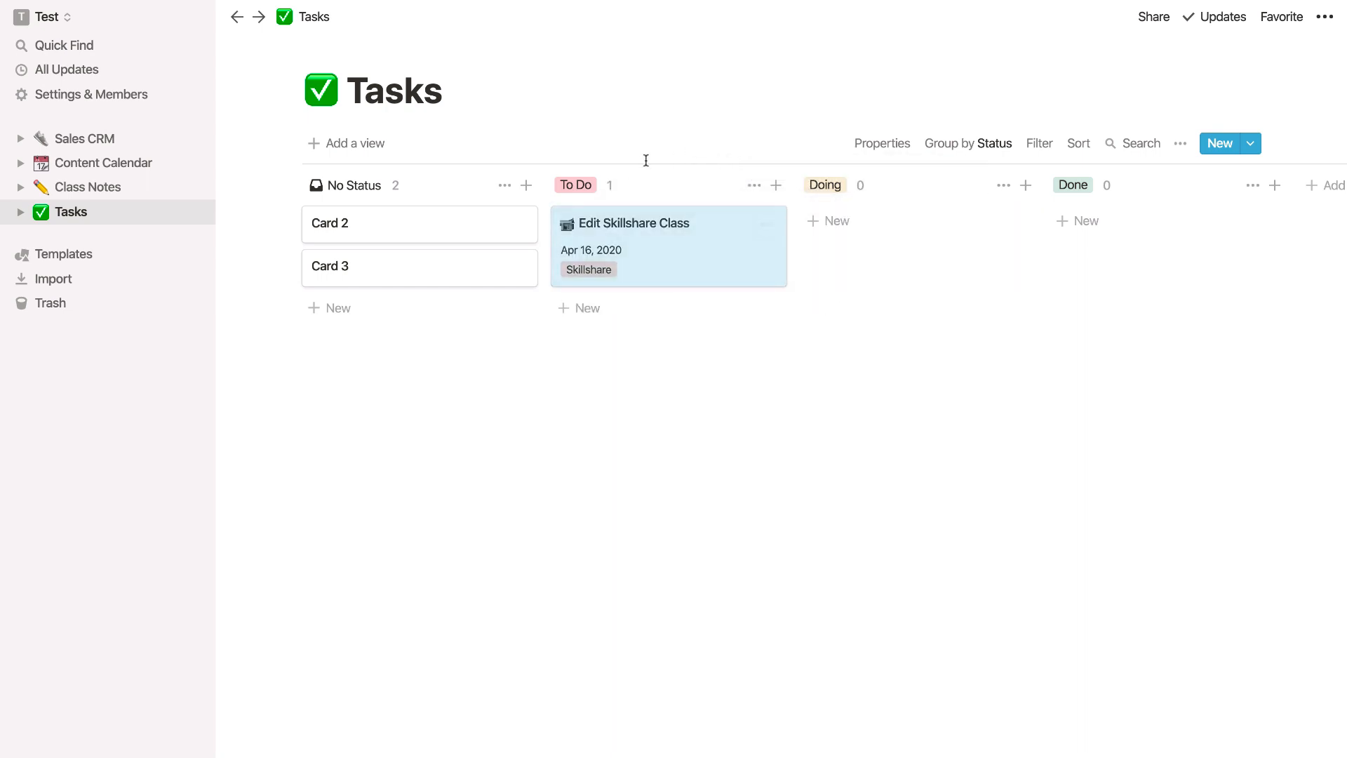
- Create a new view on the Tasks board named 'Calendar' with the Calendar layout
left_click(346, 144)
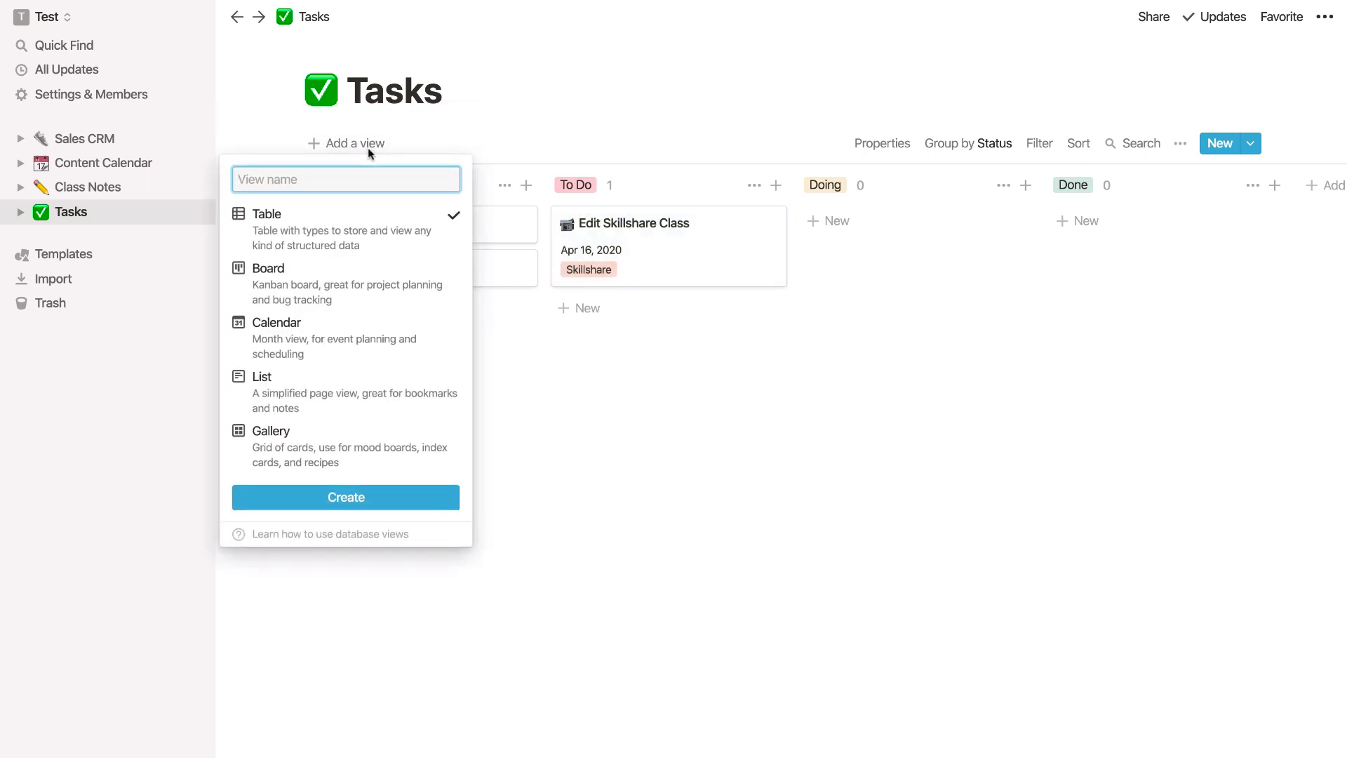
left_click(276, 323)
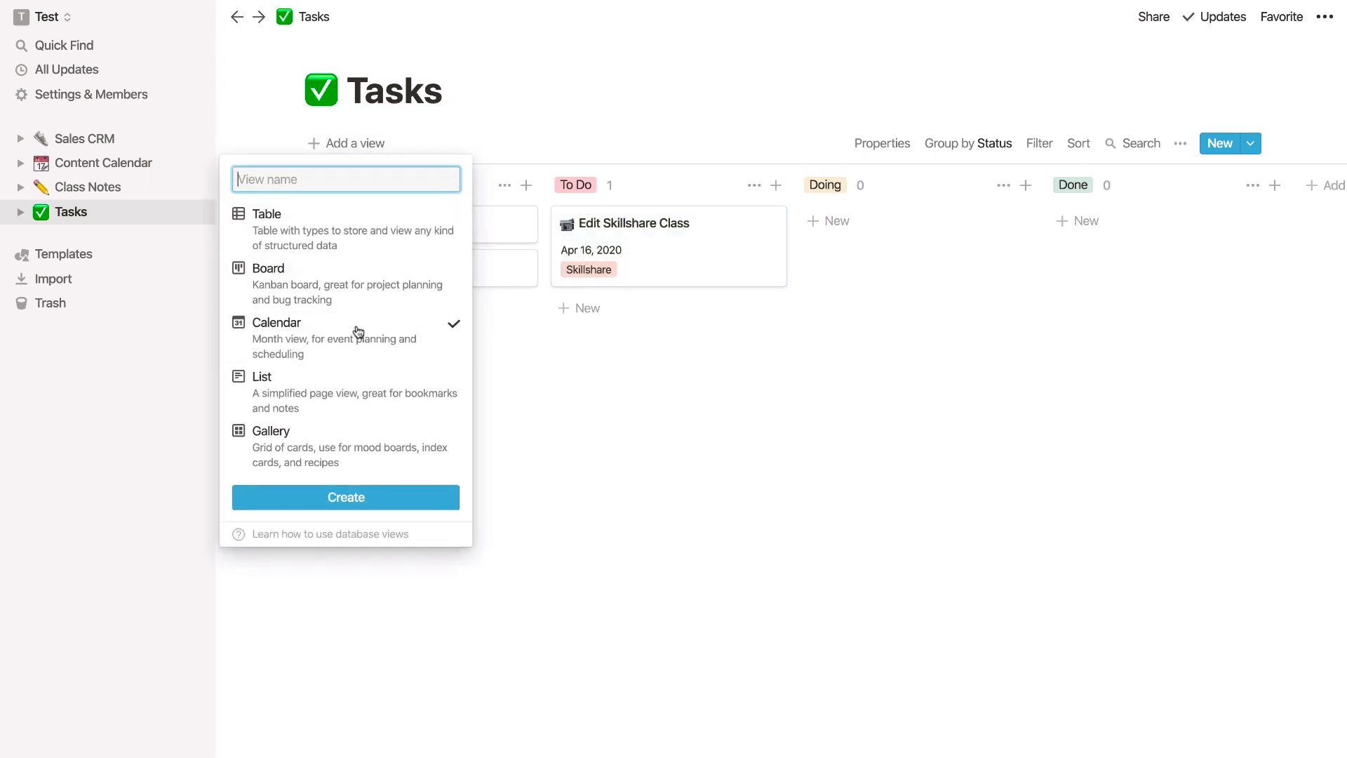
type("Cal")
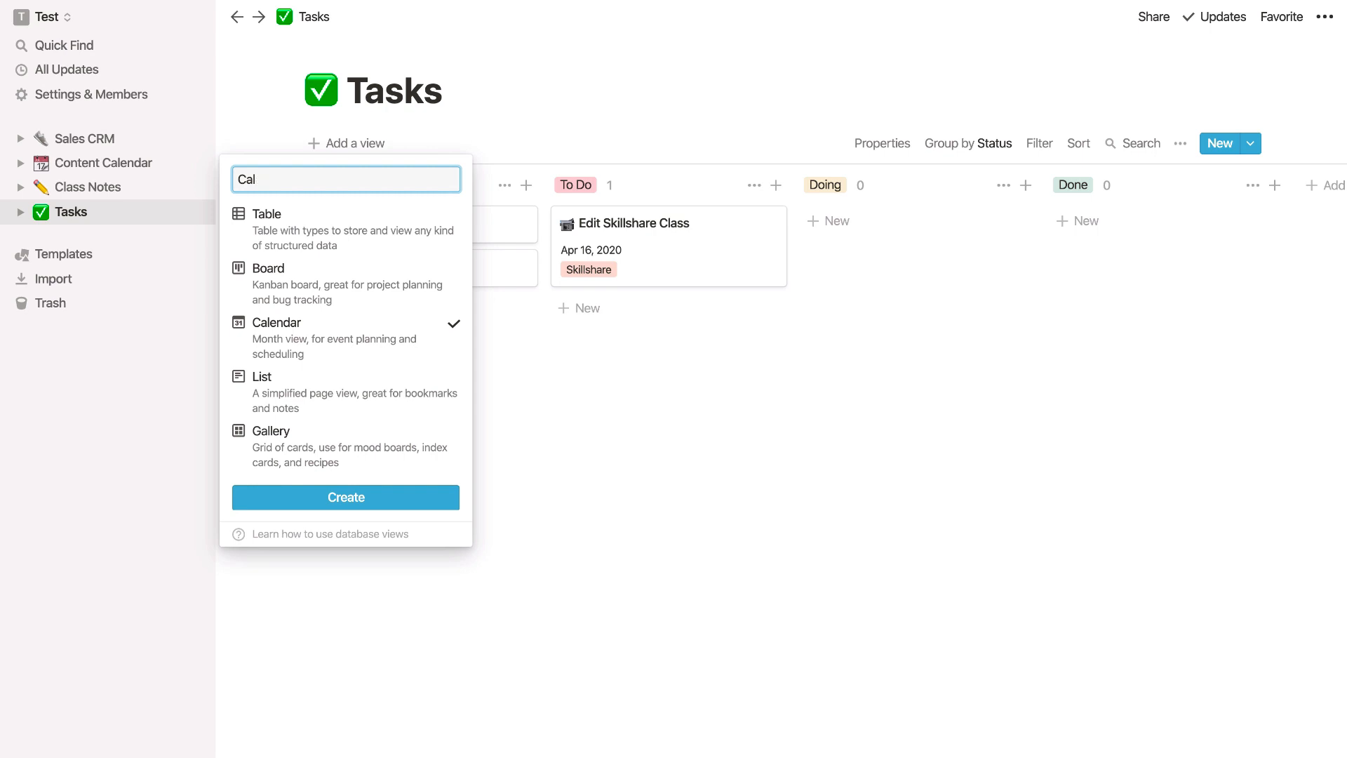
type("endar")
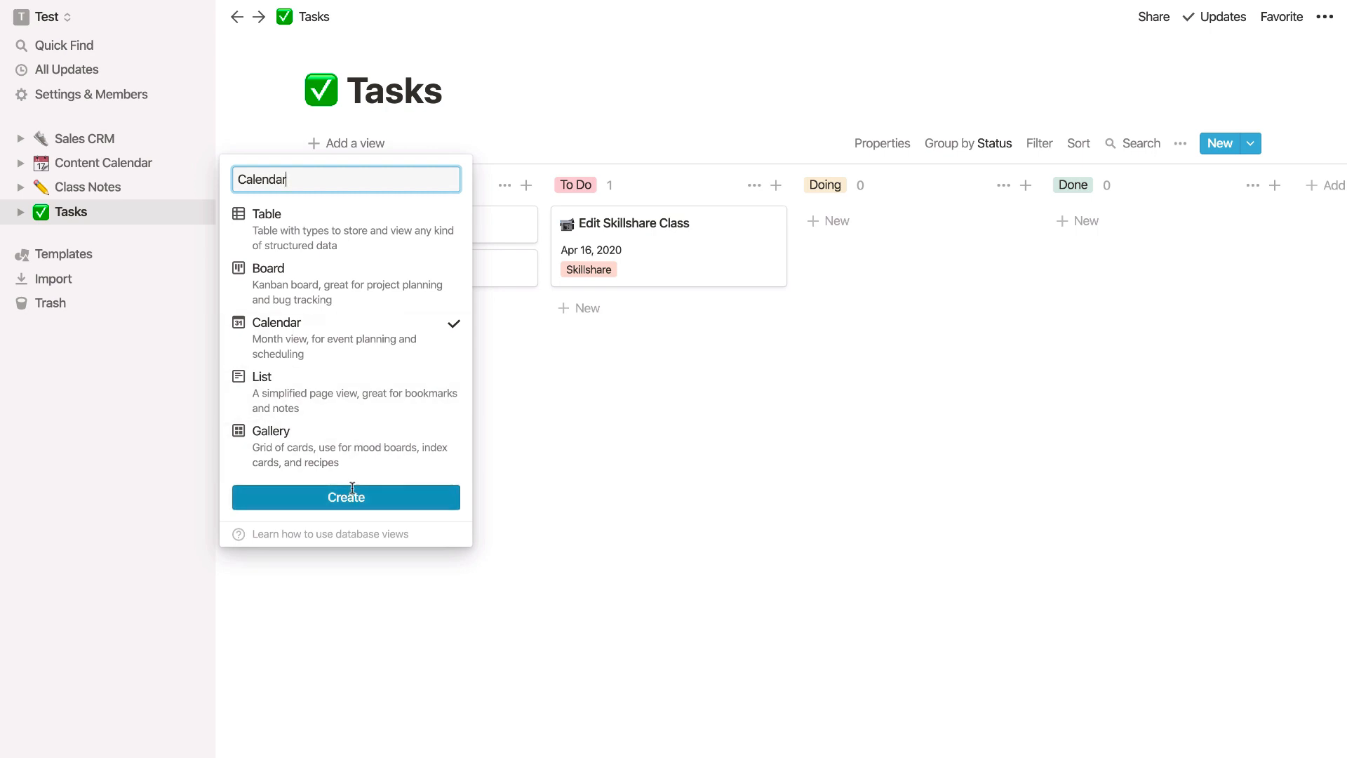
left_click(345, 497)
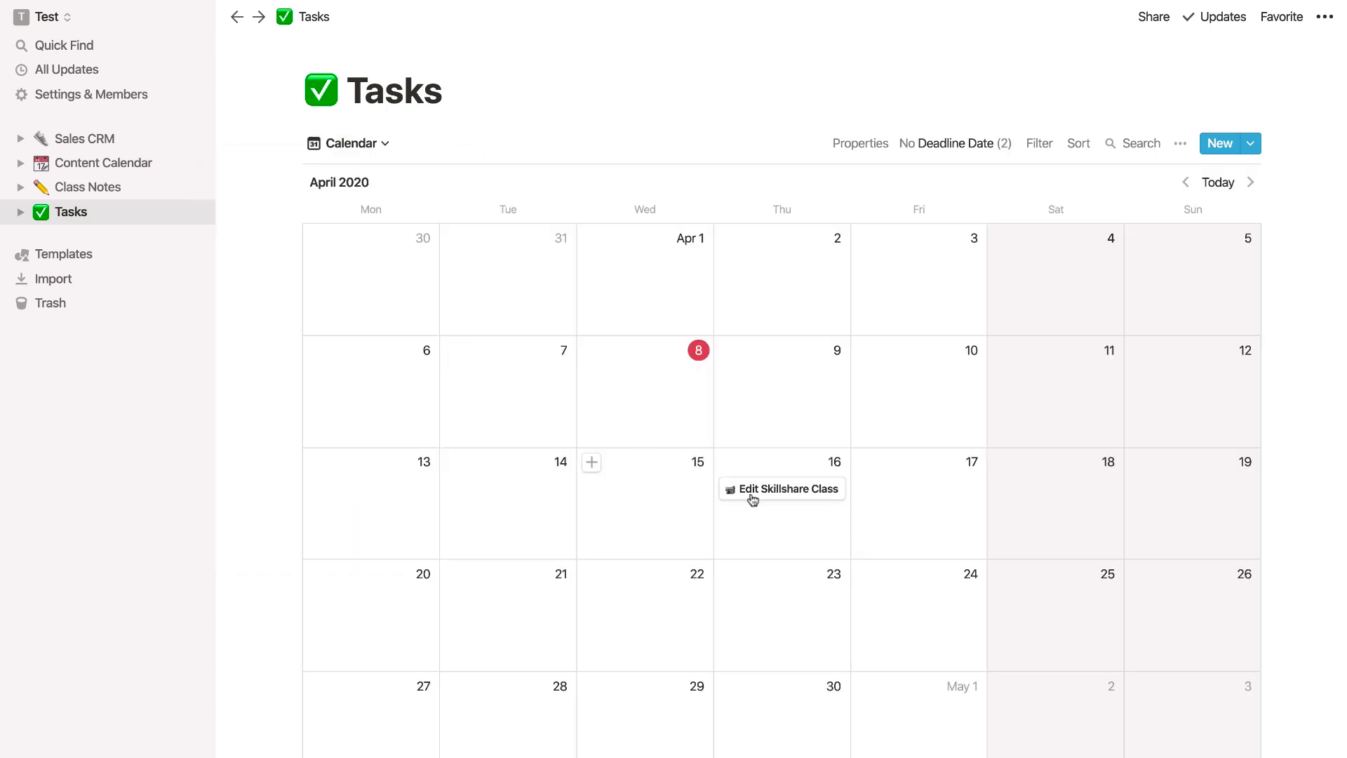
- Show deadline, project and status on calendar entries and extend Edit Skillshare Class to April 23
left_click(860, 143)
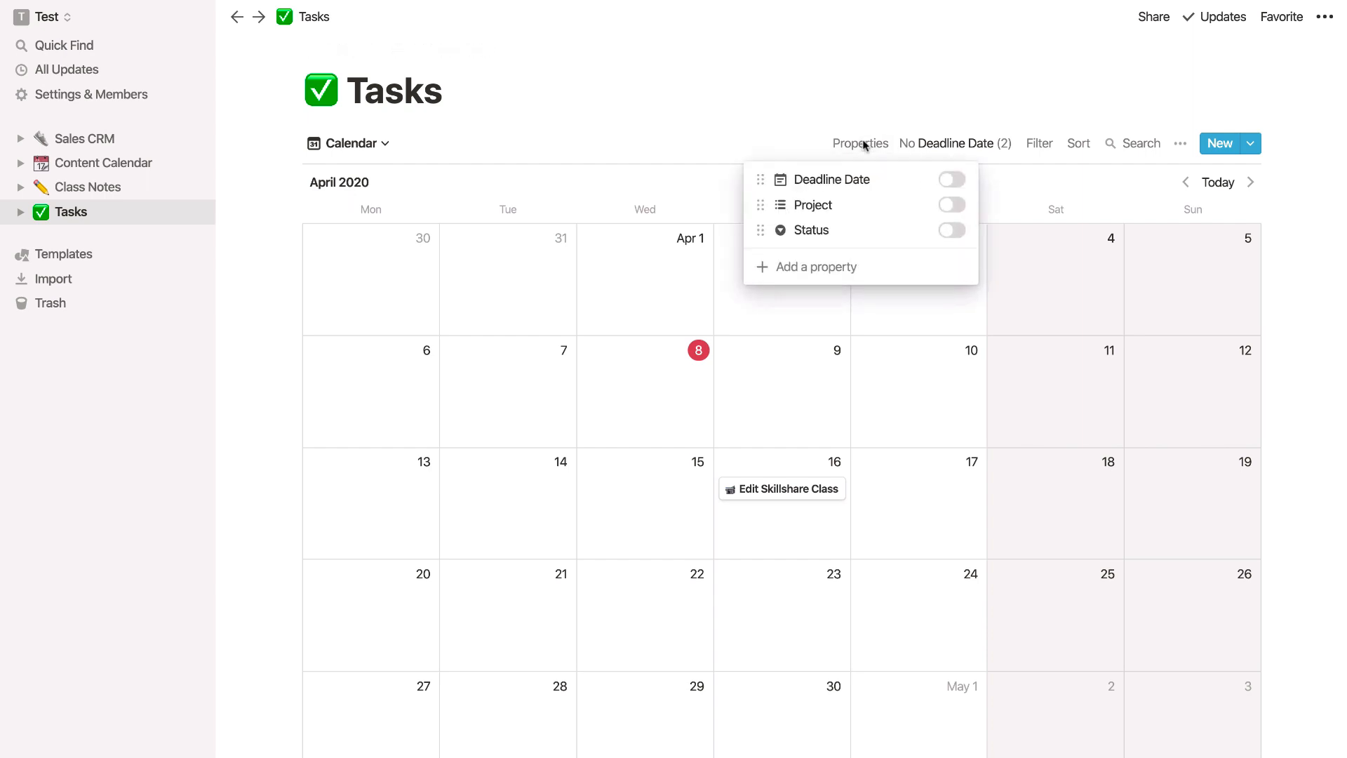
left_click(950, 204)
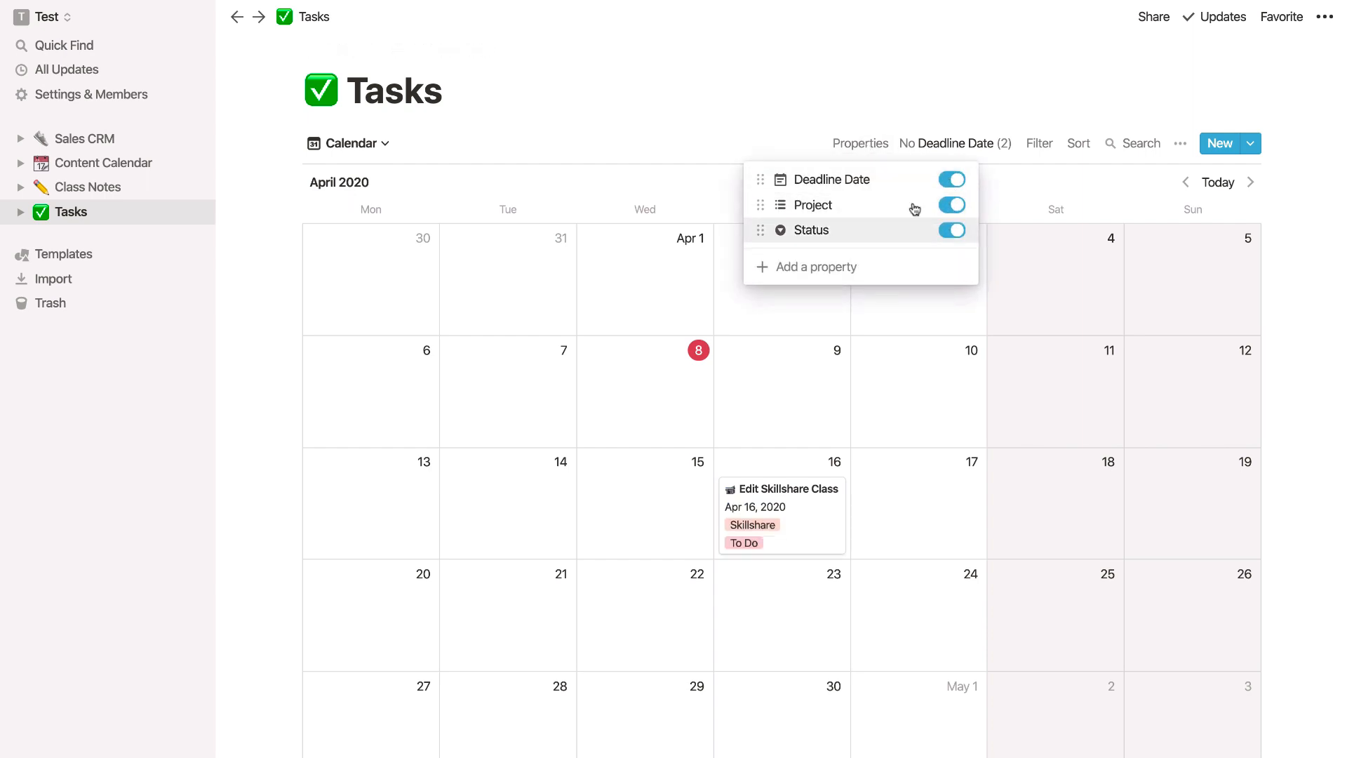
left_click(780, 363)
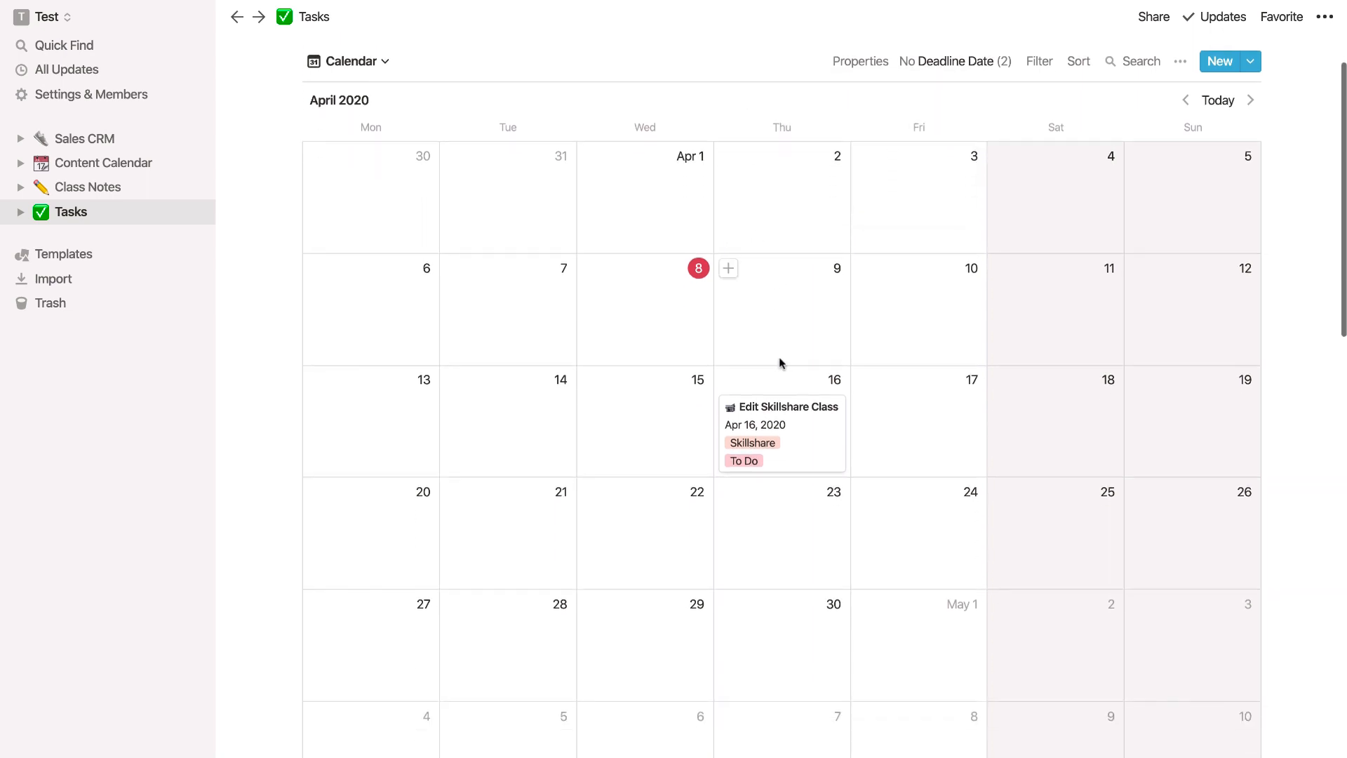
mouse_move(700, 372)
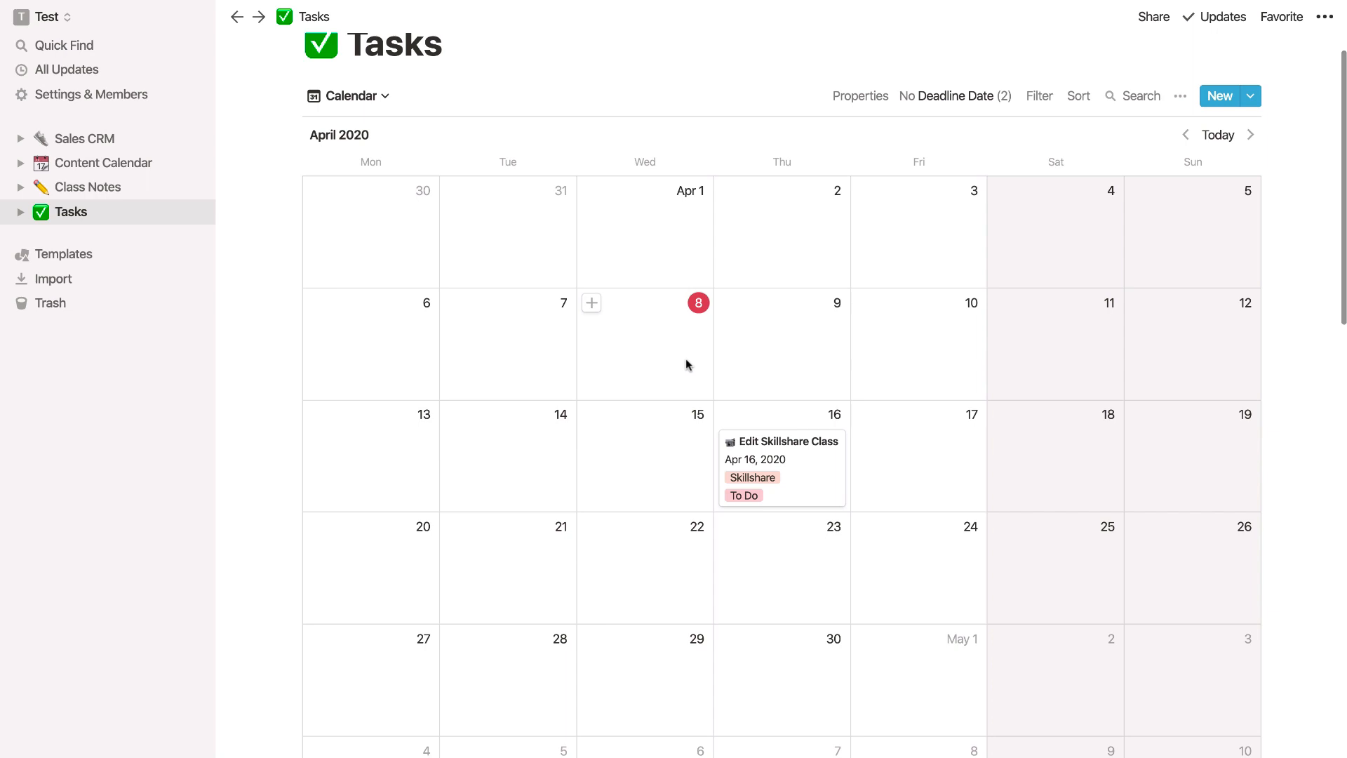
mouse_move(885, 462)
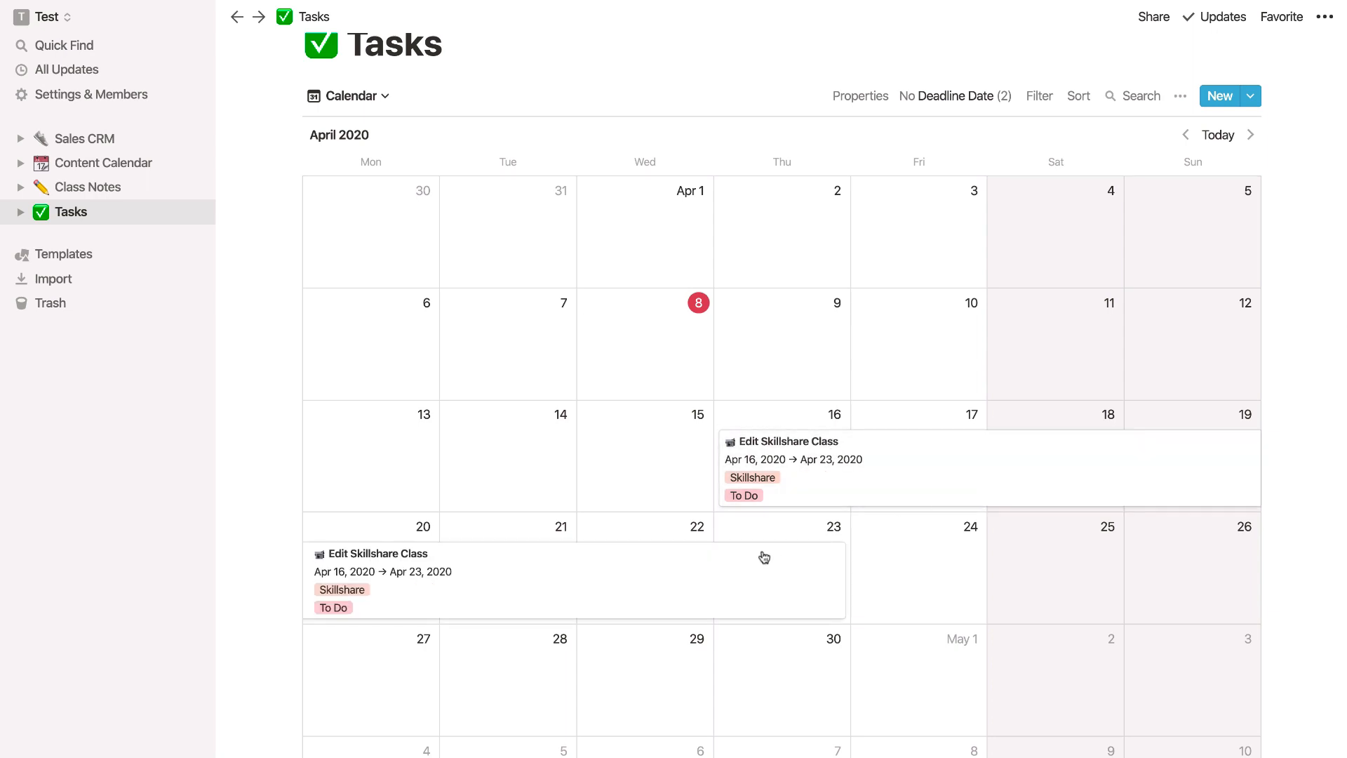
scroll("up", 3)
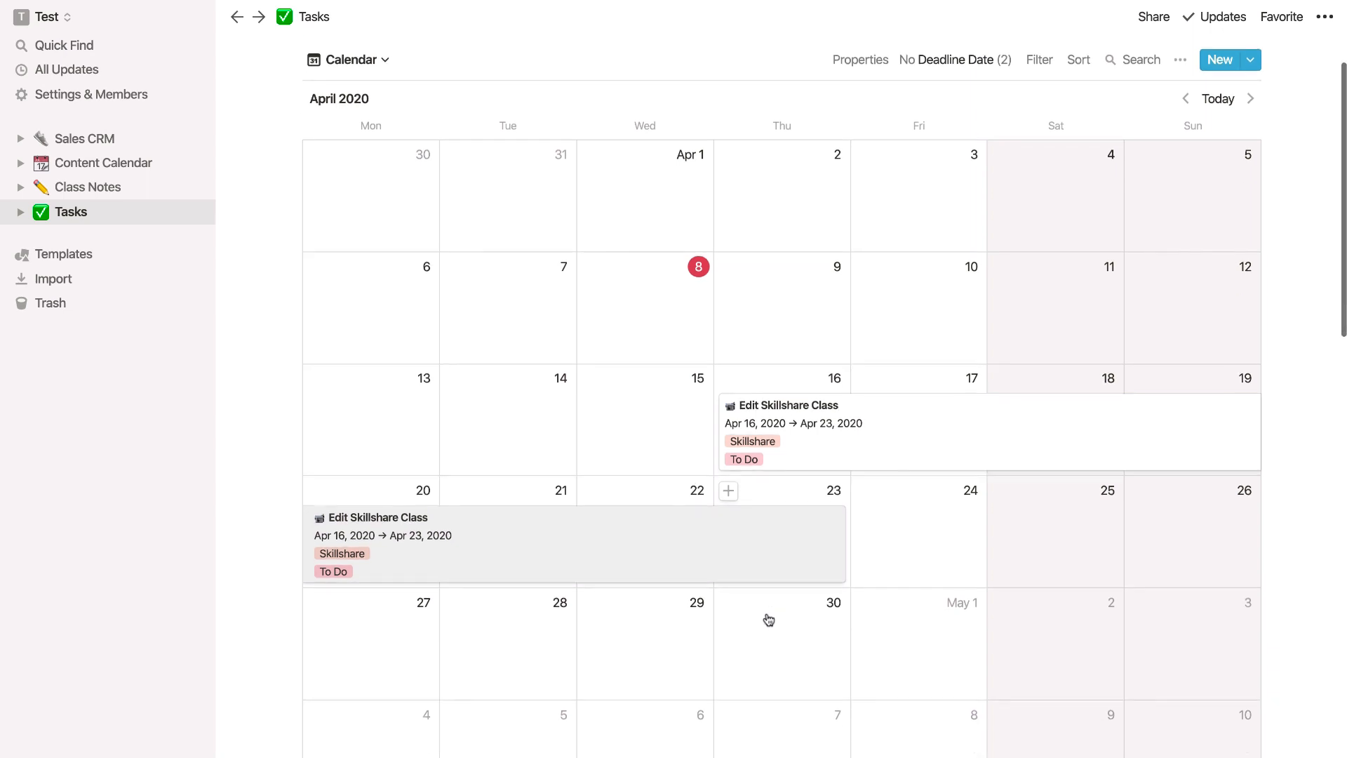
left_click(383, 517)
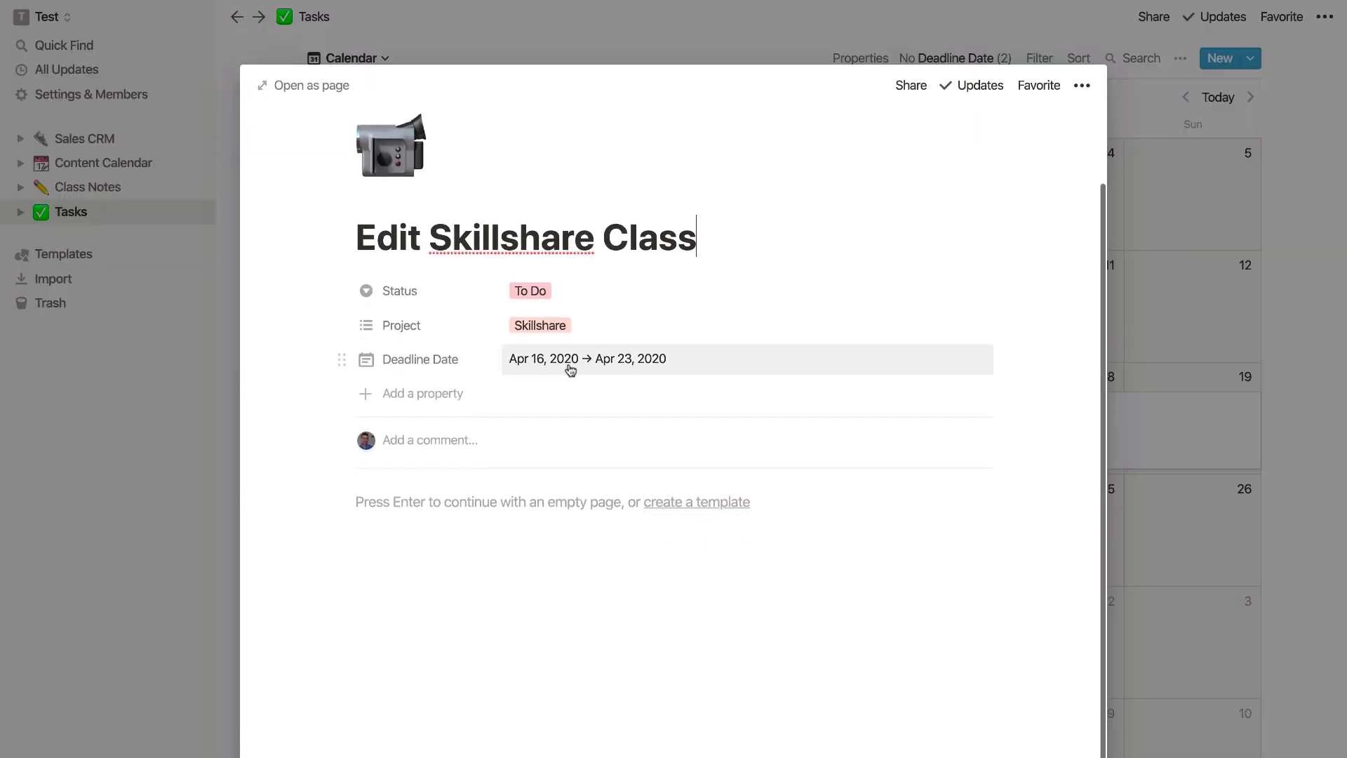
left_click(310, 85)
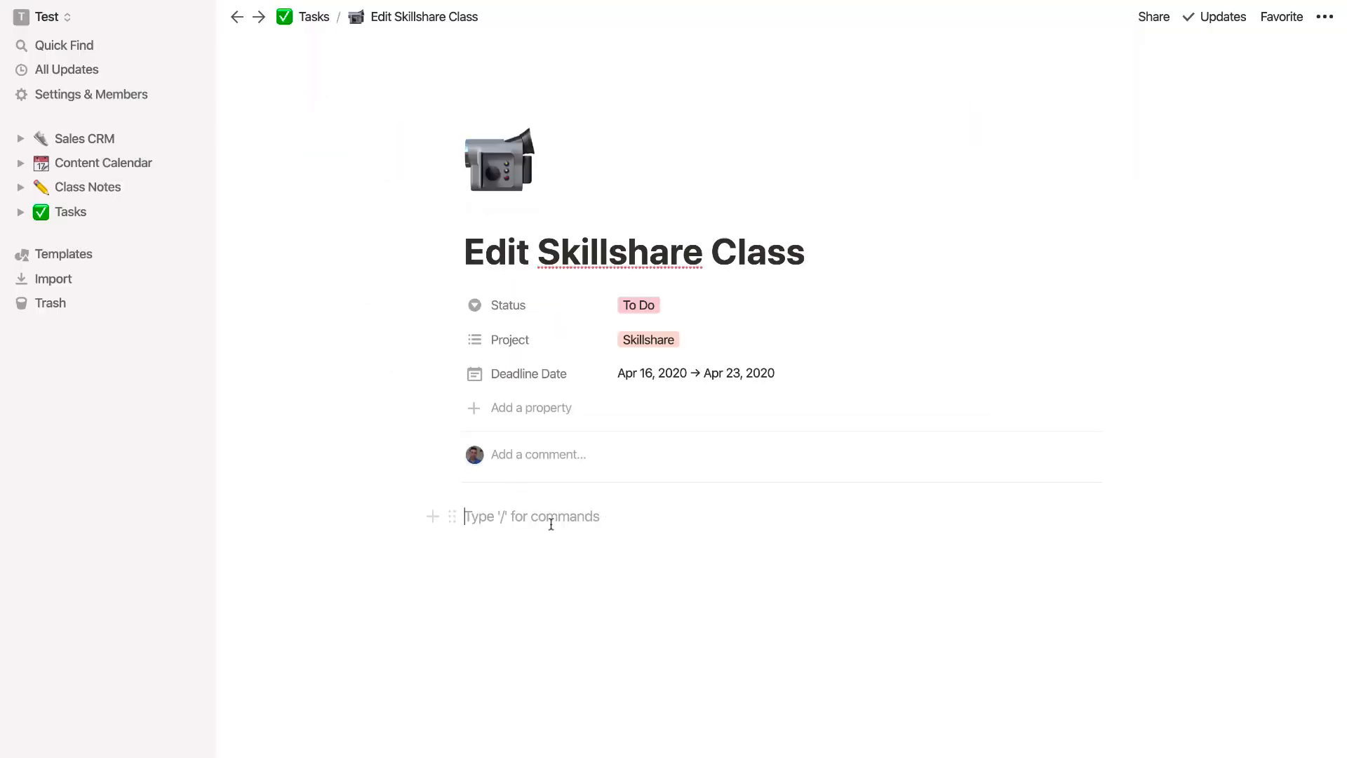
mouse_move(617, 532)
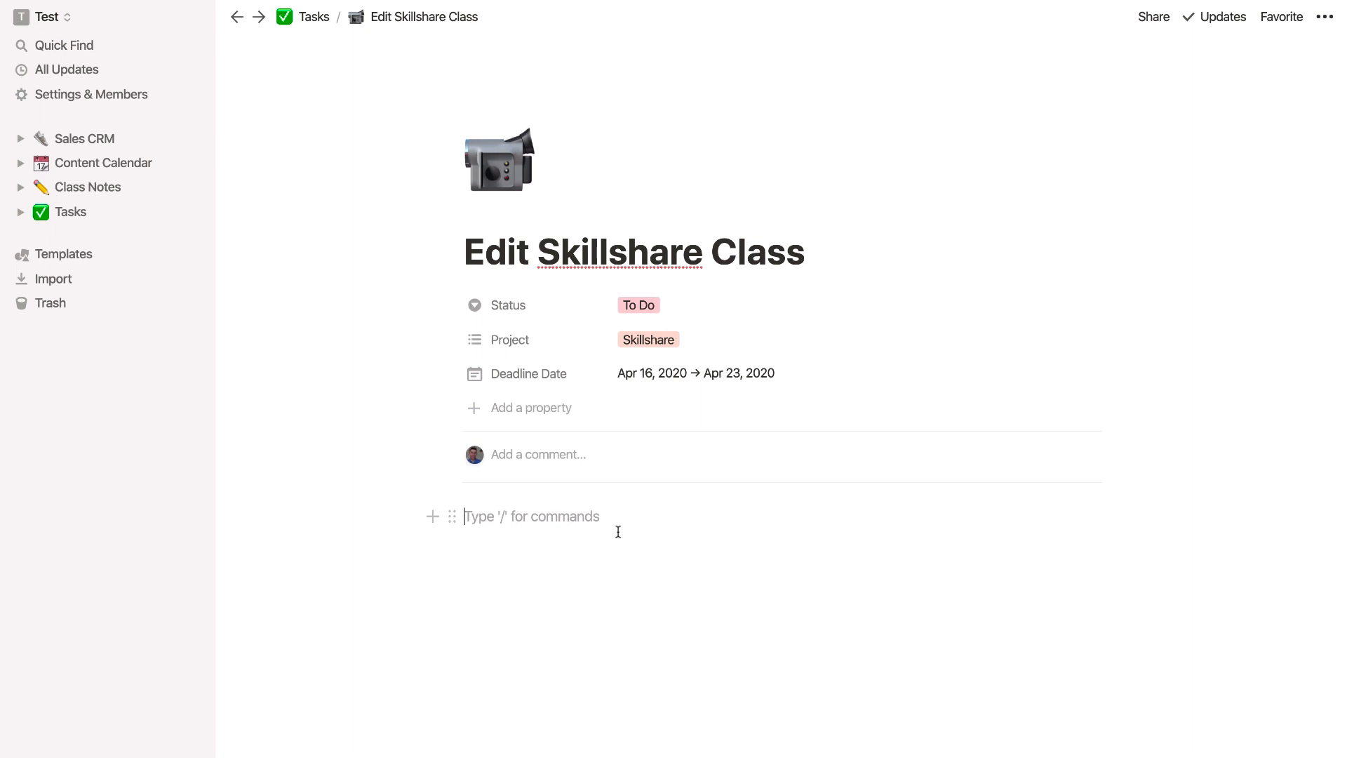
left_click(313, 16)
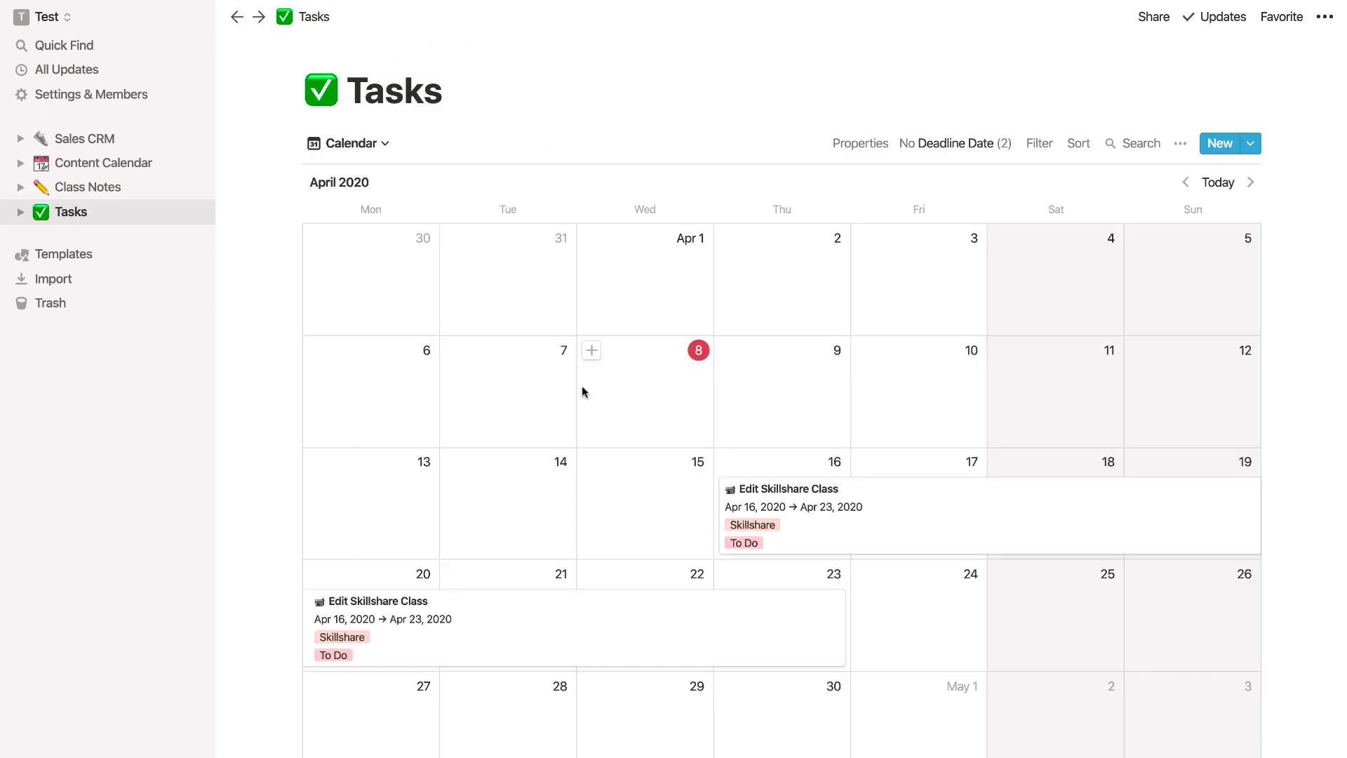
mouse_move(993, 157)
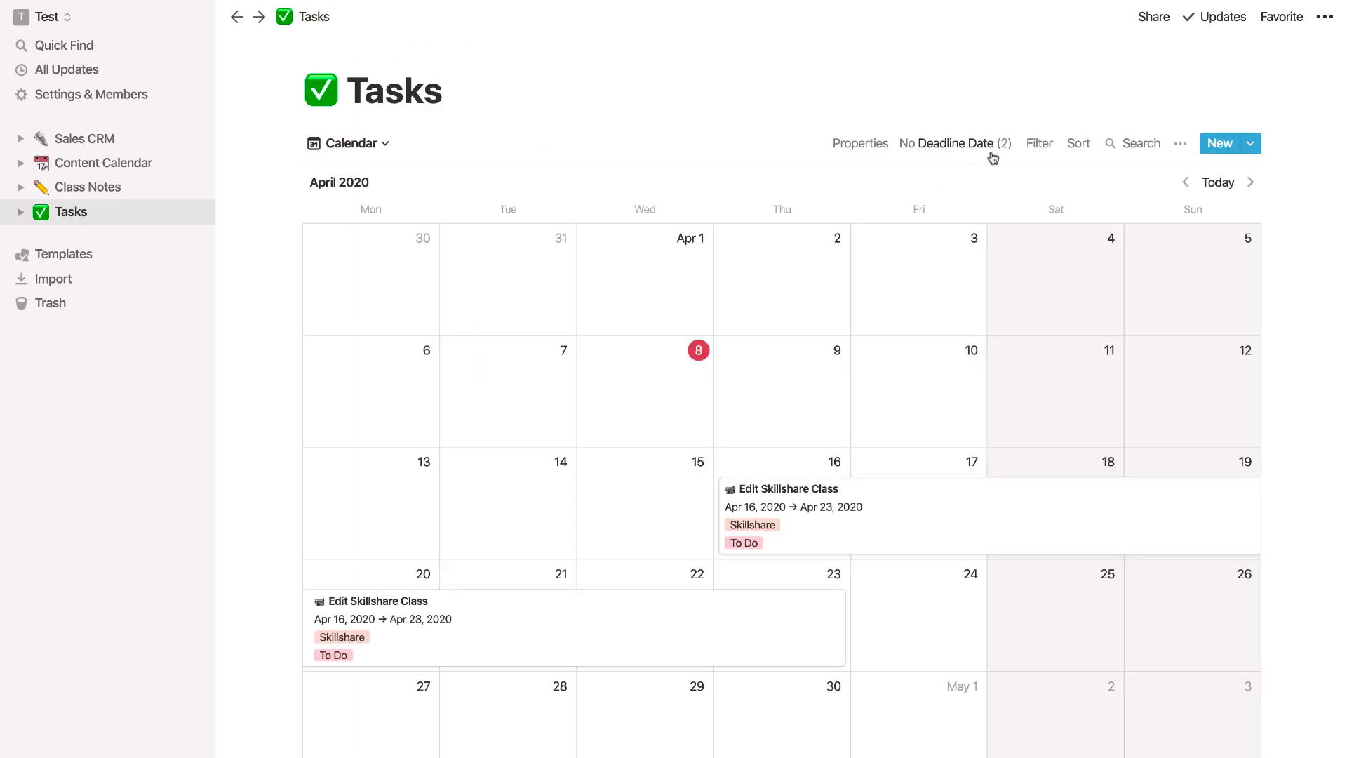
- Add a filter keeping only tasks whose Deadline Date is after Tomorrow
left_click(1038, 142)
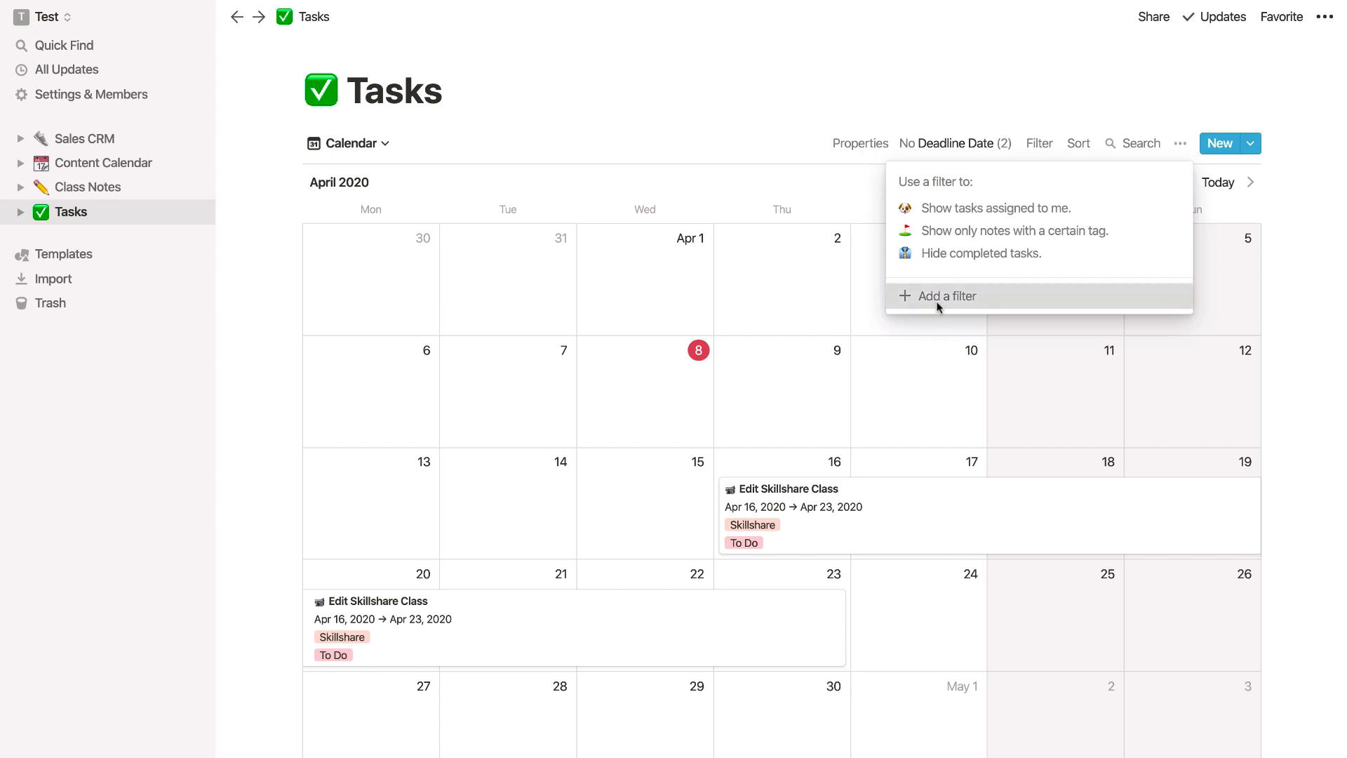
left_click(946, 296)
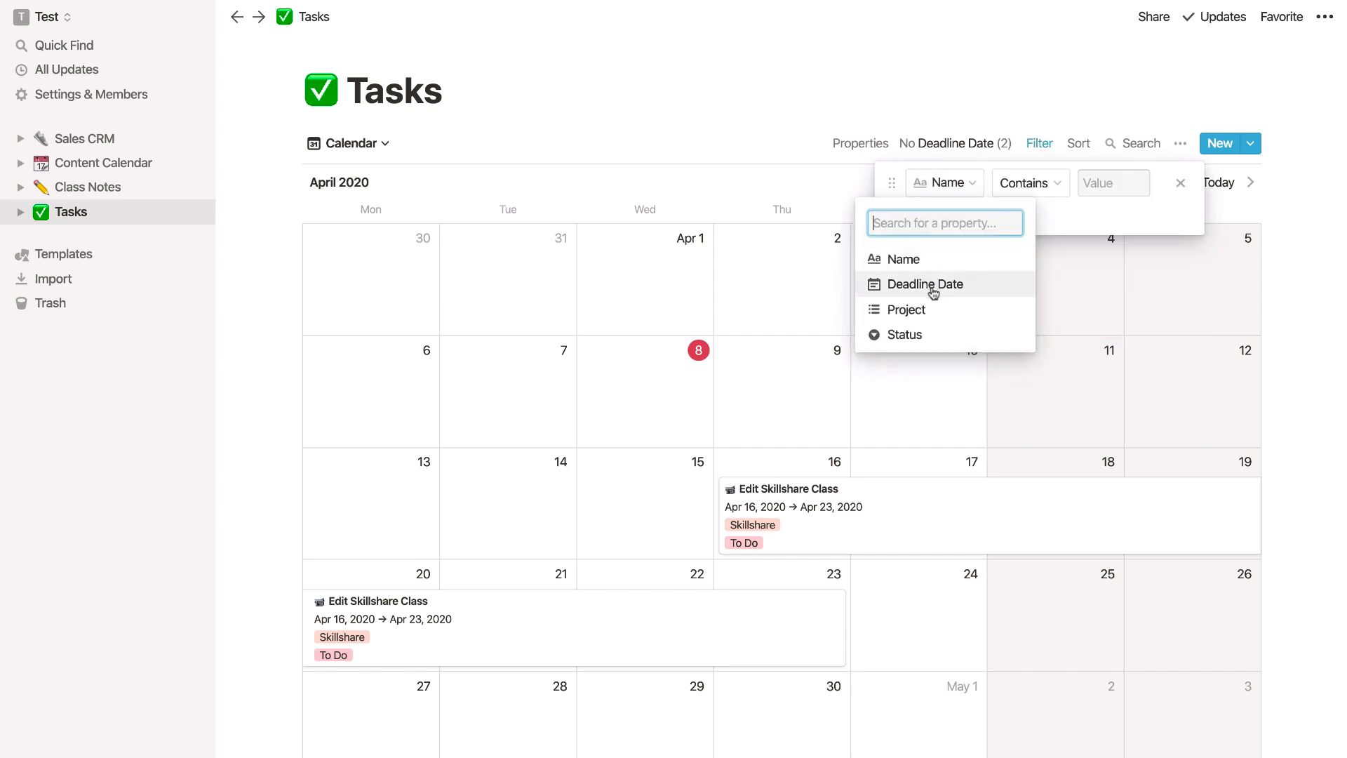
left_click(925, 284)
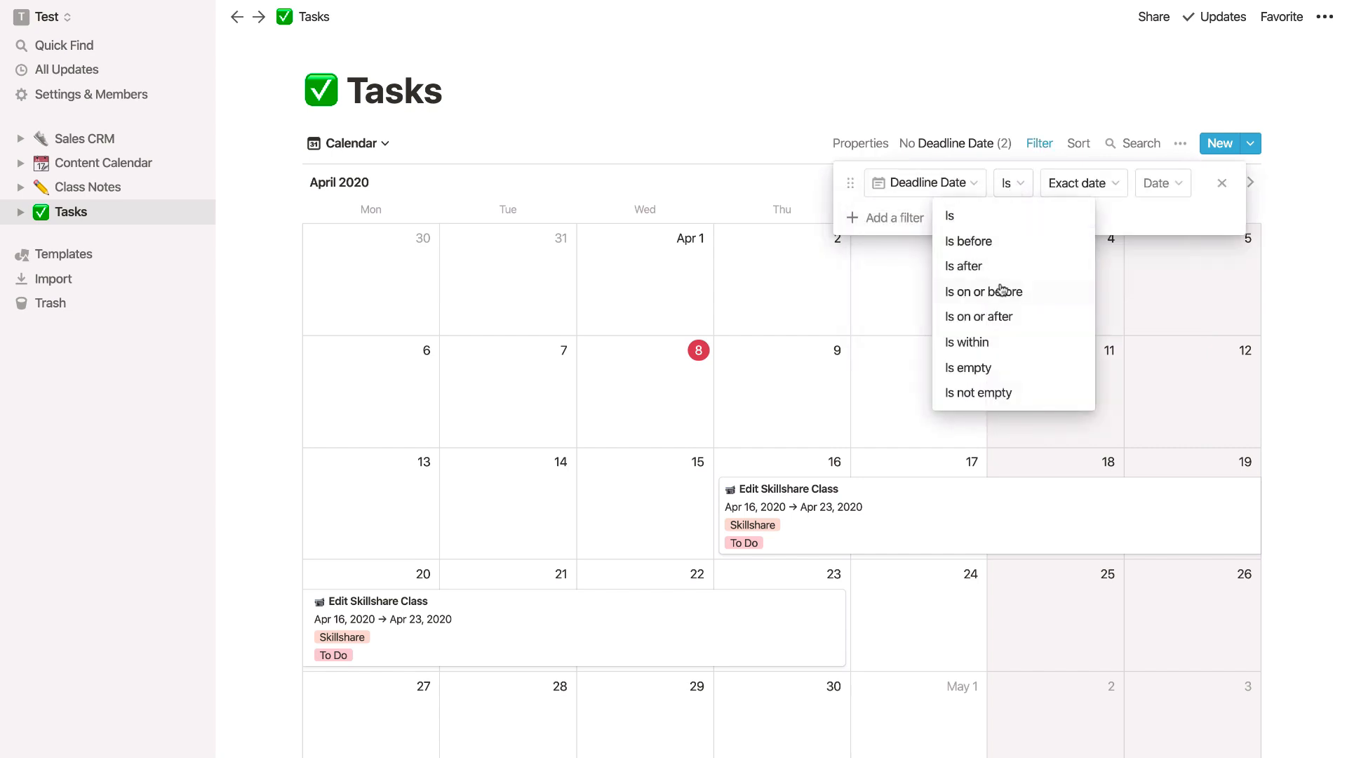
left_click(963, 265)
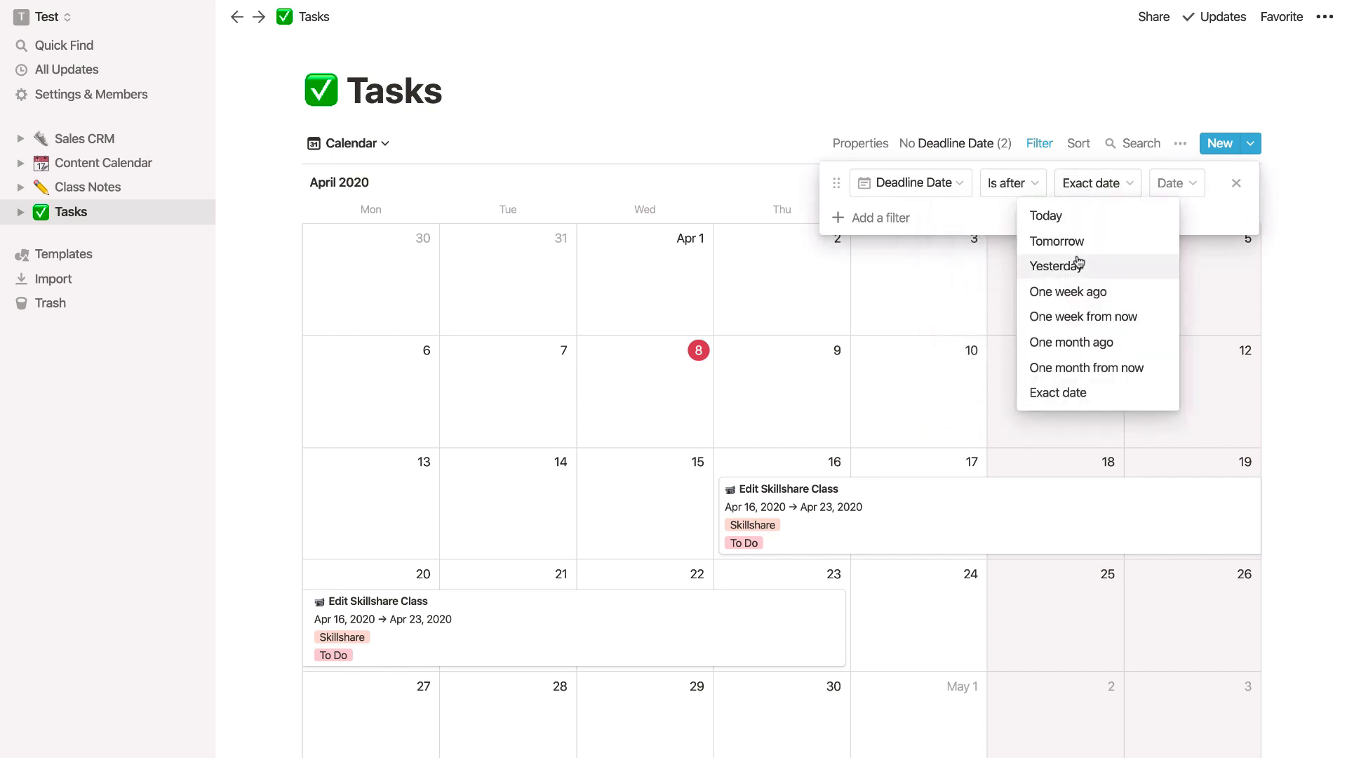
left_click(1056, 241)
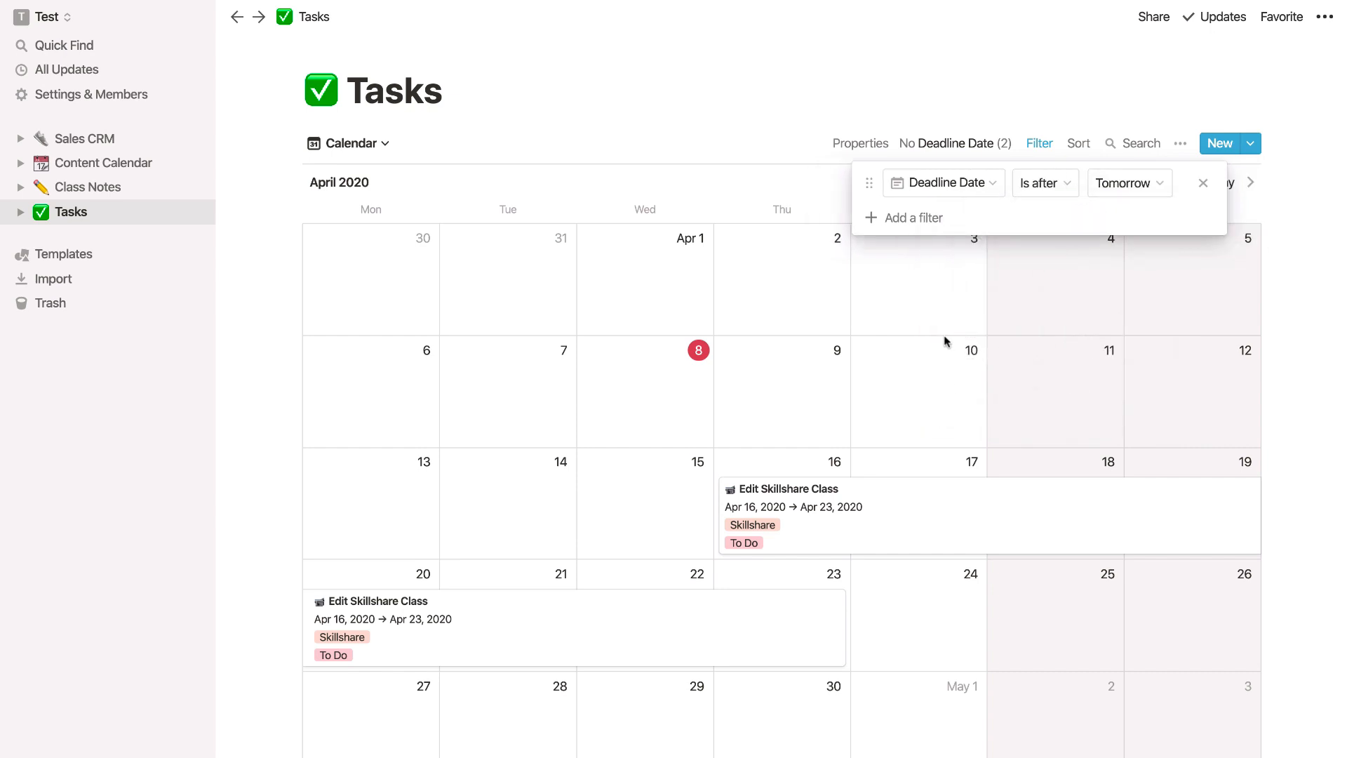
mouse_move(1202, 183)
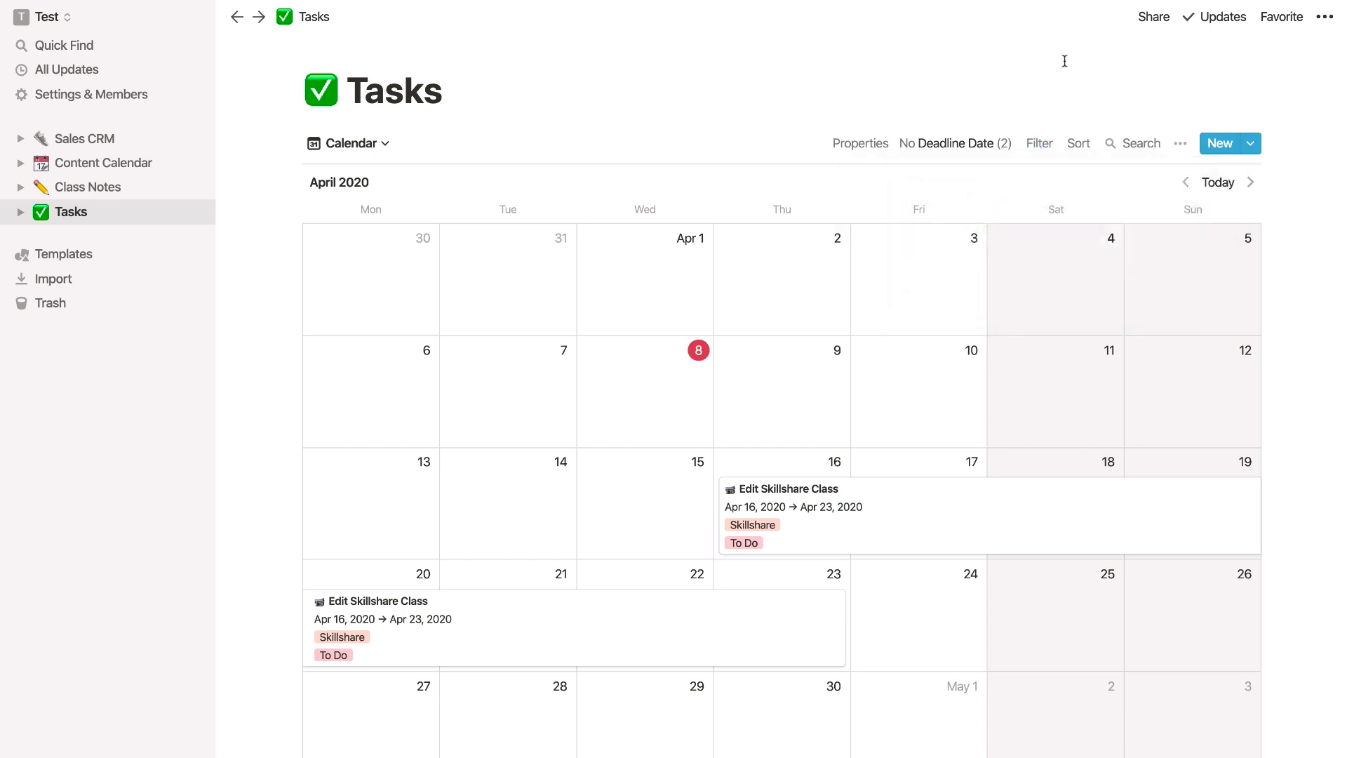
- From the template gallery, select Product Management's Meeting Notes and use the template
left_click(65, 253)
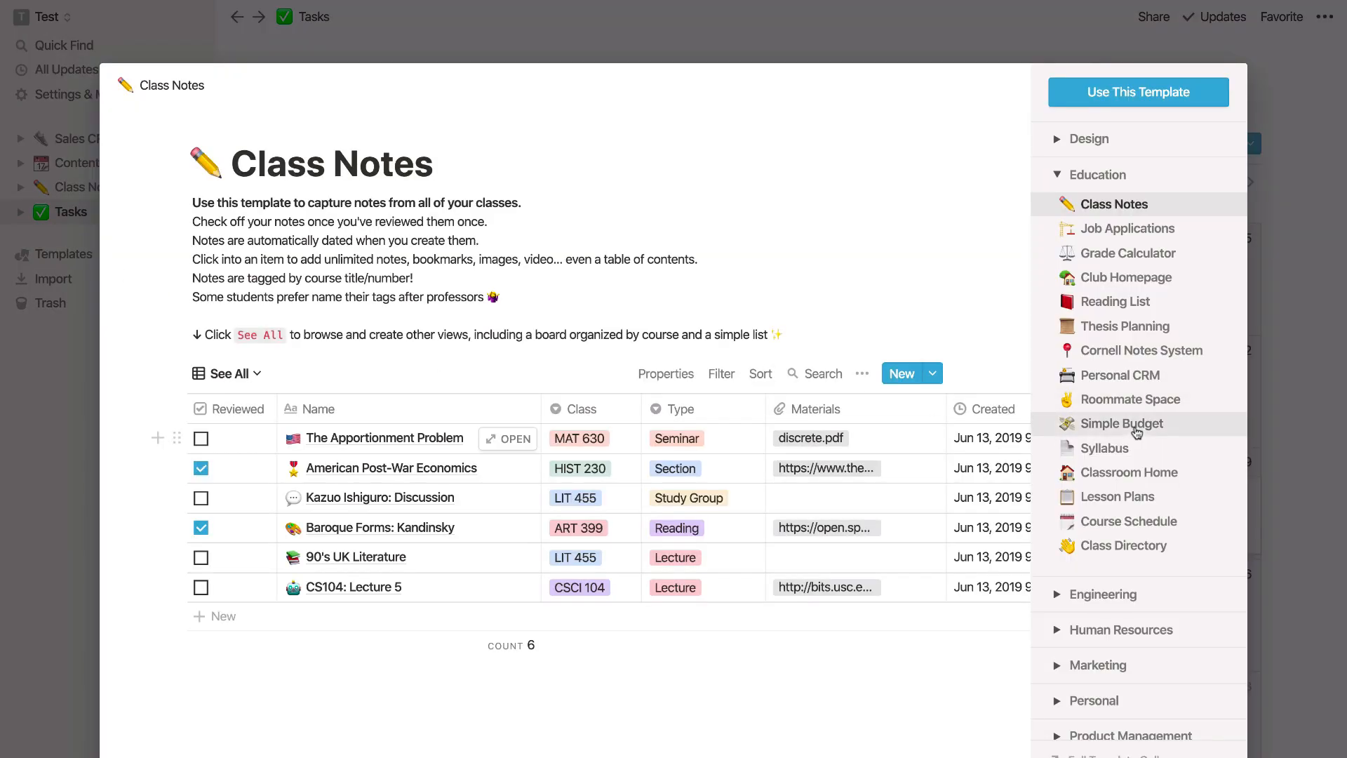
left_click(1096, 175)
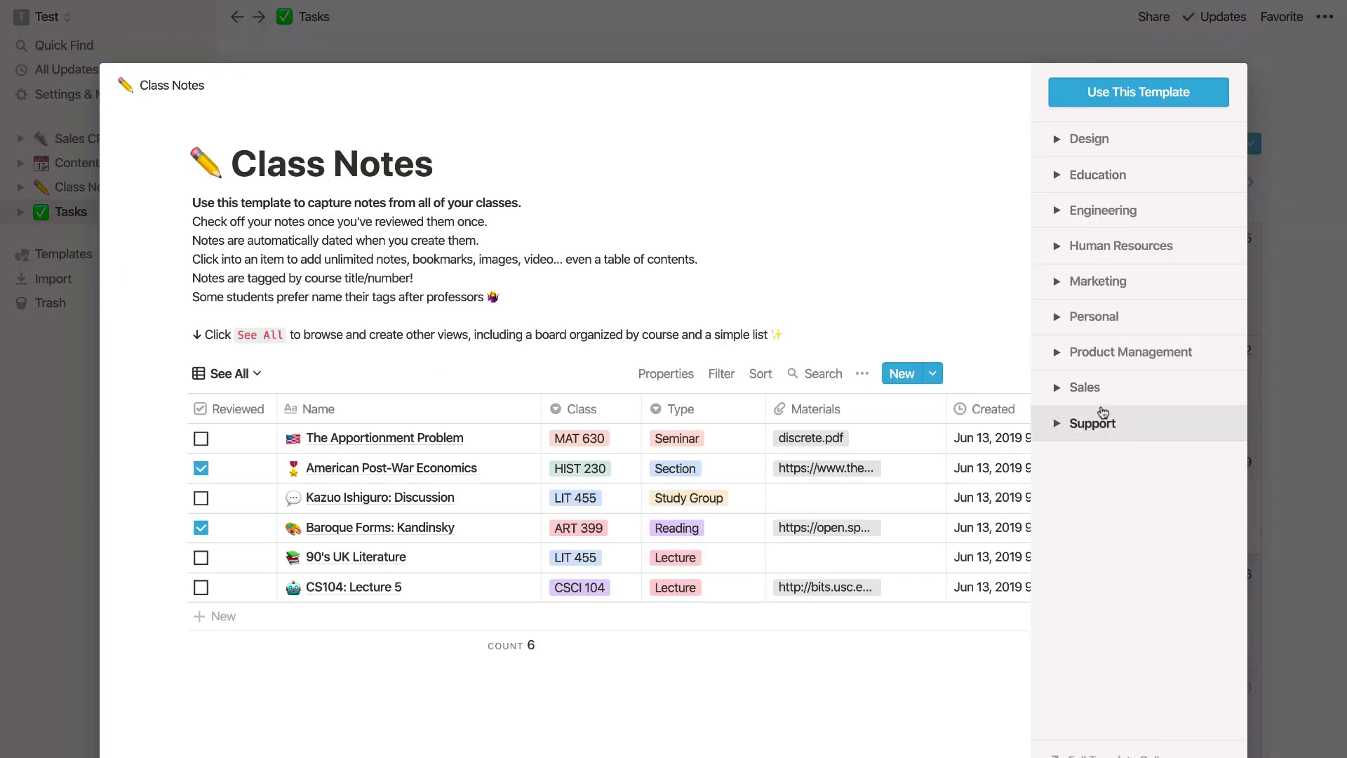
left_click(1131, 352)
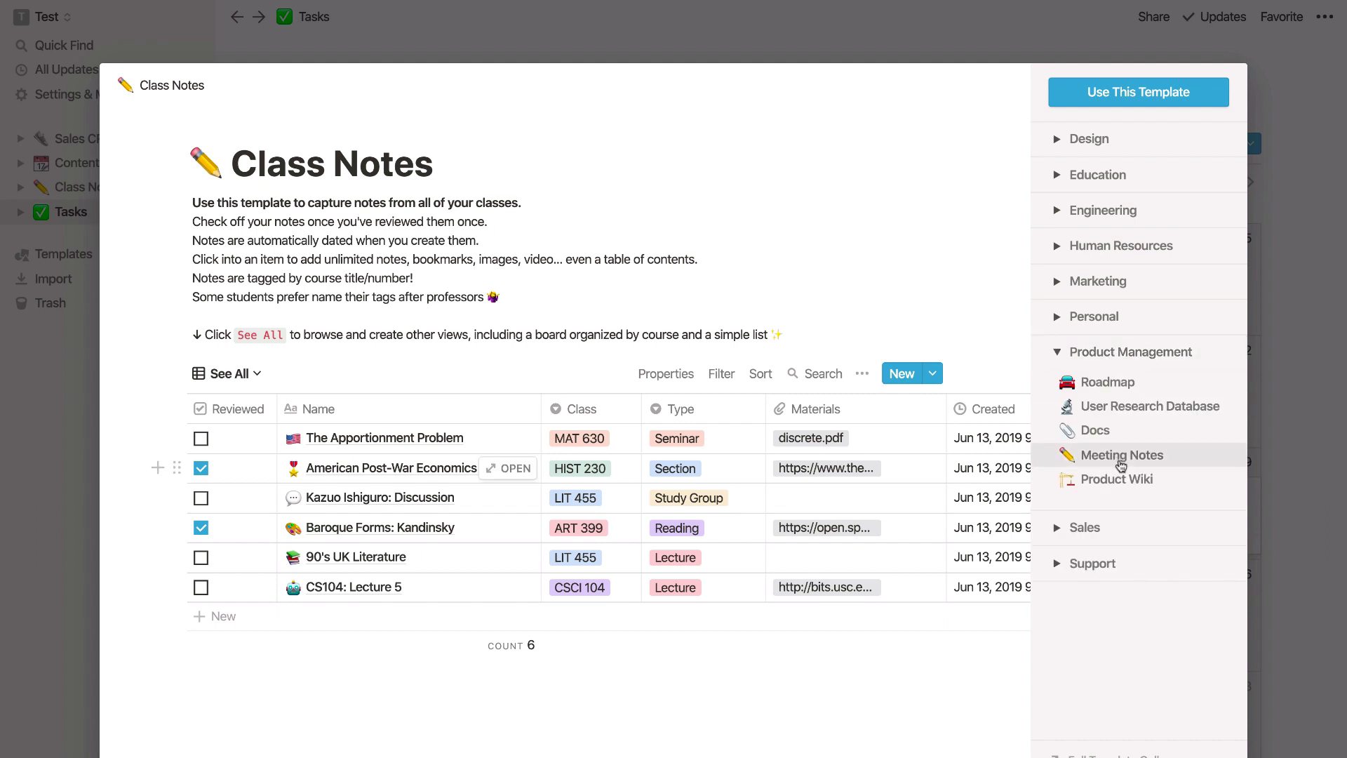
left_click(1120, 455)
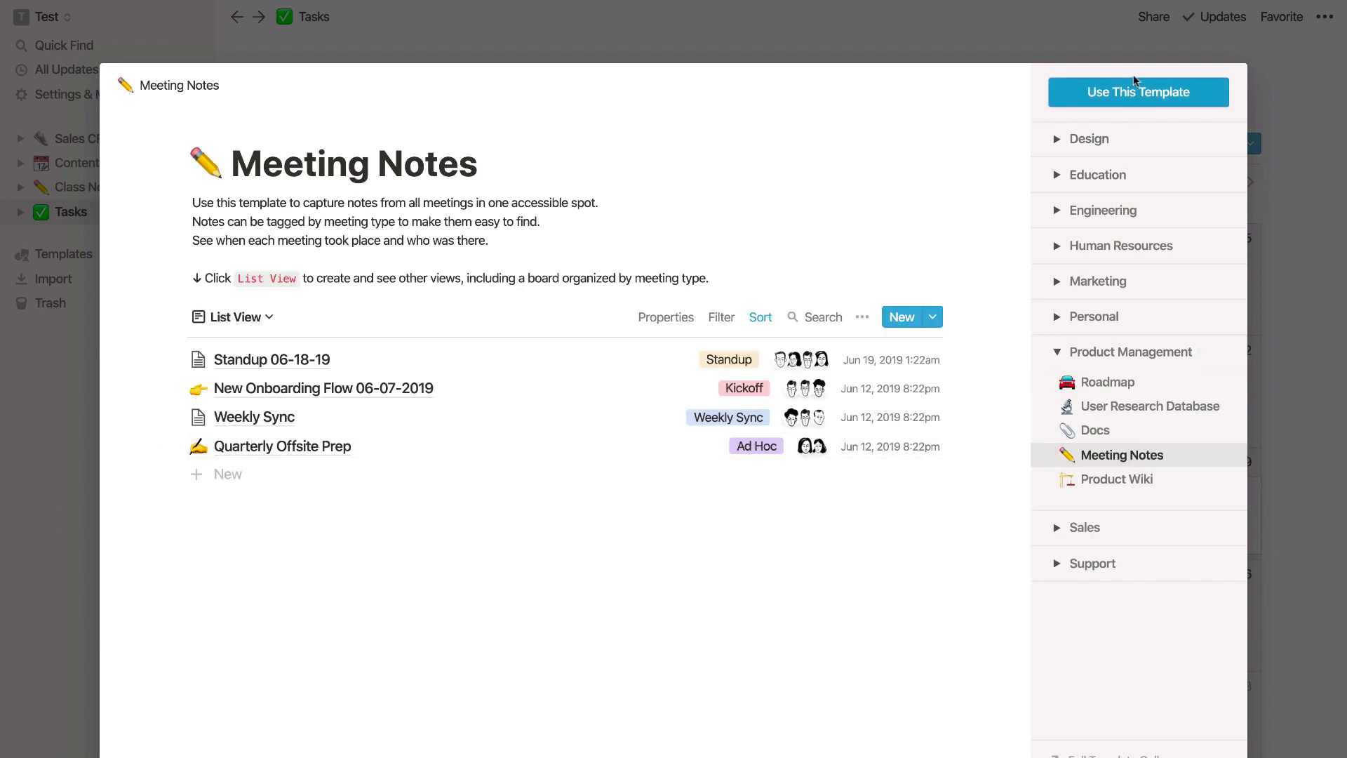
left_click(1139, 92)
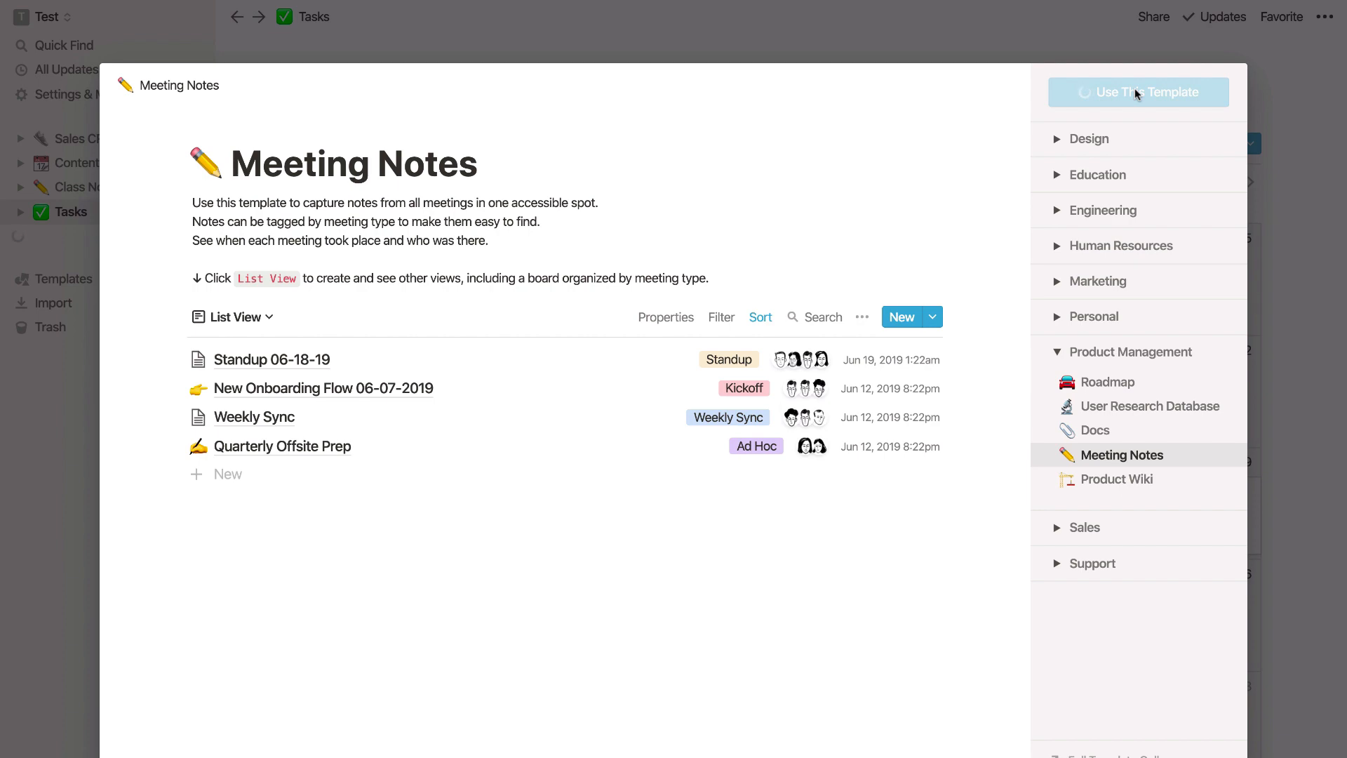
mouse_move(1091, 139)
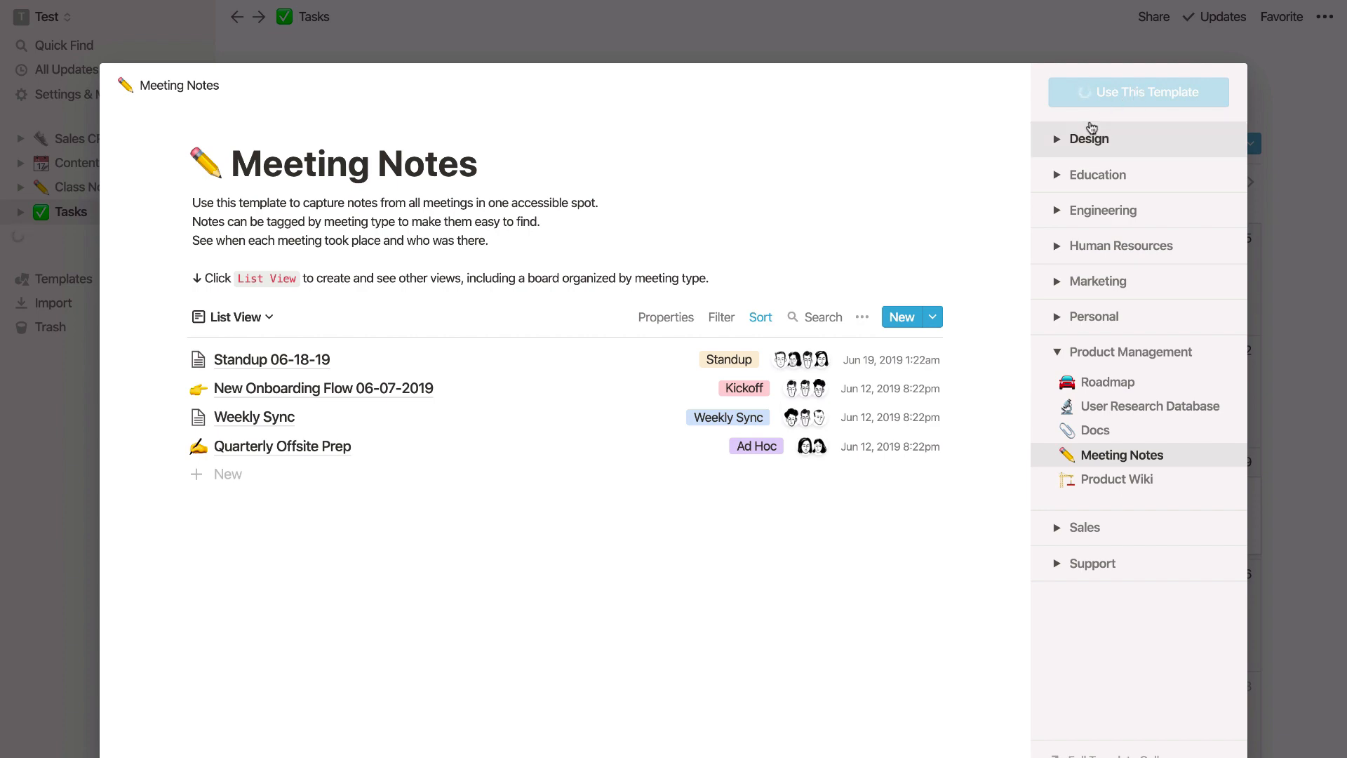
- Create a new Untitled meeting note in Meeting Notes built from the Project Kickoff template
left_click(1137, 92)
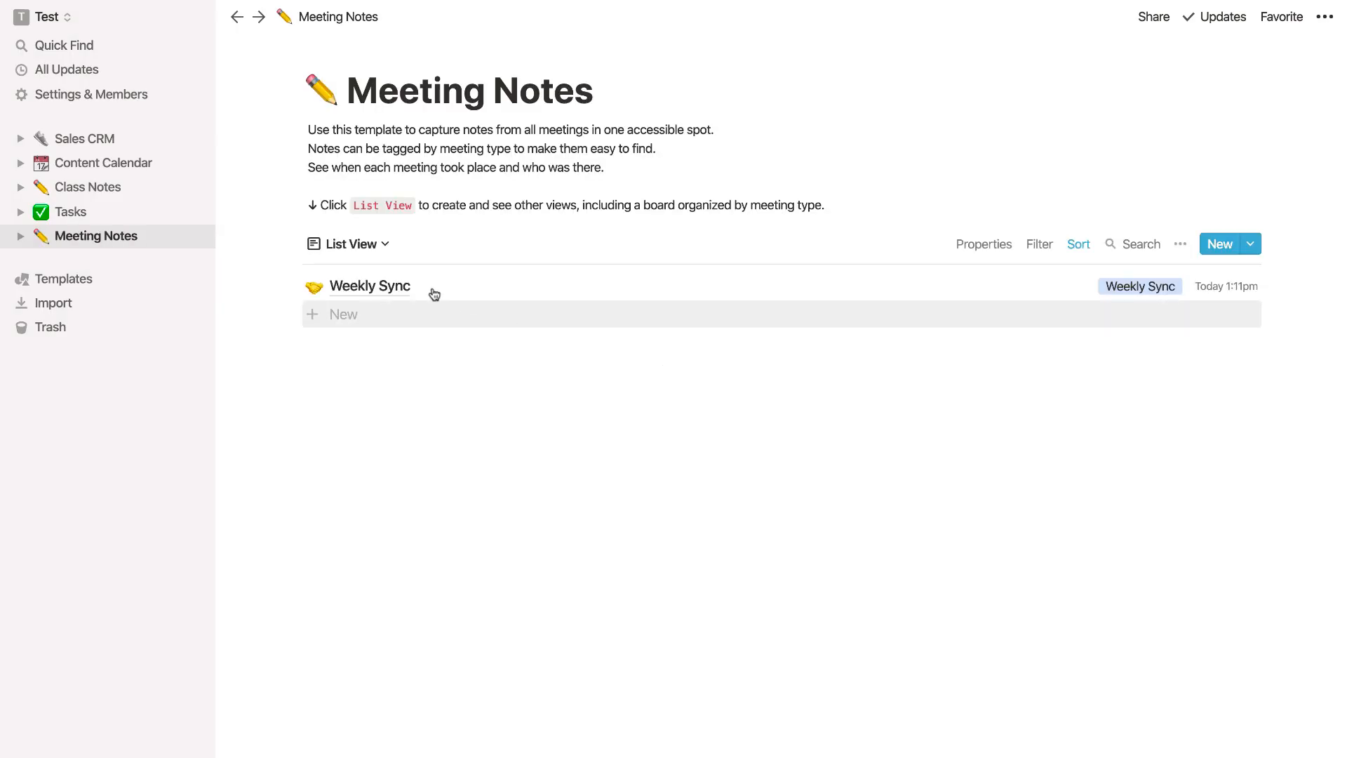
left_click(368, 286)
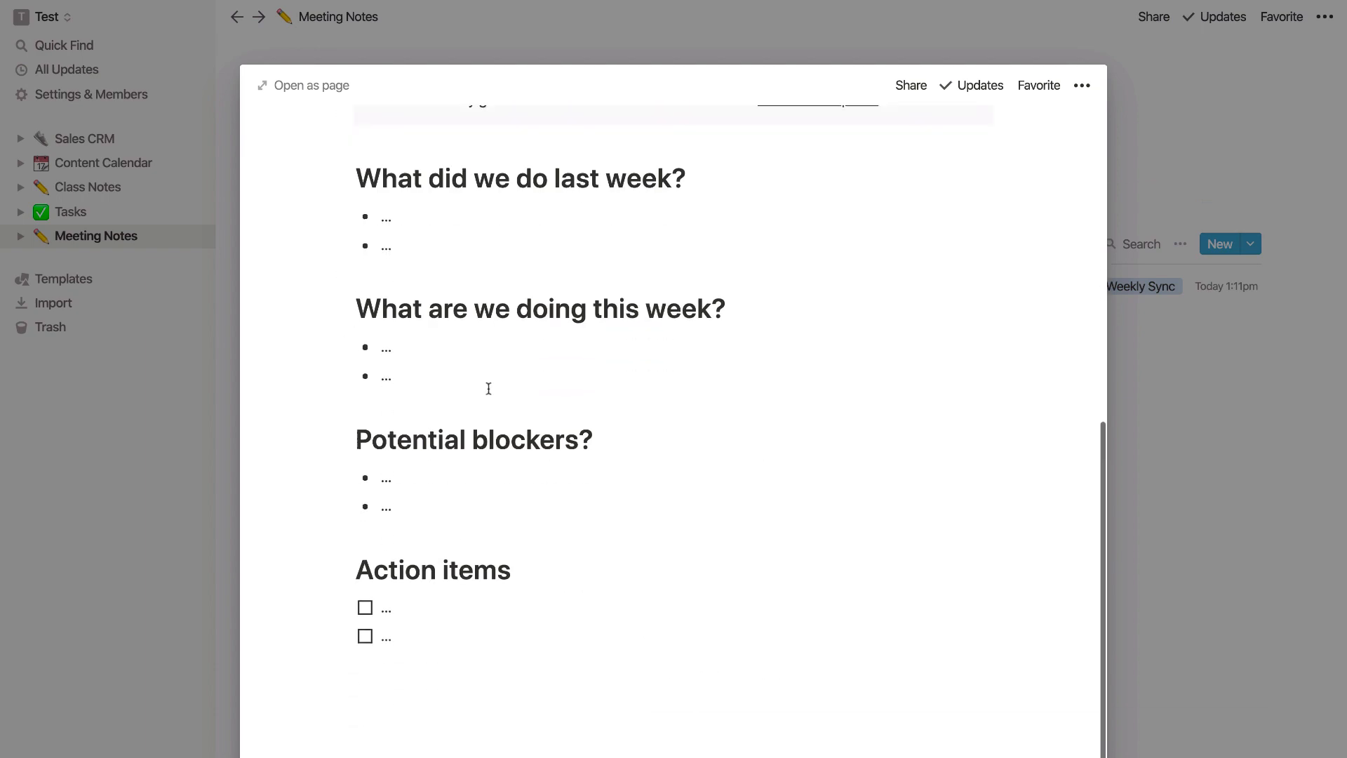
scroll("up", 3)
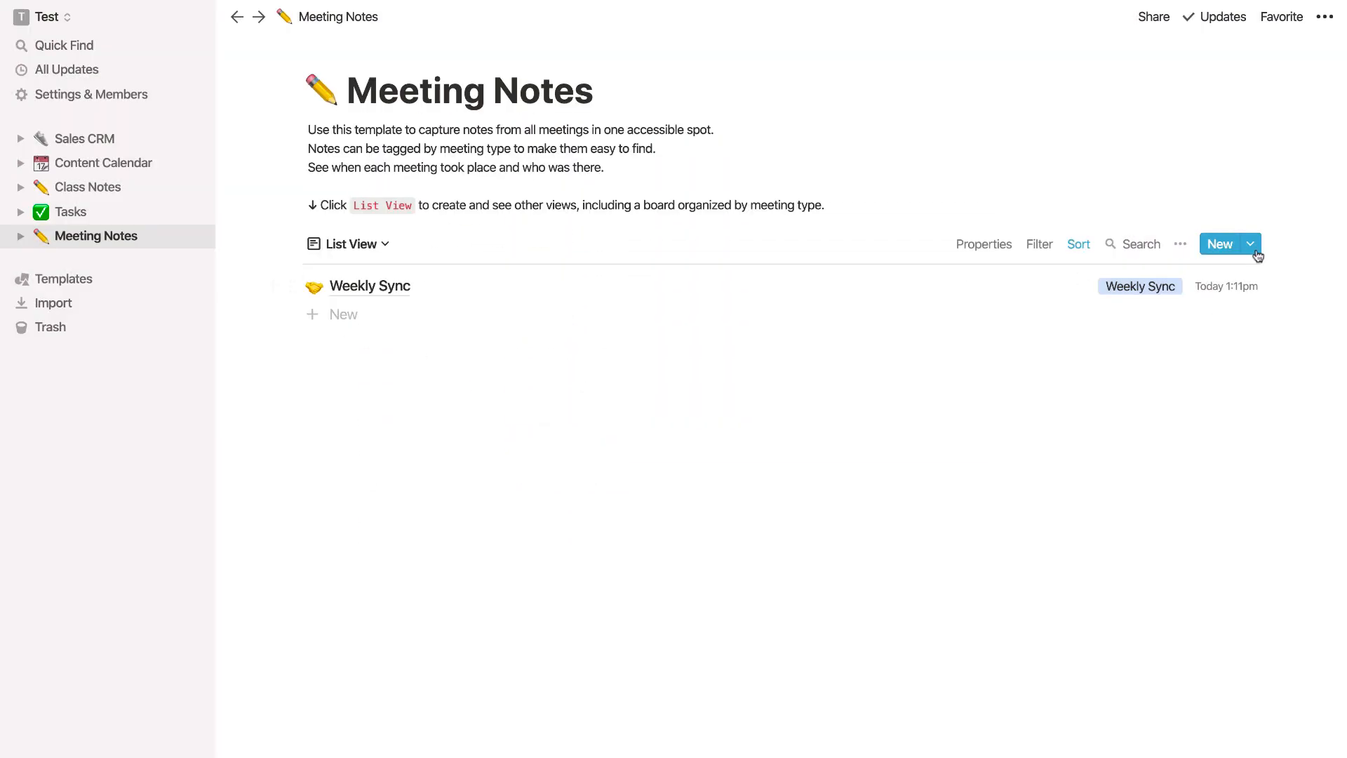
left_click(1251, 244)
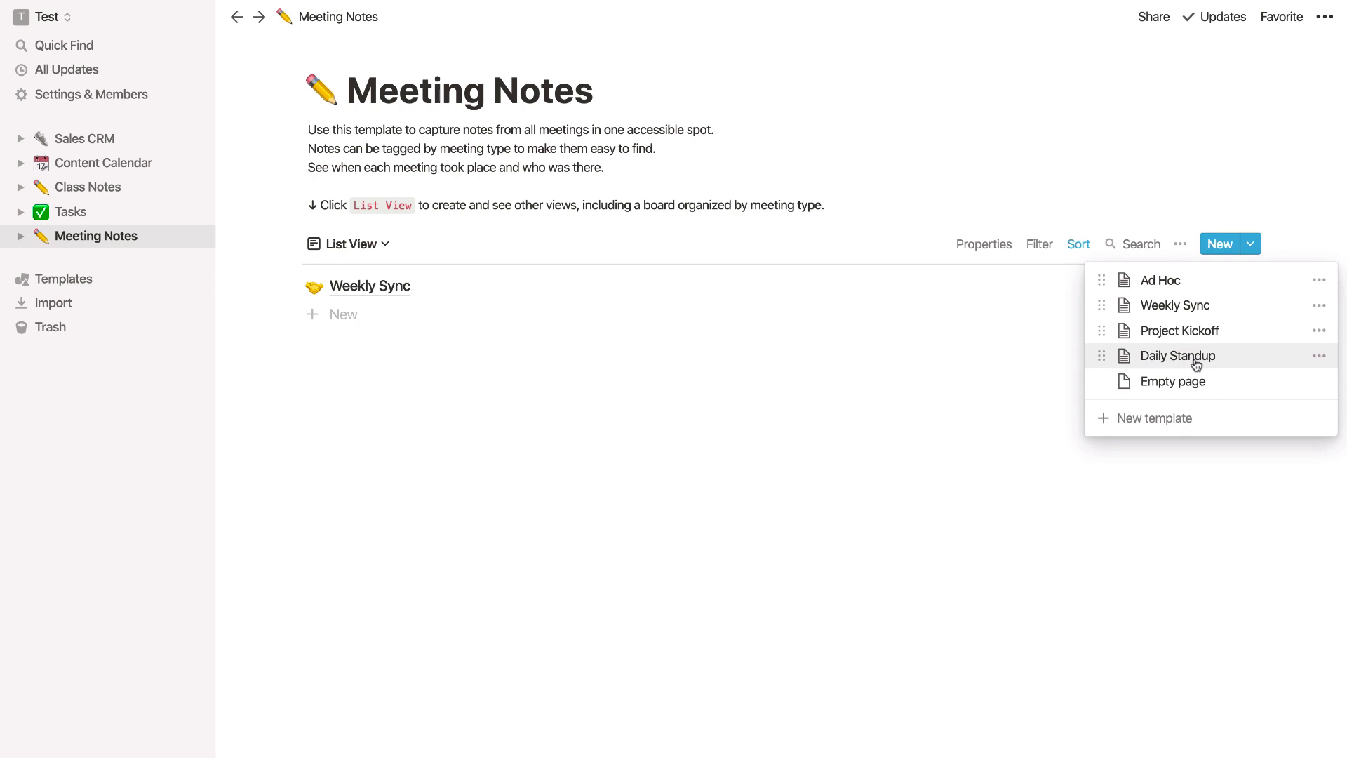
mouse_move(1193, 332)
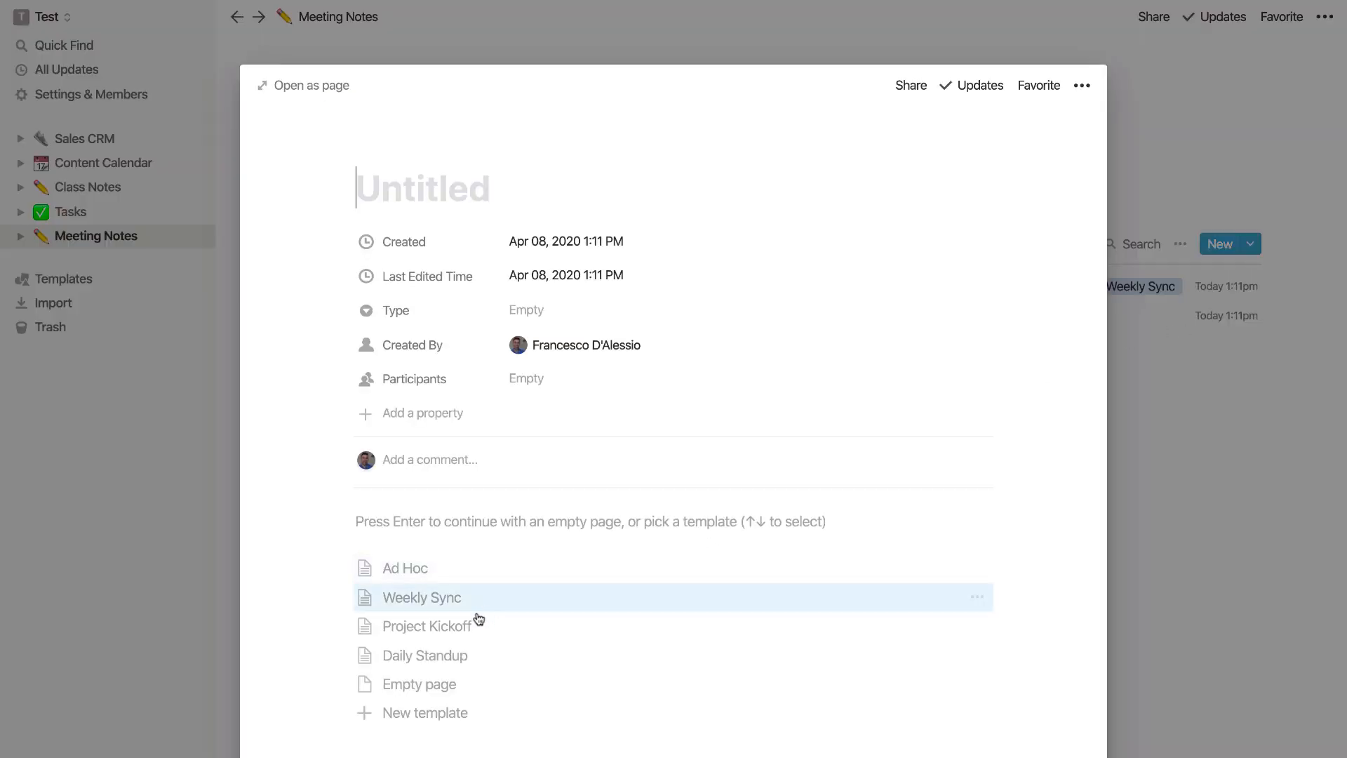
mouse_move(464, 626)
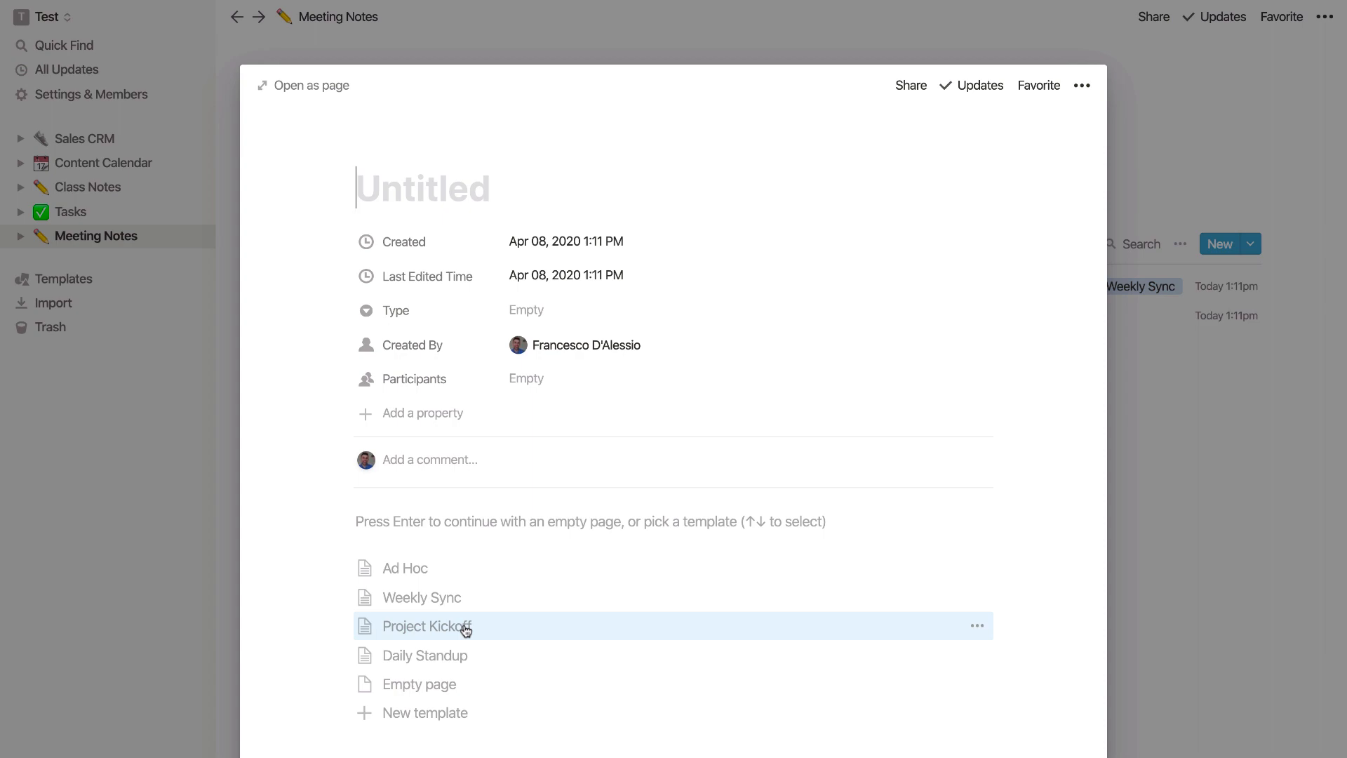
left_click(427, 626)
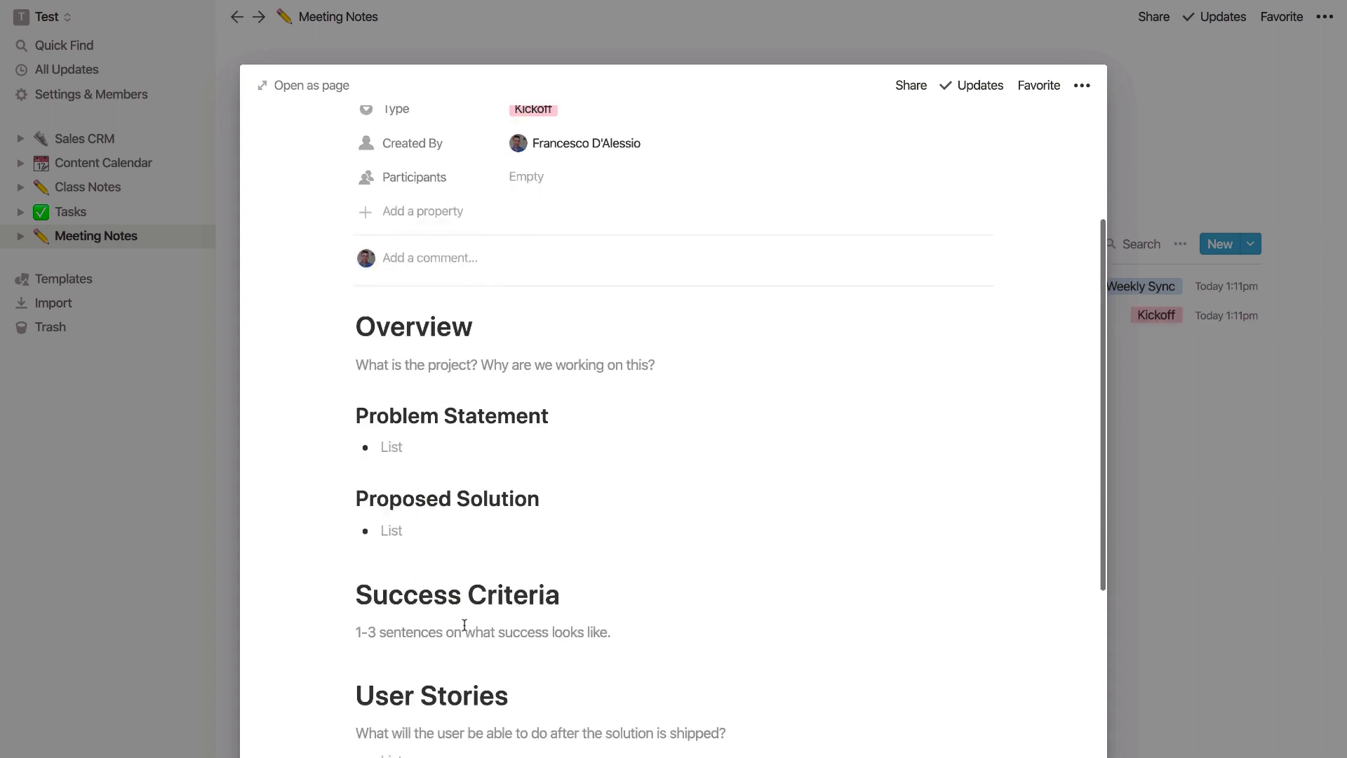
scroll("up", 3)
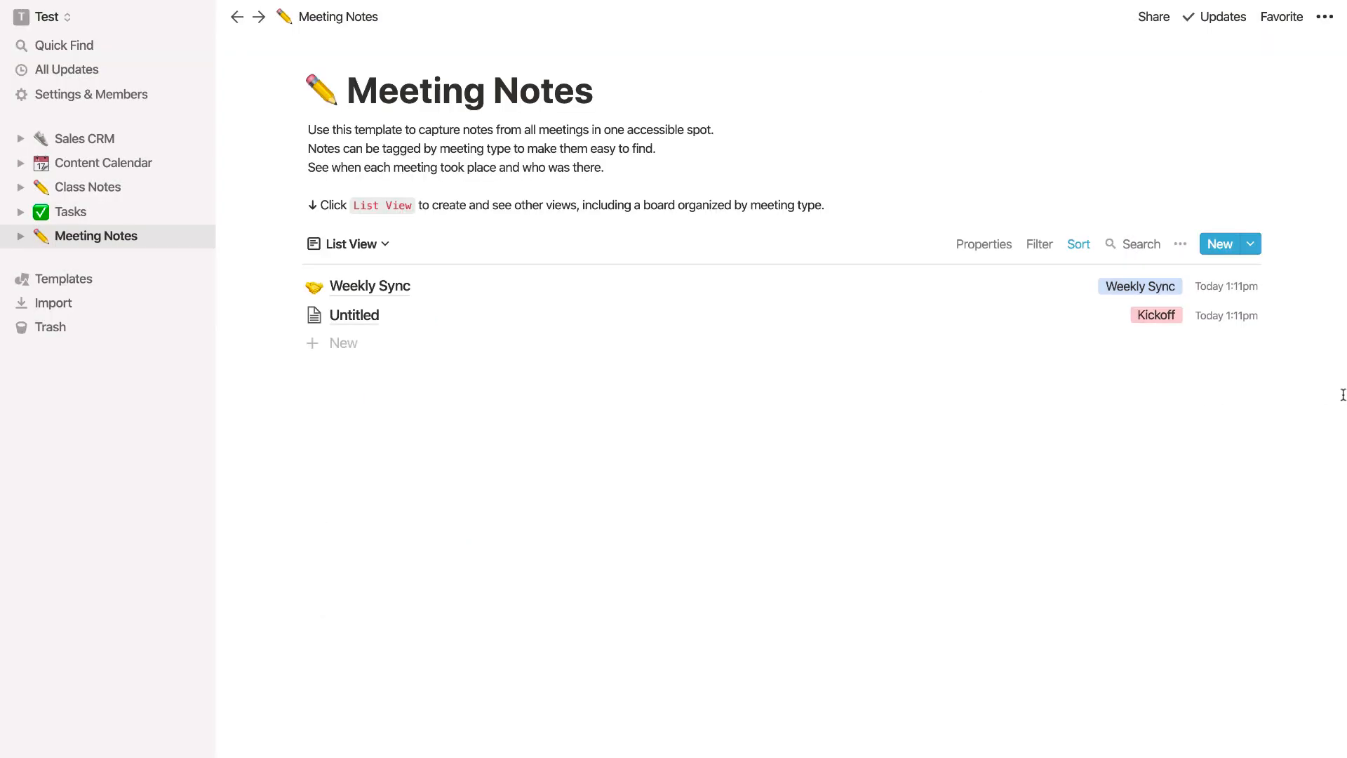
mouse_move(1130, 405)
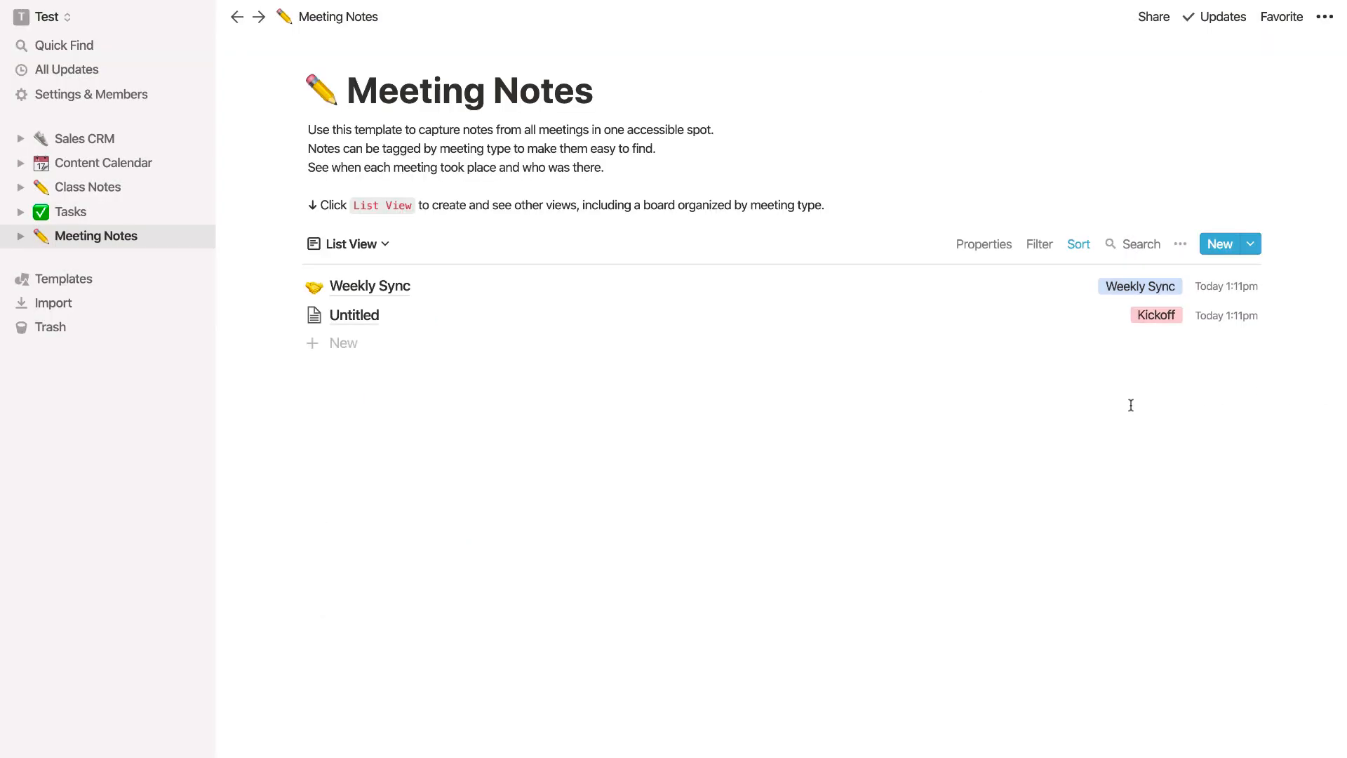
mouse_move(989, 343)
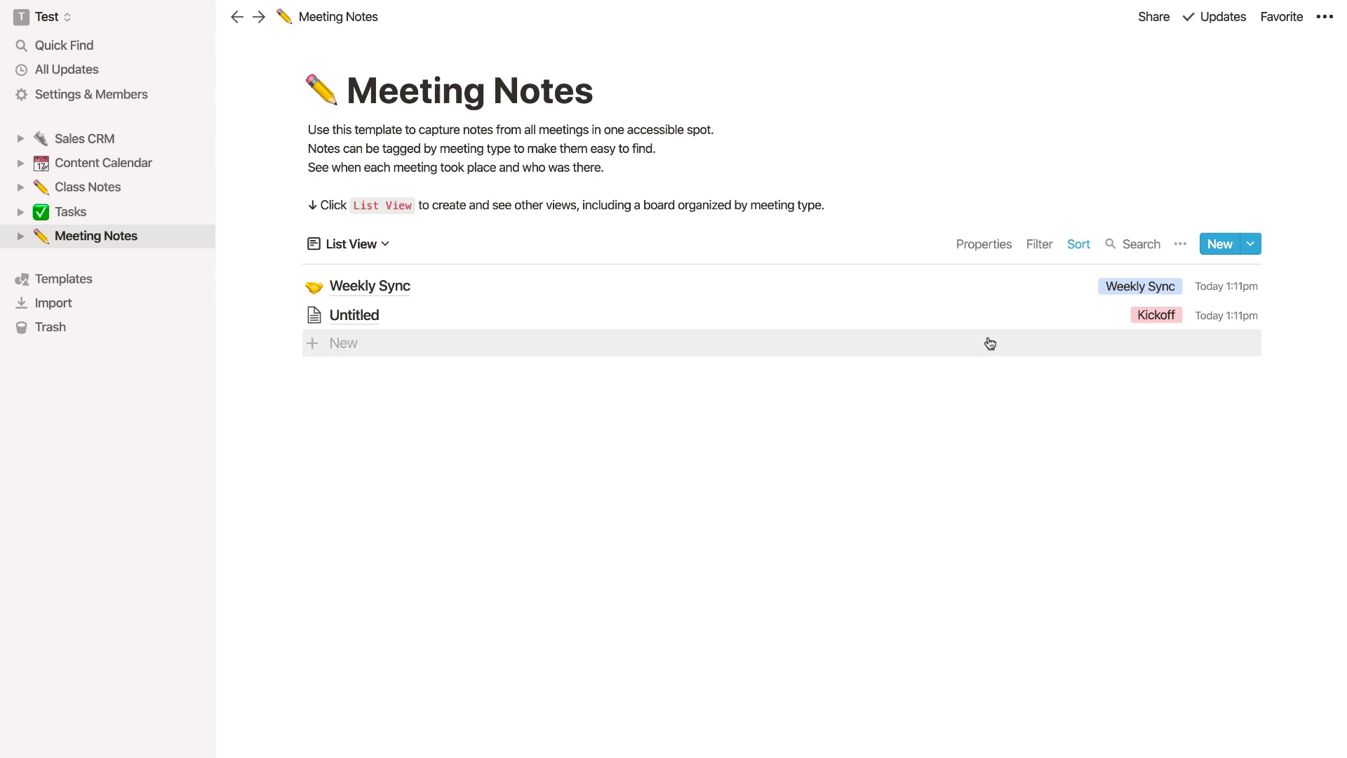
mouse_move(945, 321)
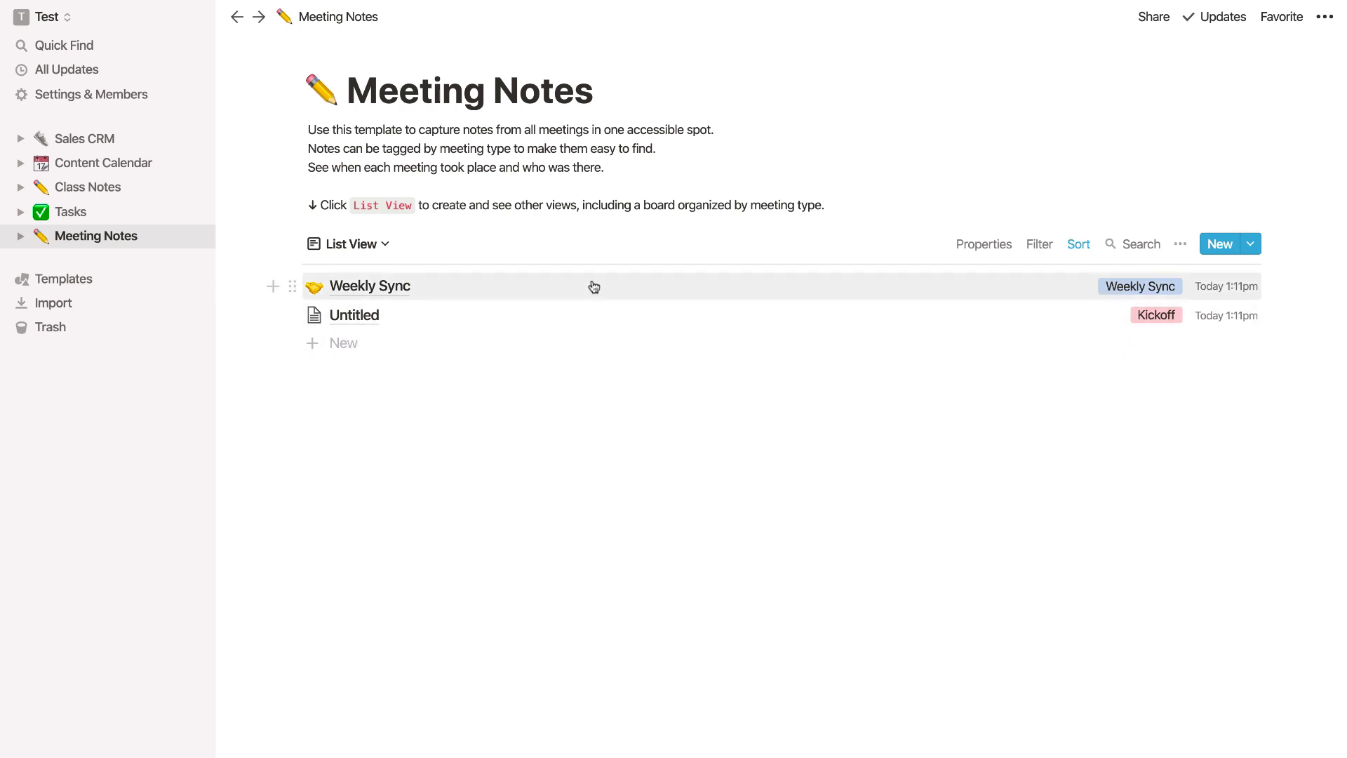
mouse_move(486, 238)
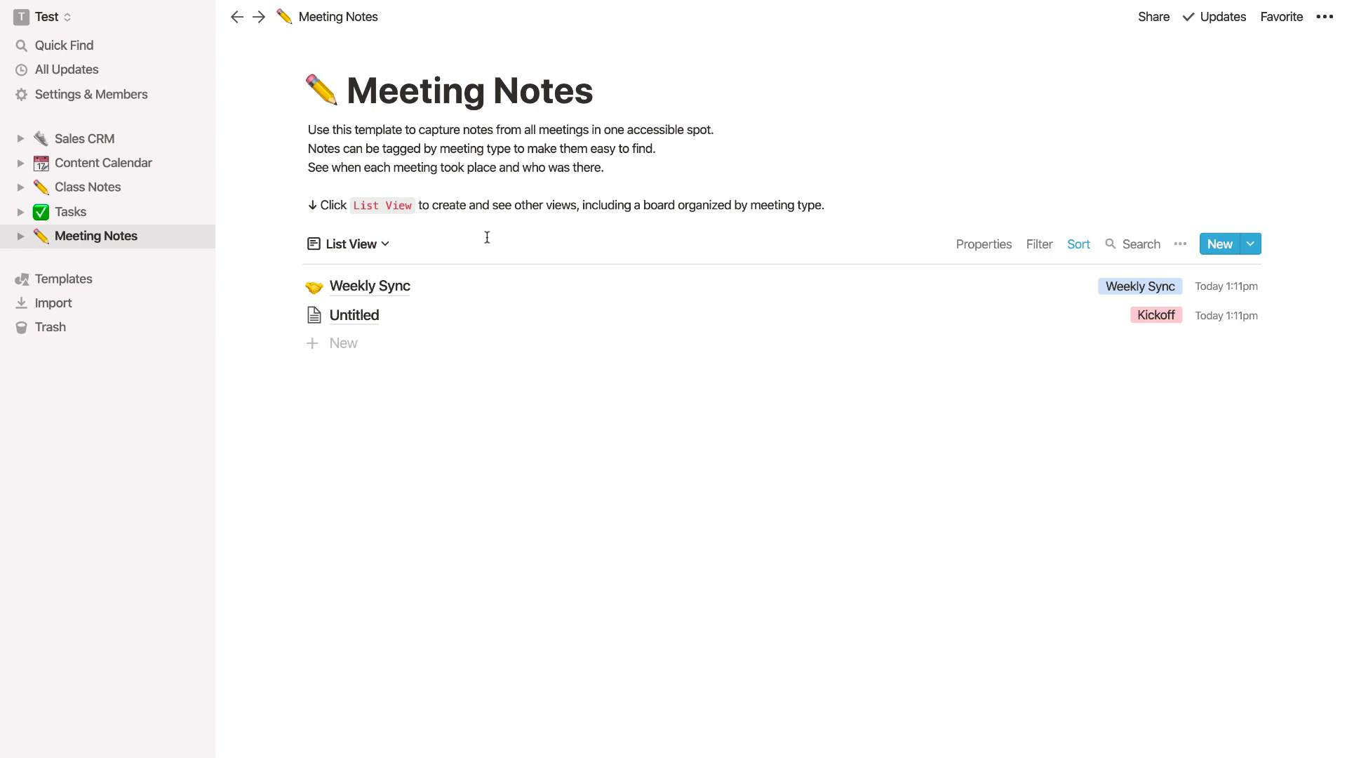
- Bring up the Import dialog listing sources such as Evernote, Trello, CSV and Word
left_click(54, 303)
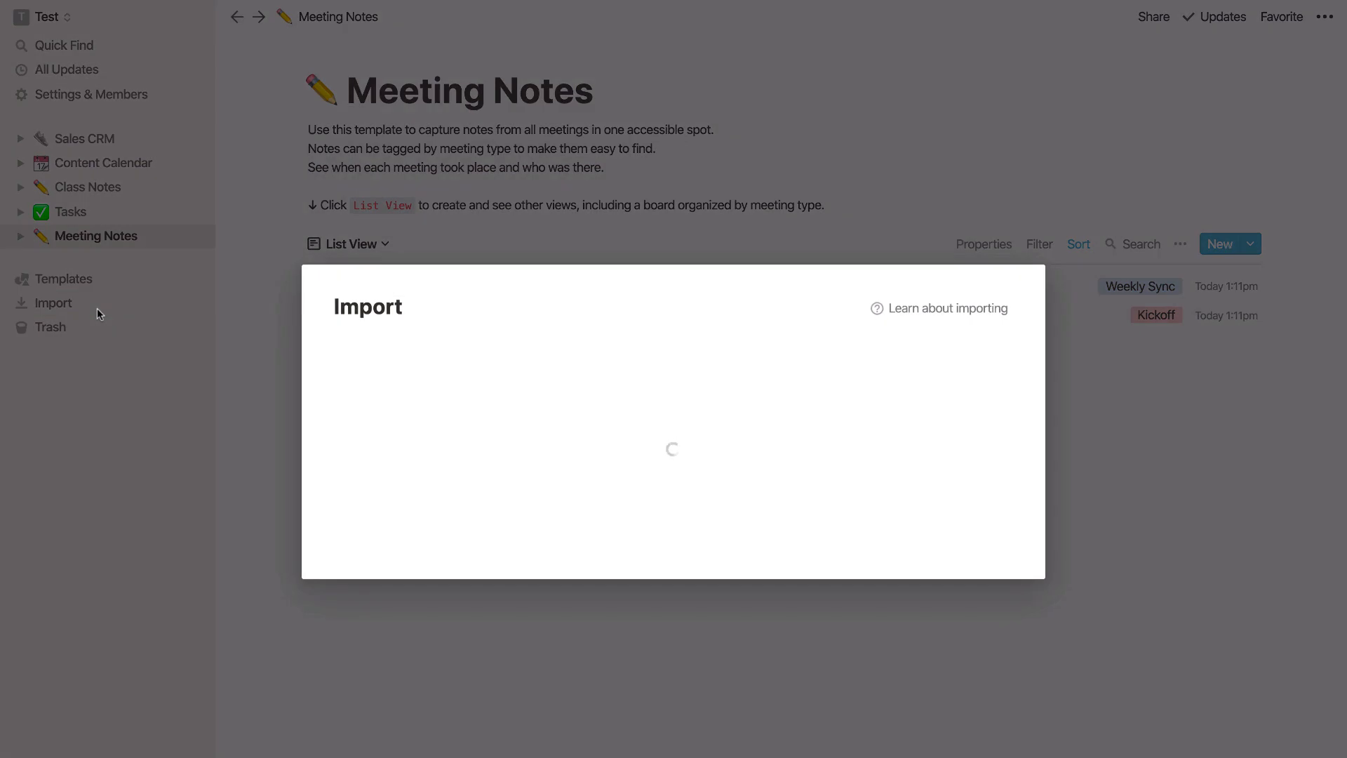
mouse_move(283, 371)
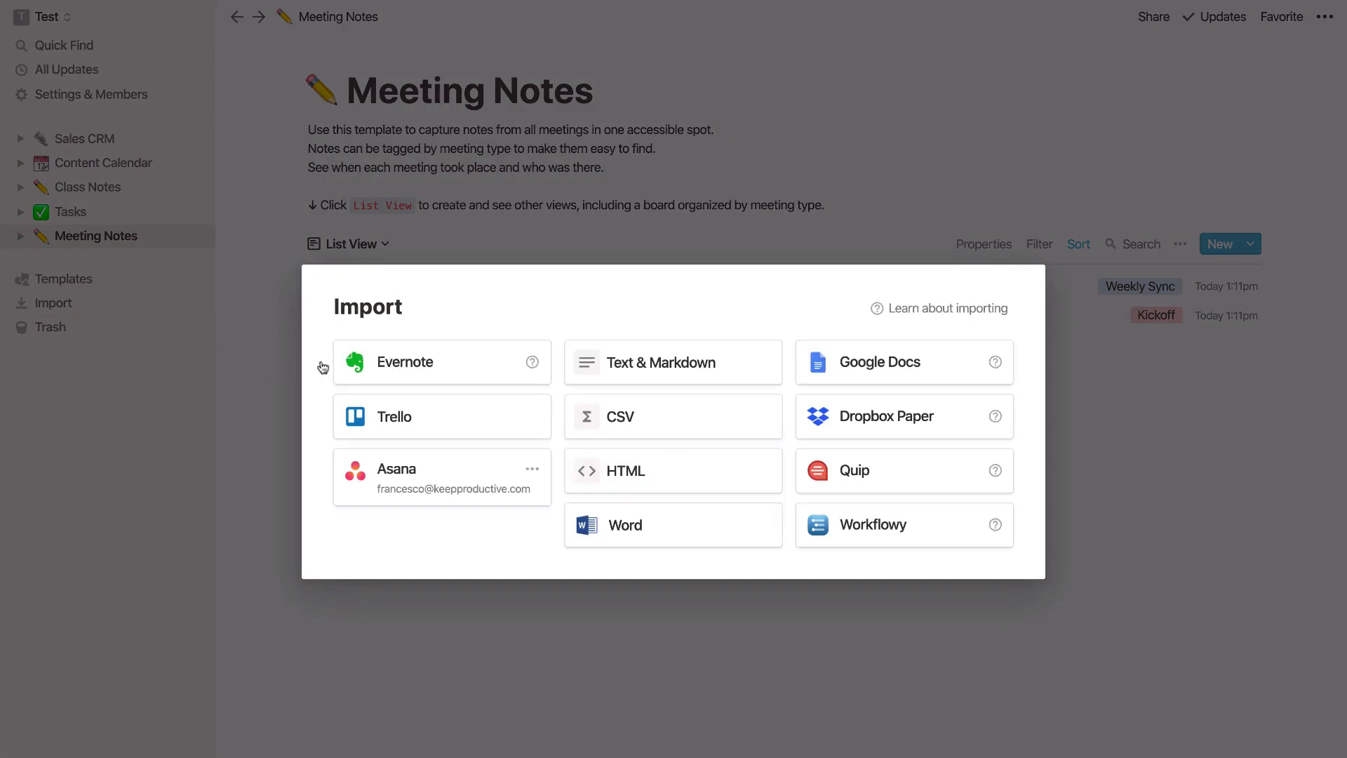
mouse_move(571, 464)
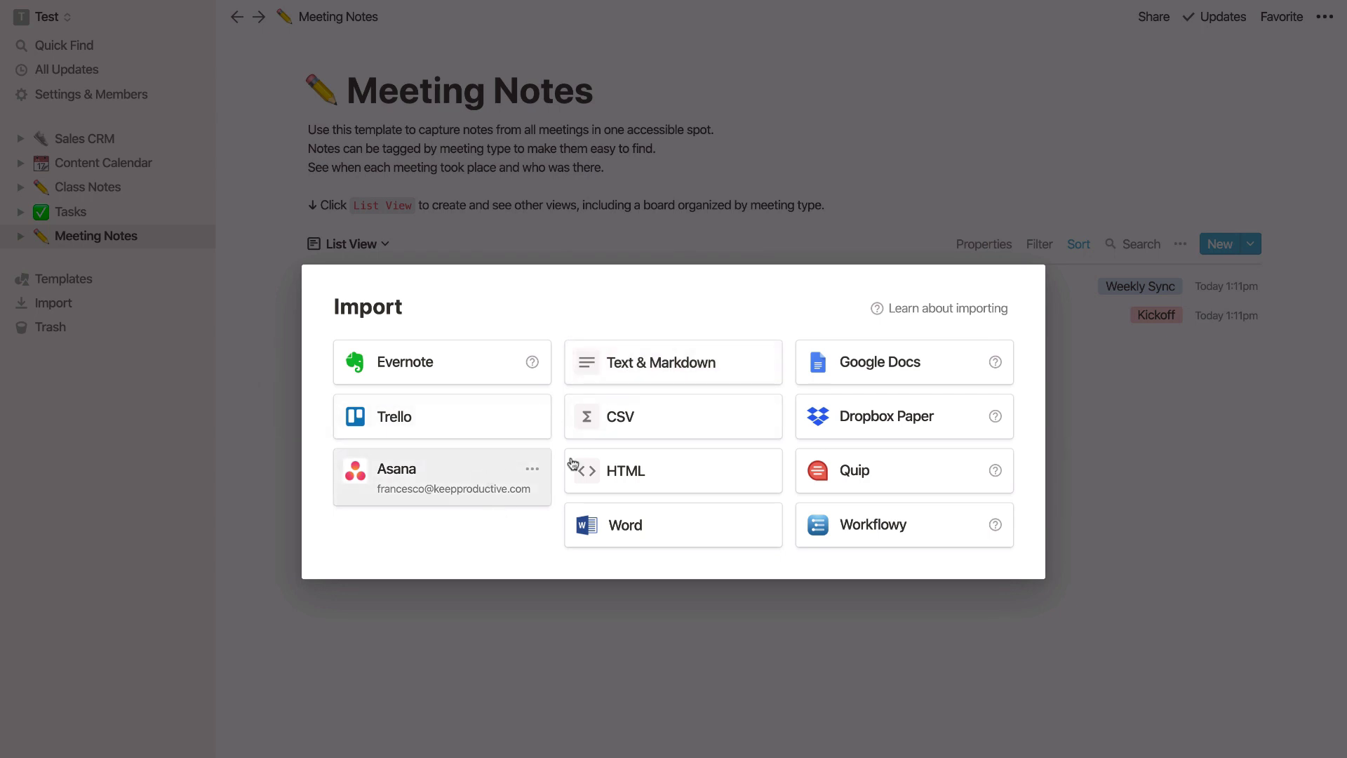
mouse_move(875, 434)
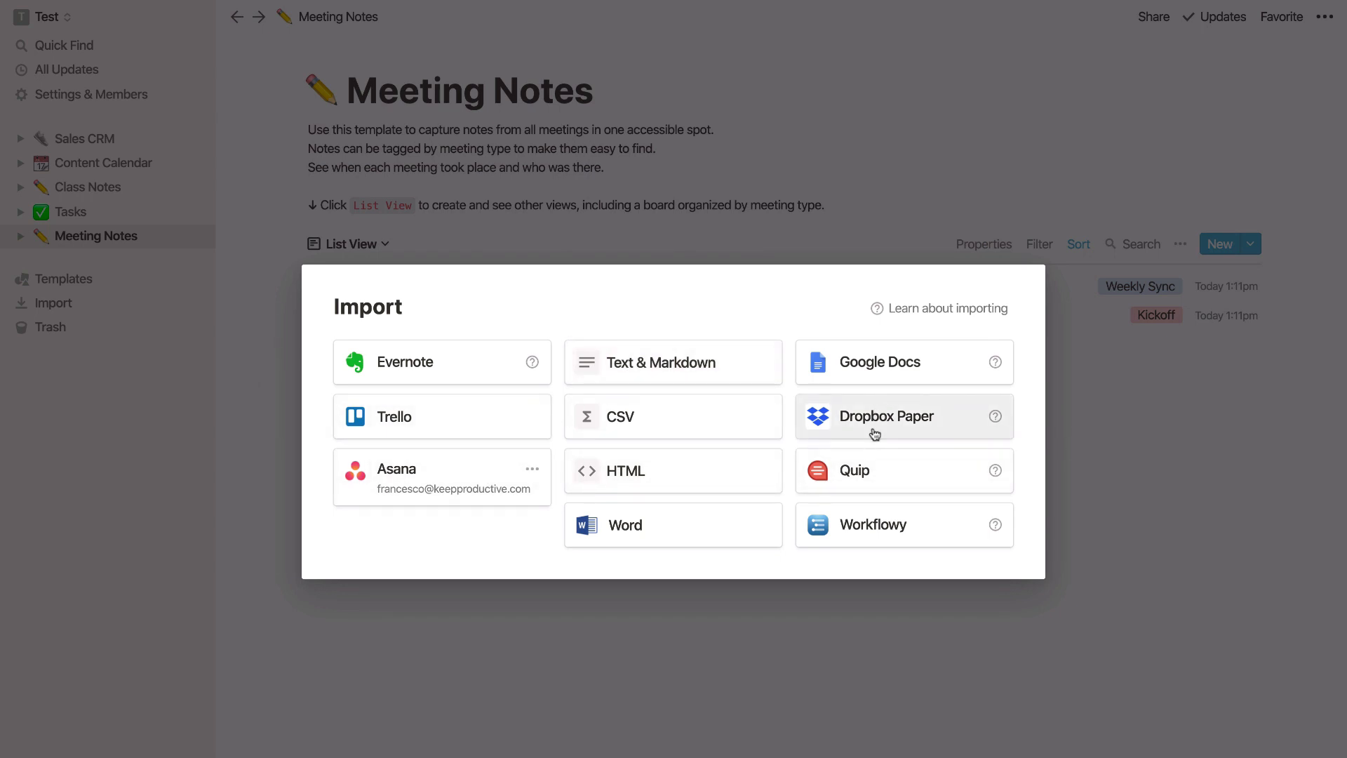
mouse_move(462, 388)
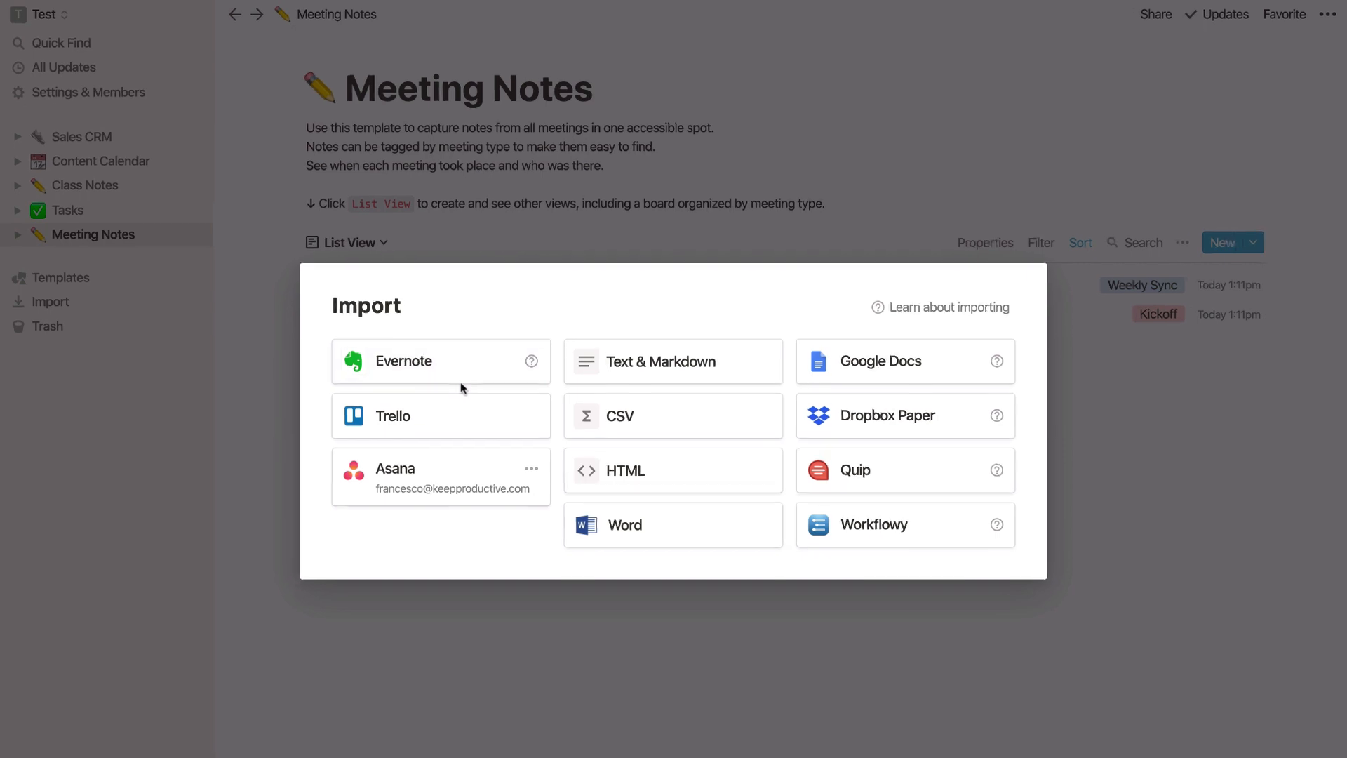